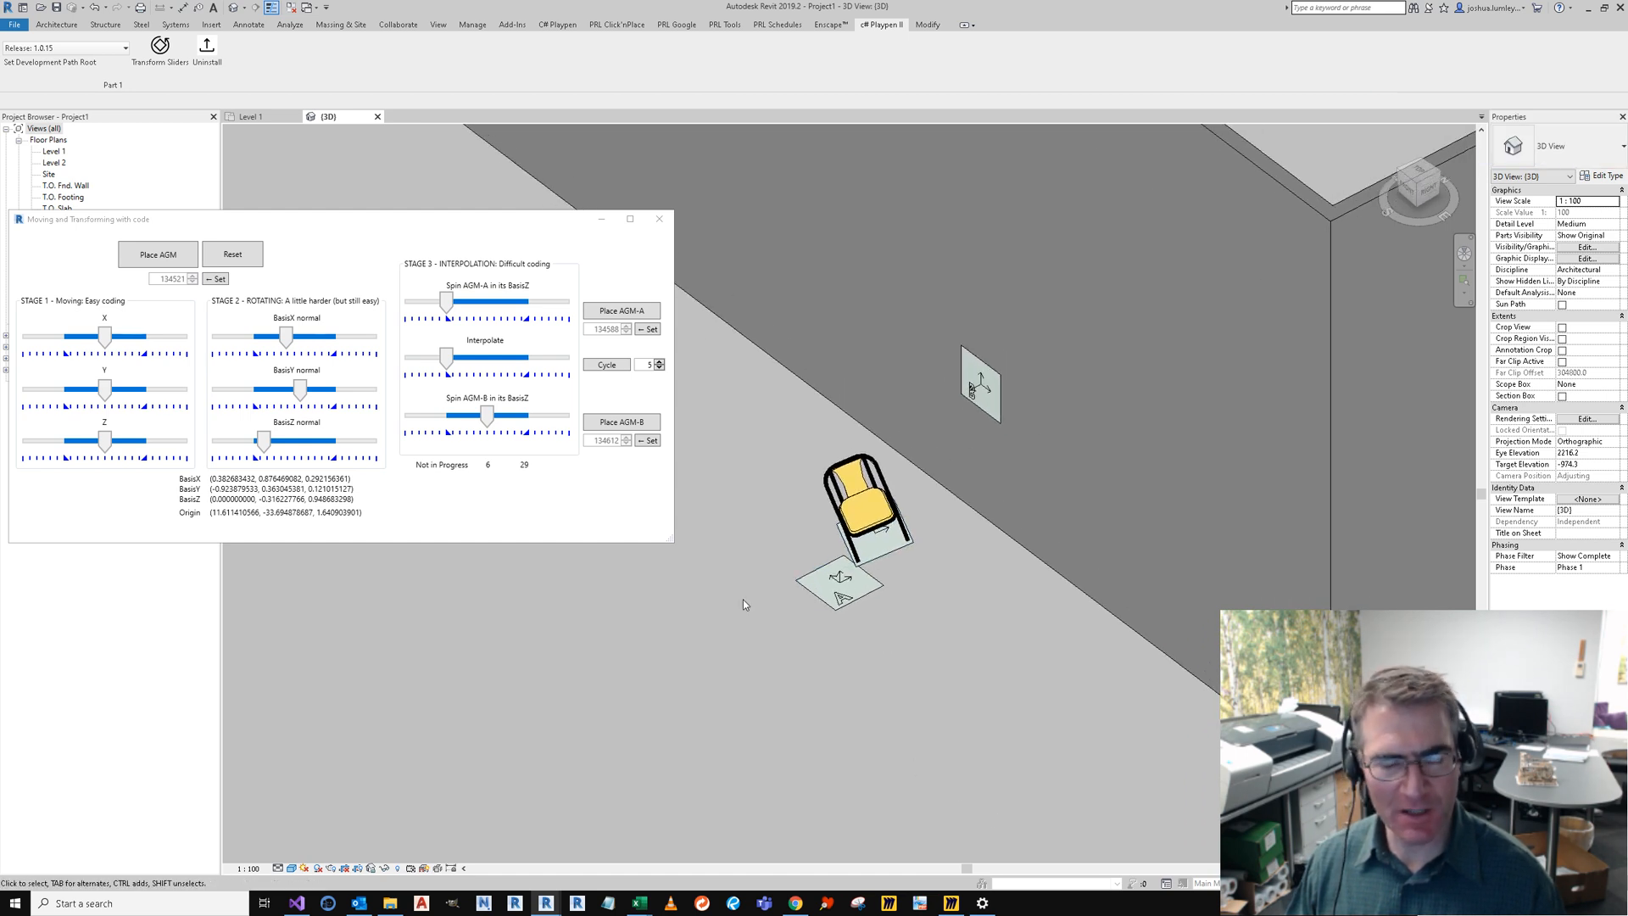
mouse_move(812, 558)
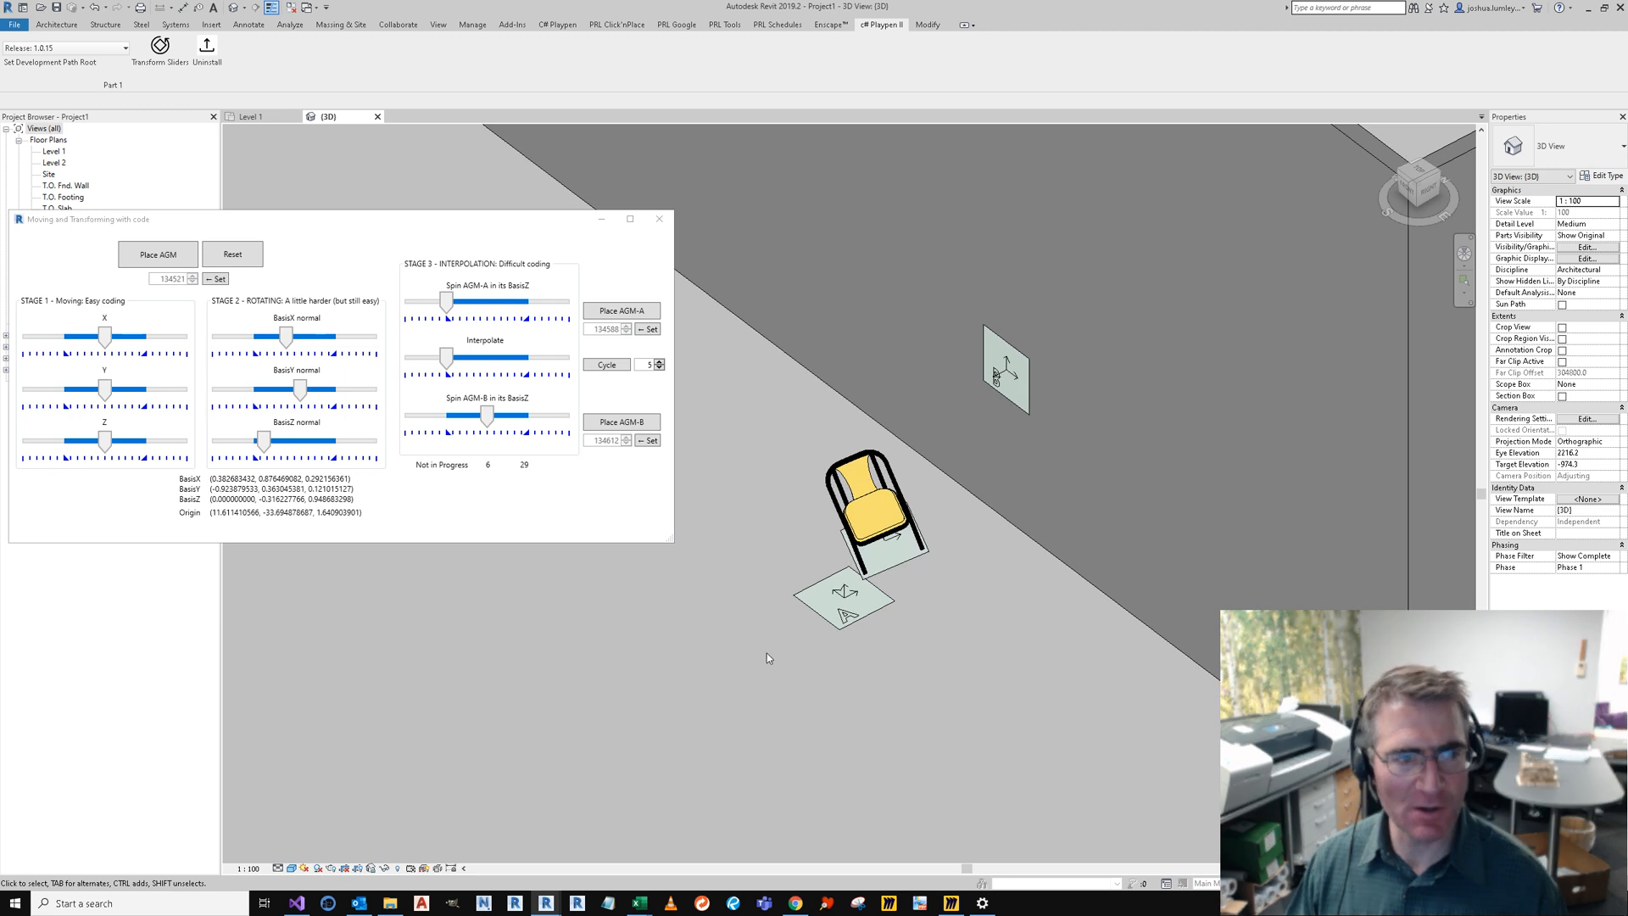
Step: Cycle the chair so it animates between the AGM-A and AGM-B platforms
click(847, 622)
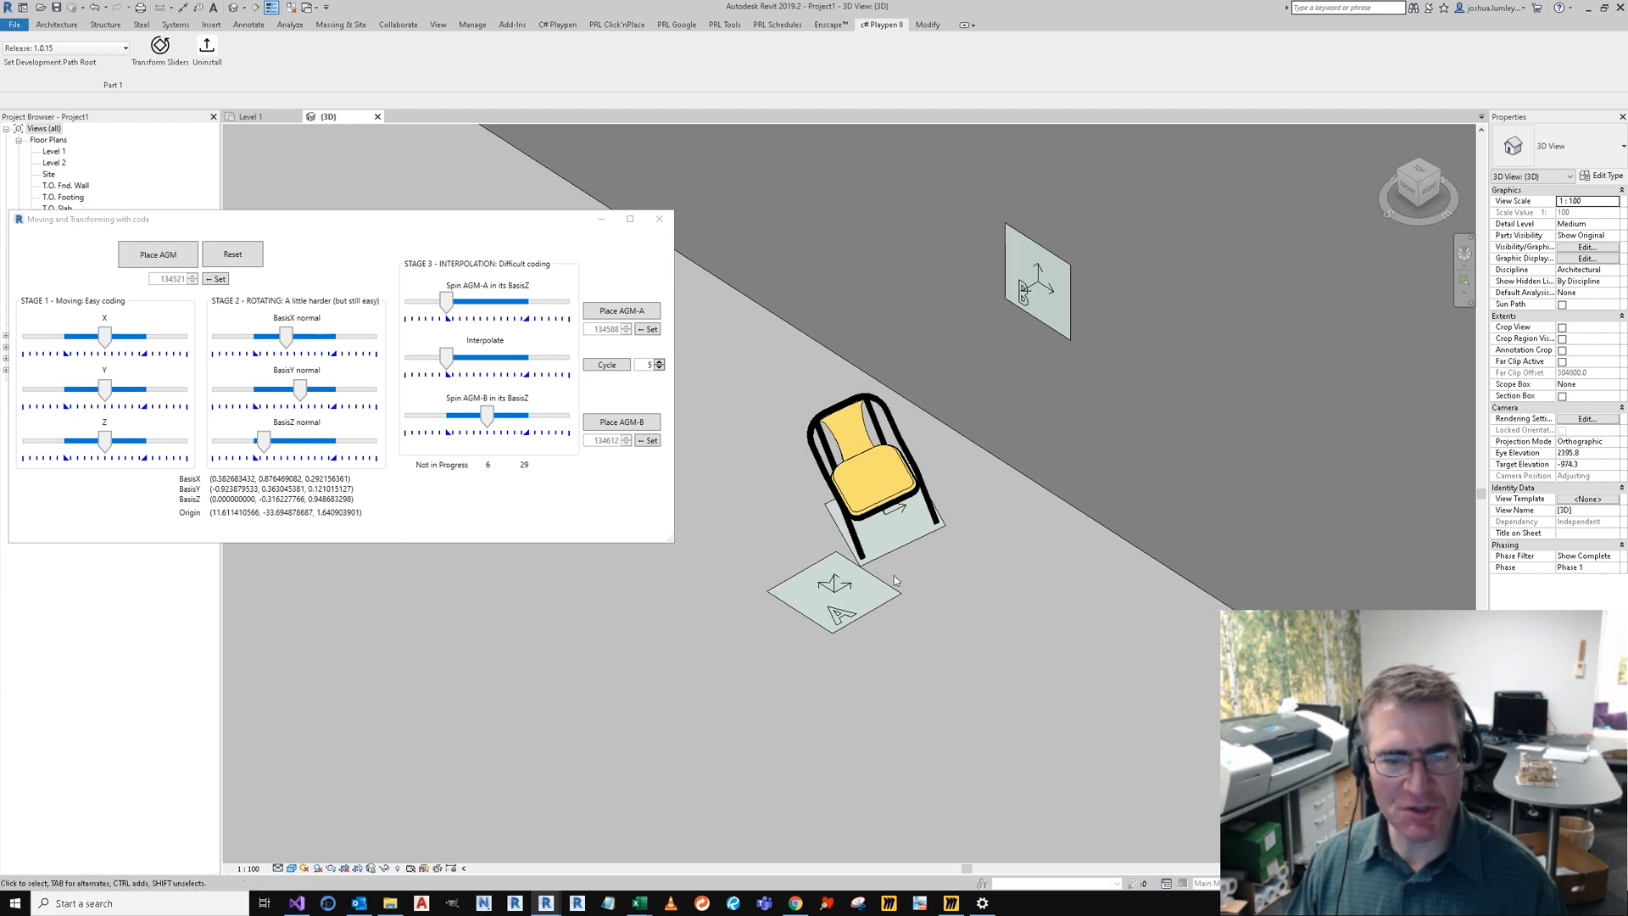
click(605, 365)
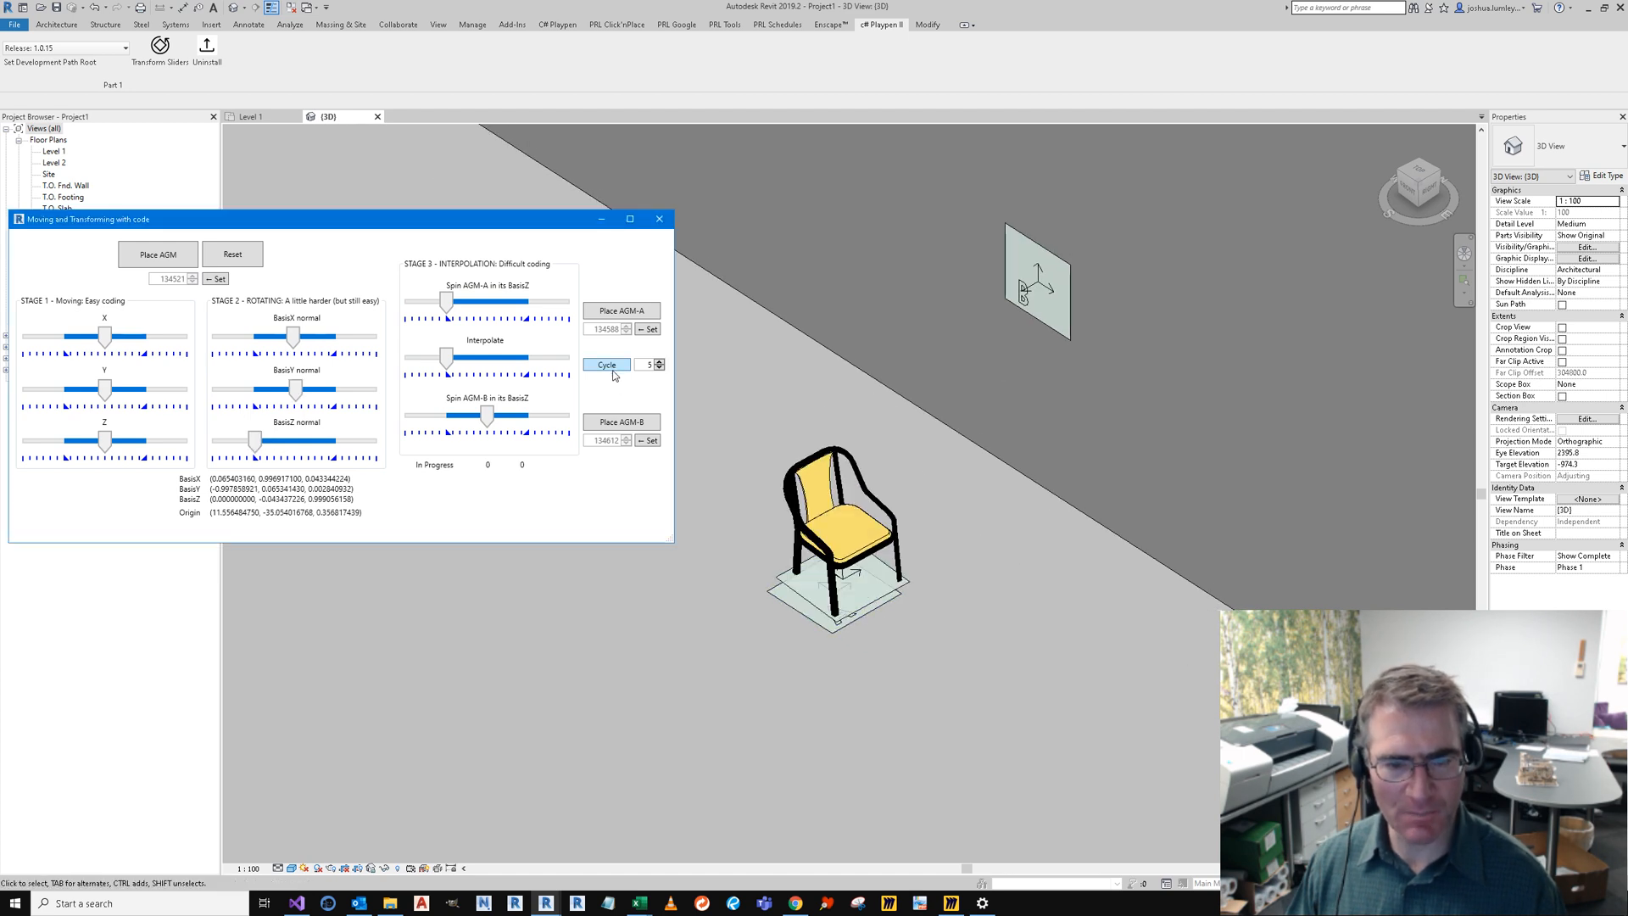
click(605, 364)
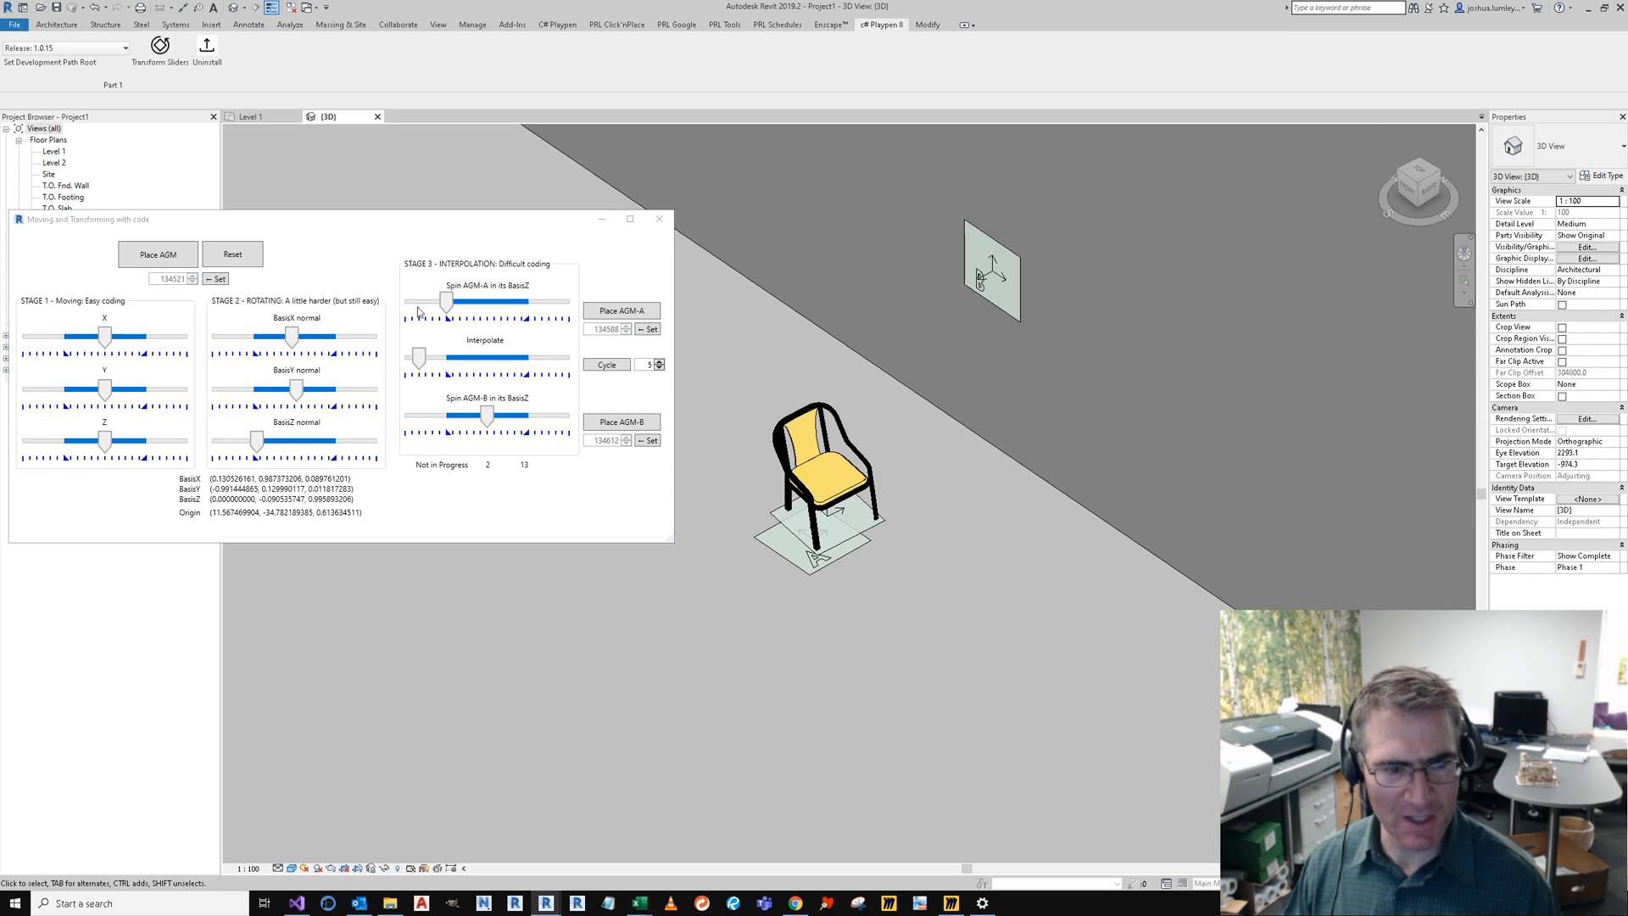
Step: Move the chair toward platform B with the Interpolate slider and close the dialog
click(606, 363)
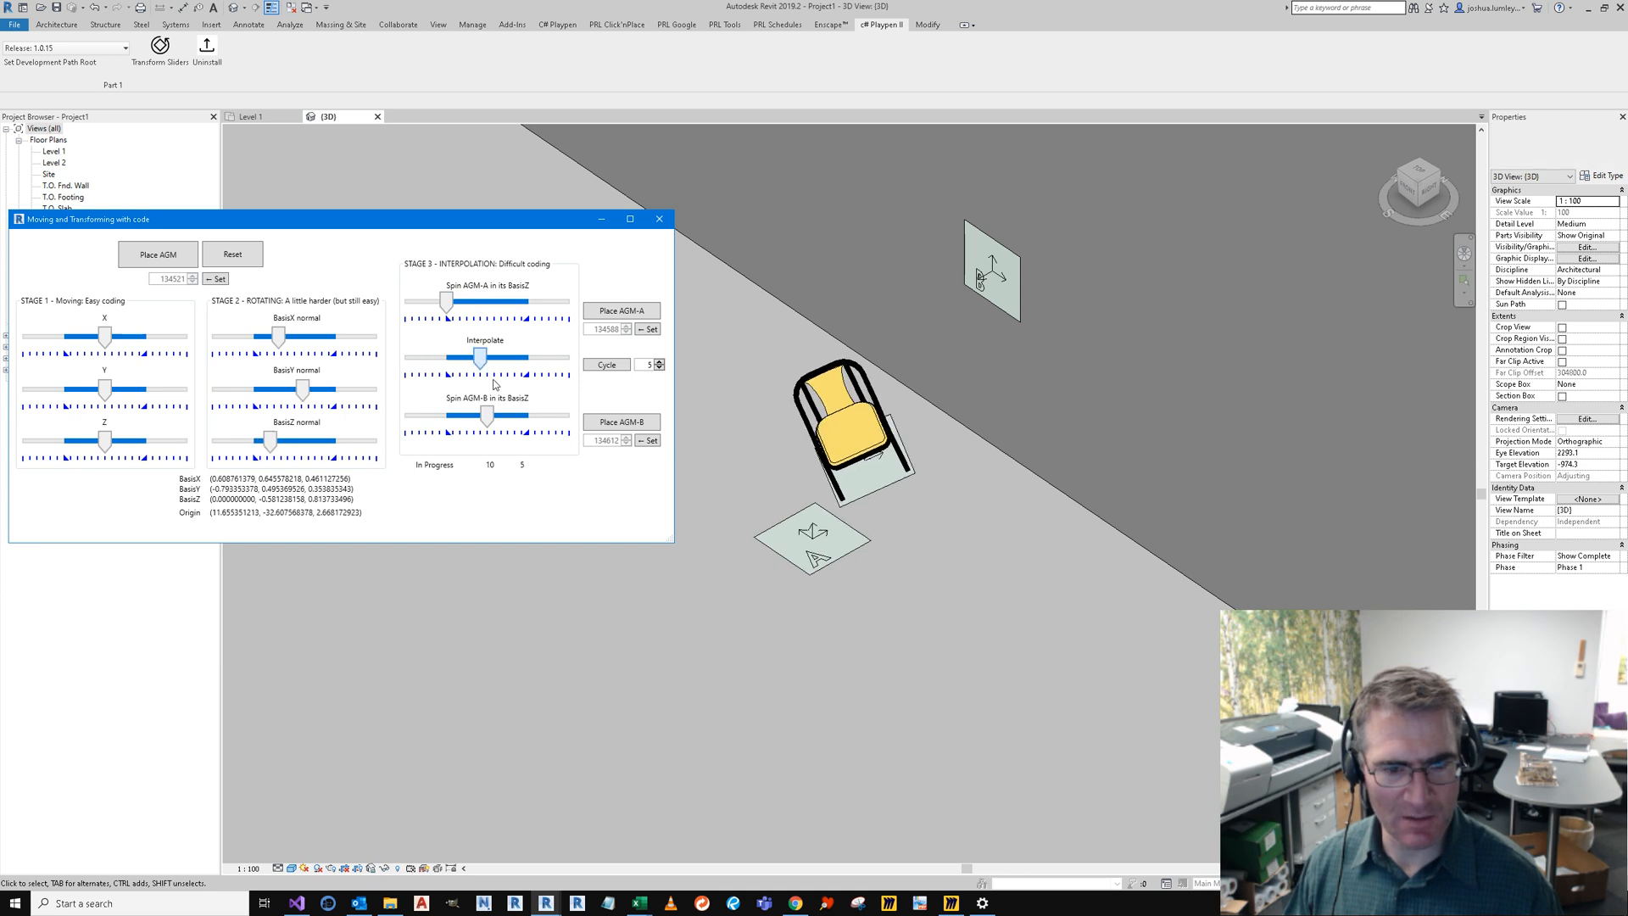
click(606, 364)
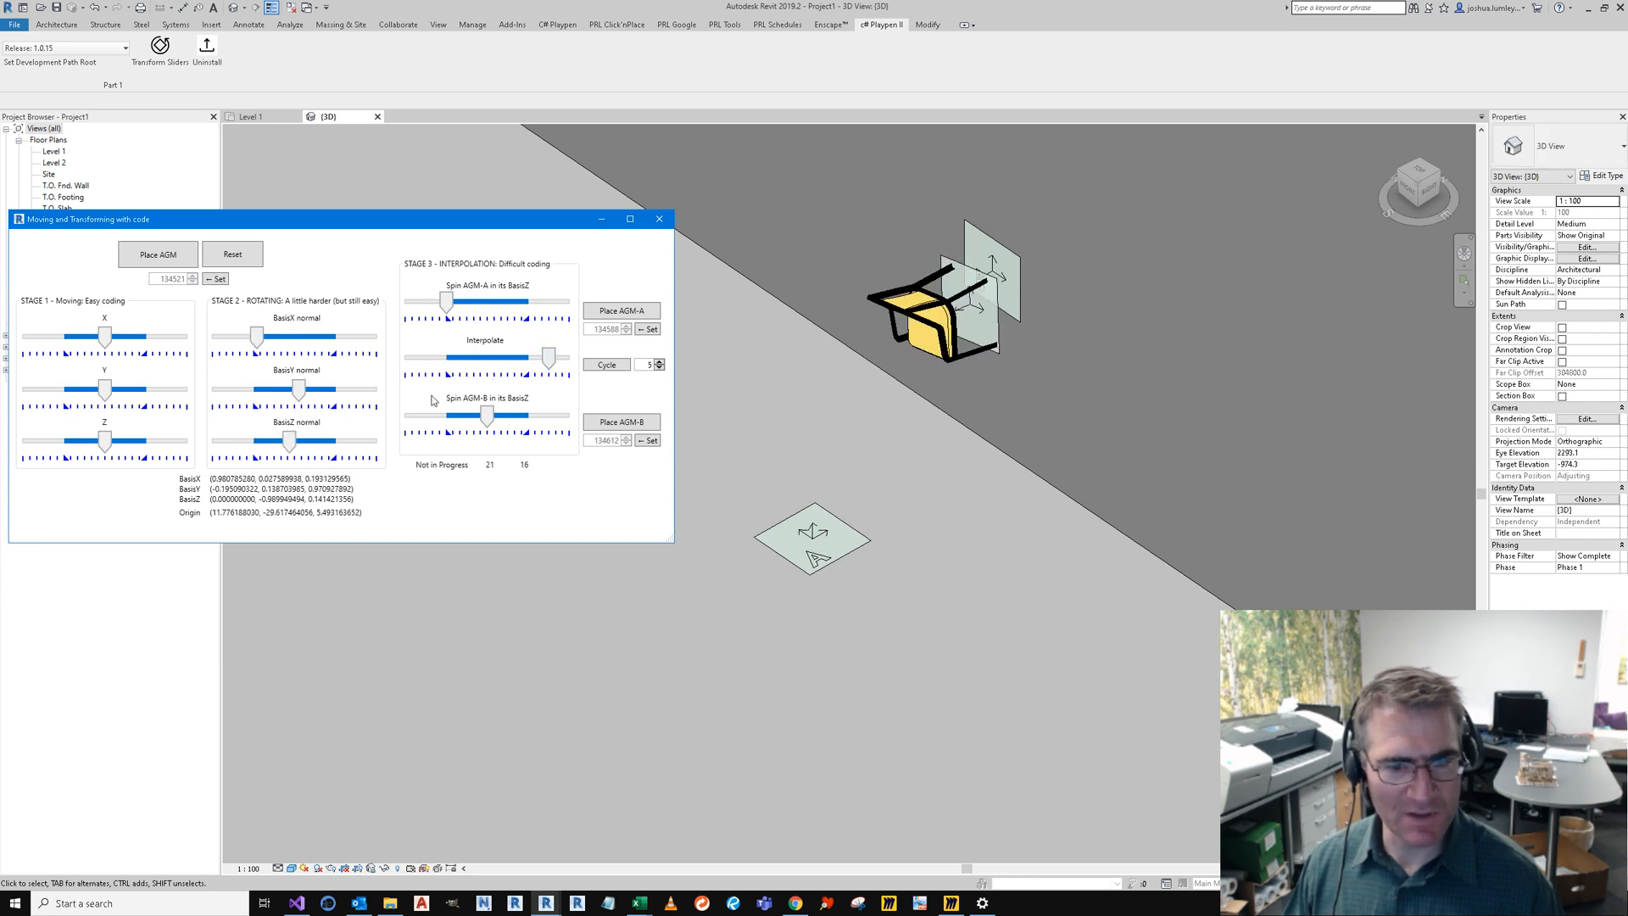
drag(451, 302, 444, 302)
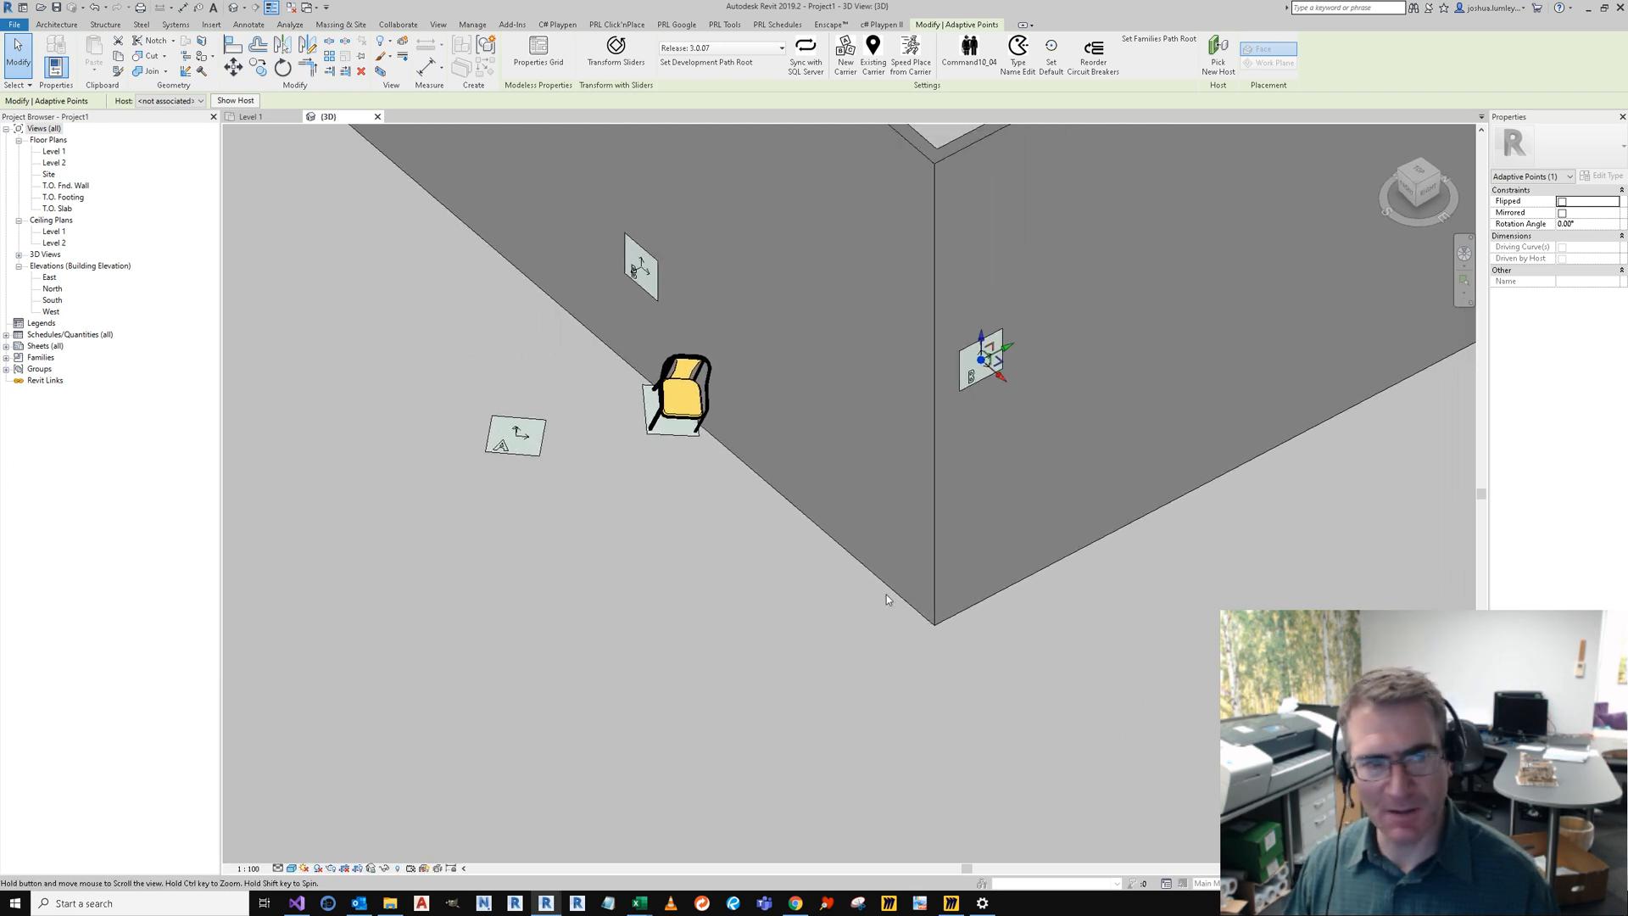
Step: Switch to the Level 1 floor plan from the Project Browser
double_click(54, 151)
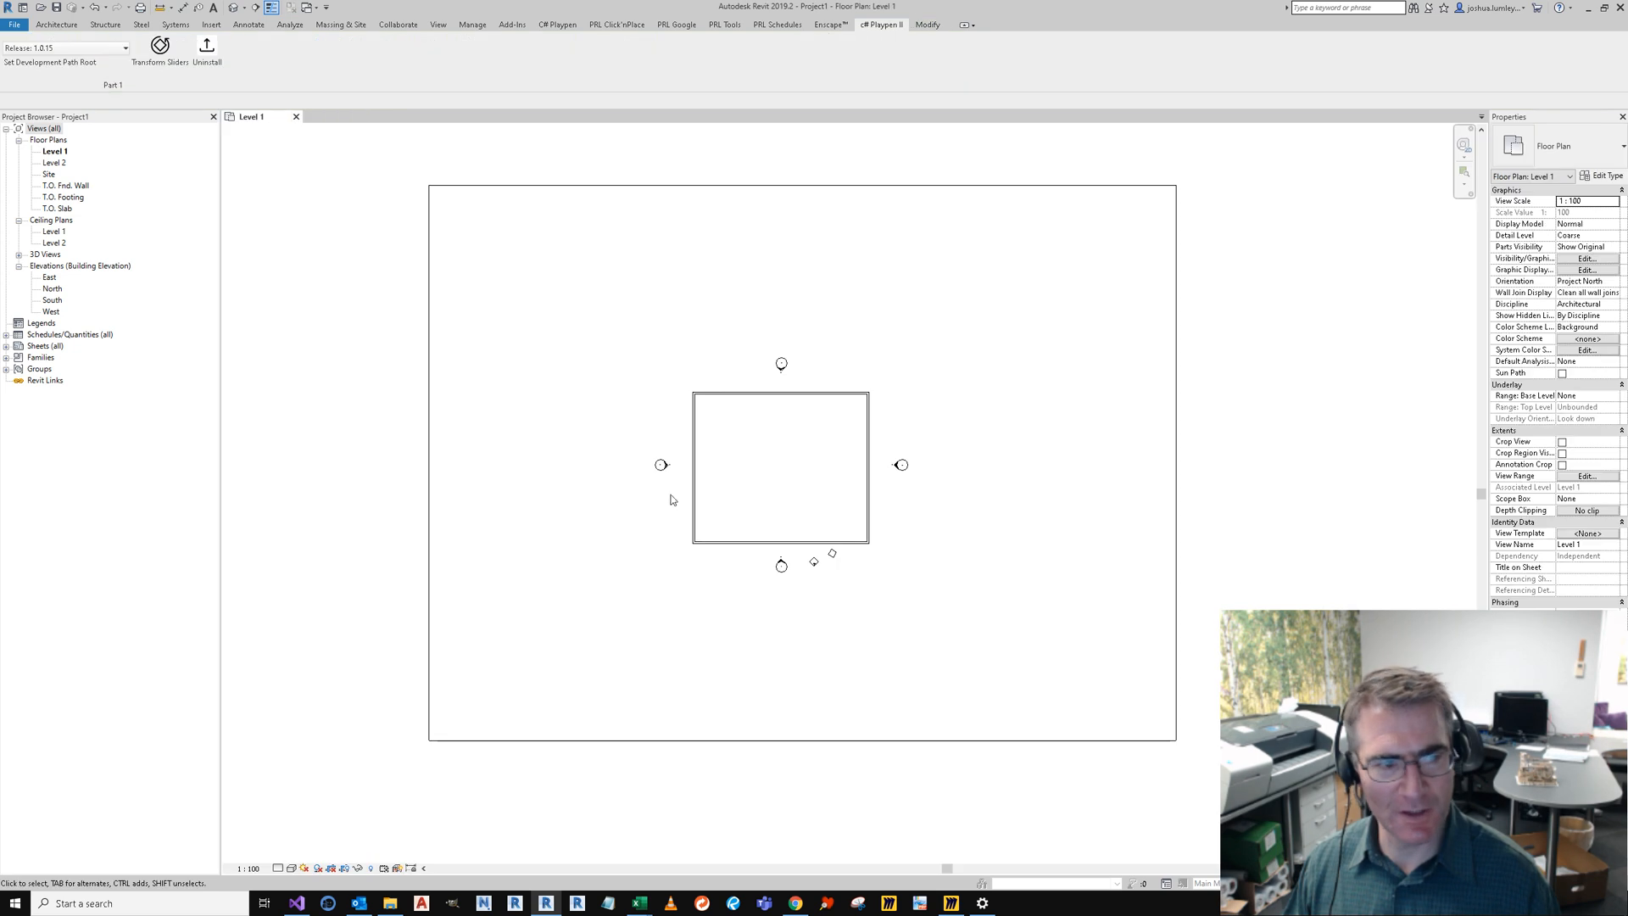
mouse_move(251, 248)
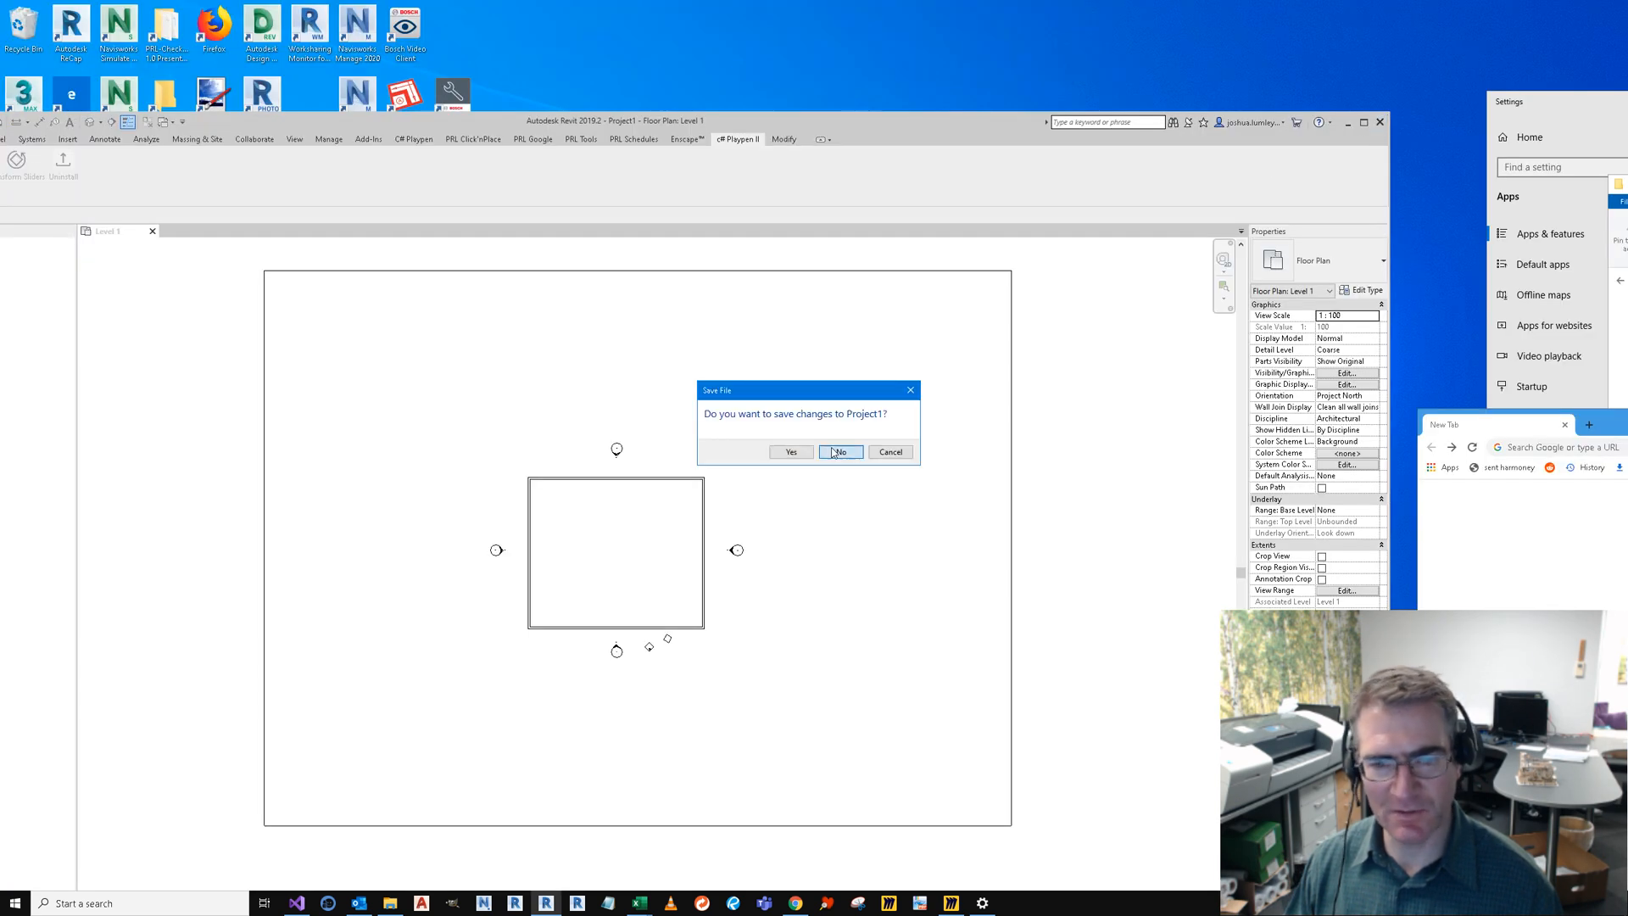
Step: Quit Revit without saving Project1 and uninstall CSharp PLAYPEN II from Apps & features
click(840, 451)
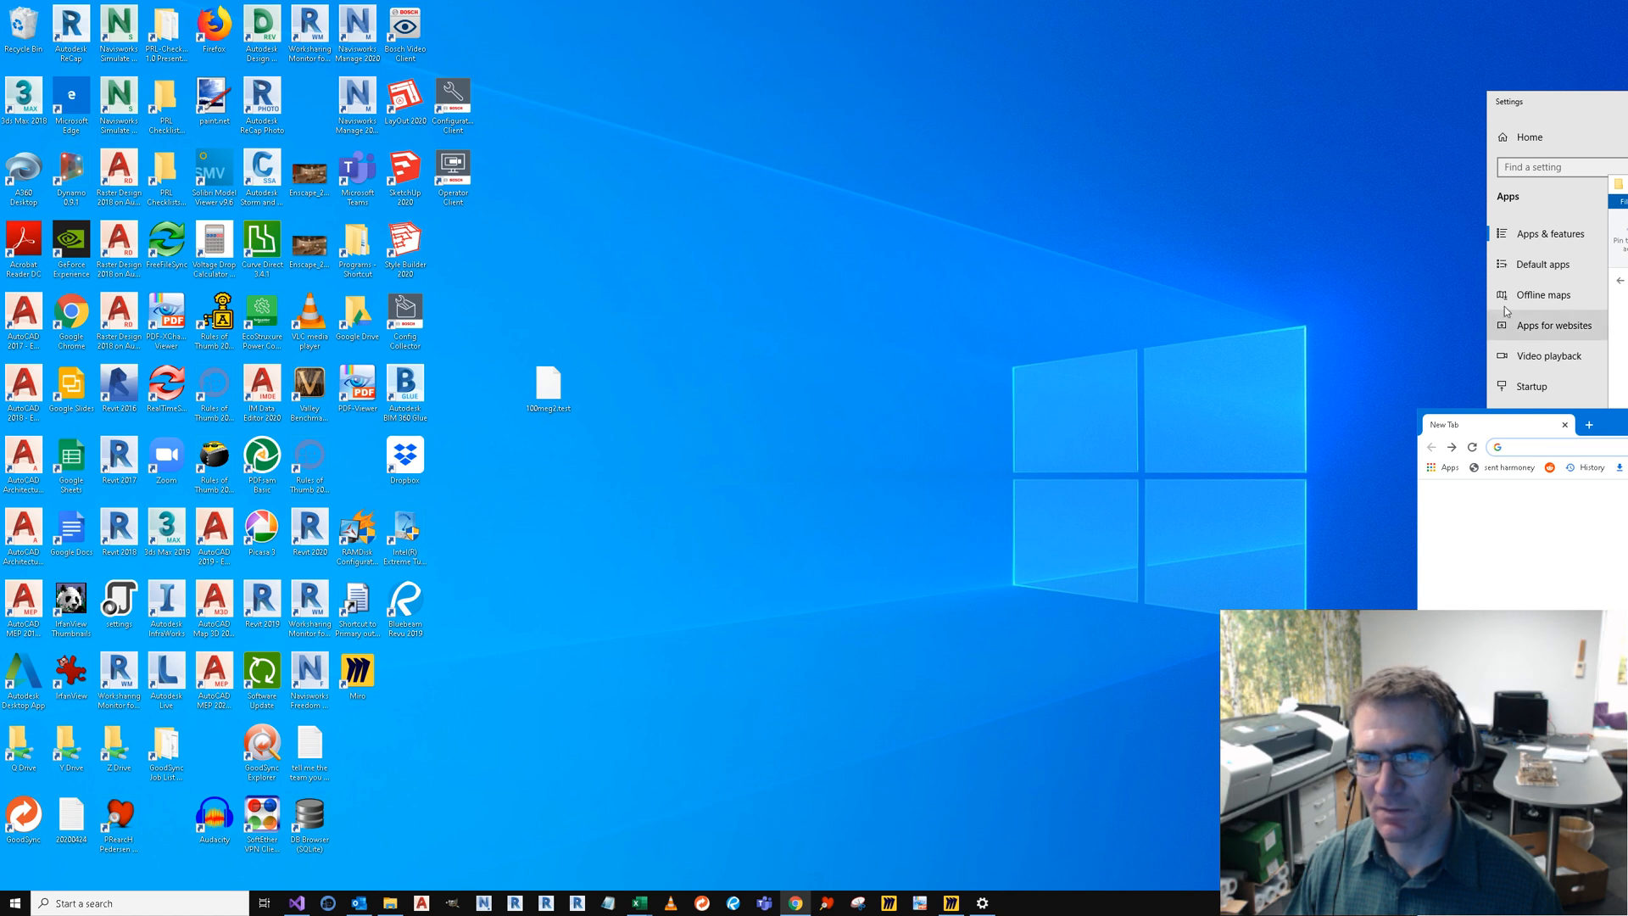
click(1555, 232)
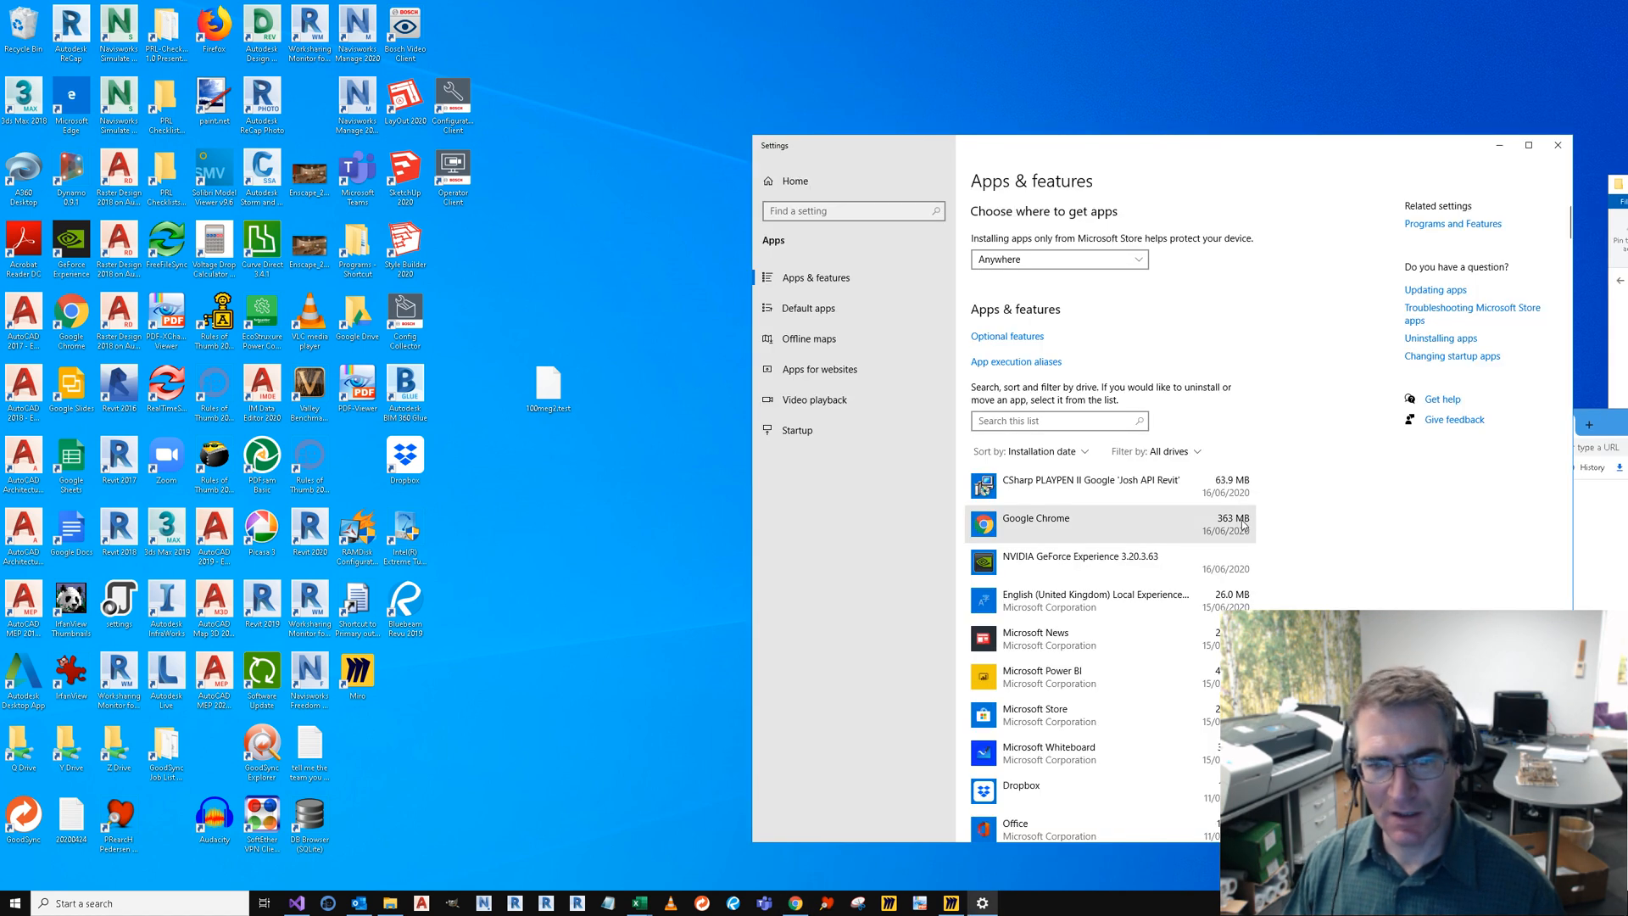
click(1090, 480)
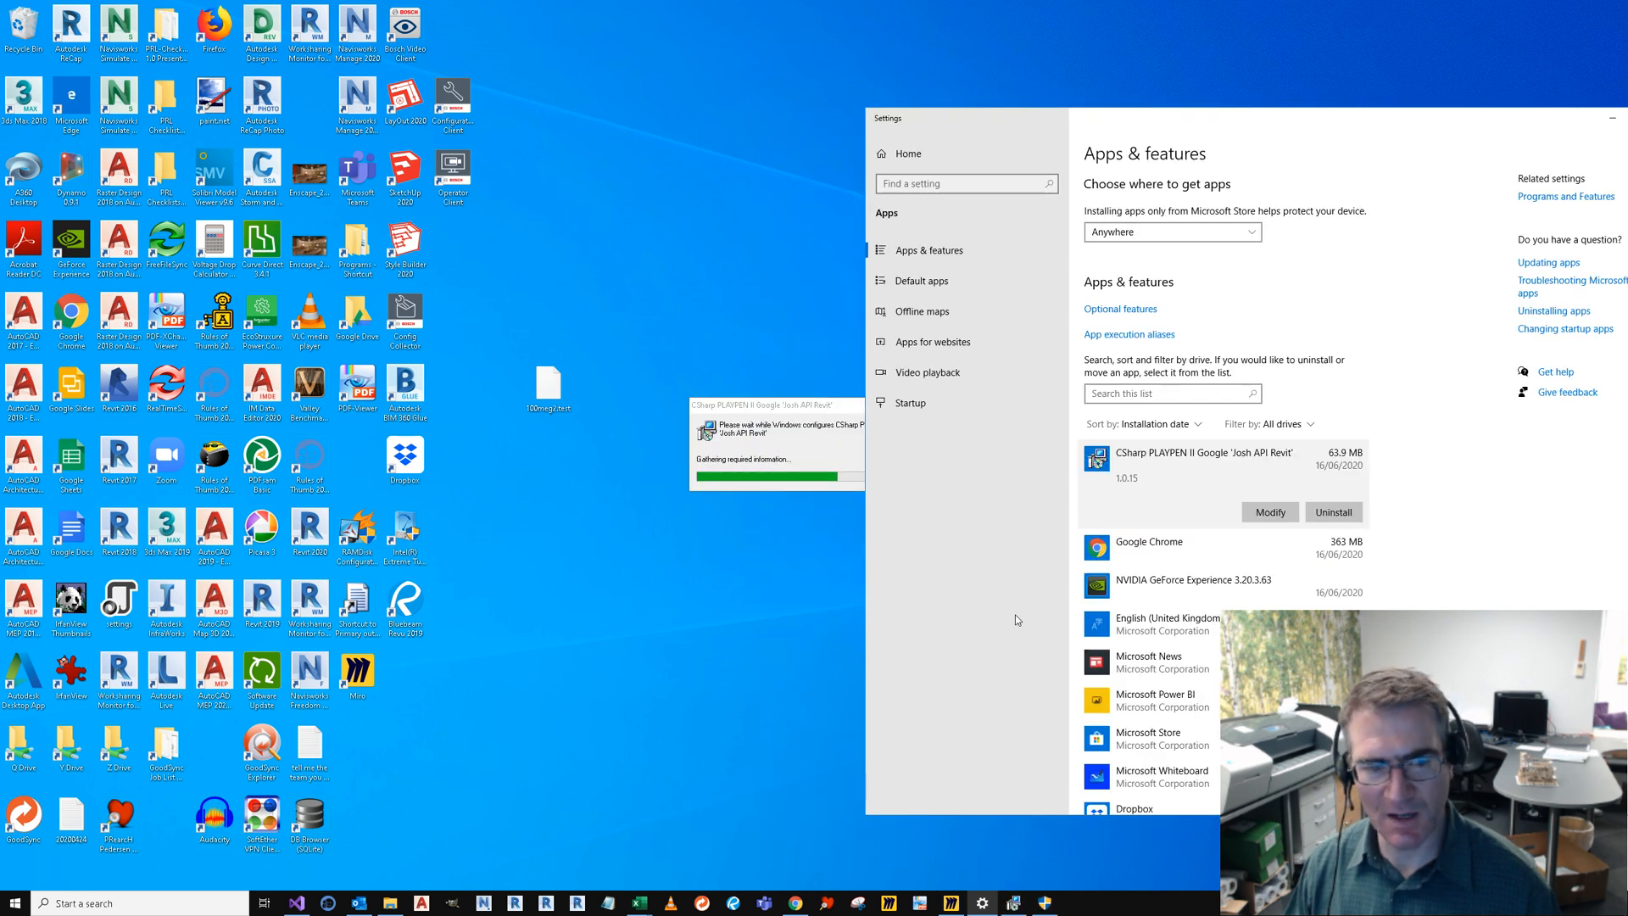
mouse_move(816, 608)
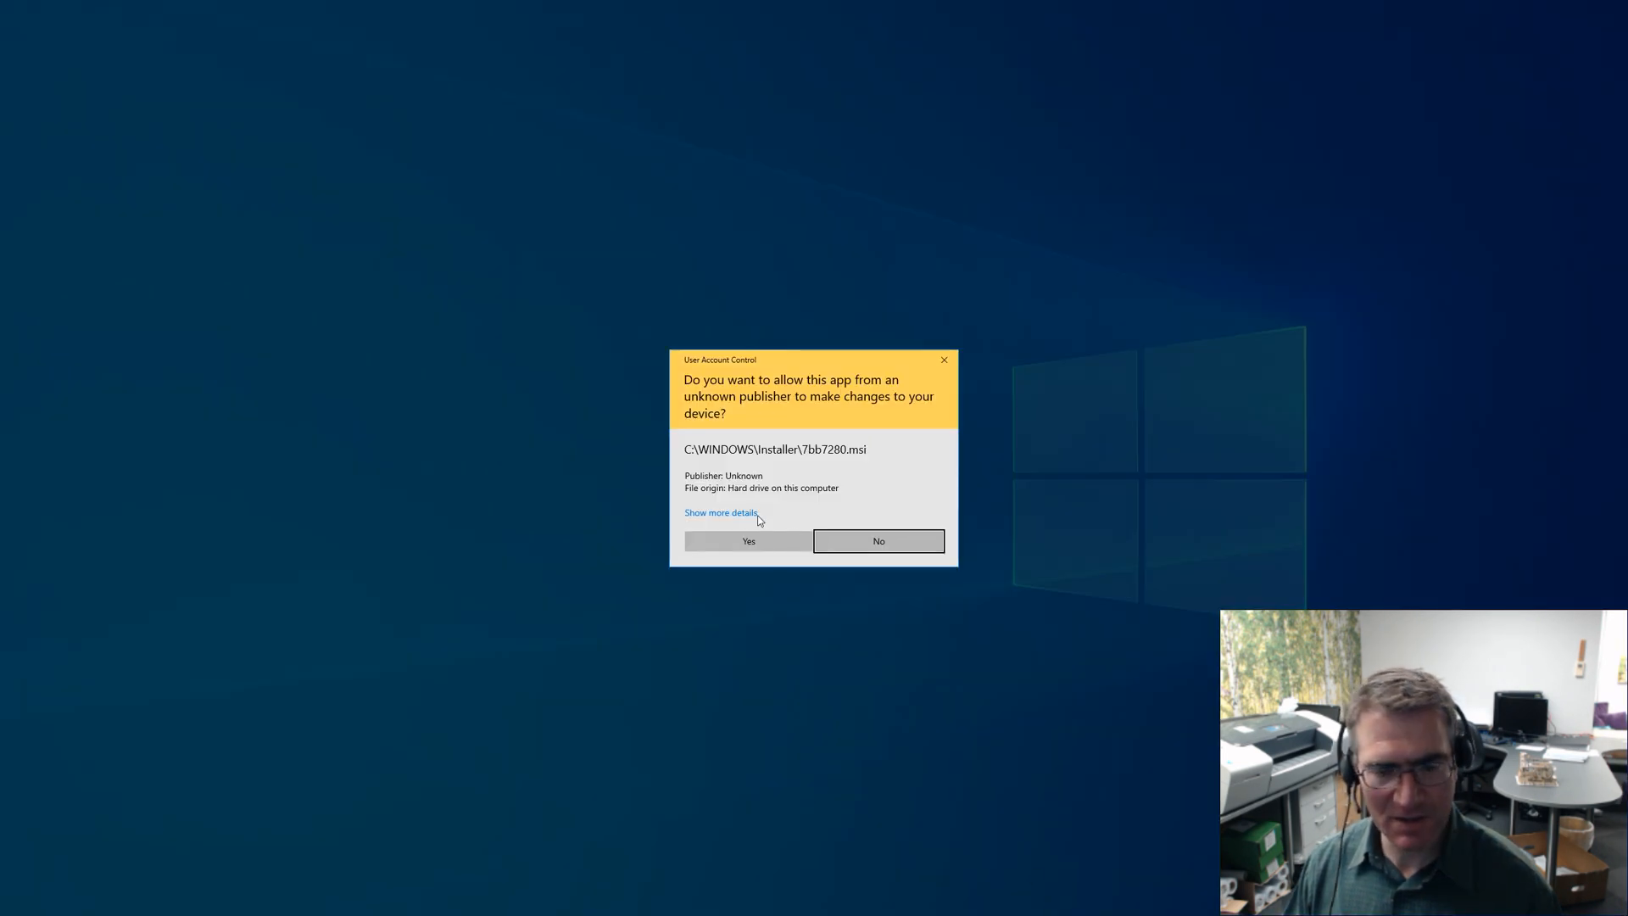
click(748, 541)
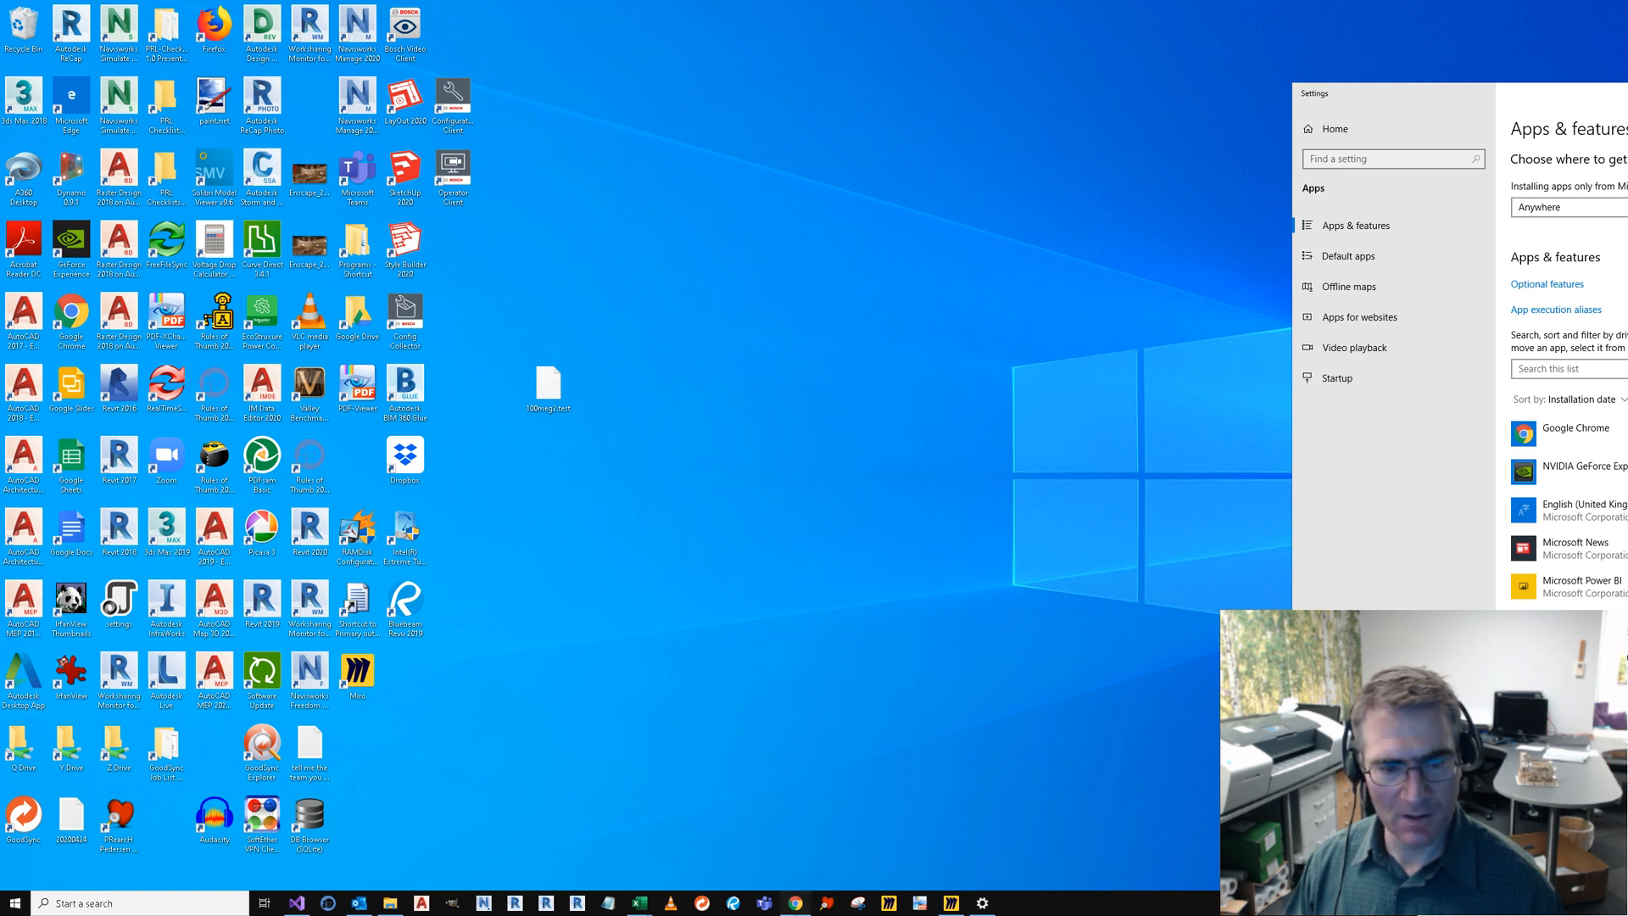
Step: Search Google for 'github transform josh' and reach the RevitTransformSliders repository
click(794, 902)
text(github tr)
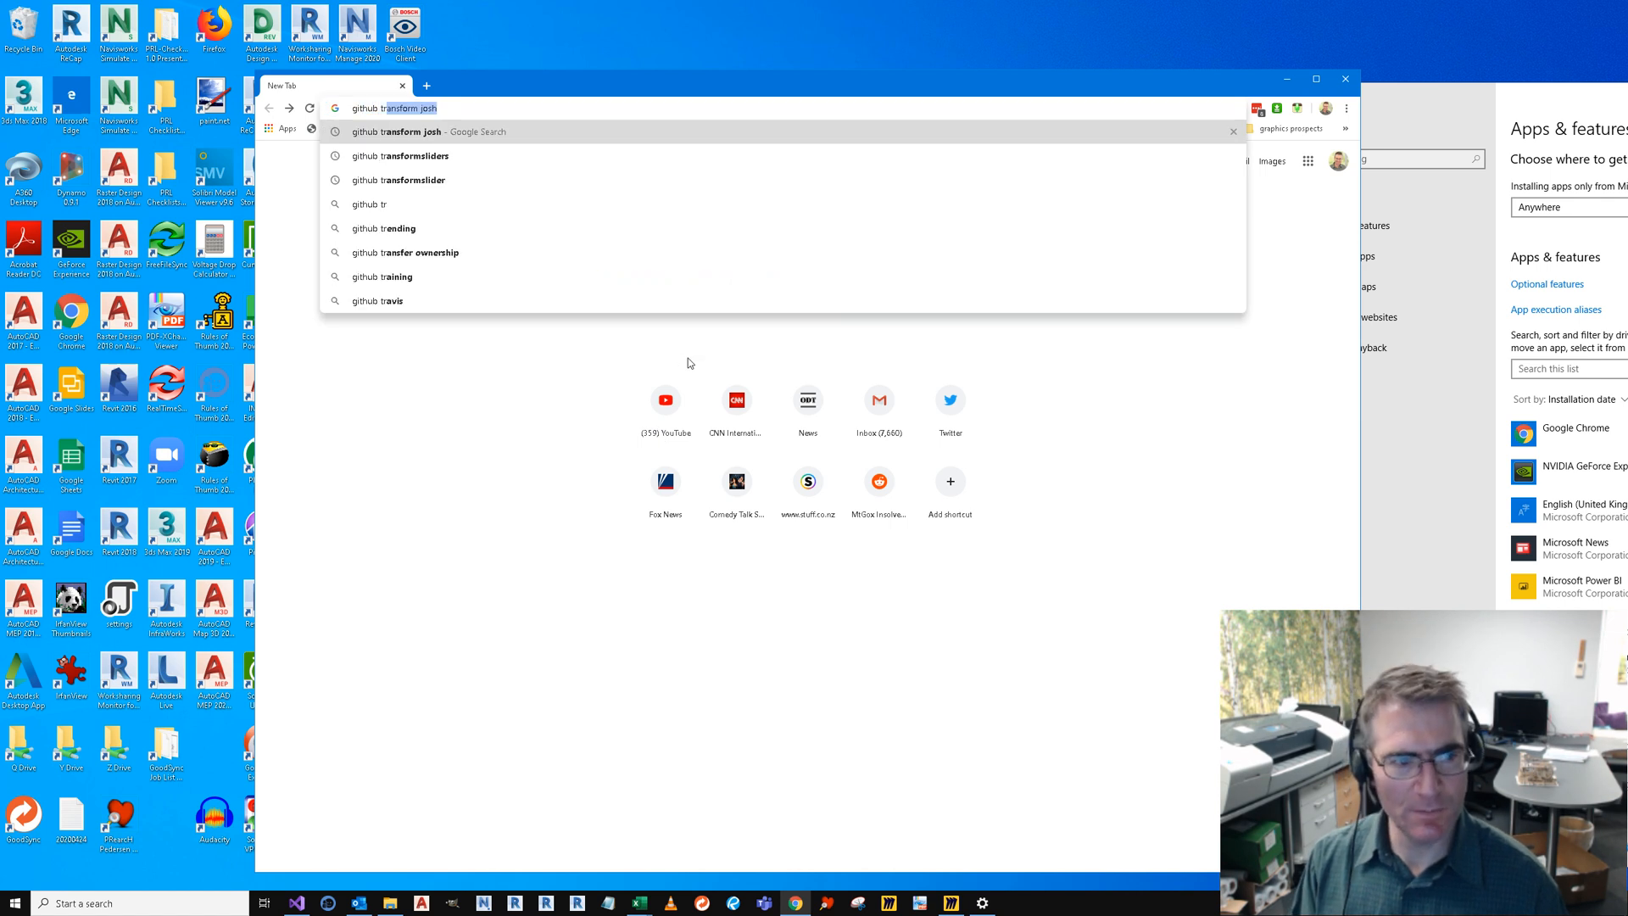
key(Return)
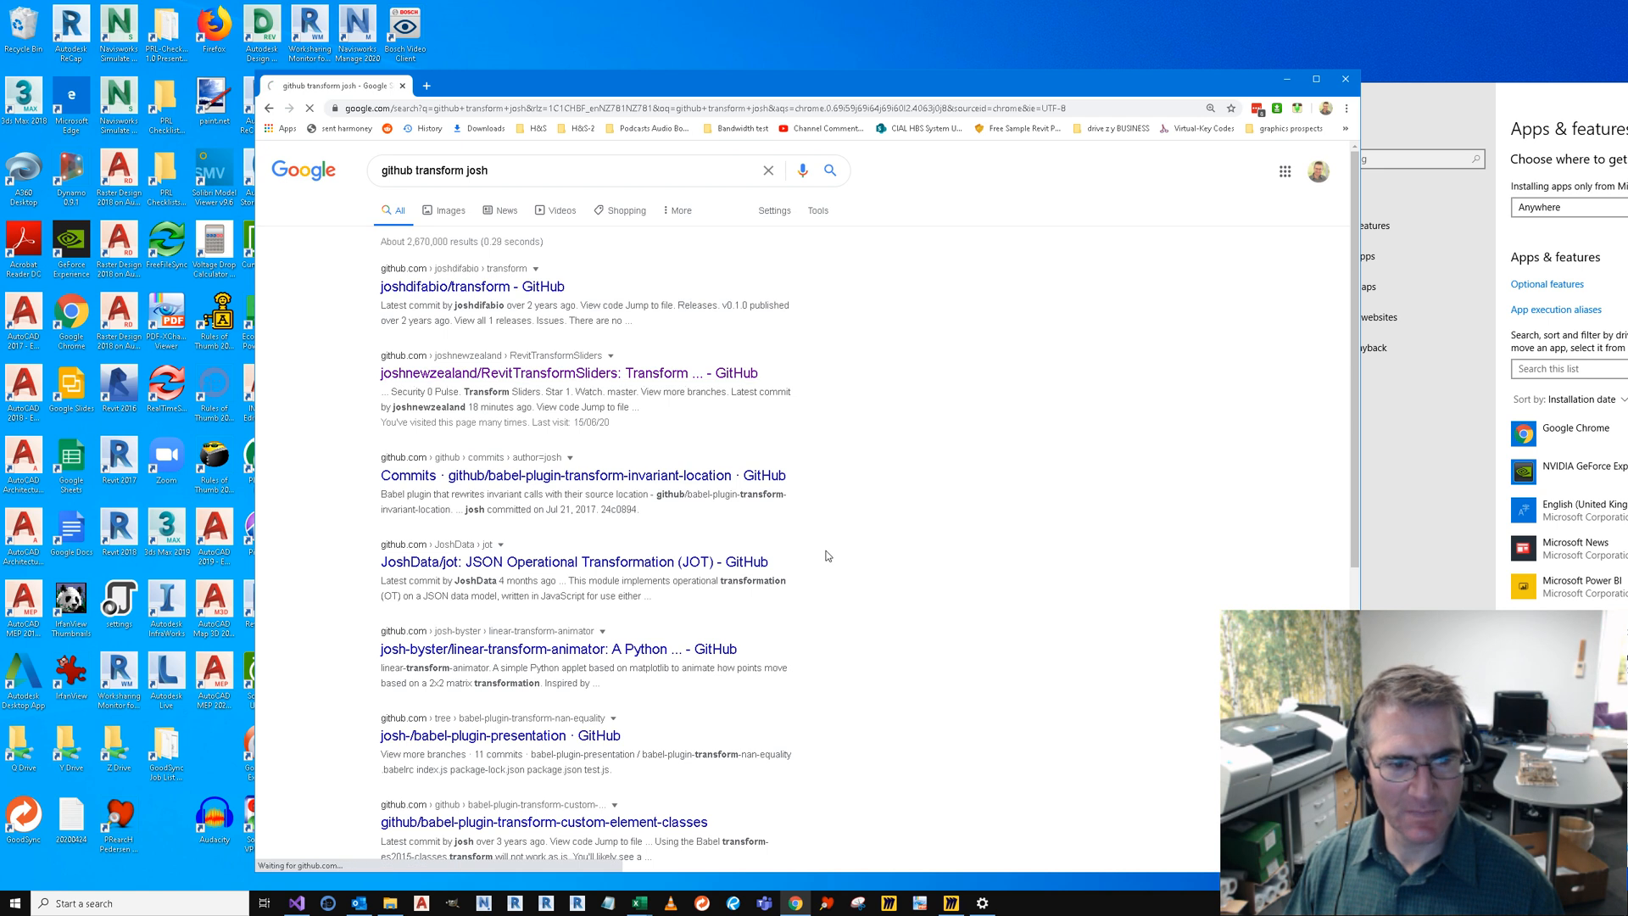
click(556, 373)
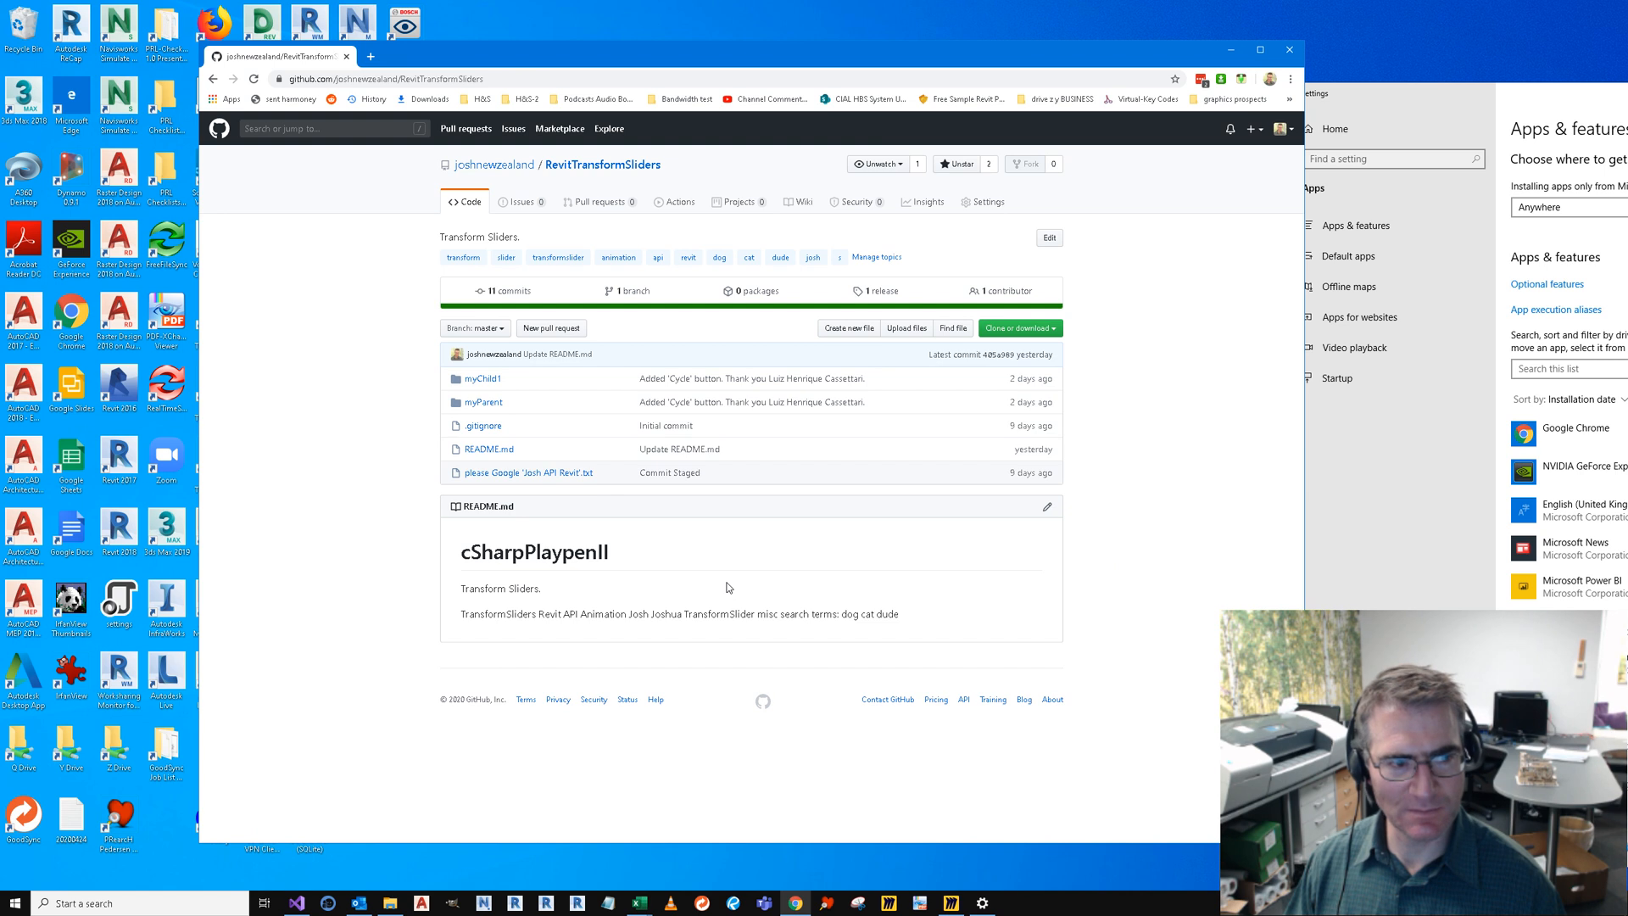
Step: Go to the repository's Releases and start downloading the .msi installer asset
click(904, 327)
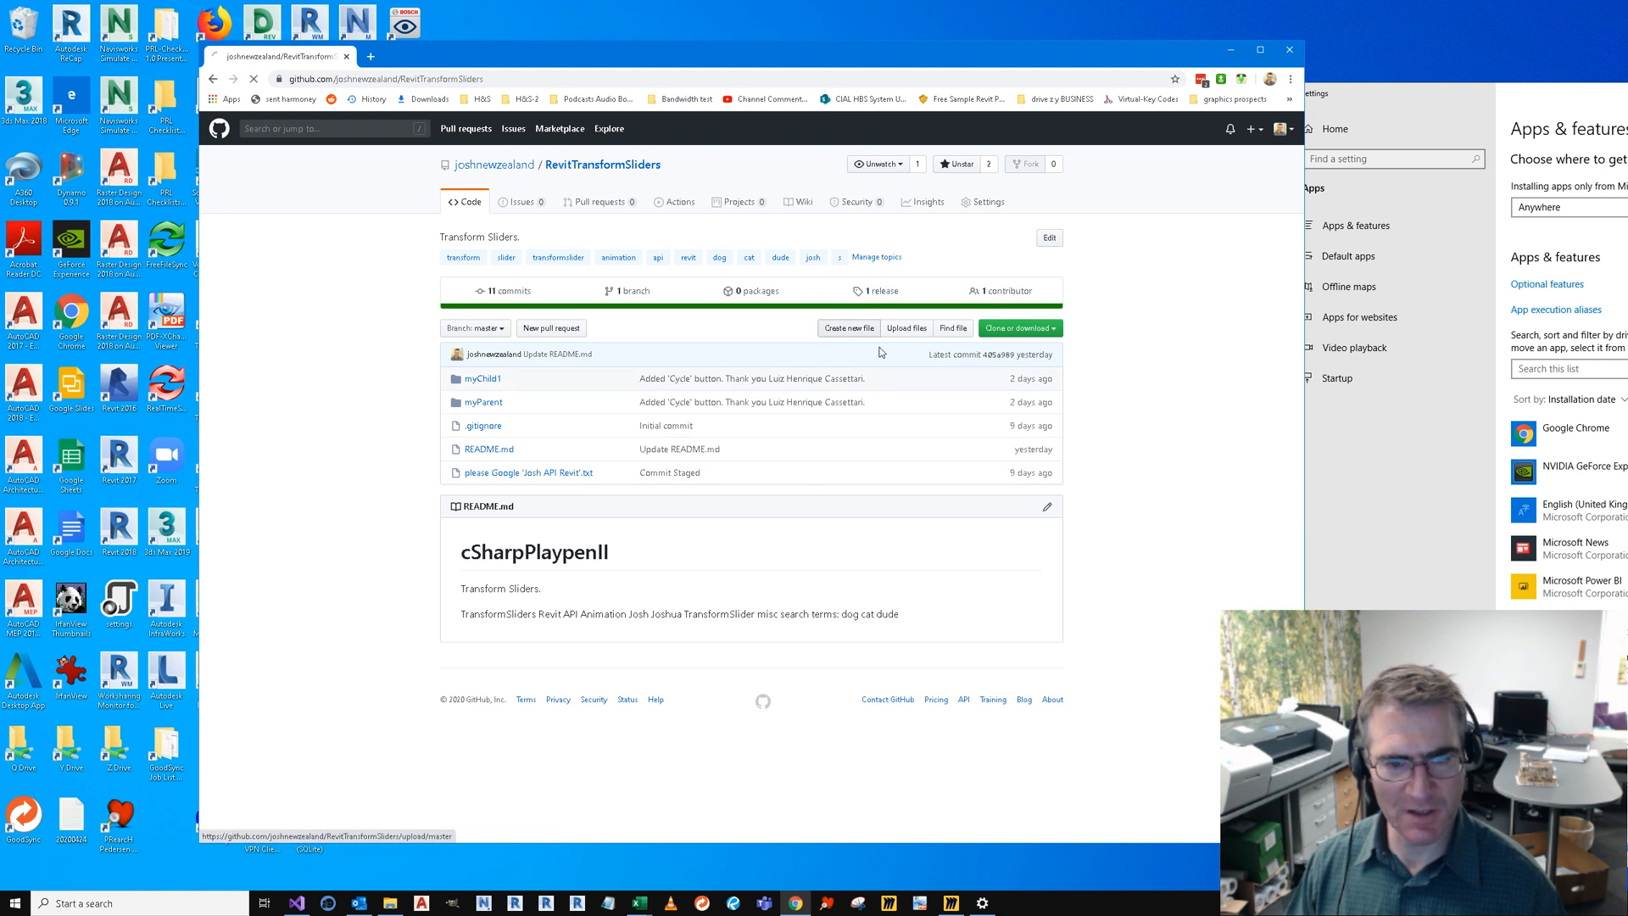
click(875, 290)
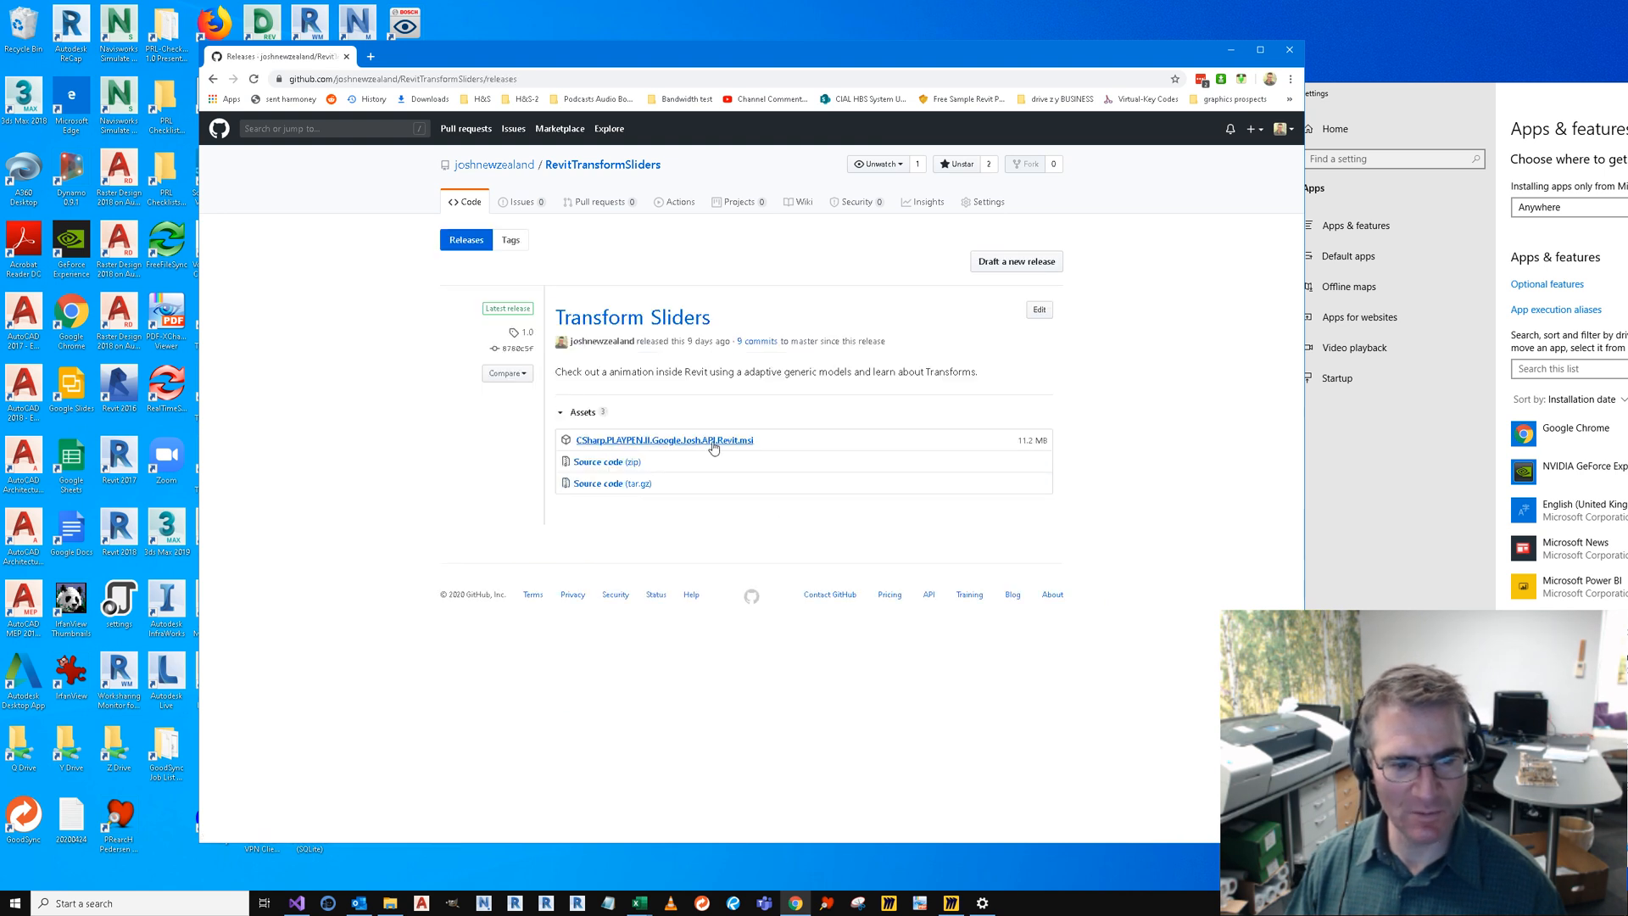
click(663, 439)
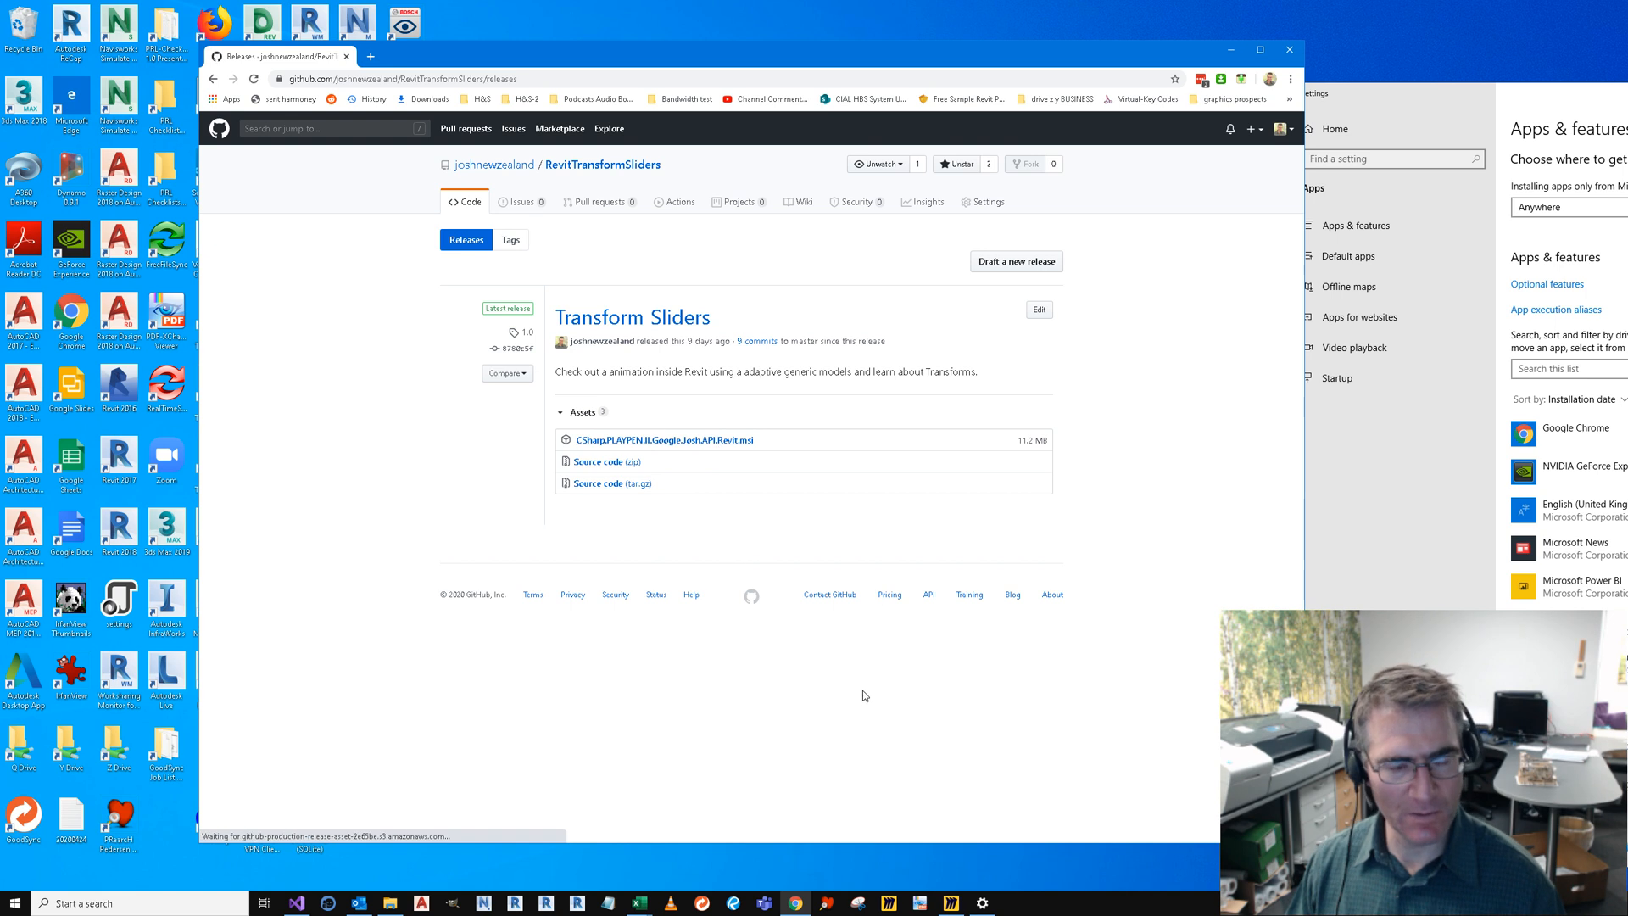
click(663, 440)
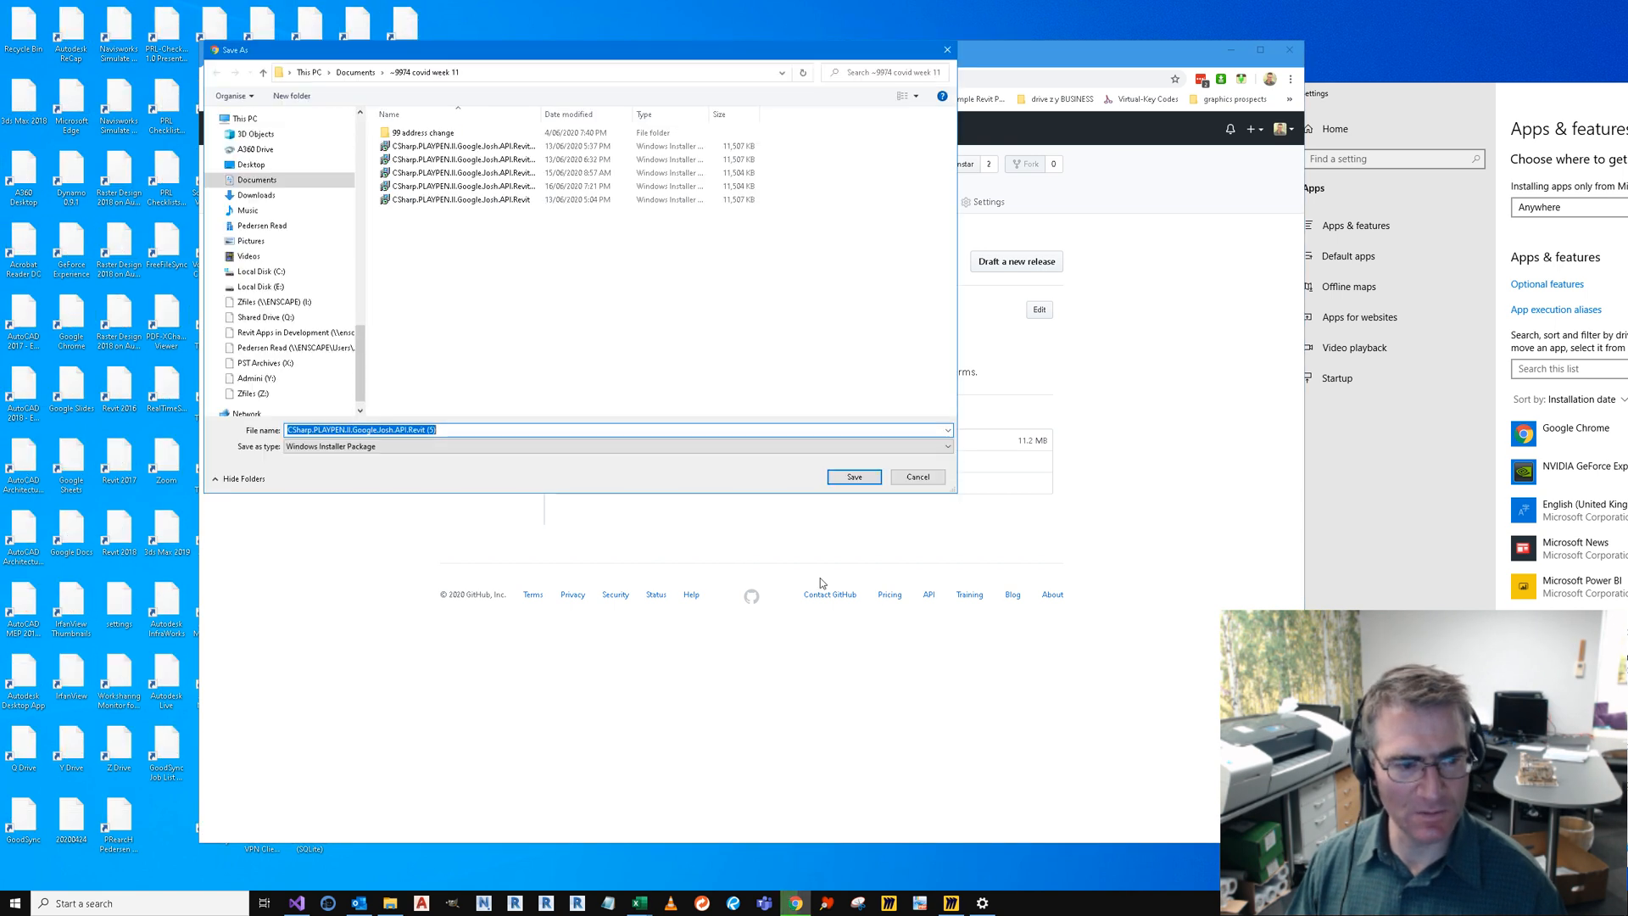
Step: Save the installer to Documents and run it past the protection warning
click(853, 477)
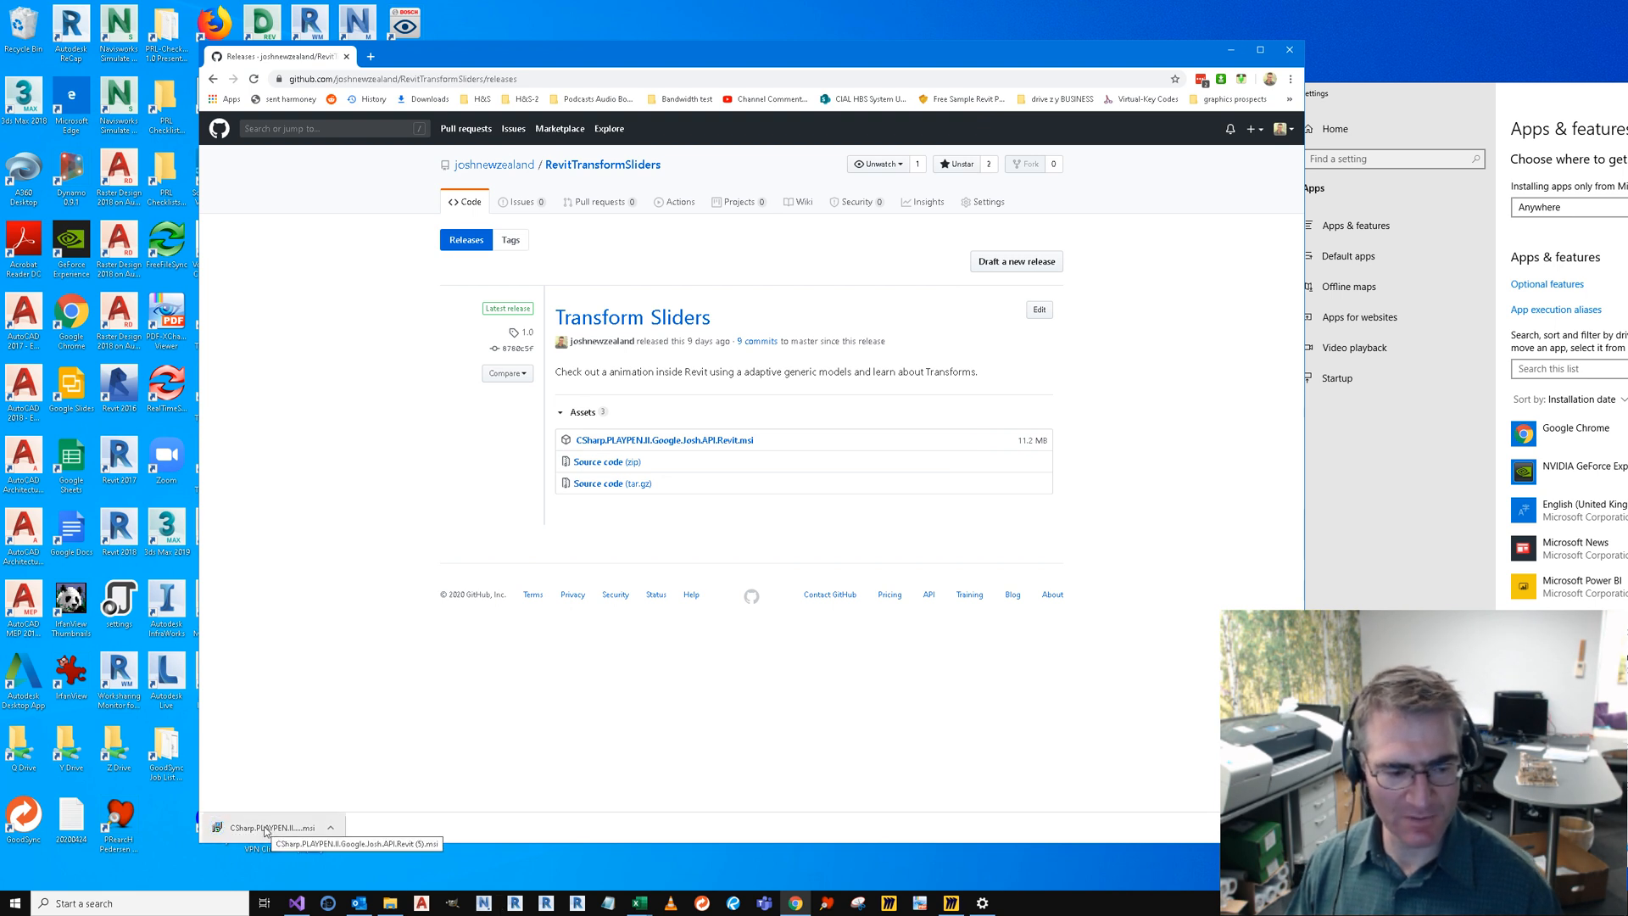
click(264, 827)
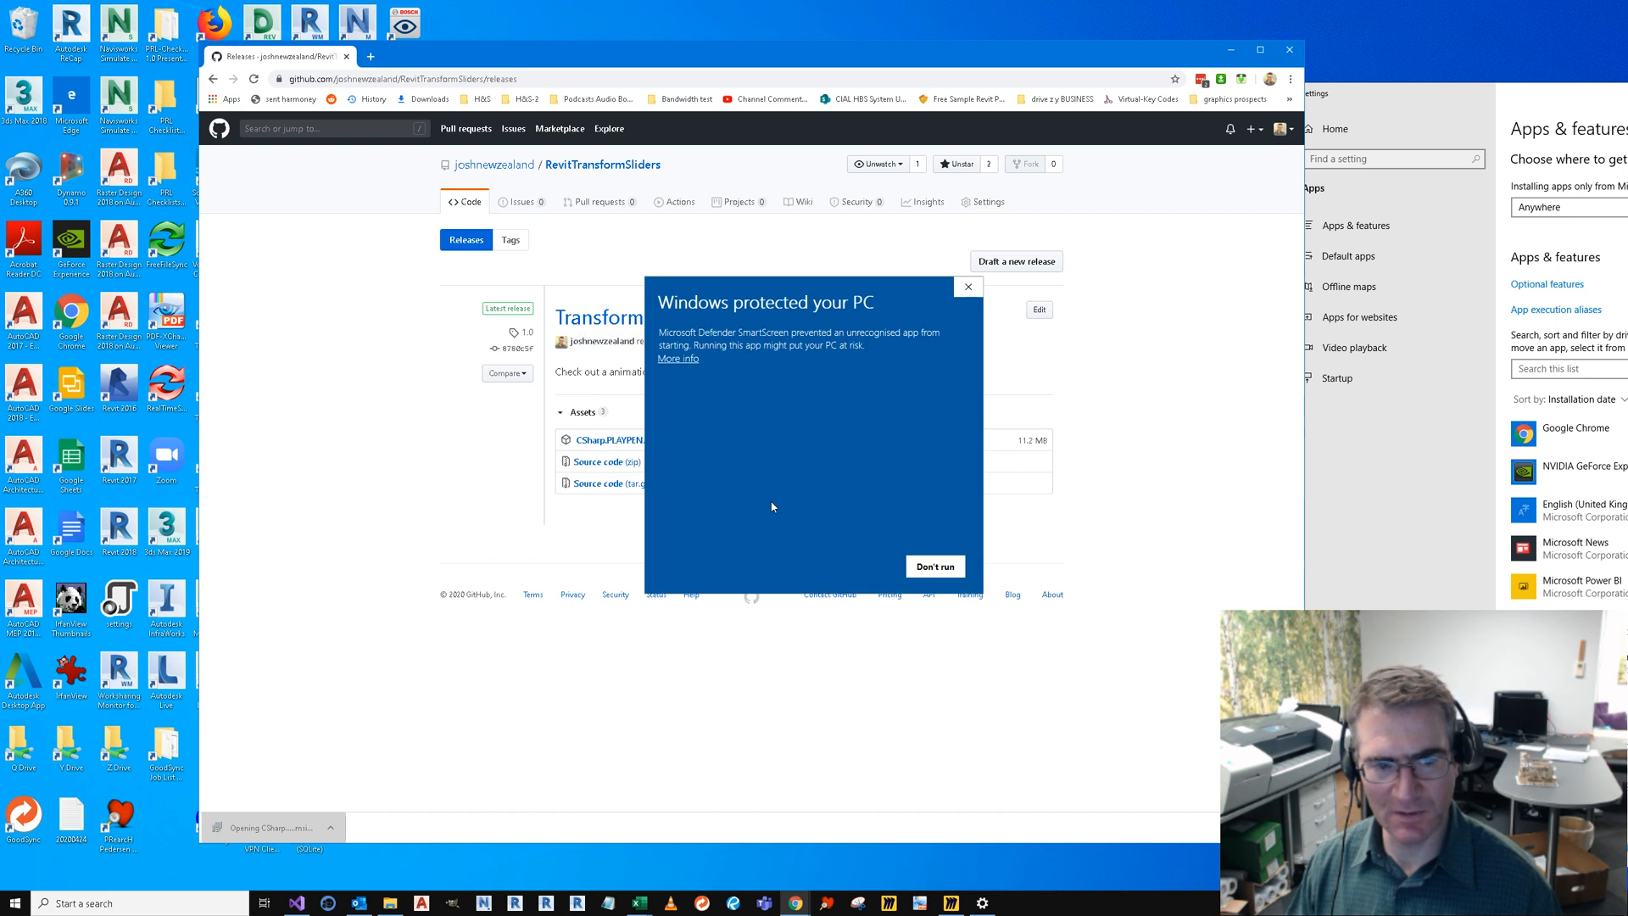
click(933, 567)
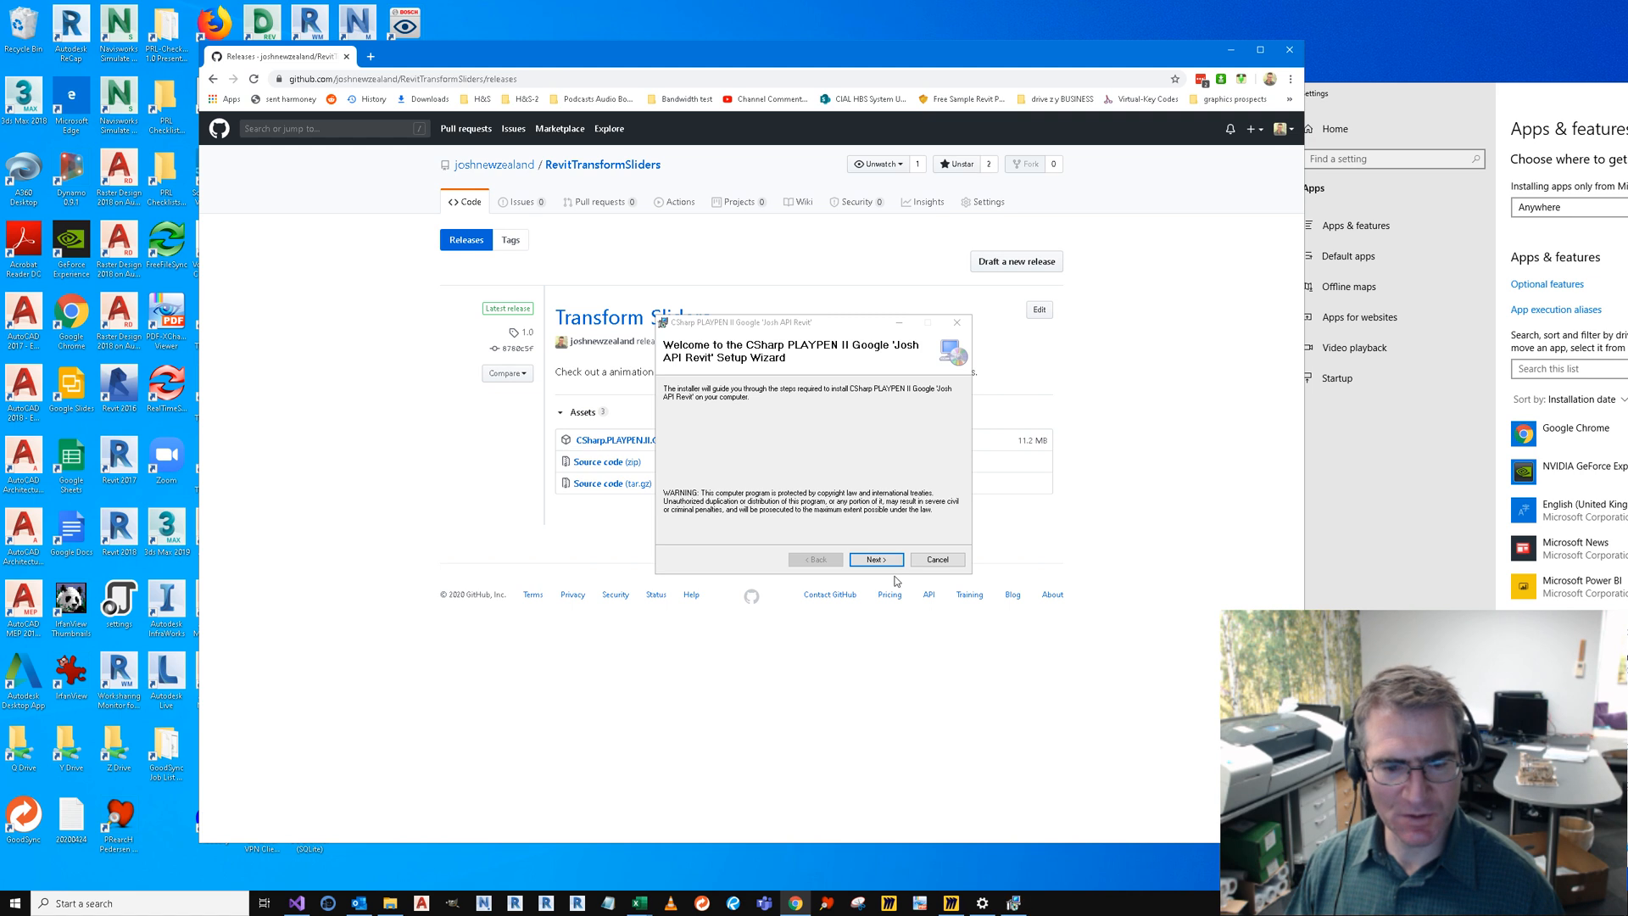
Step: Install the CSharp PLAYPEN II add-in and close the finished installer
click(875, 559)
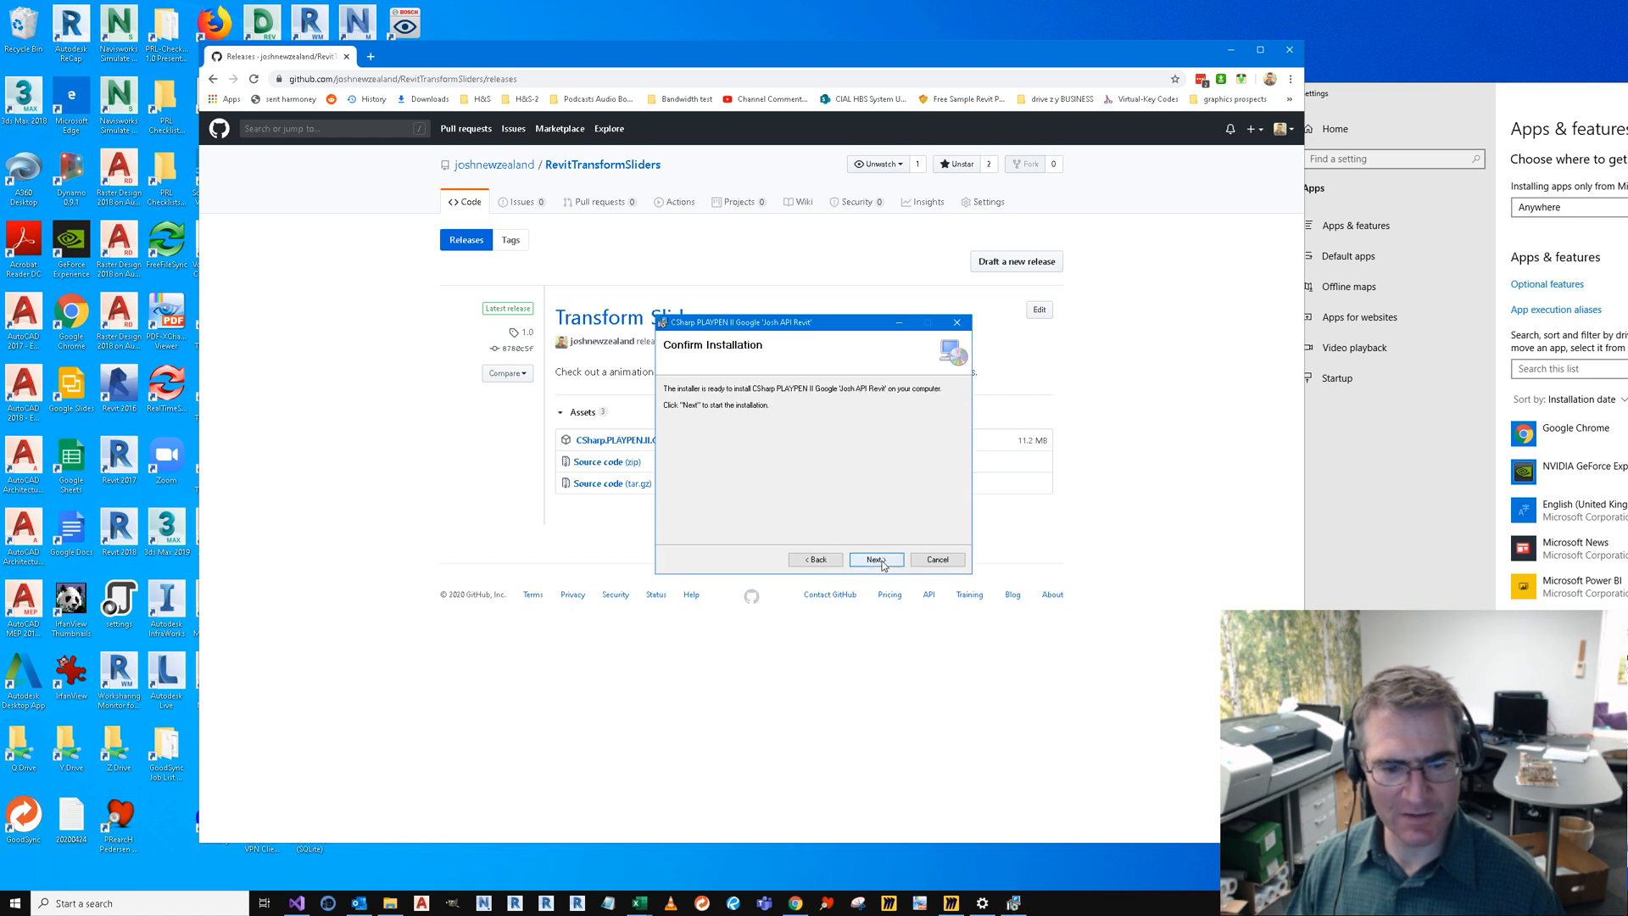
click(875, 559)
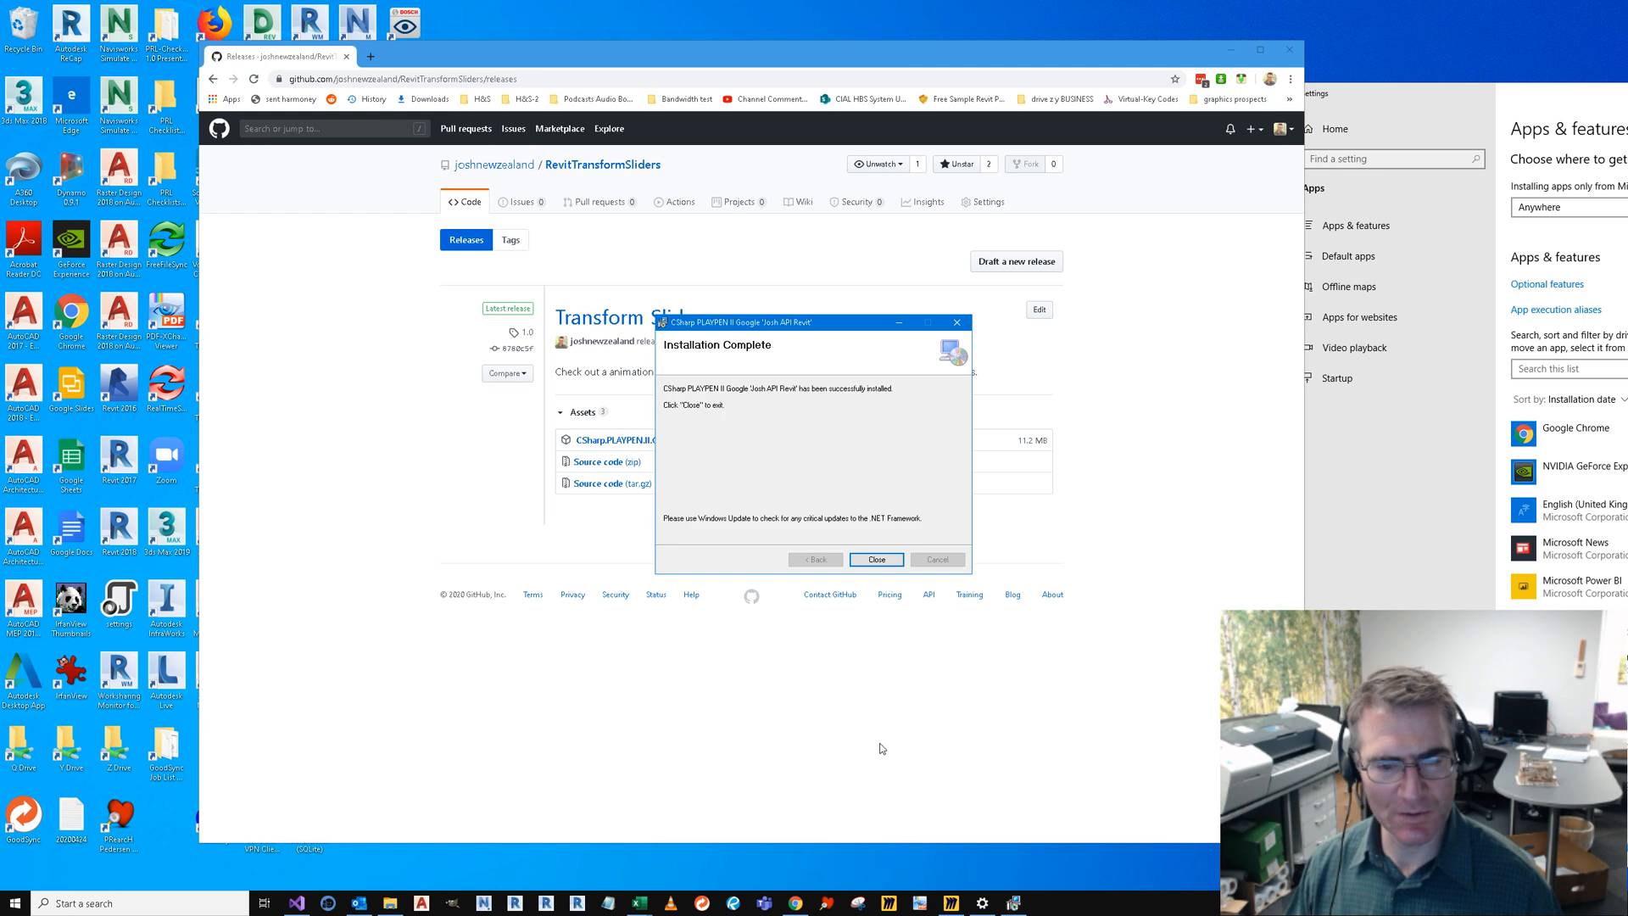
click(875, 560)
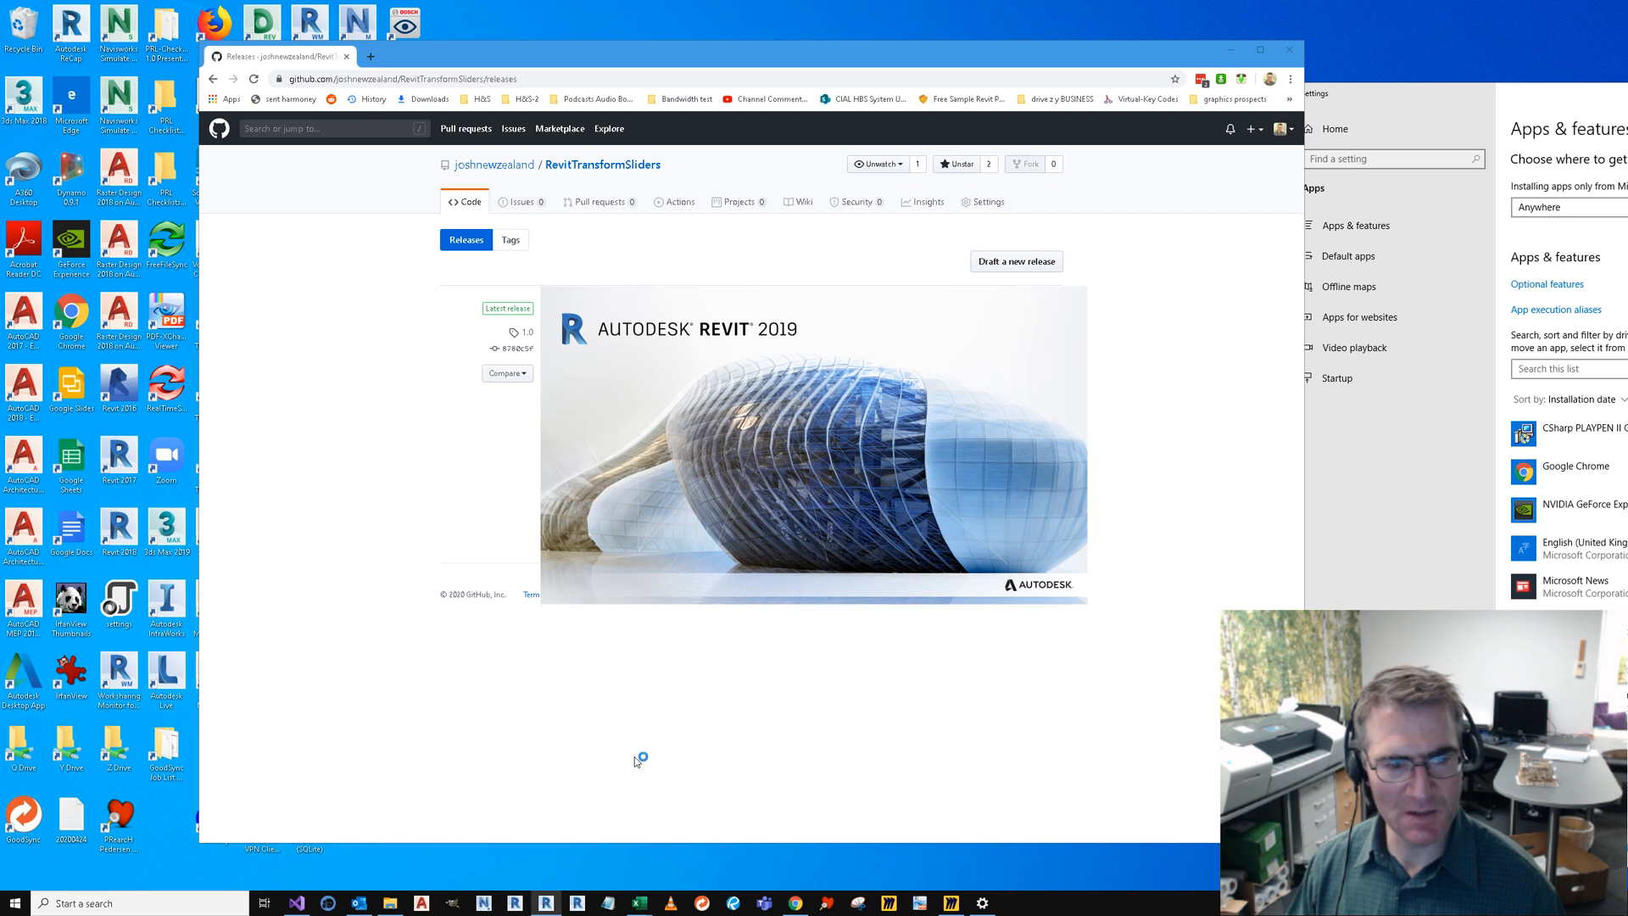
mouse_move(698, 727)
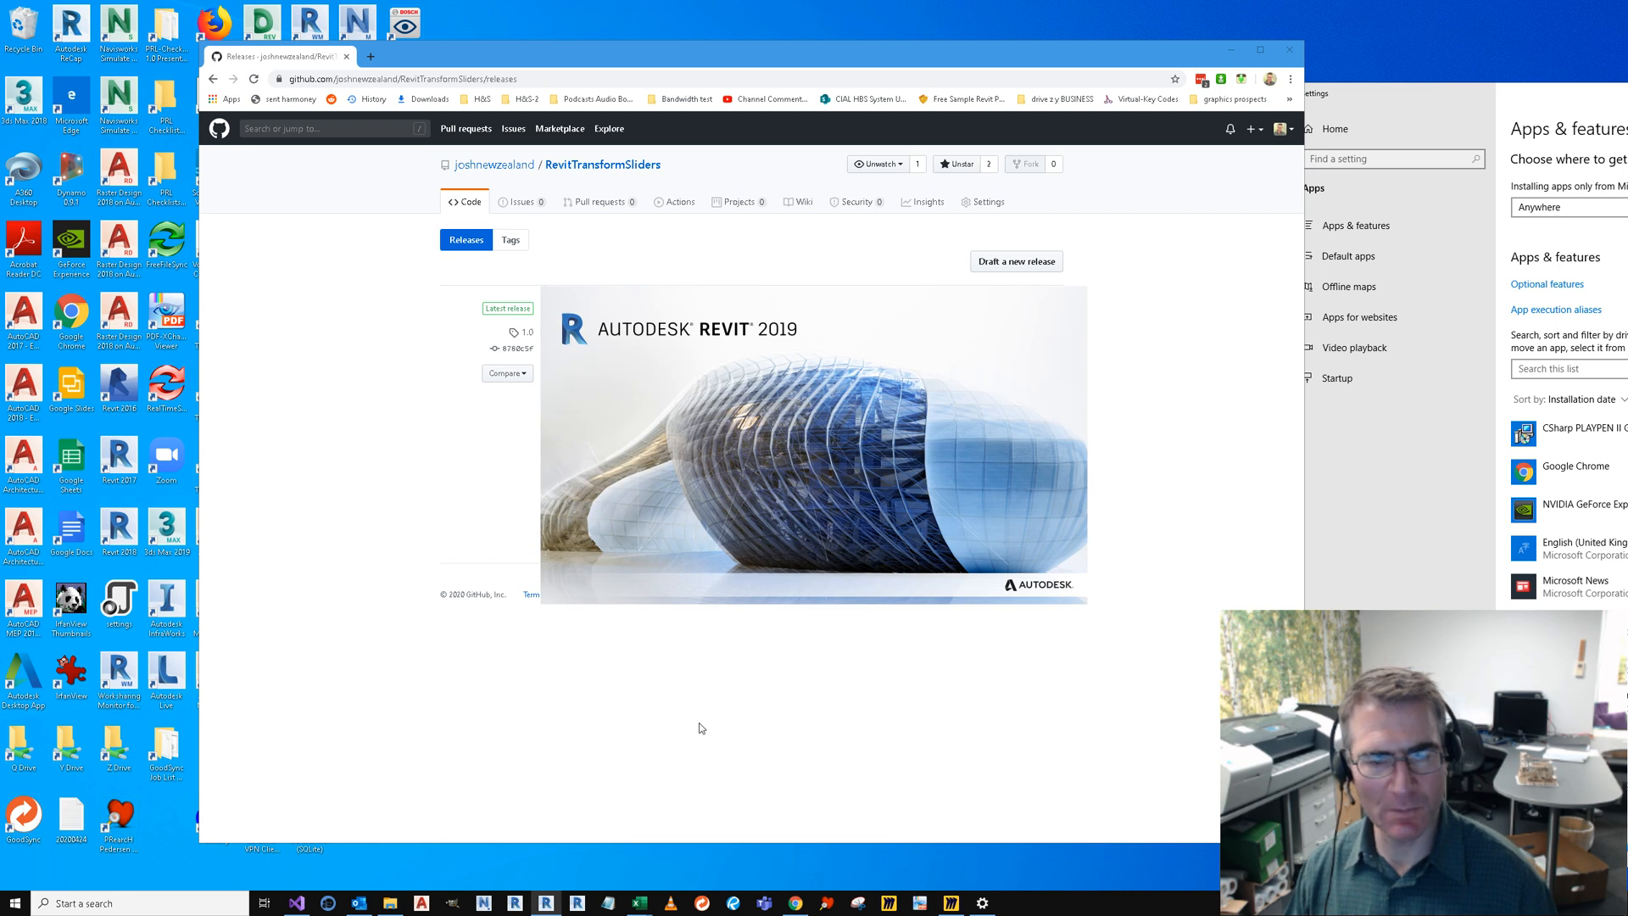
mouse_move(650, 755)
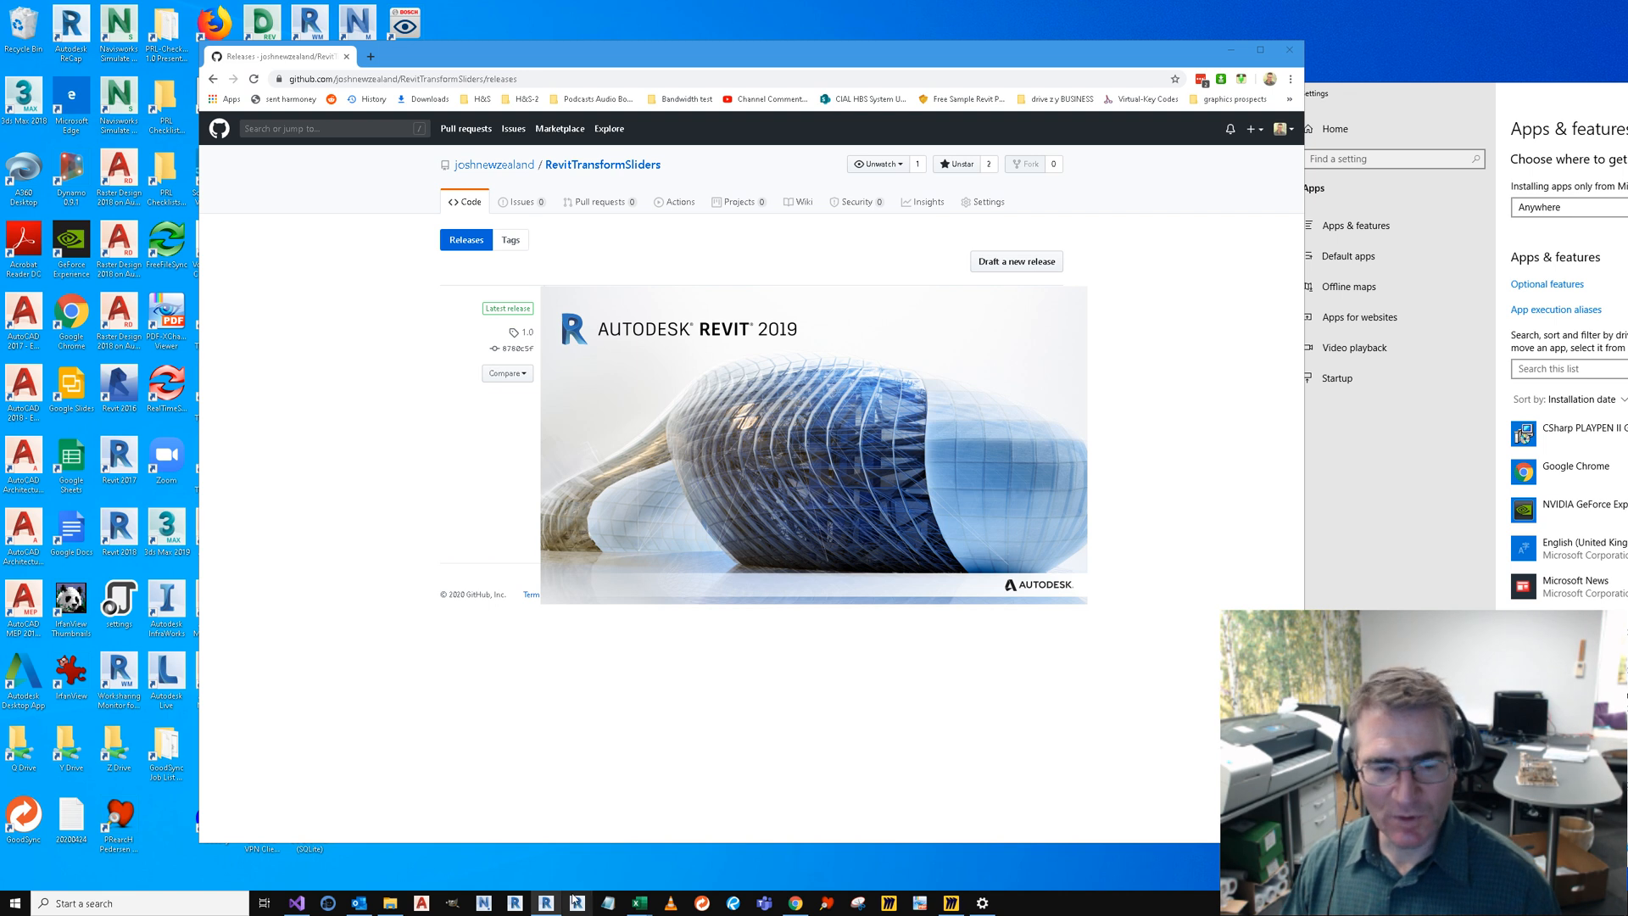
mouse_move(709, 755)
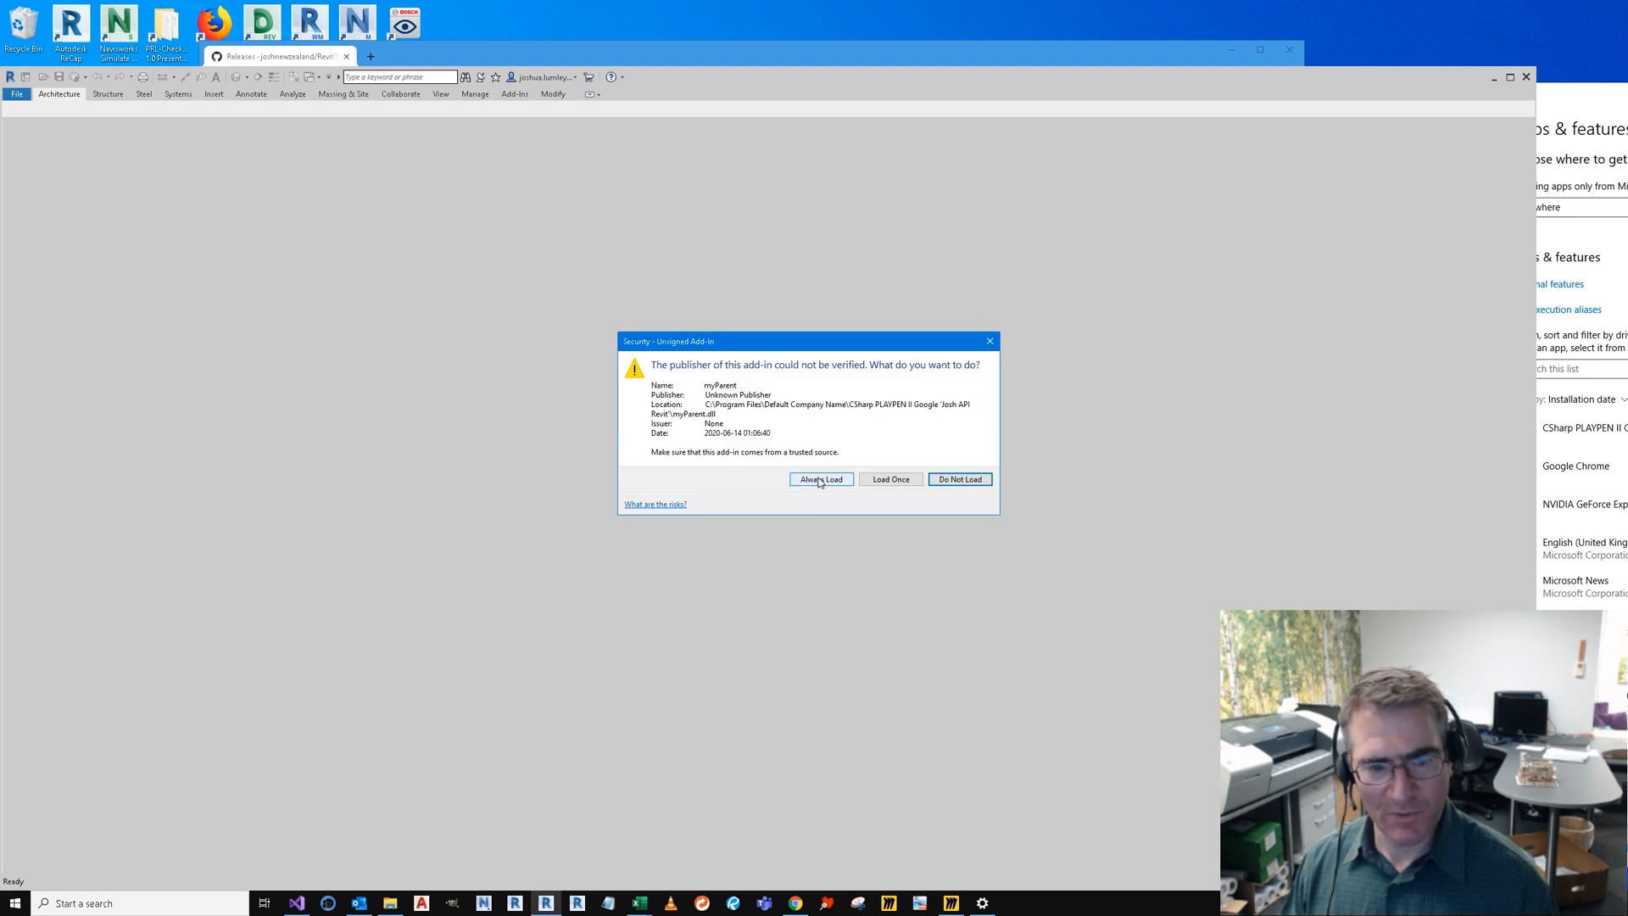
Step: Choose Always Load for the unsigned myParent add-in at Revit startup
click(821, 478)
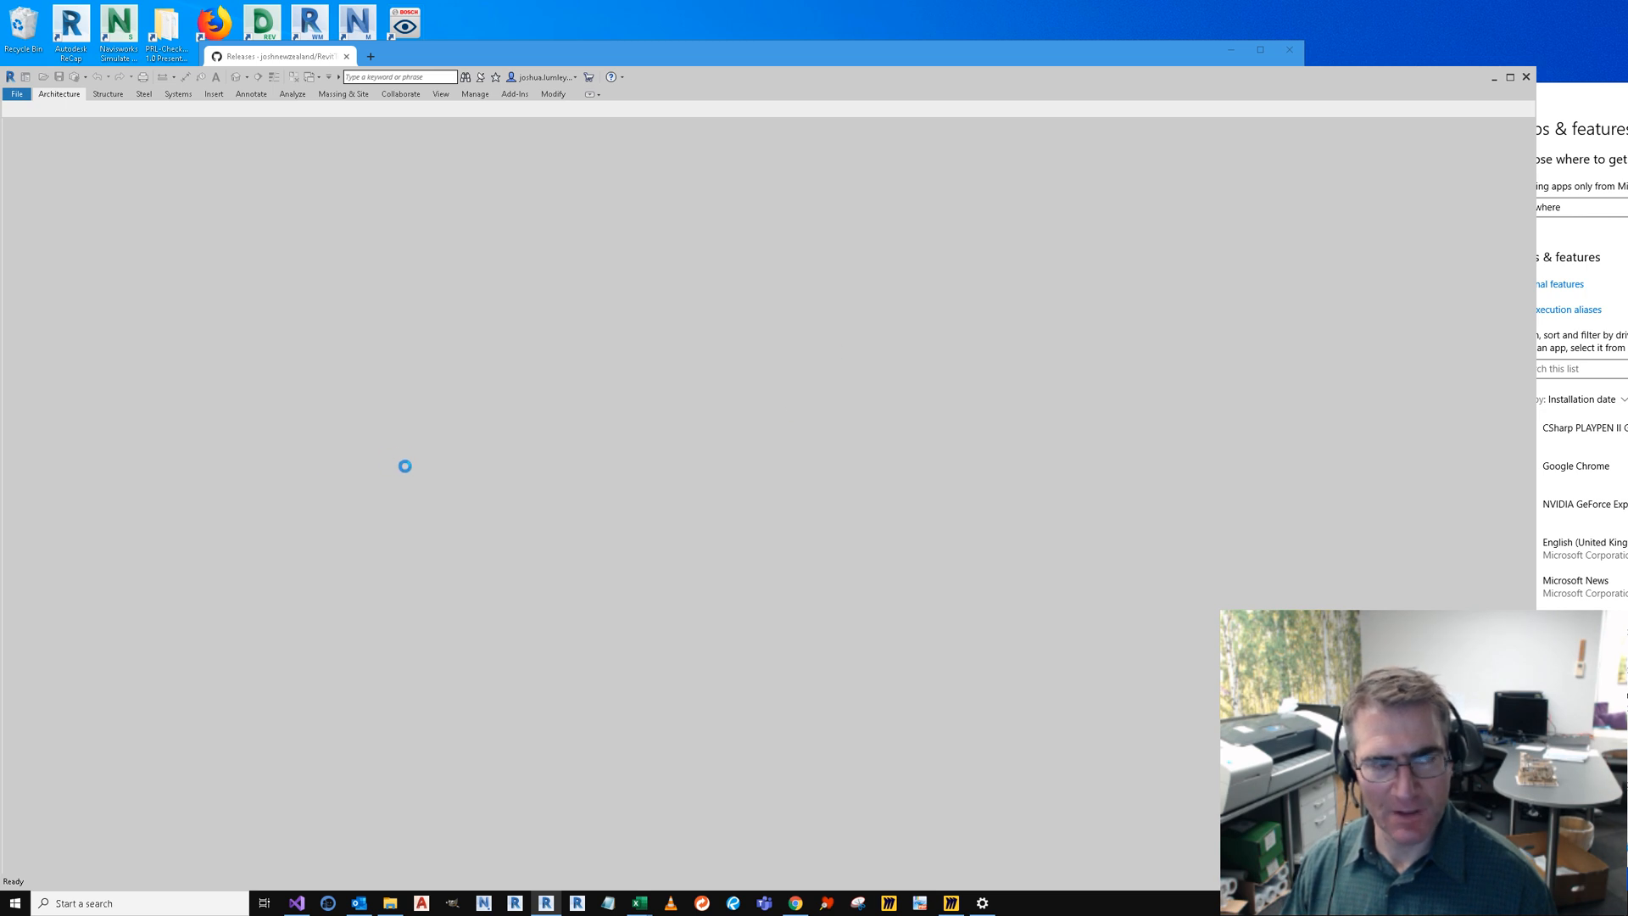
mouse_move(612, 462)
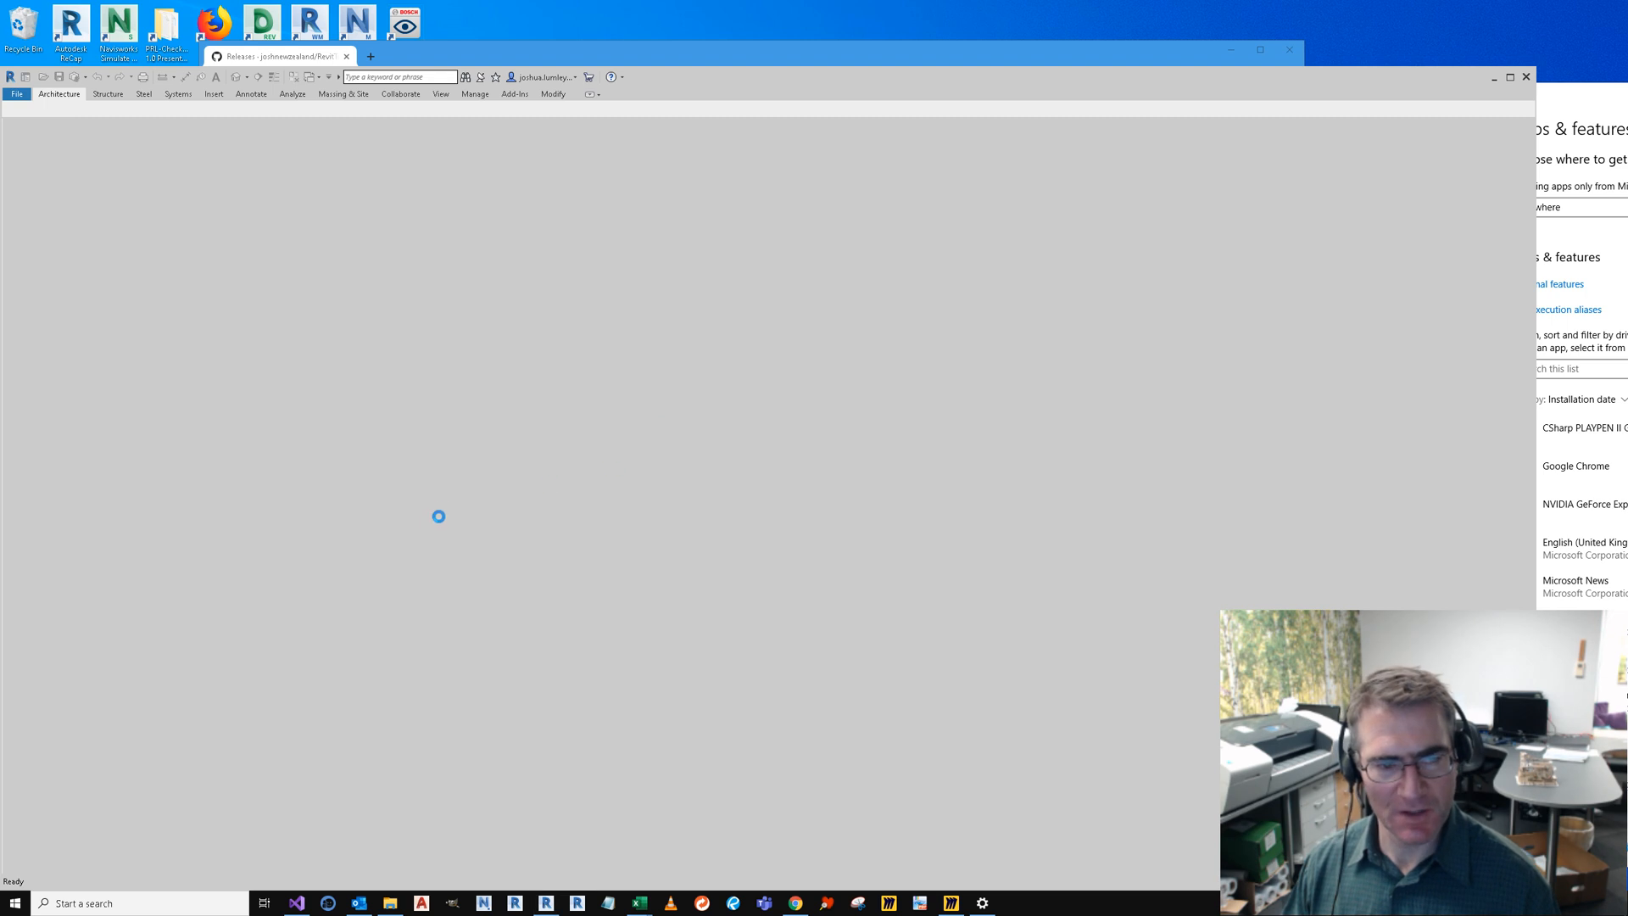
mouse_move(611, 576)
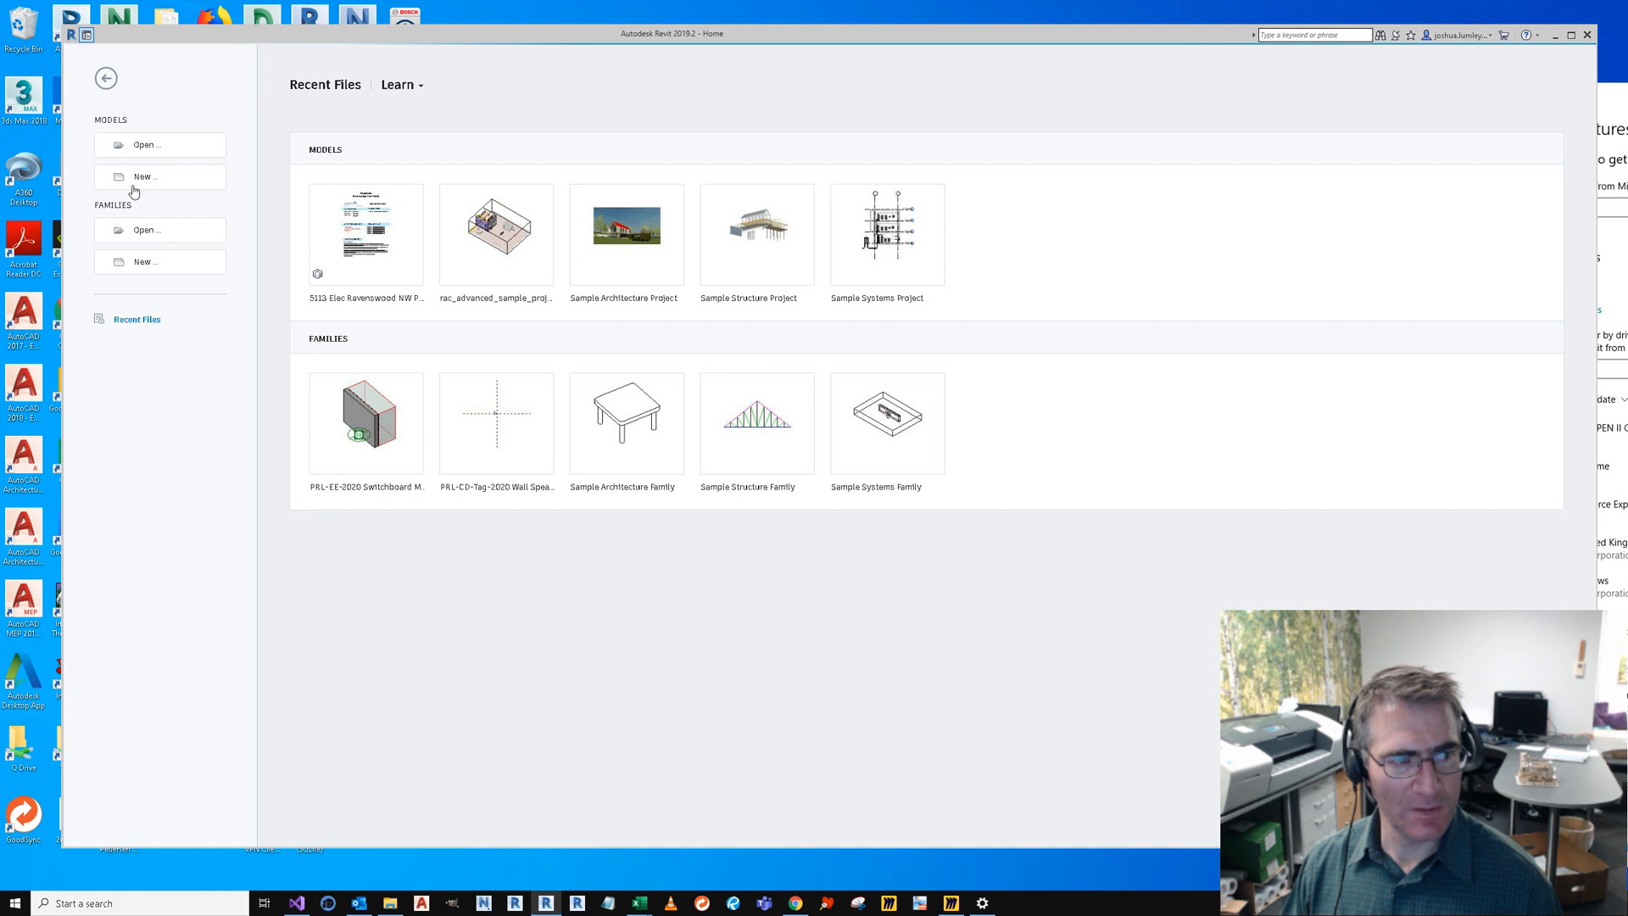
Step: Create a new project from the Construction Template
click(146, 174)
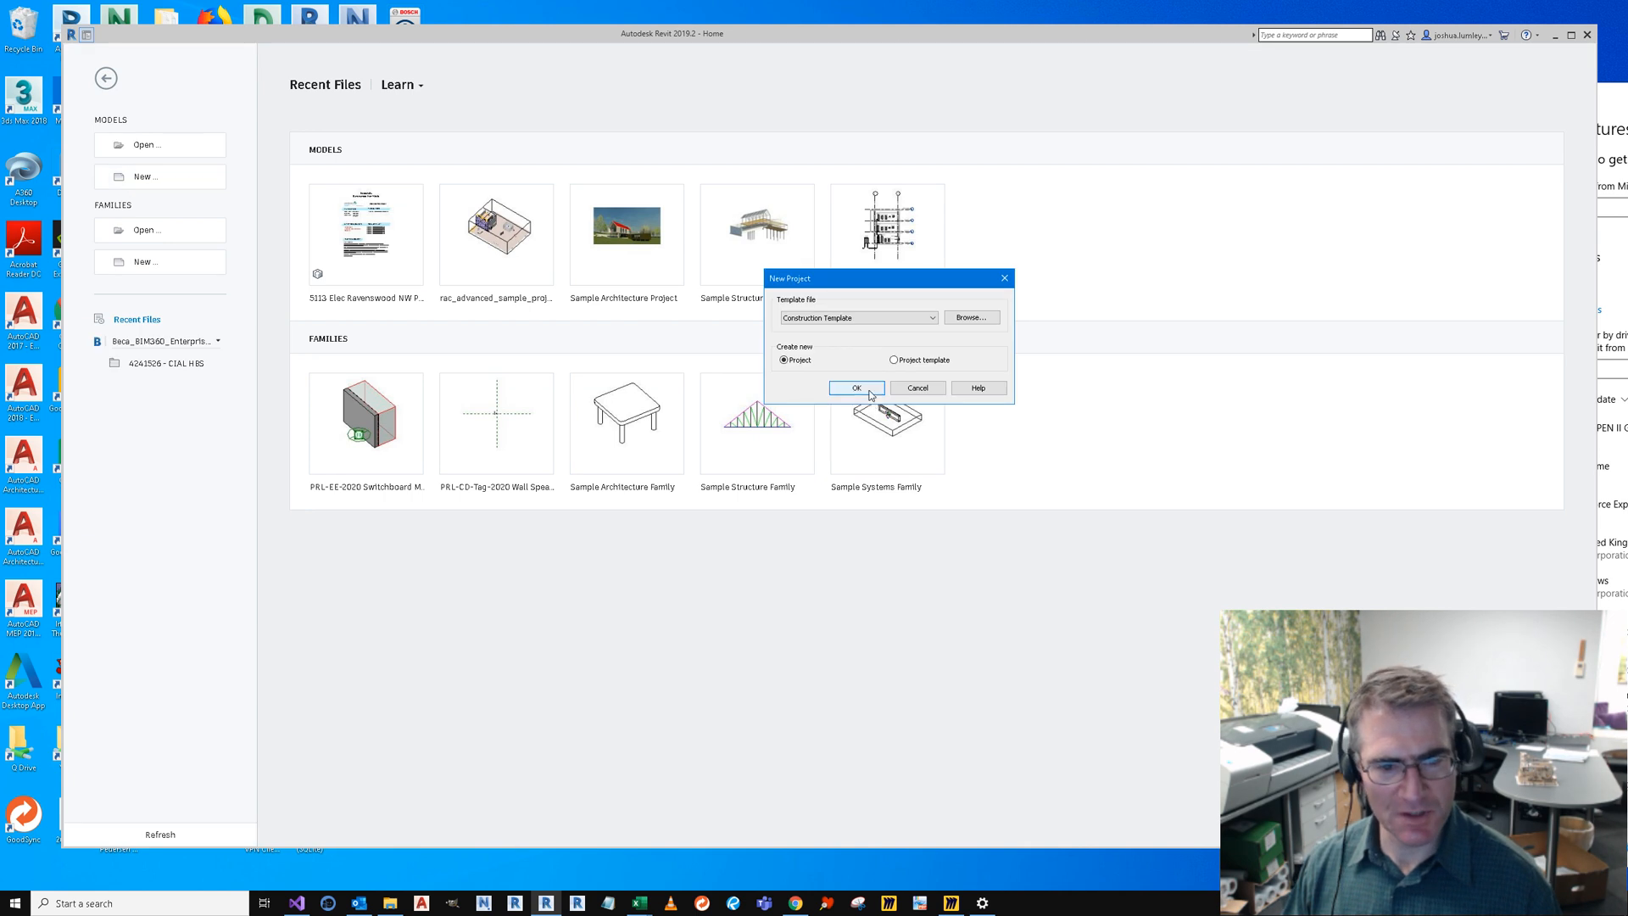
click(855, 386)
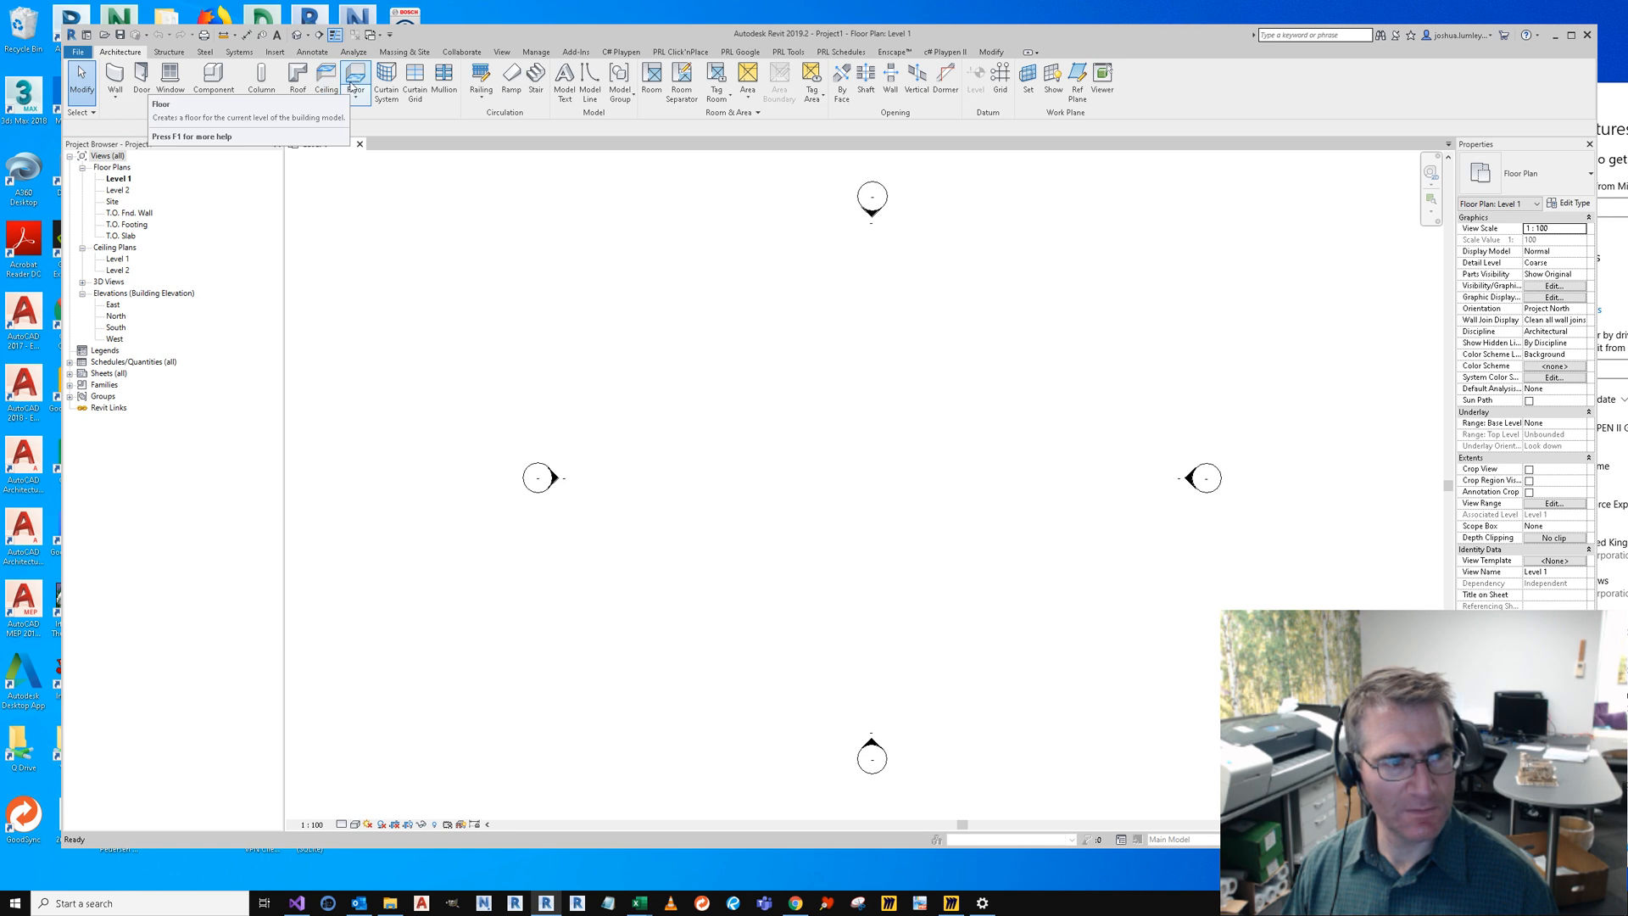
Step: Place a rectangular floor on Level 1 and deselect it
click(356, 81)
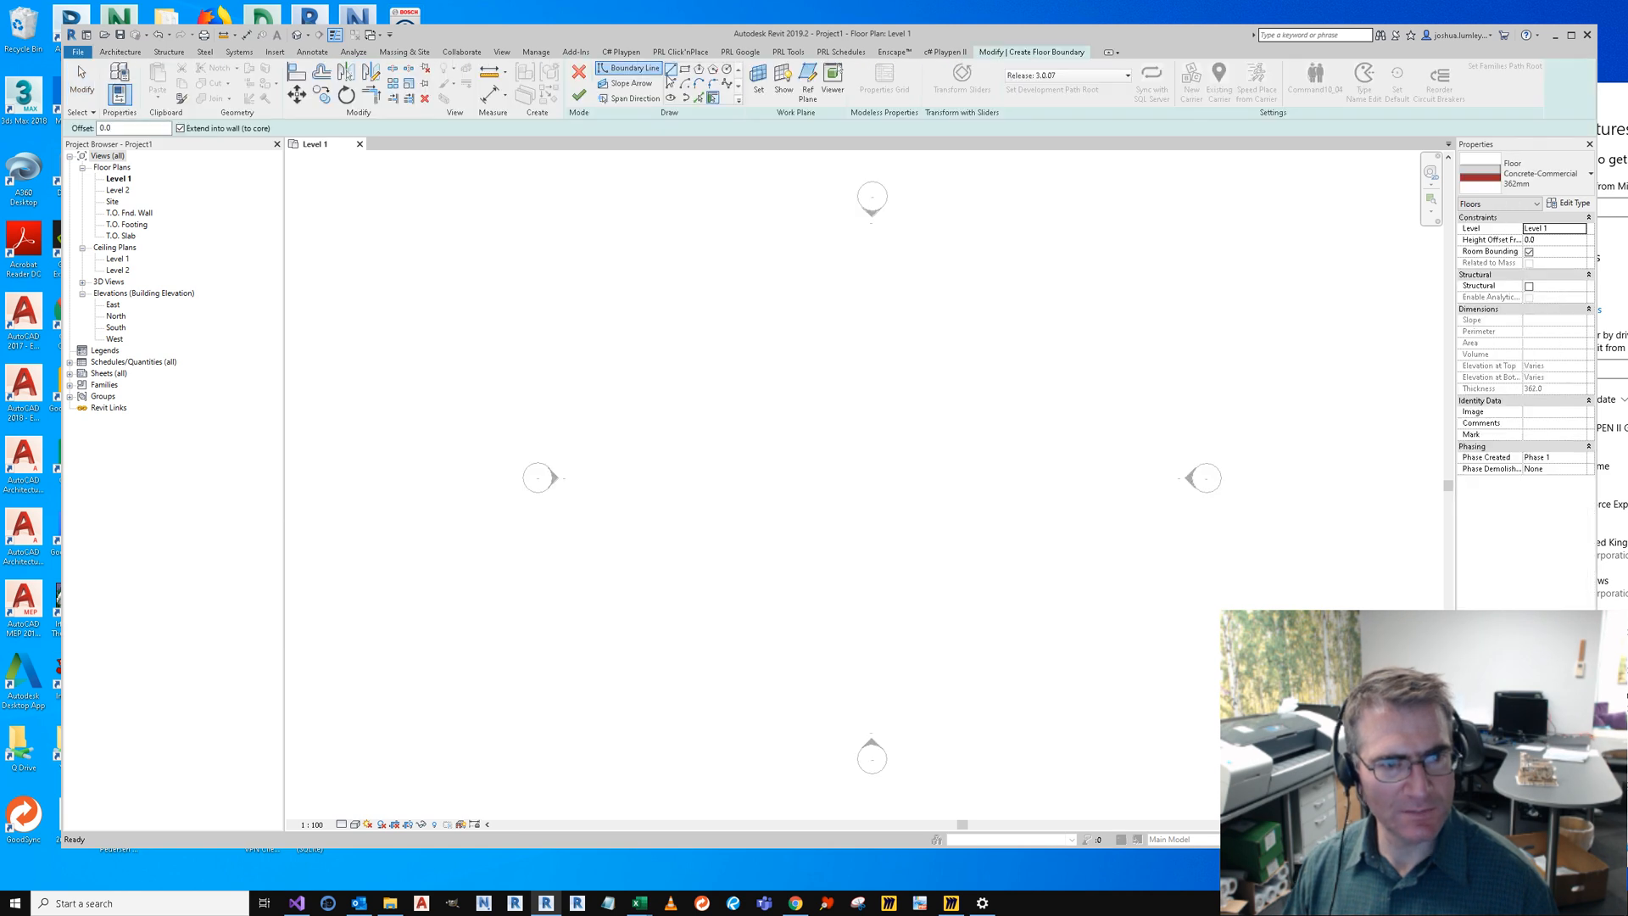
click(673, 71)
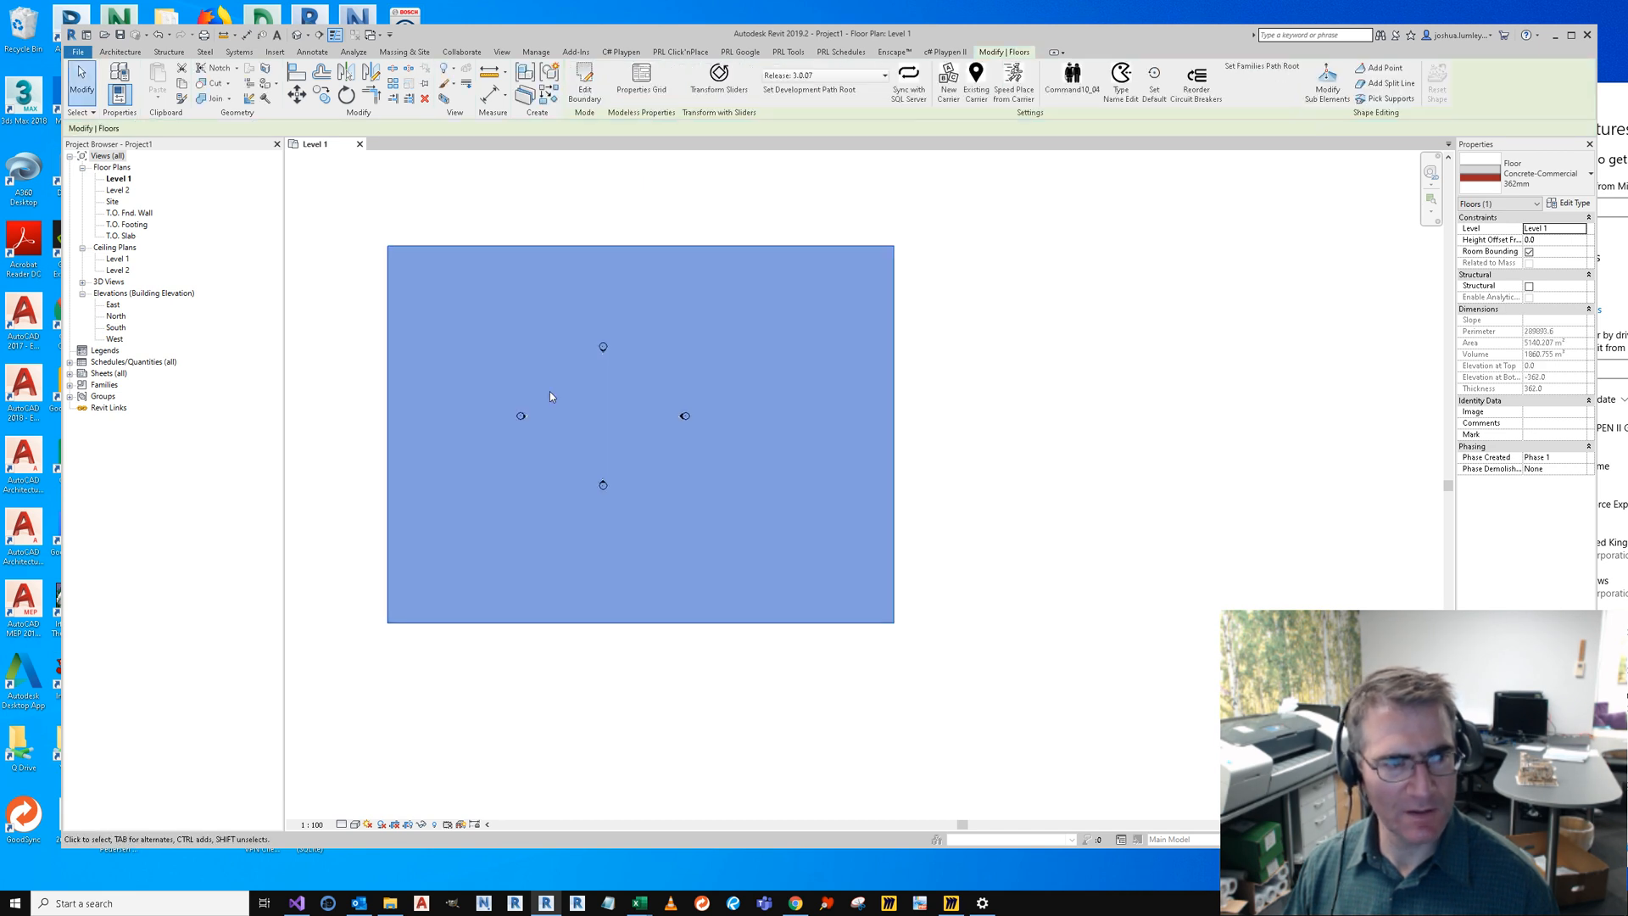
click(121, 53)
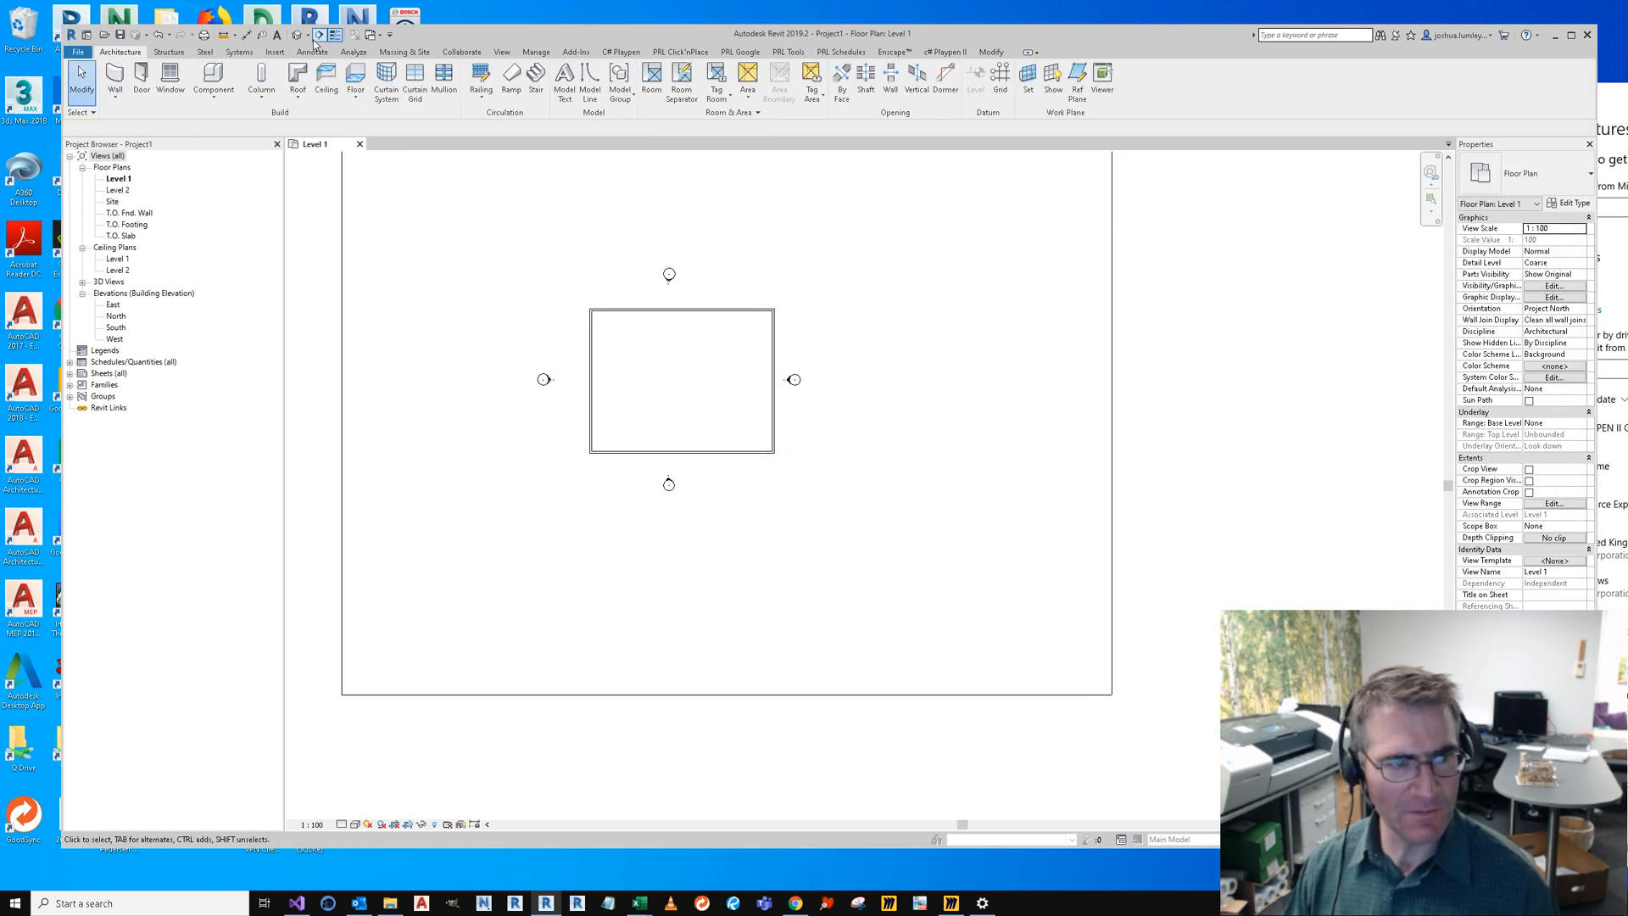
Step: Show the walls and floor in the default 3D view with the C# Playpen II ribbon tools
click(319, 34)
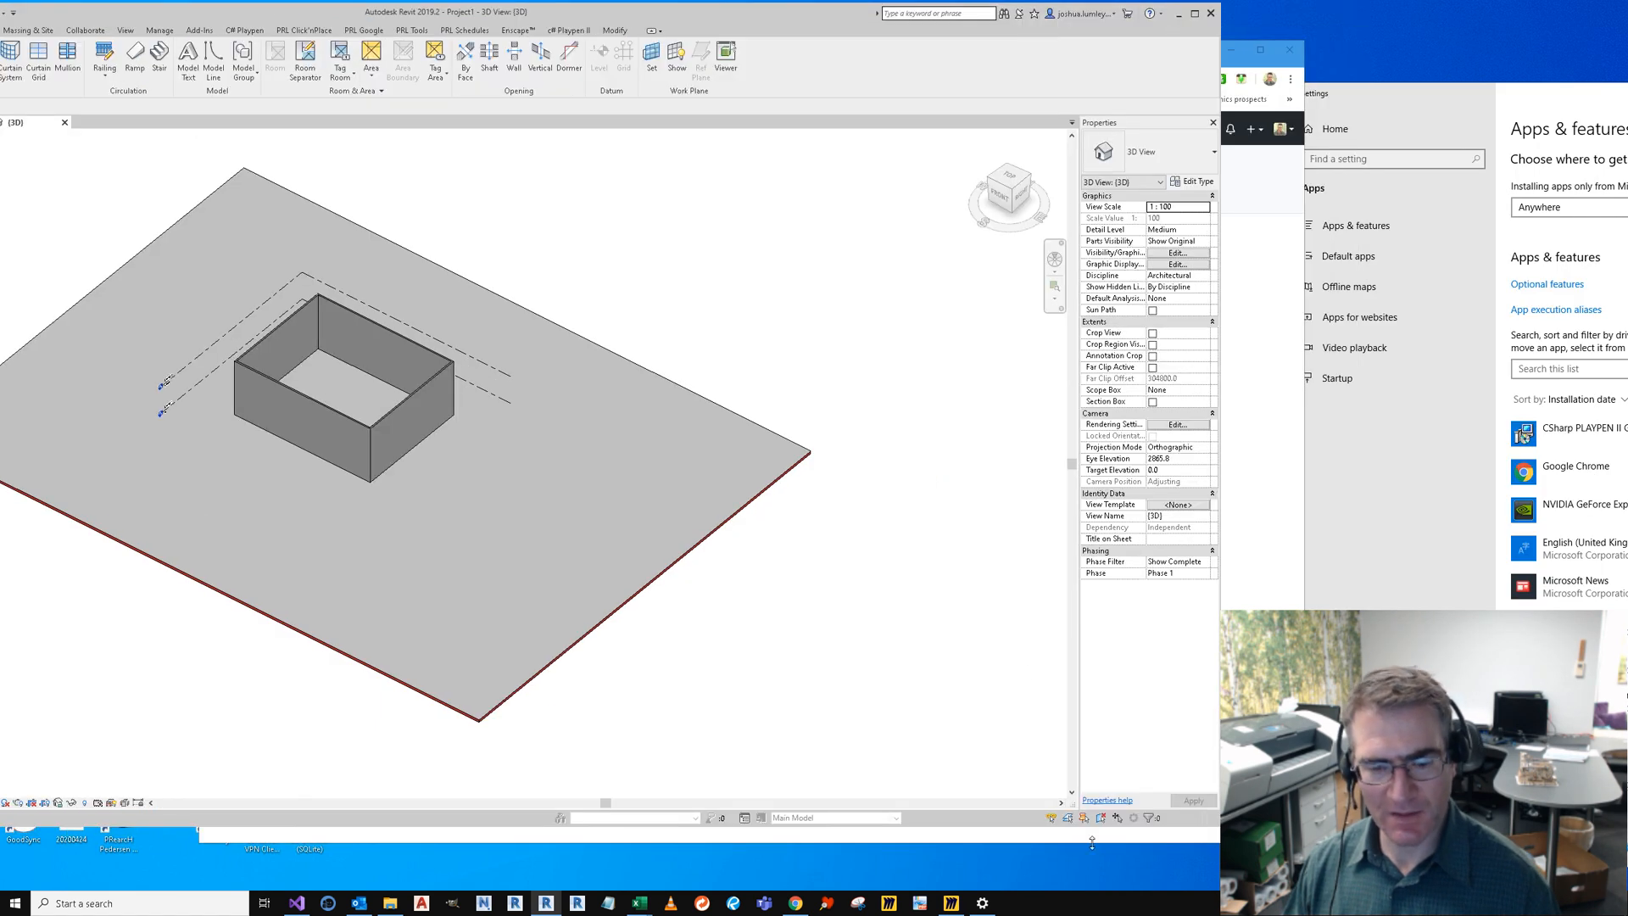
mouse_move(1104, 817)
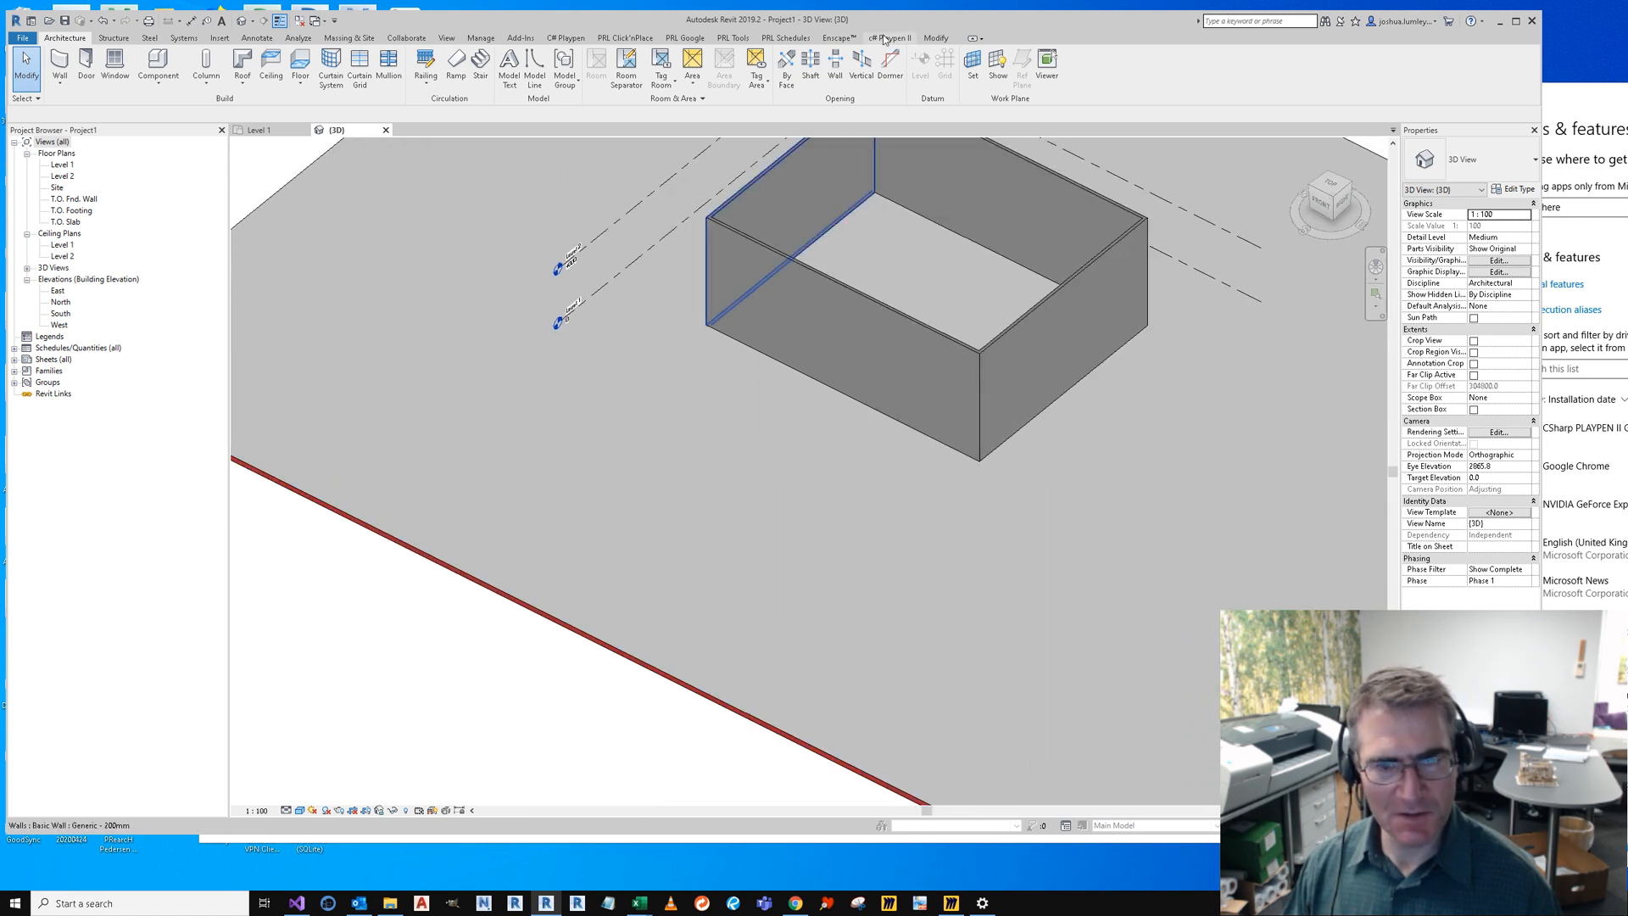
click(889, 39)
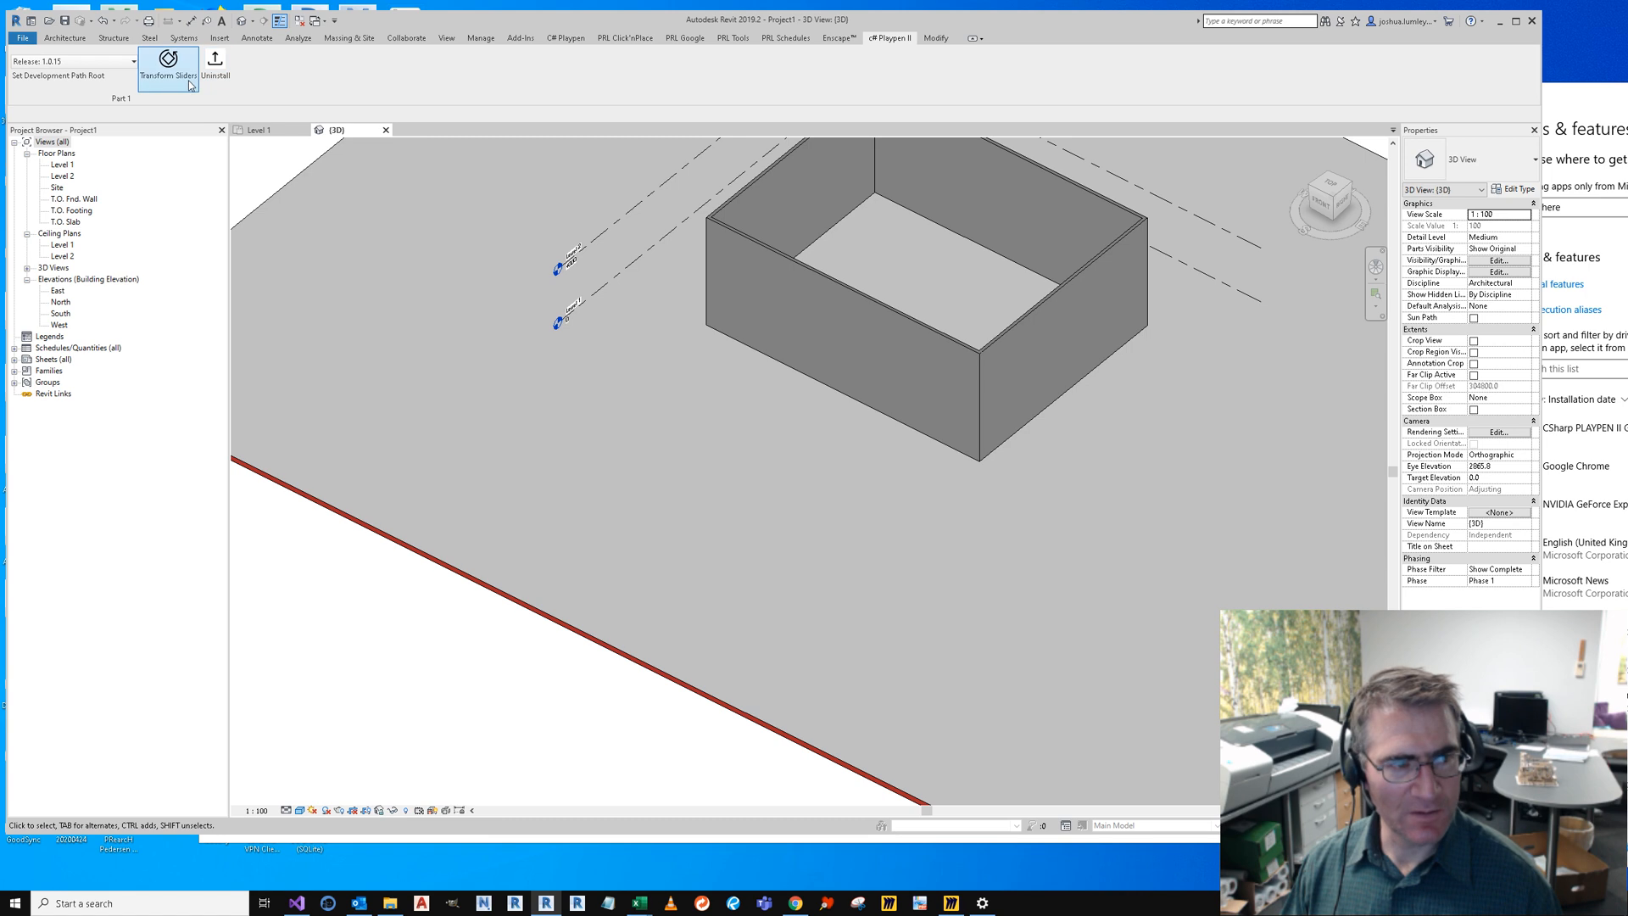
Step: Launch Transform Sliders and place the chair AGM on its platform in the 3D view
click(168, 63)
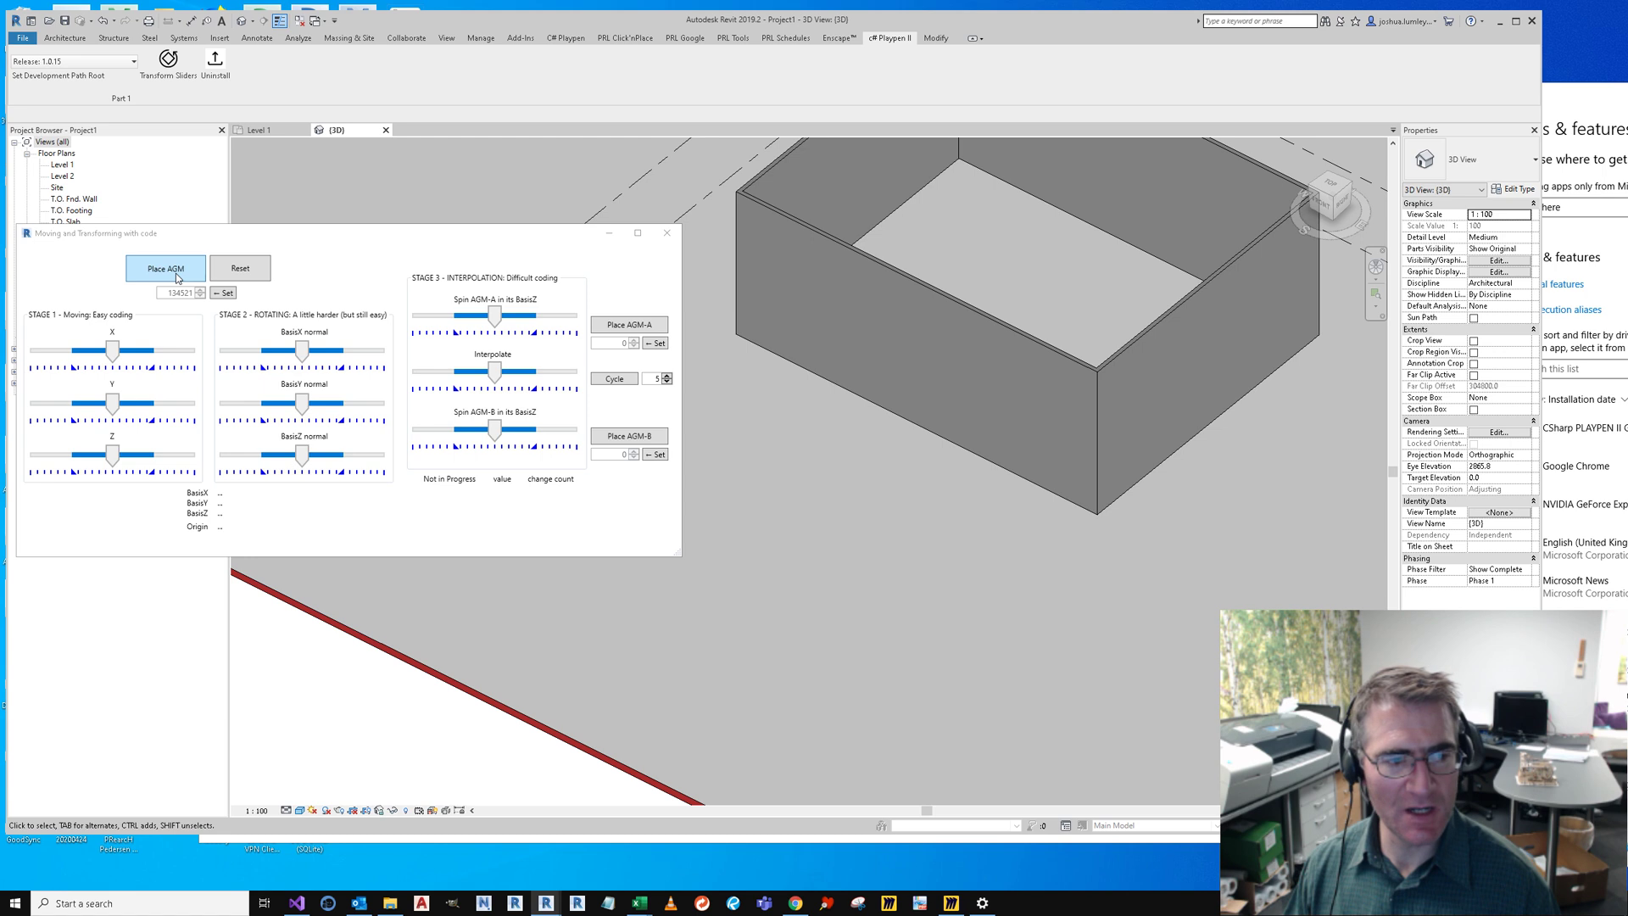
click(164, 268)
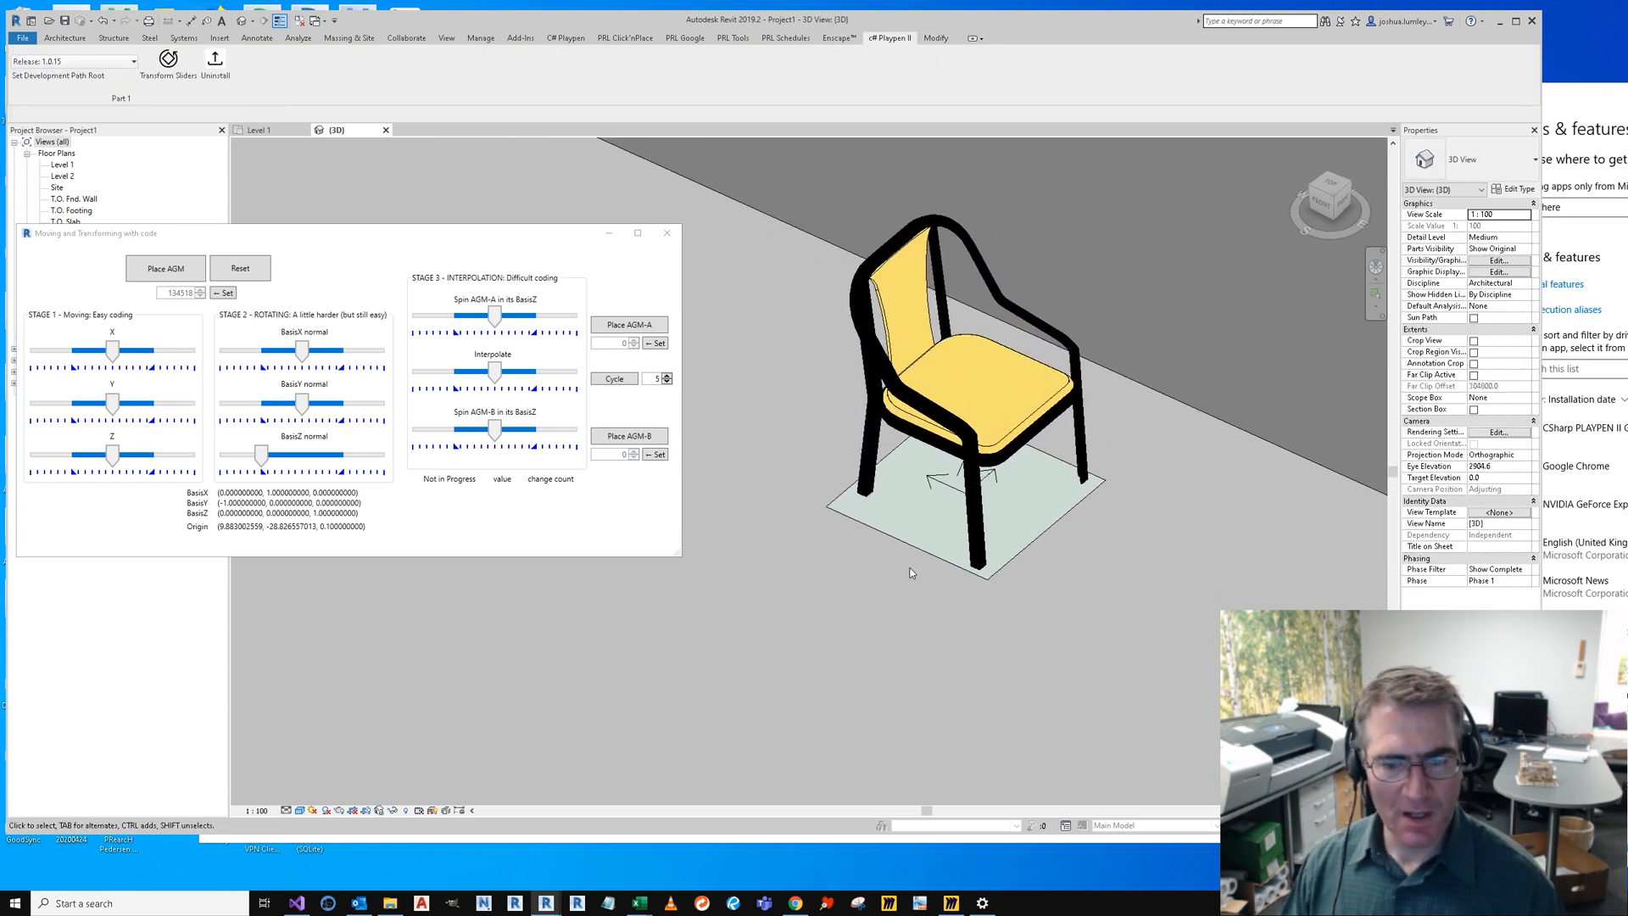
click(965, 499)
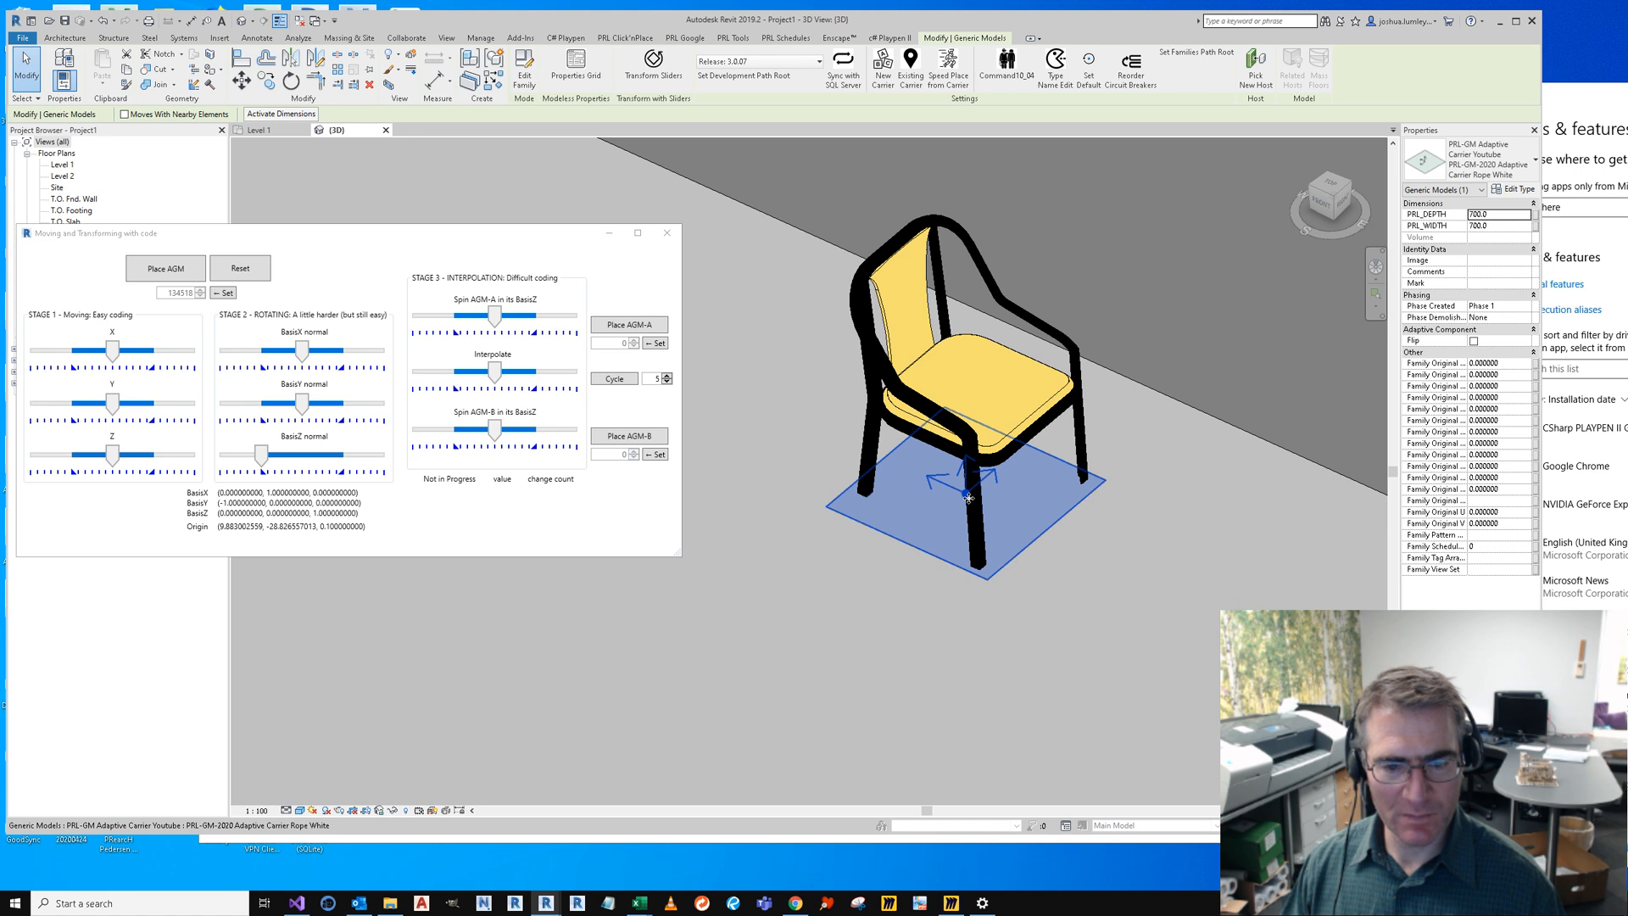
click(965, 497)
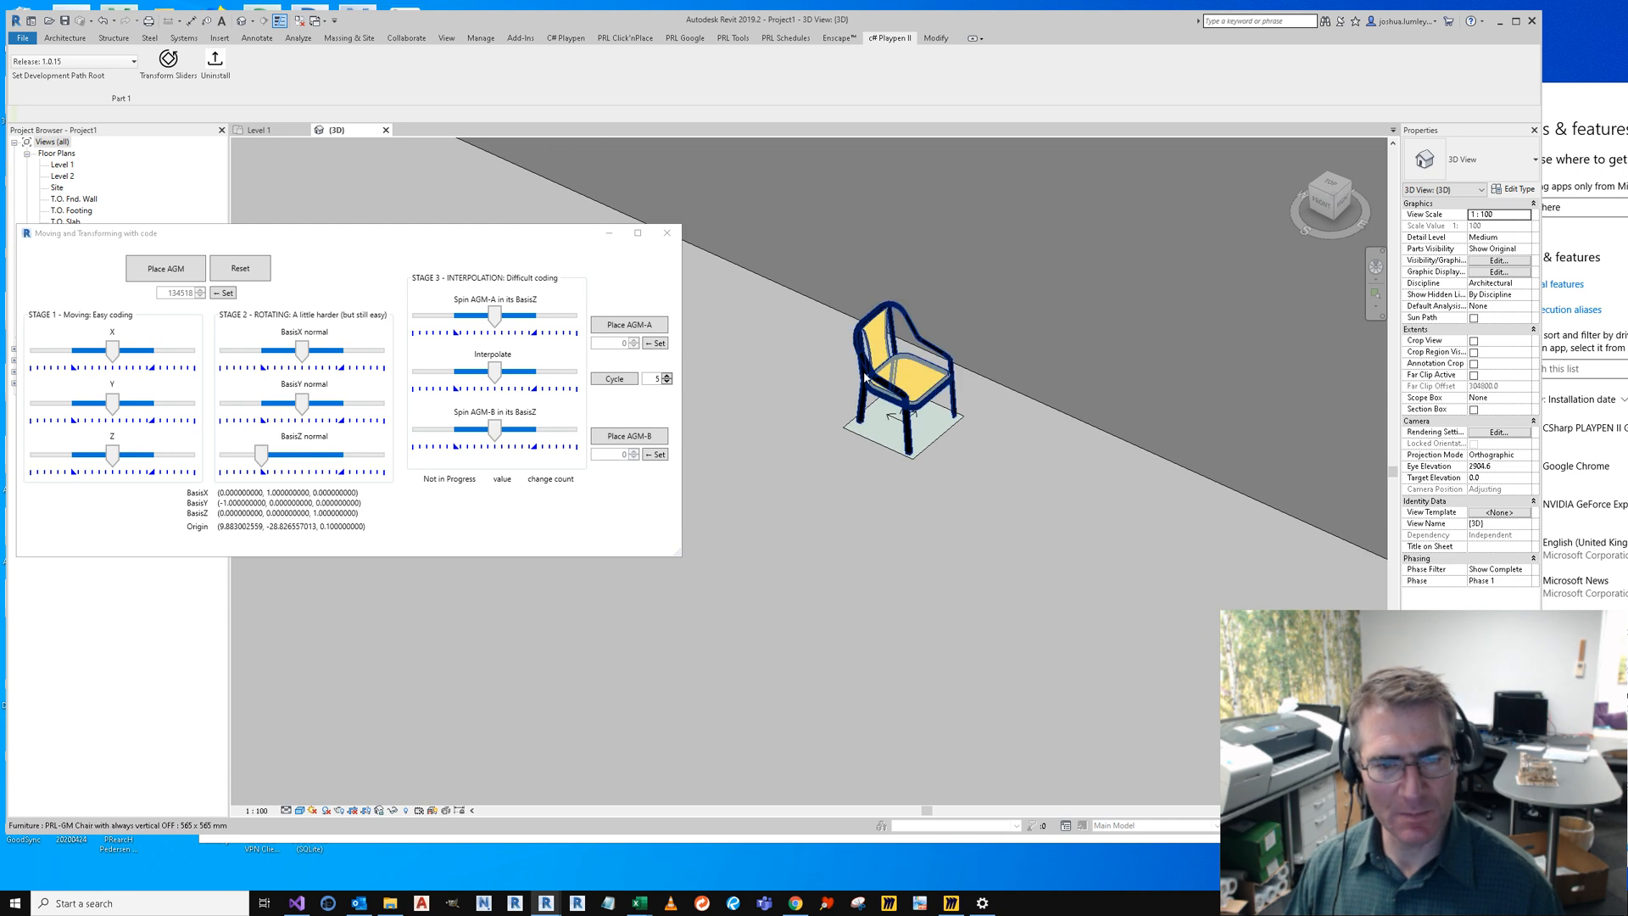
Step: Edit the chair family and review its Family Category and Parameters
right_click(899, 374)
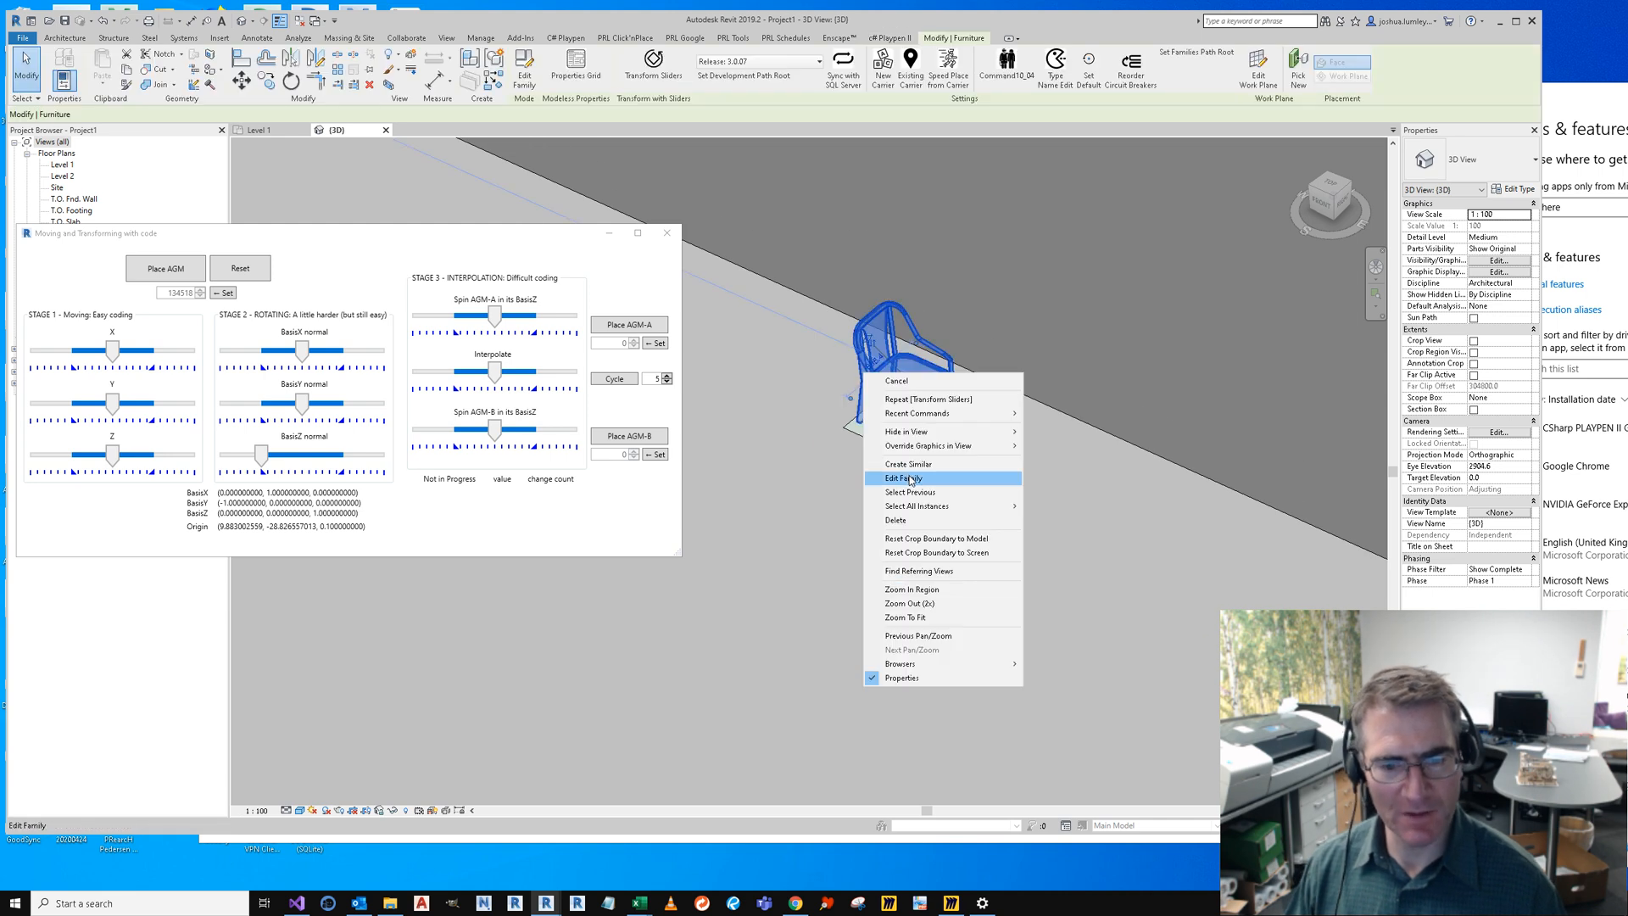
click(902, 478)
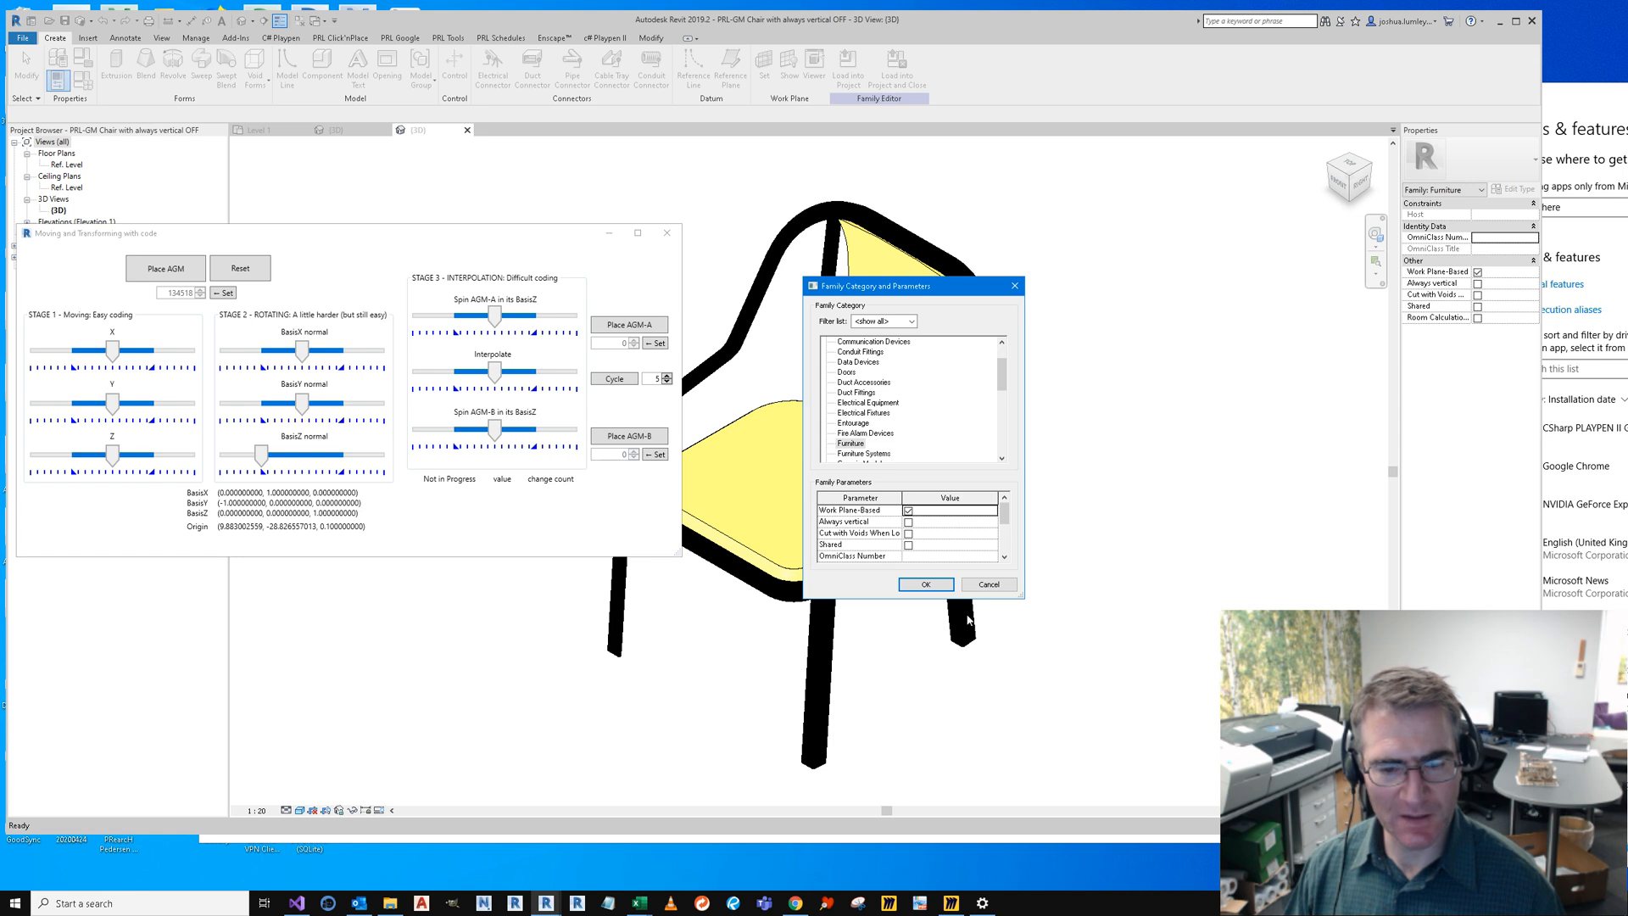
click(924, 583)
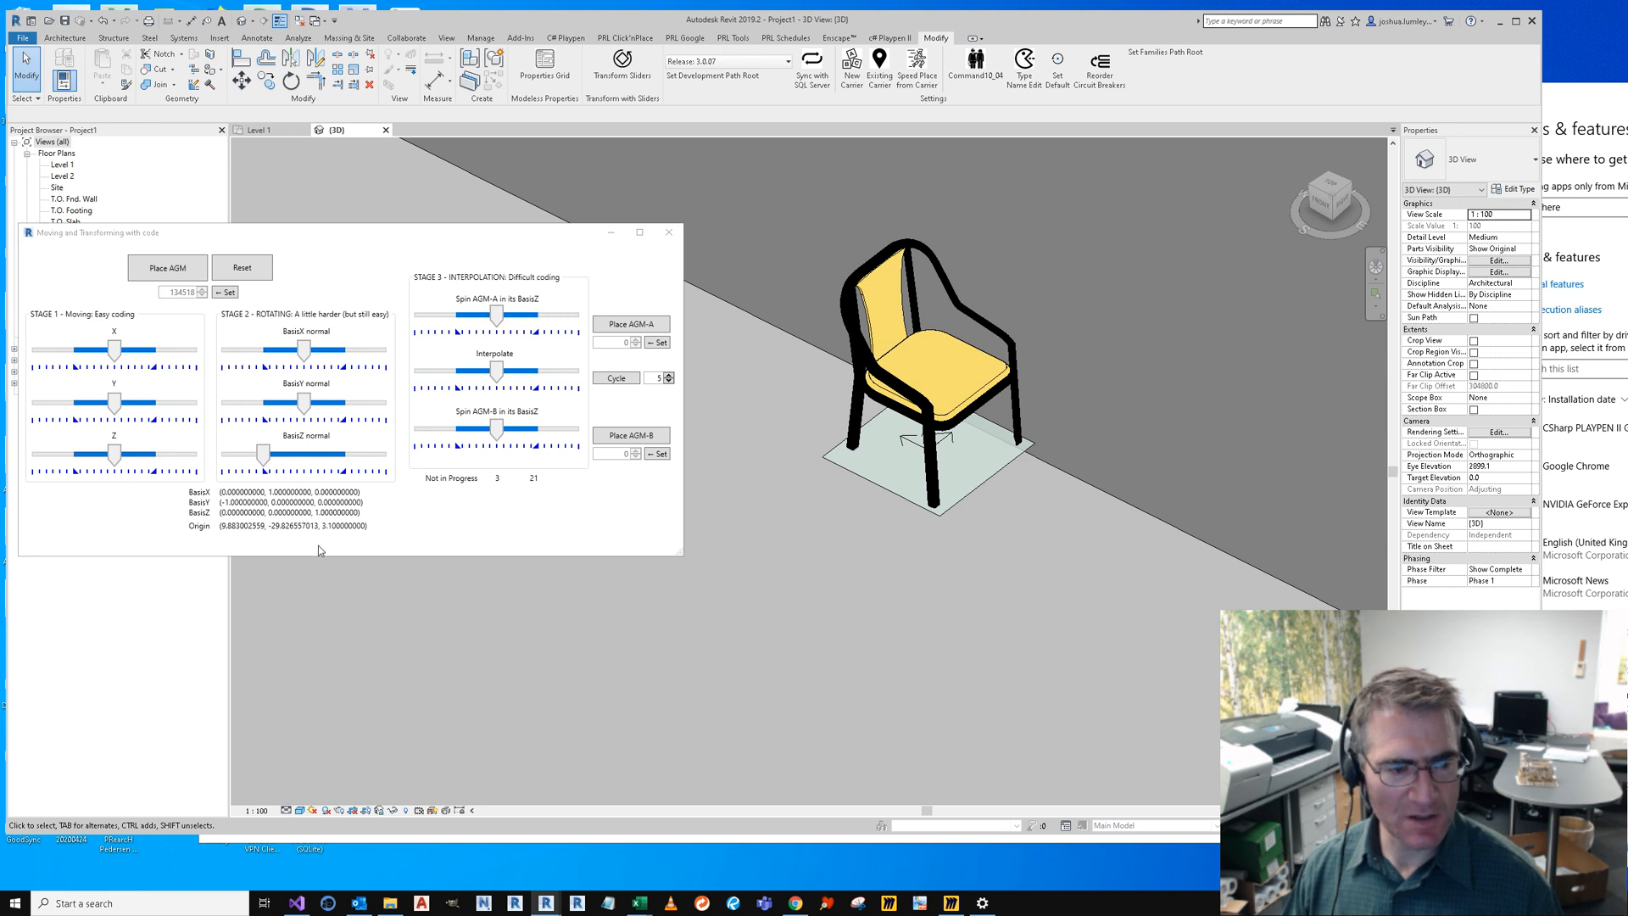
mouse_move(344, 533)
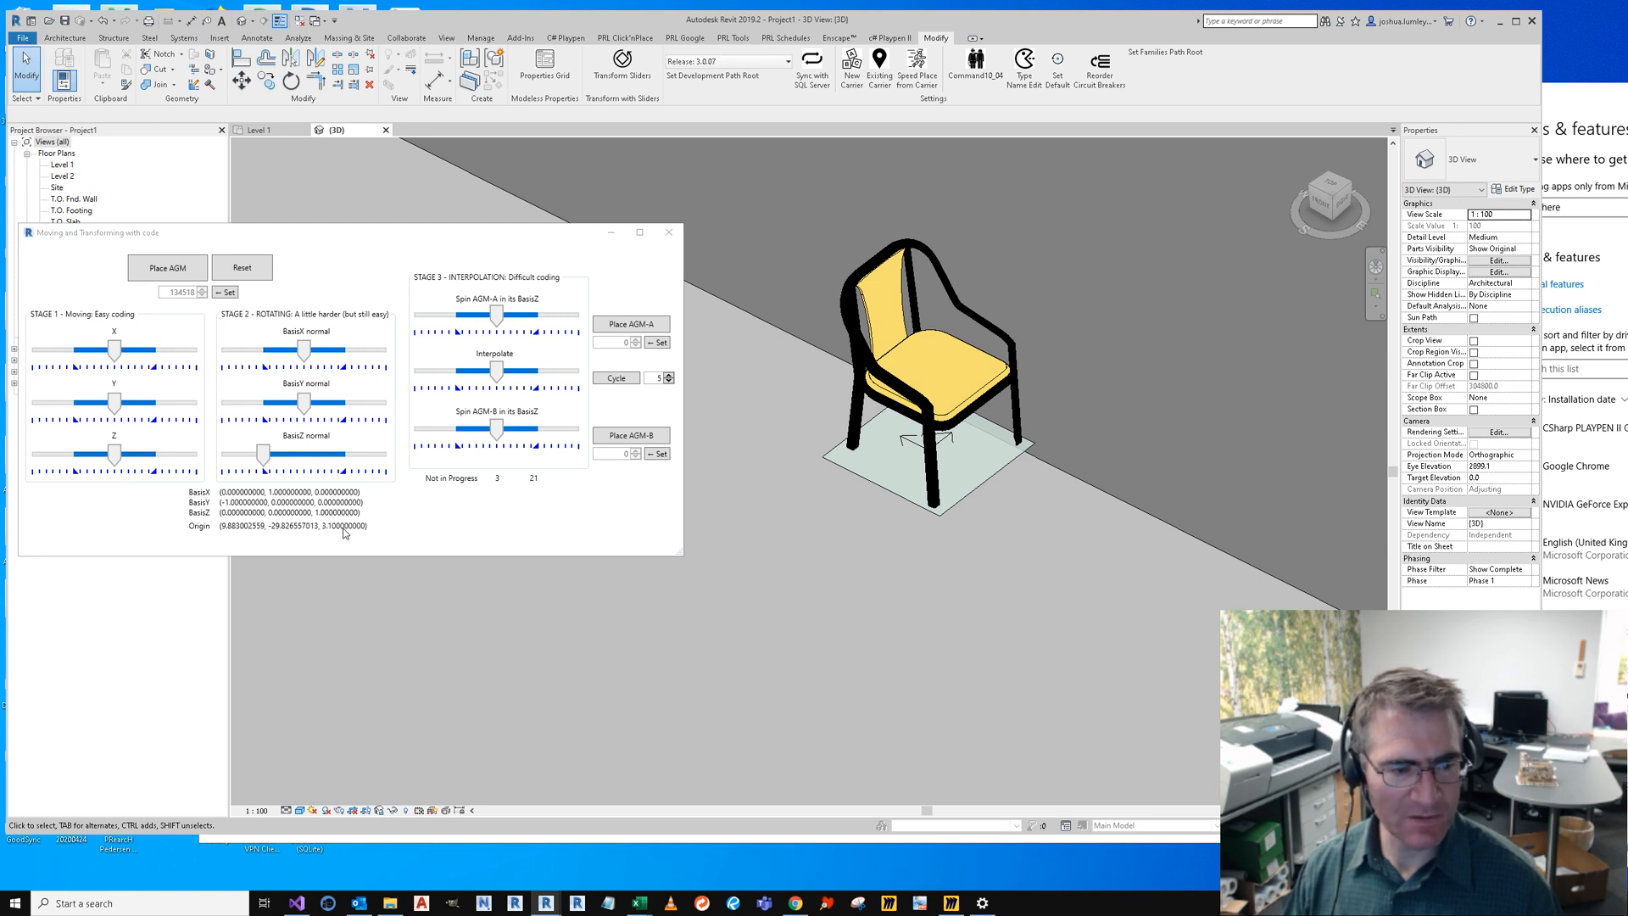
mouse_move(203, 532)
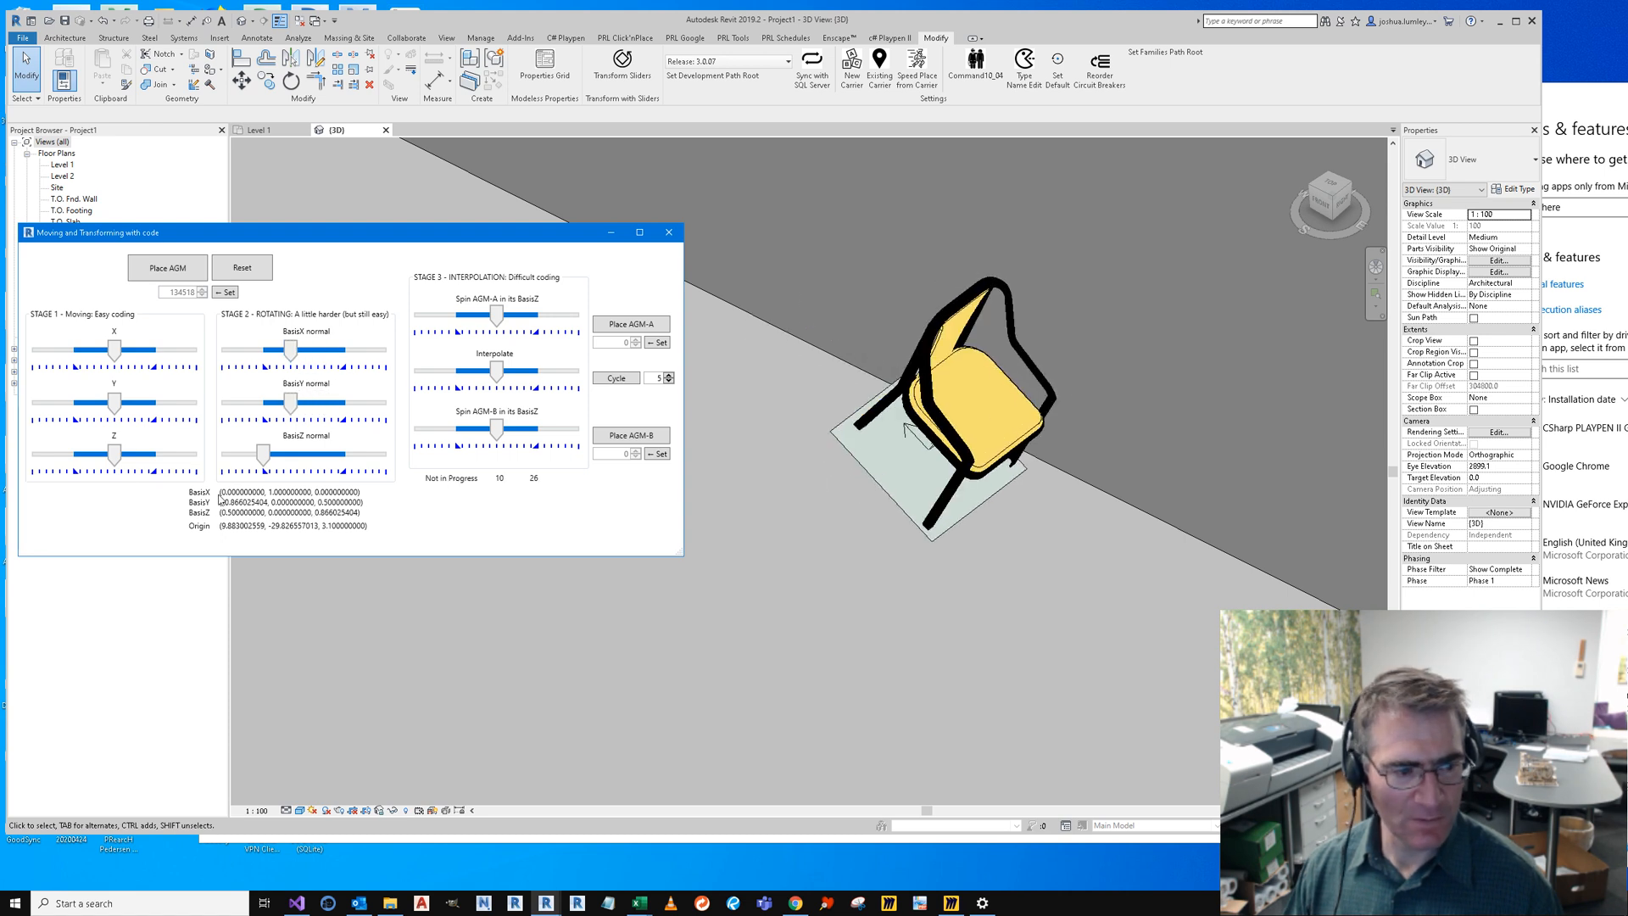
mouse_move(290, 424)
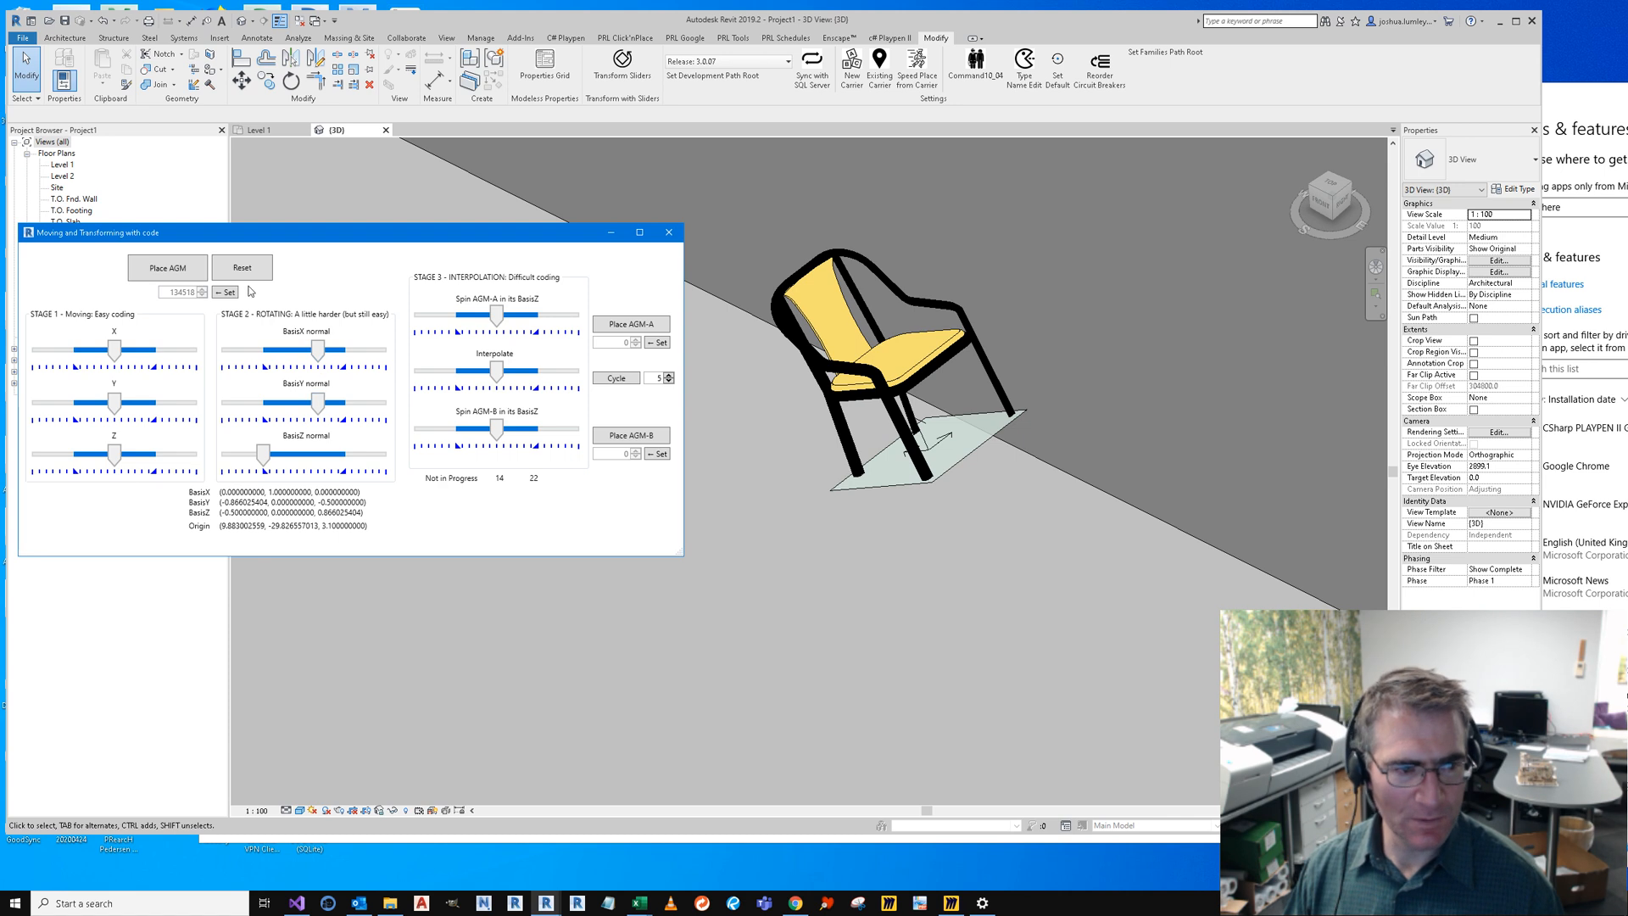
Step: Tilt the chair about different axes with the Basis normal sliders and reset it upright
click(615, 377)
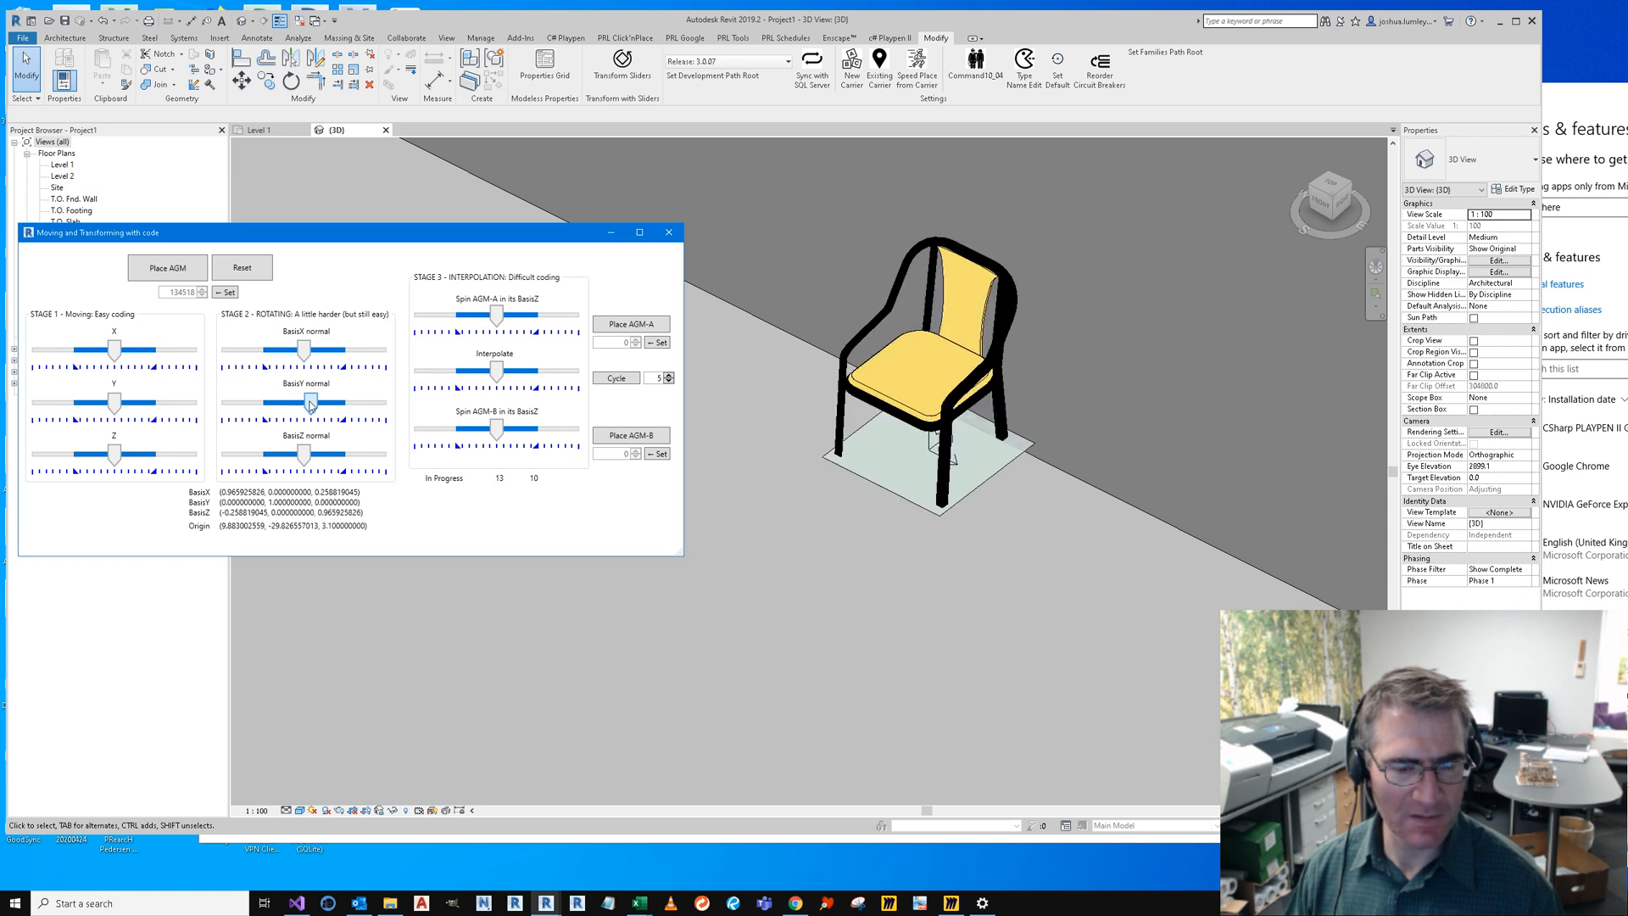
click(616, 377)
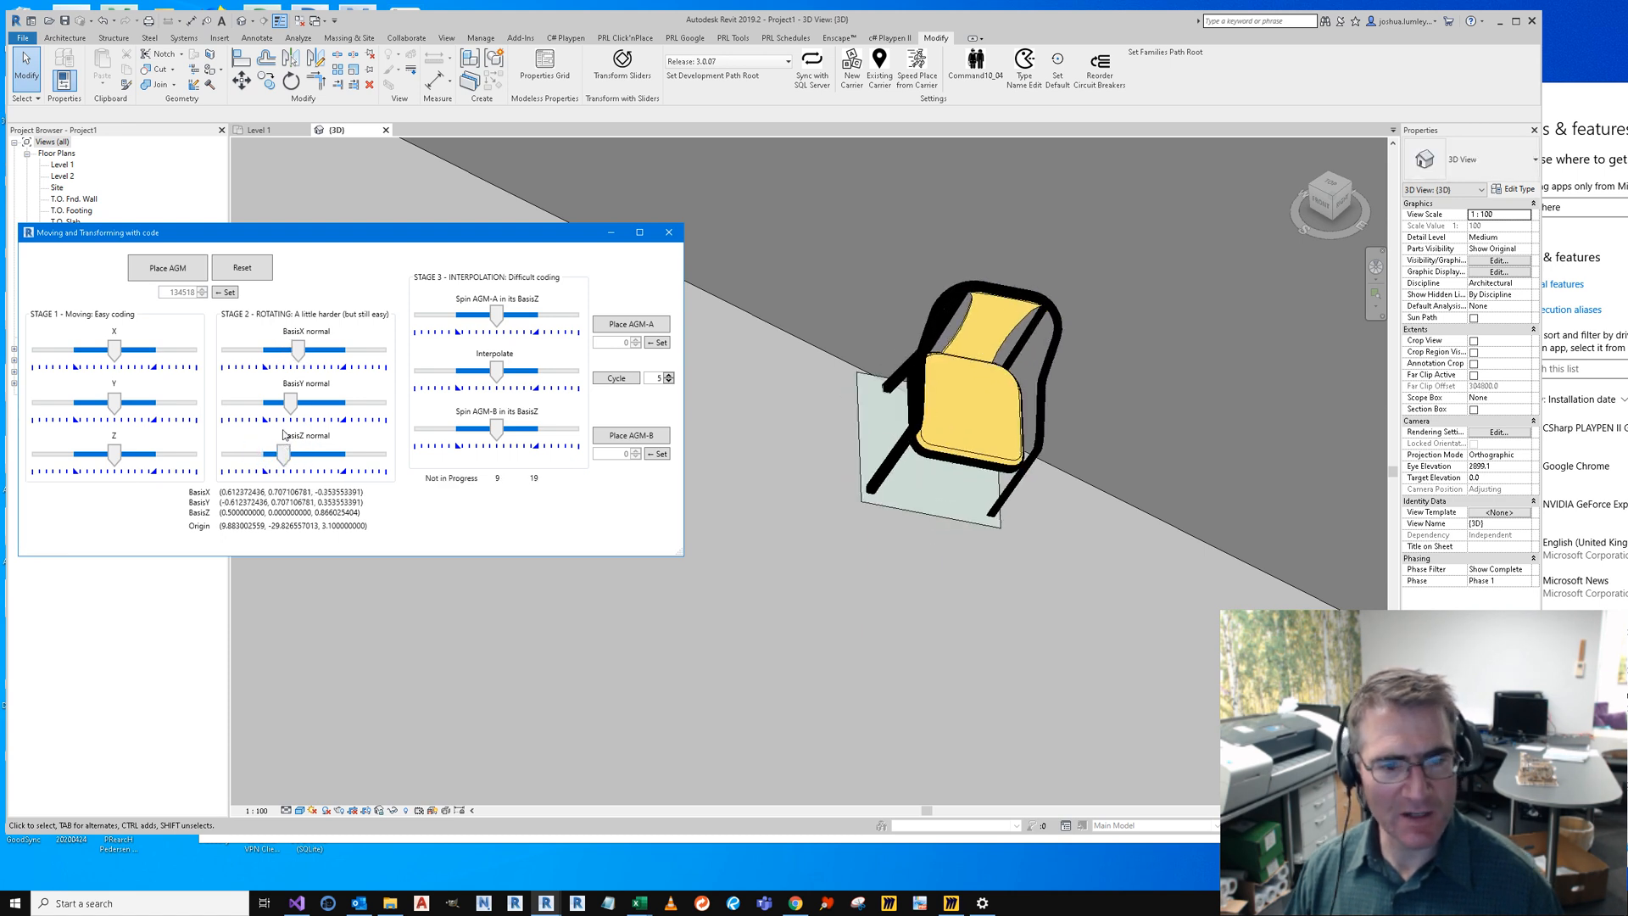
click(242, 266)
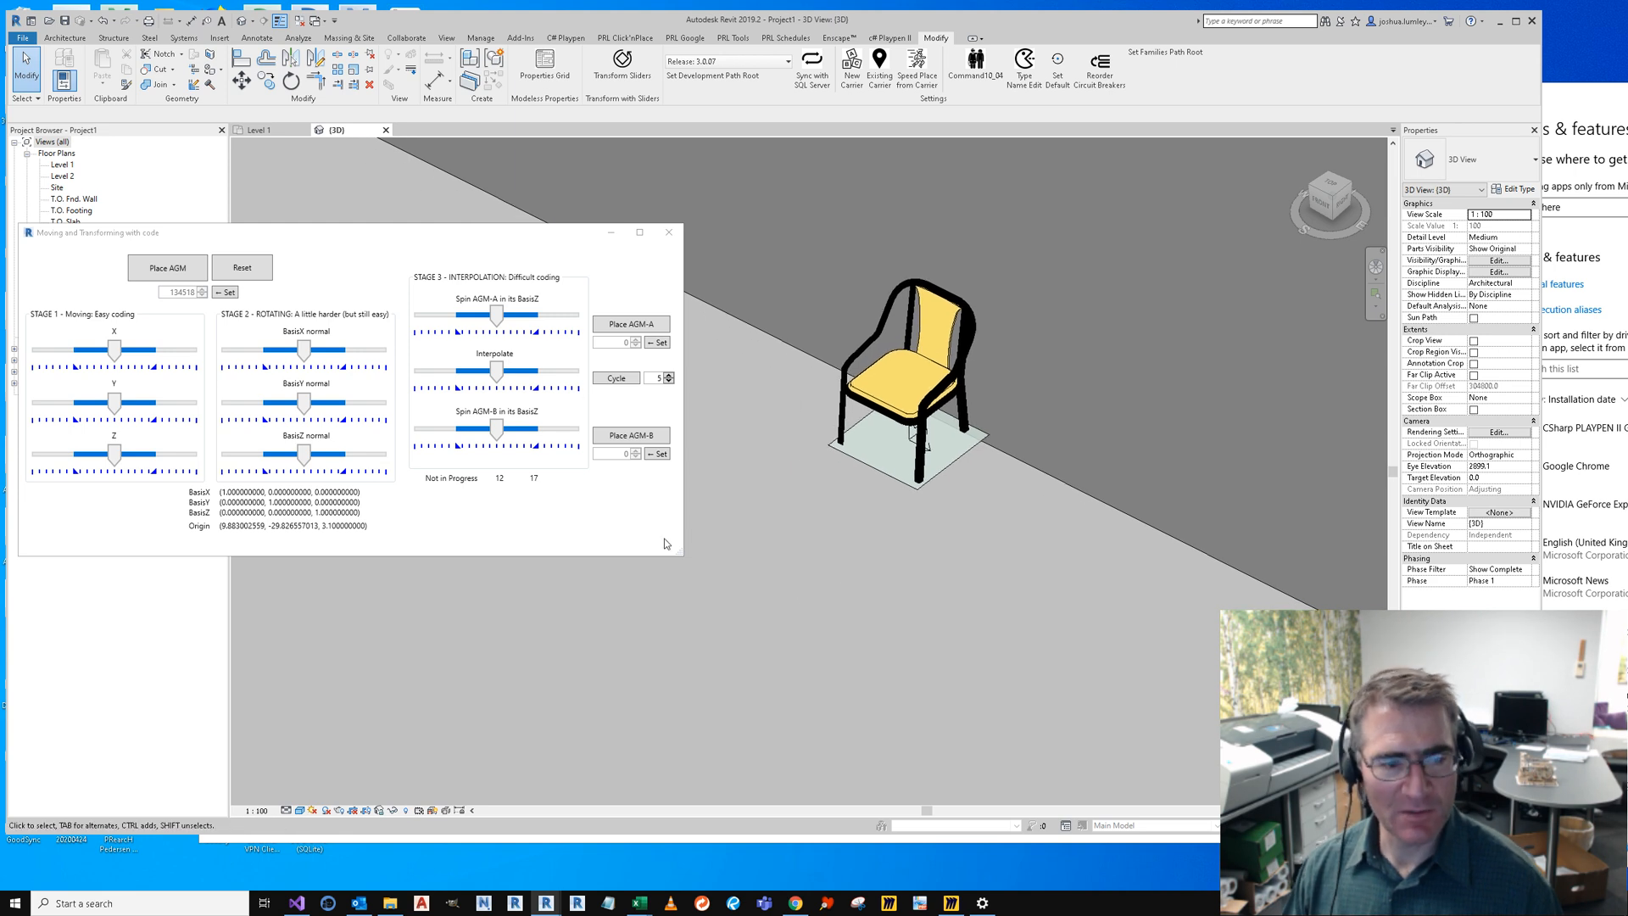
mouse_move(453, 286)
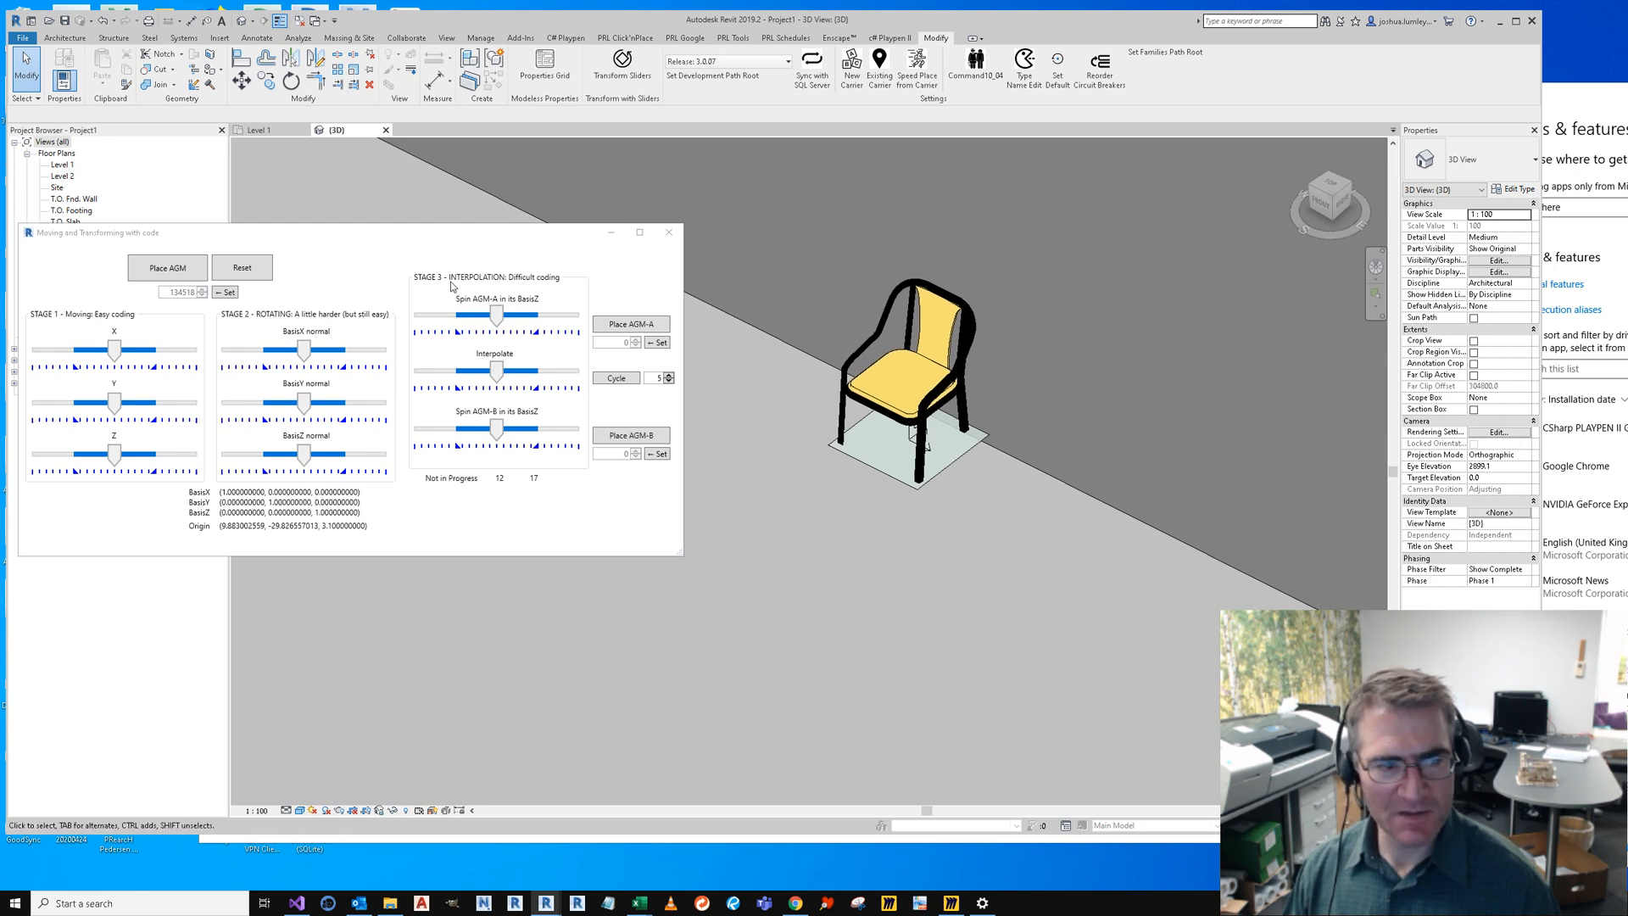
mouse_move(537, 283)
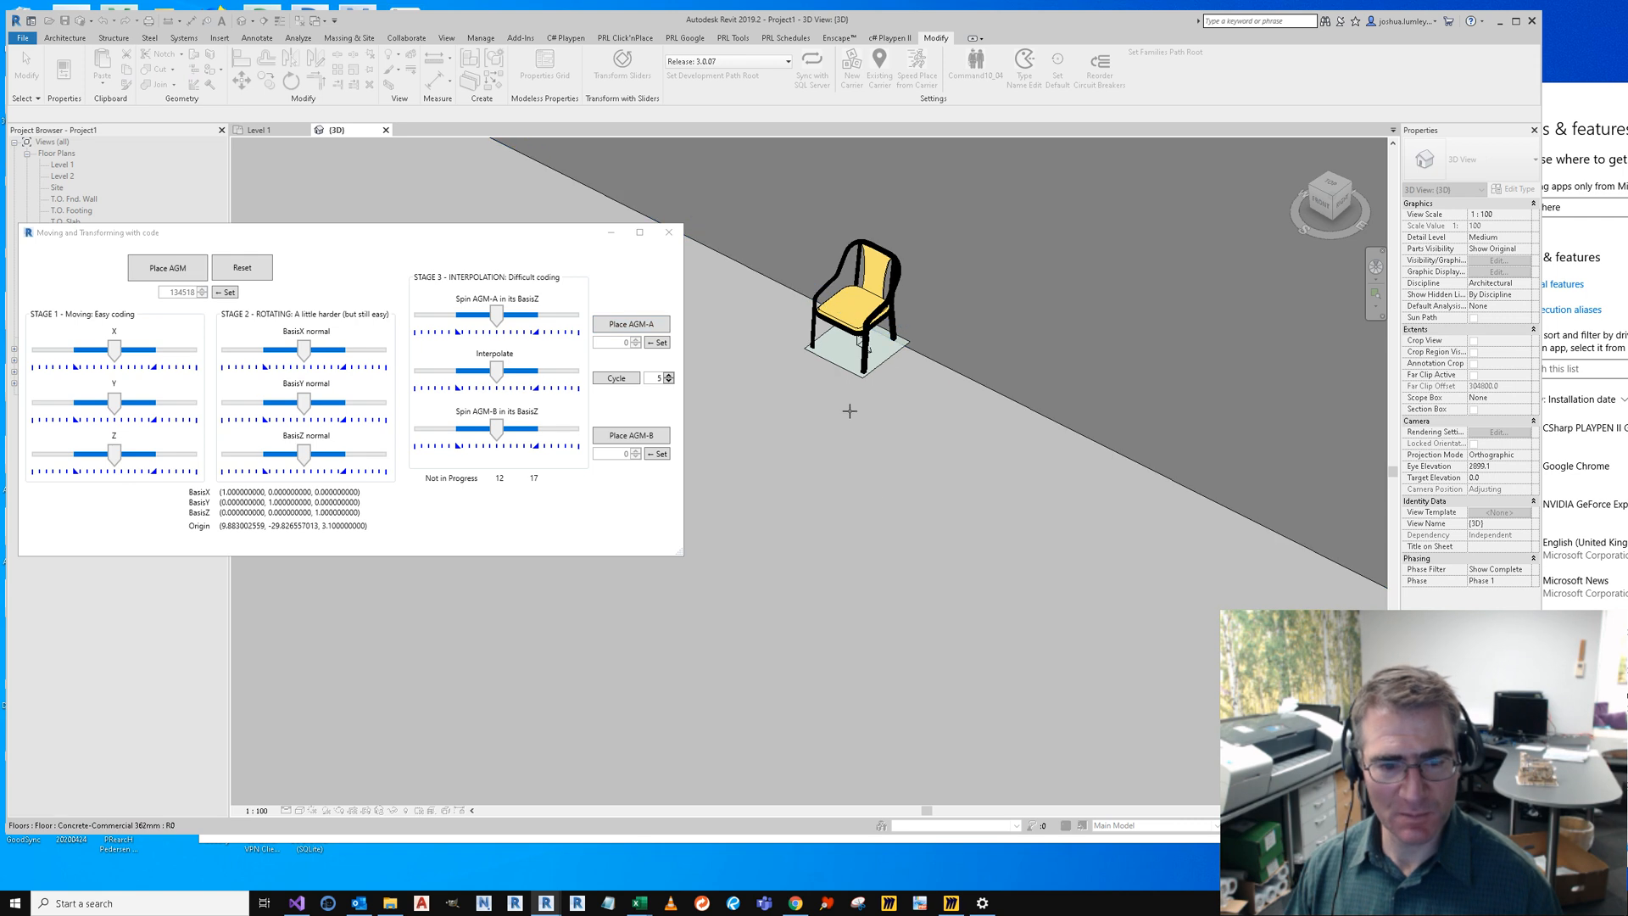
Step: Place platform A and platform B at two points on the floor
click(631, 436)
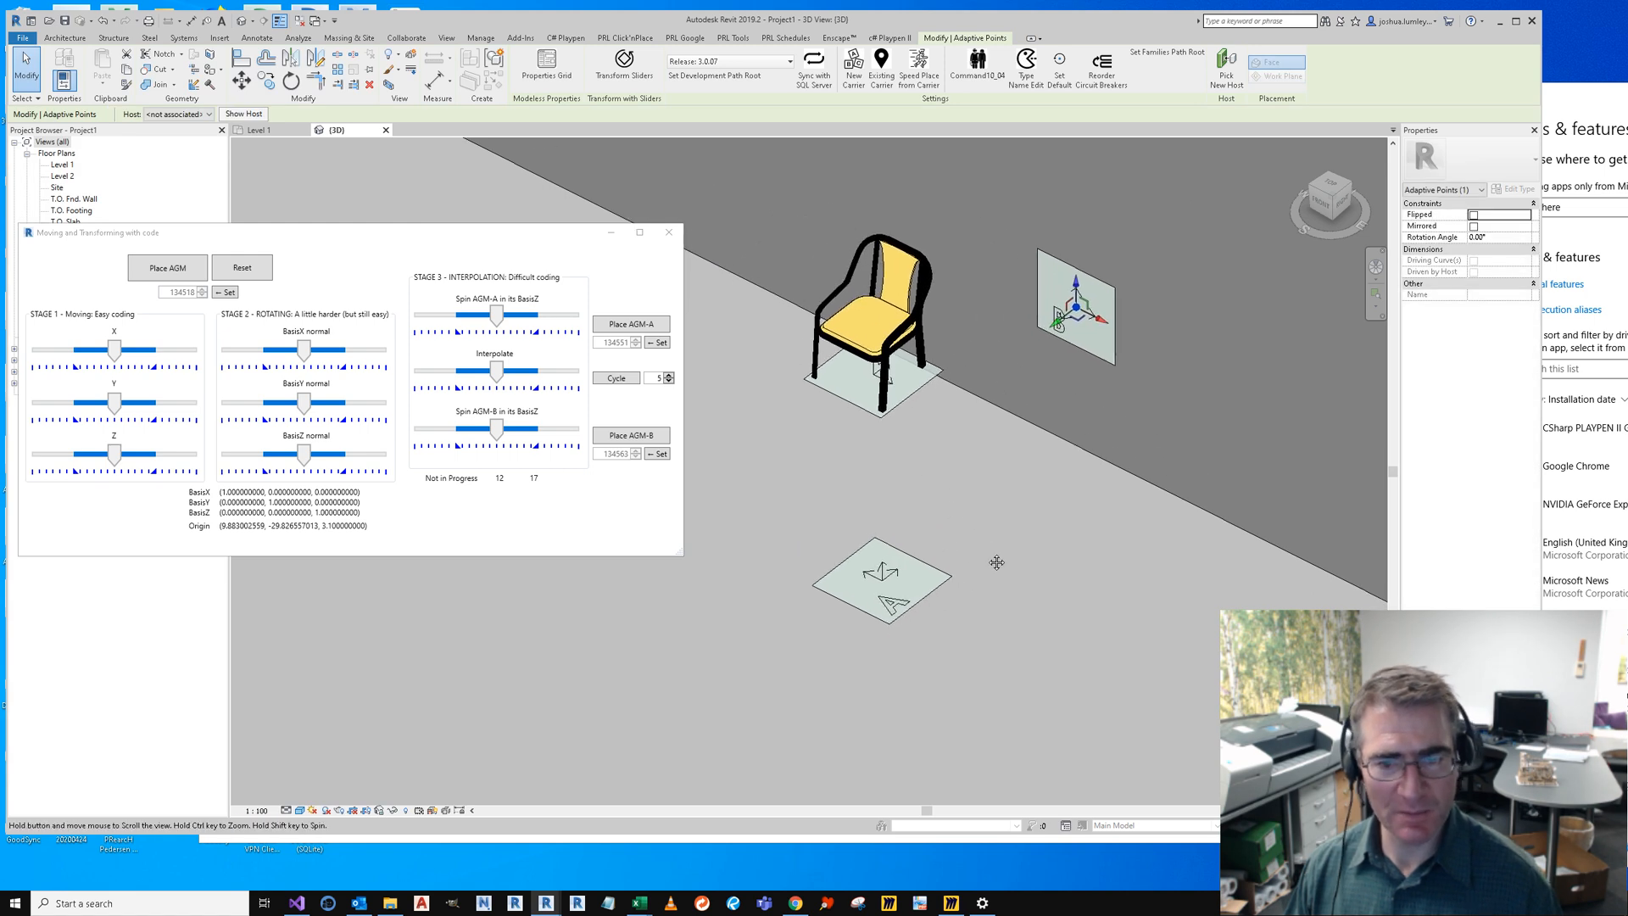
click(878, 563)
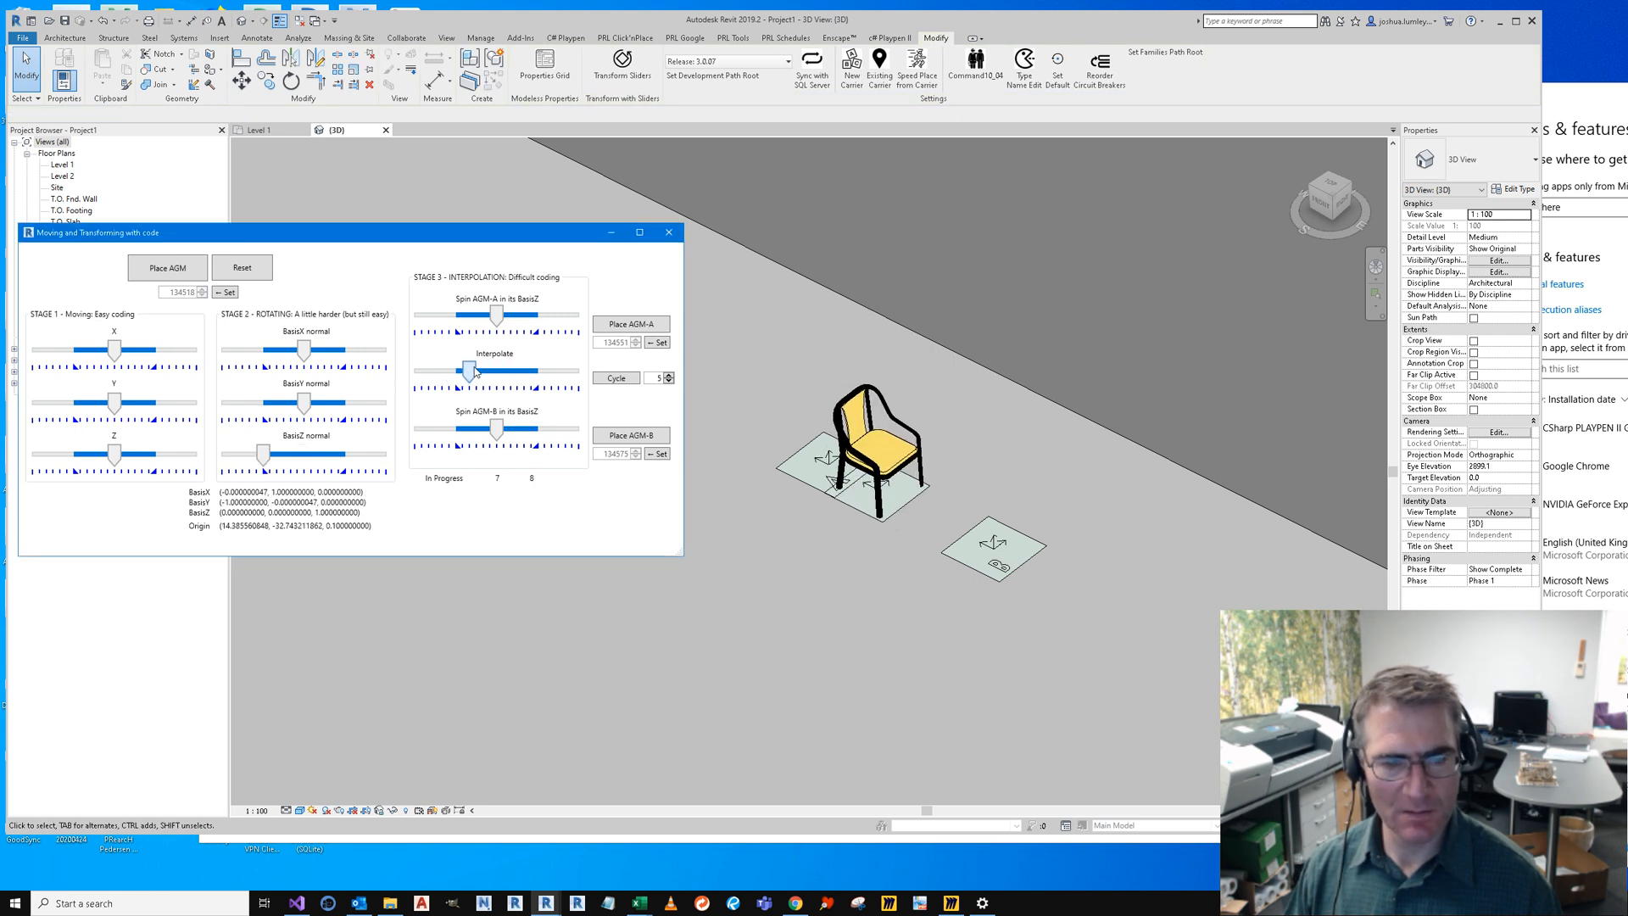
Step: Slide the chair back onto platform A with Interpolate and spin platform B about BasisZ
drag(473, 370, 441, 370)
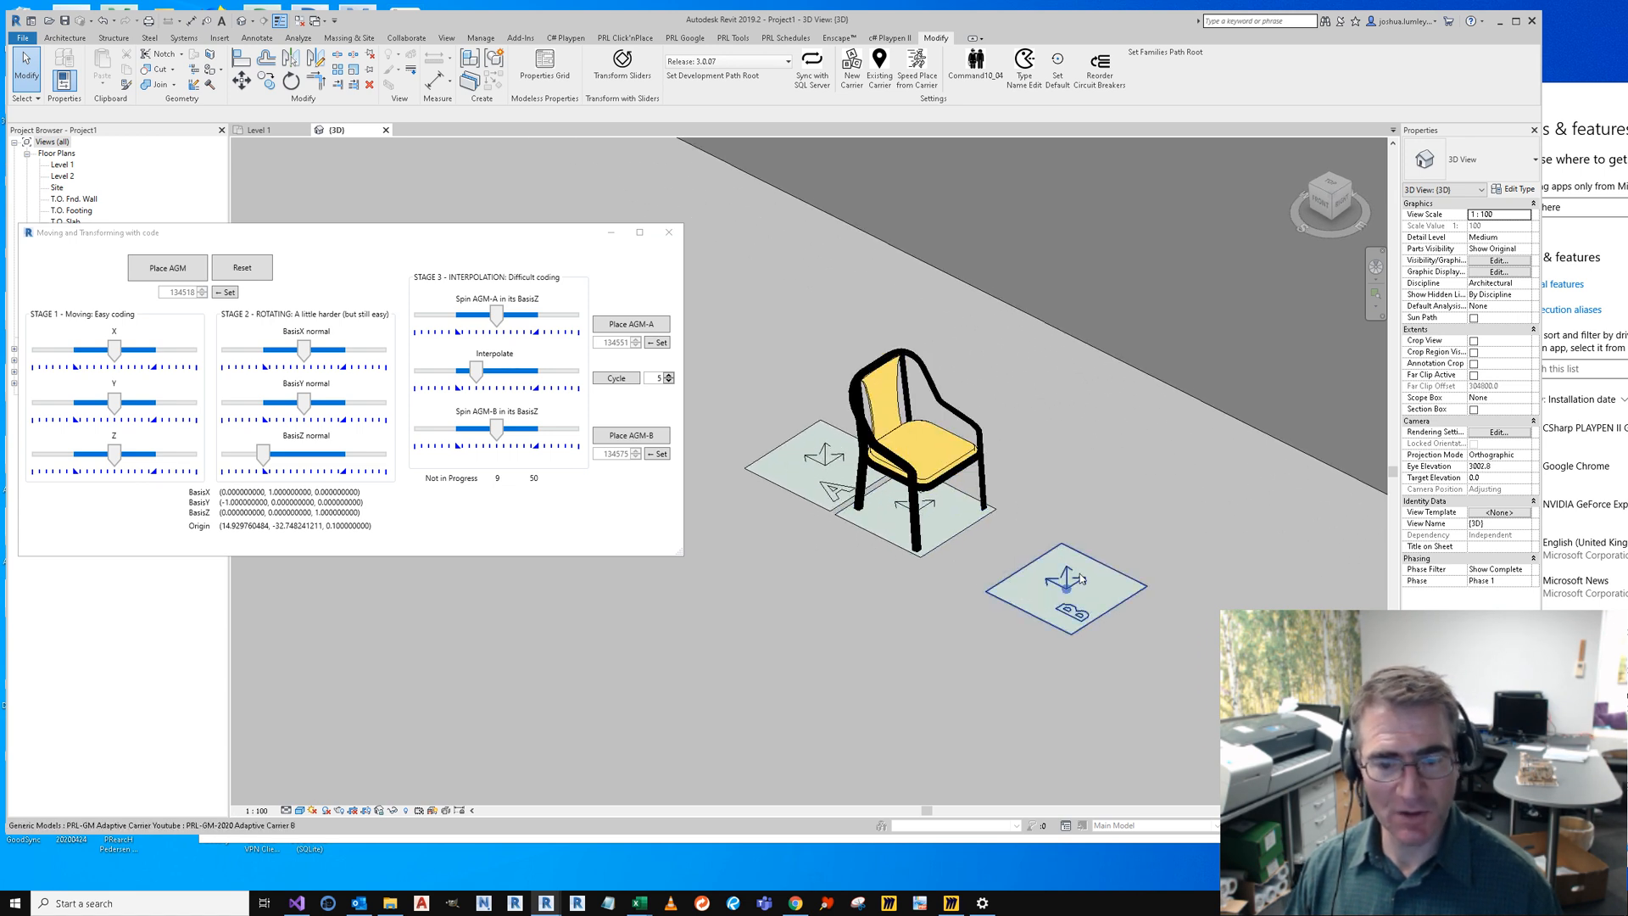
click(512, 378)
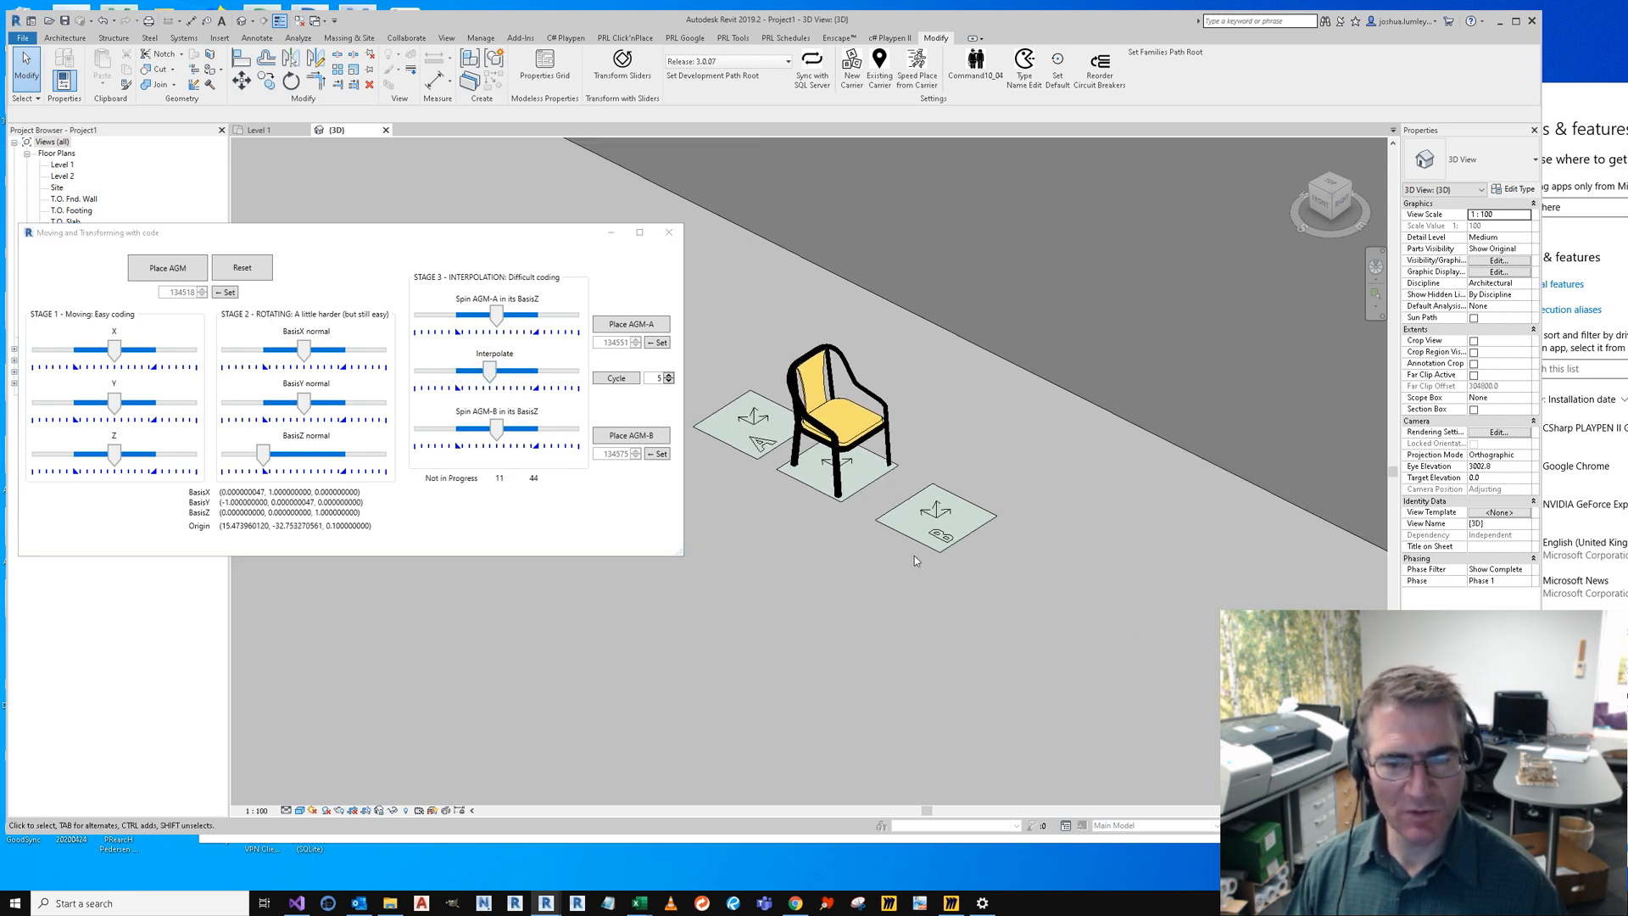
click(977, 516)
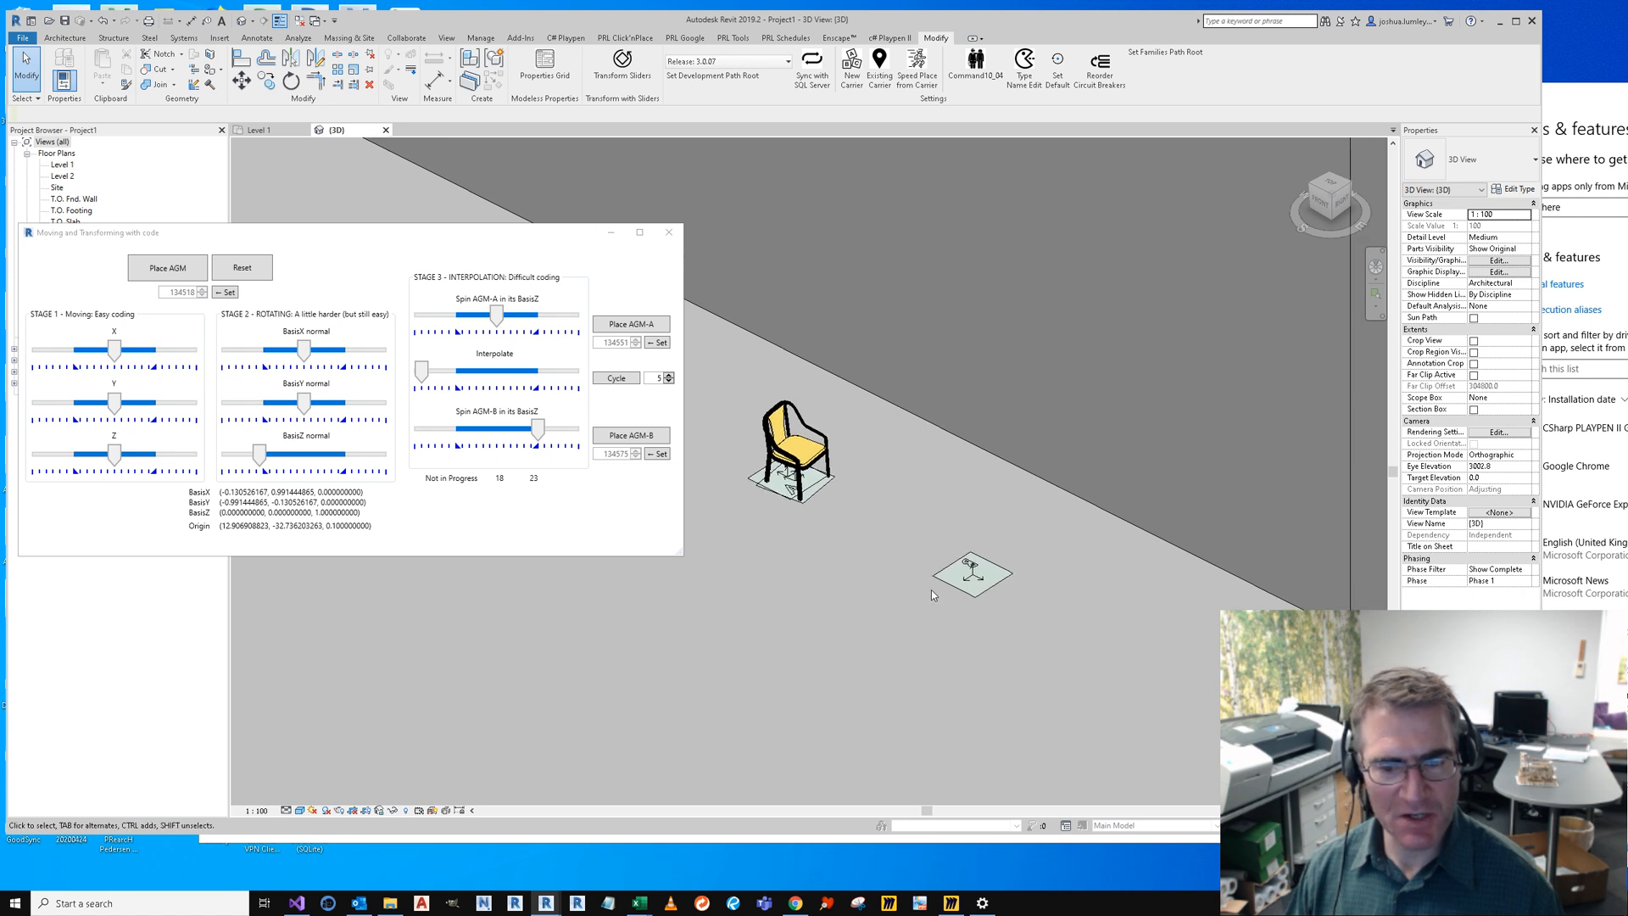
Step: Re-place platform B on a wall face of the walls box so the chair turns onto that wall
click(631, 435)
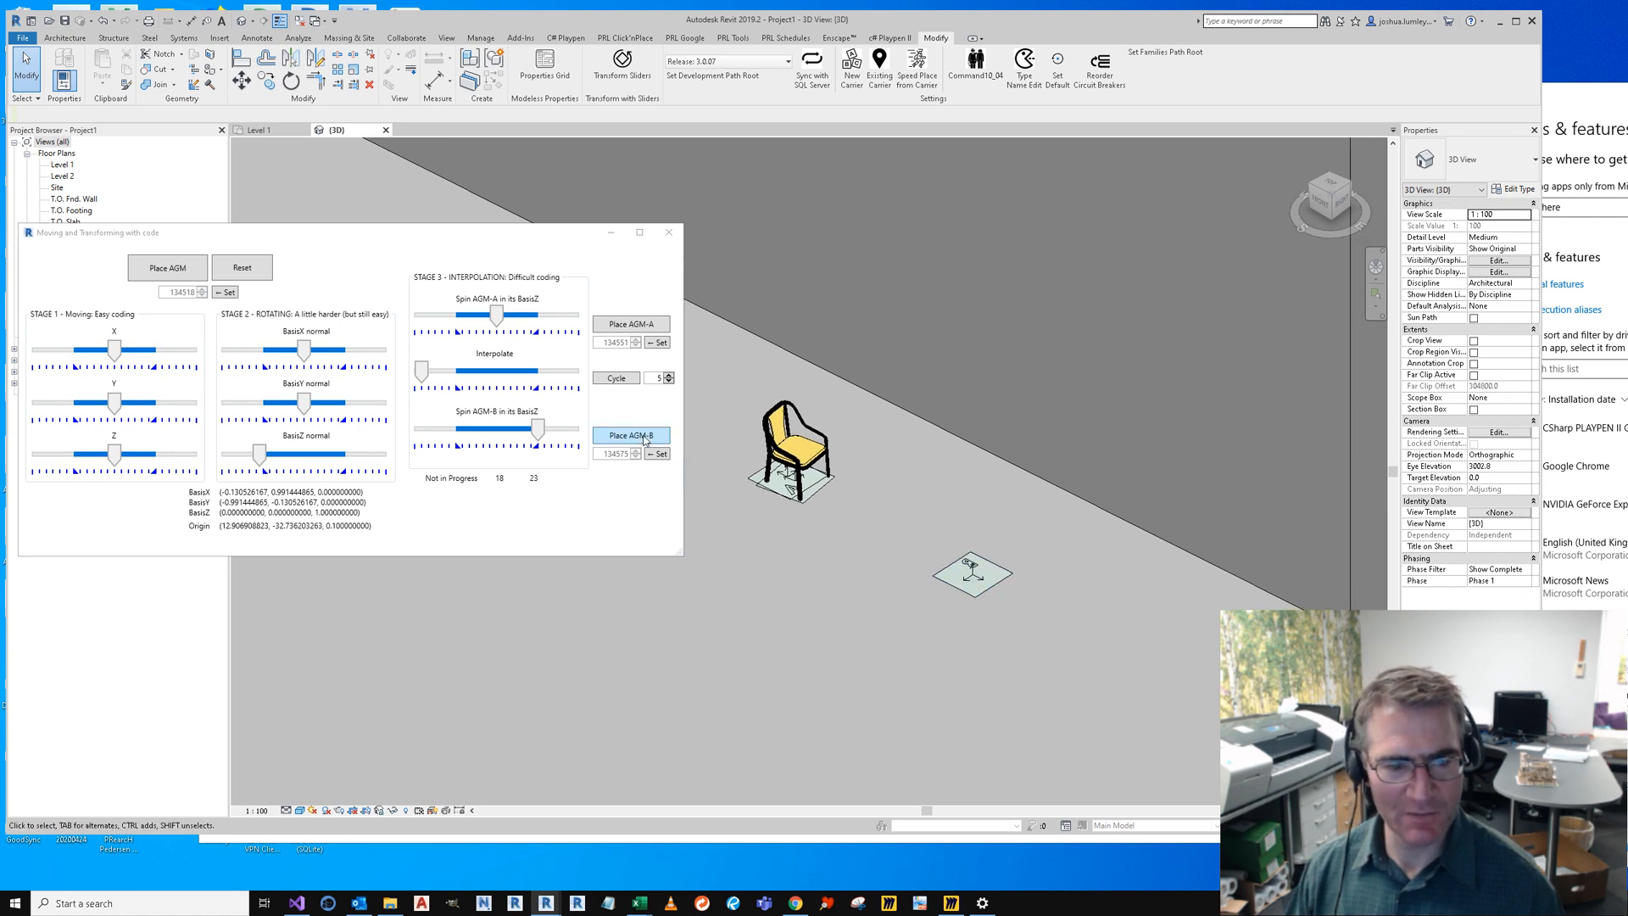
click(631, 436)
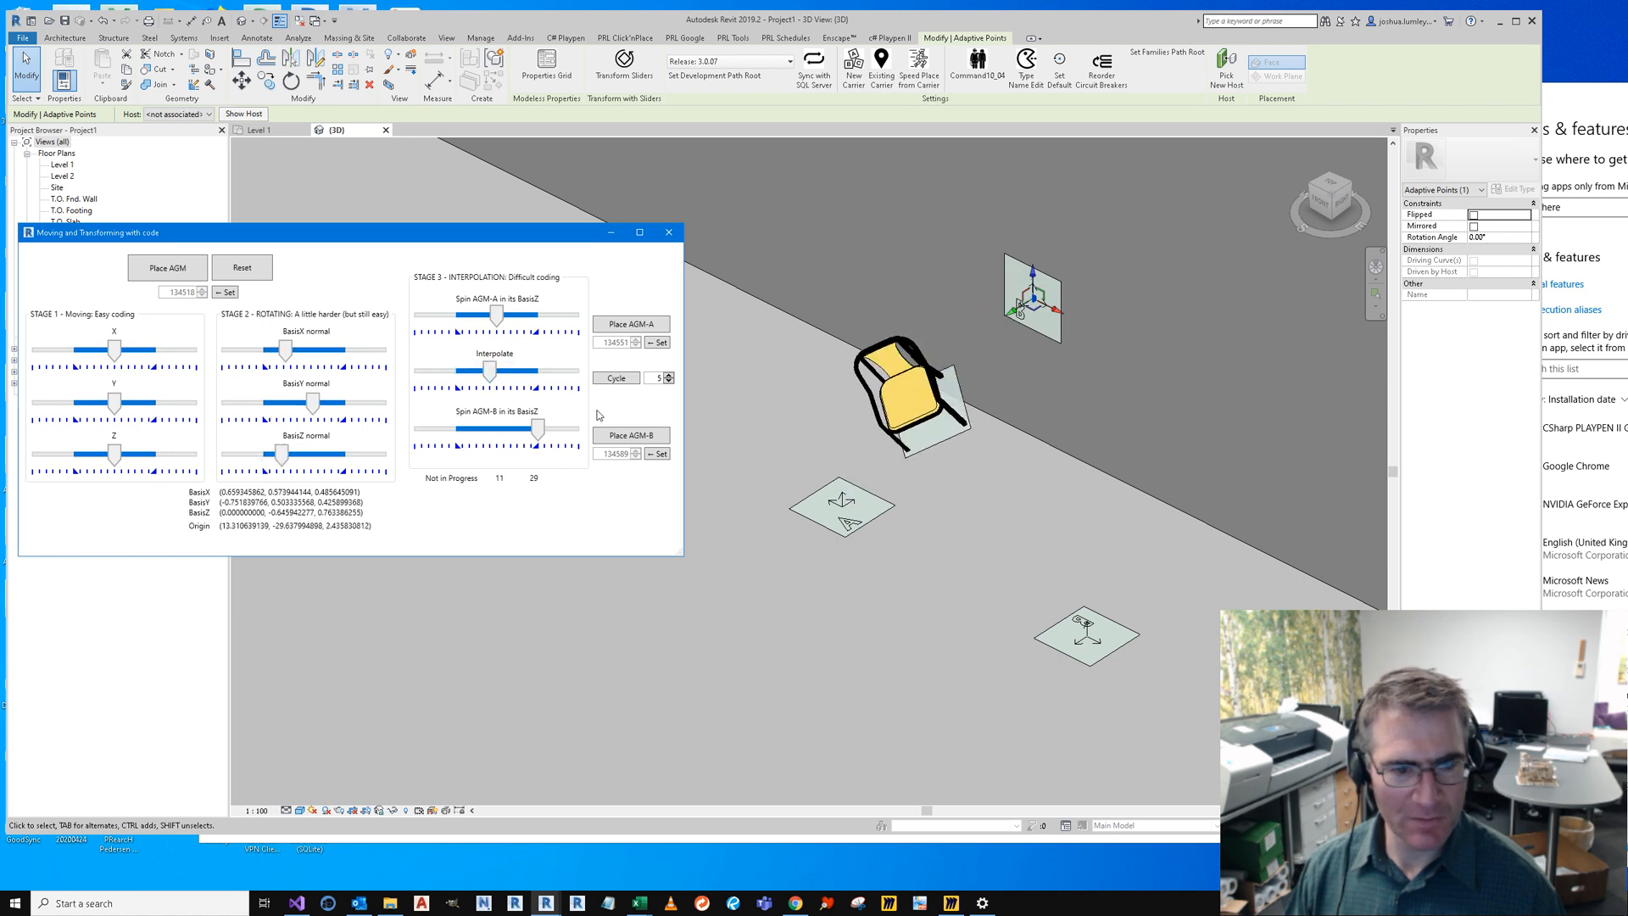
click(615, 377)
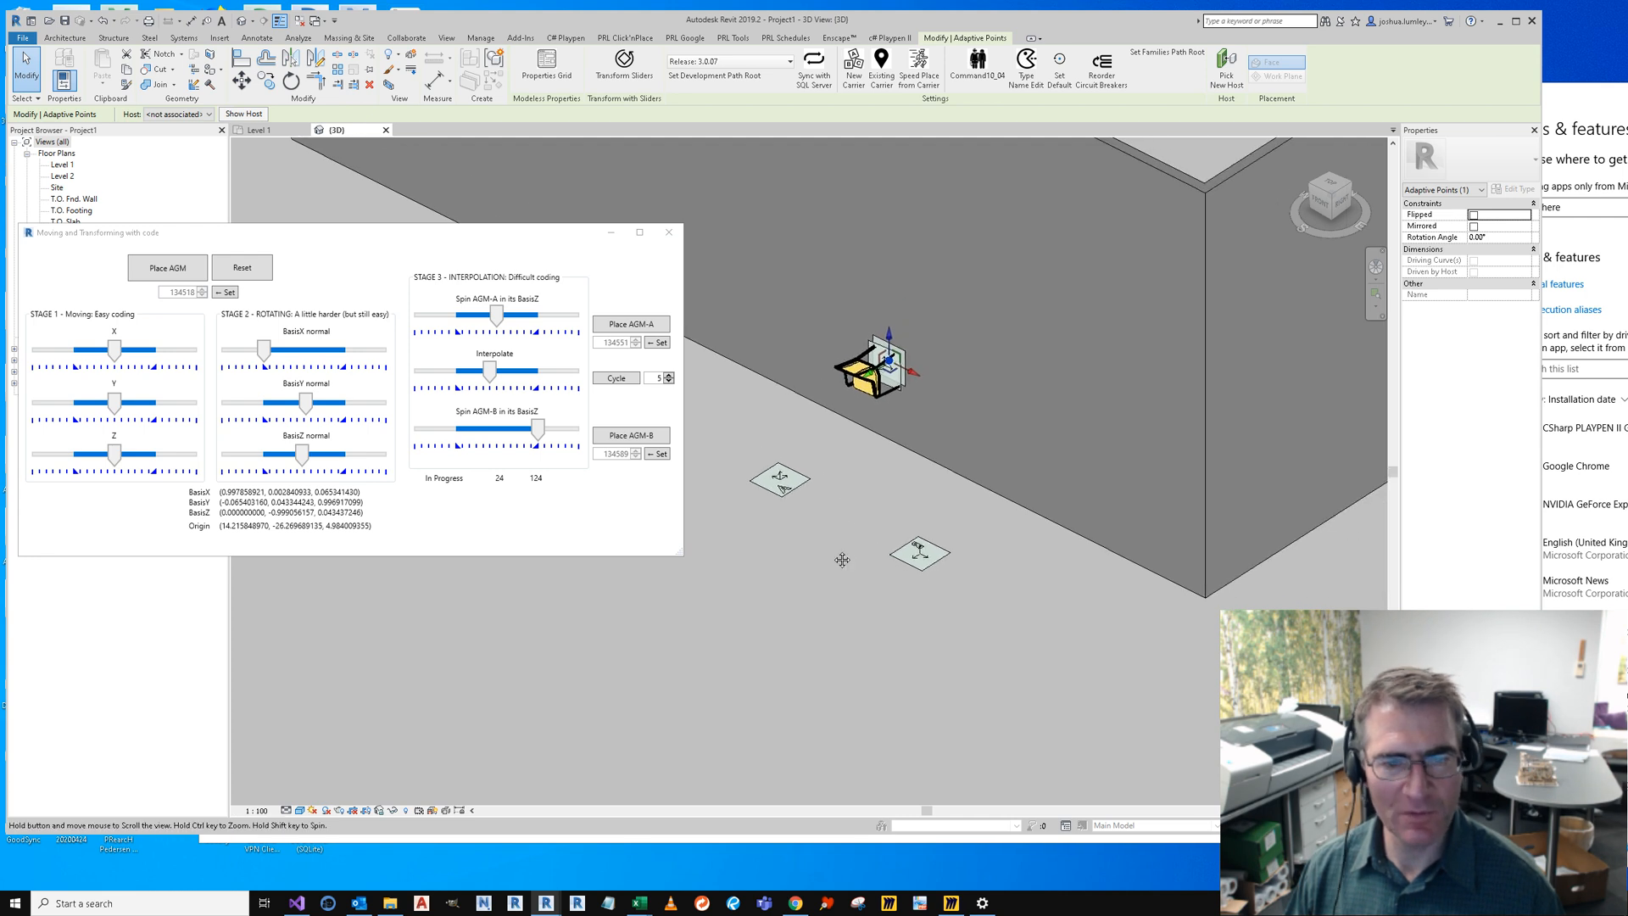
click(631, 436)
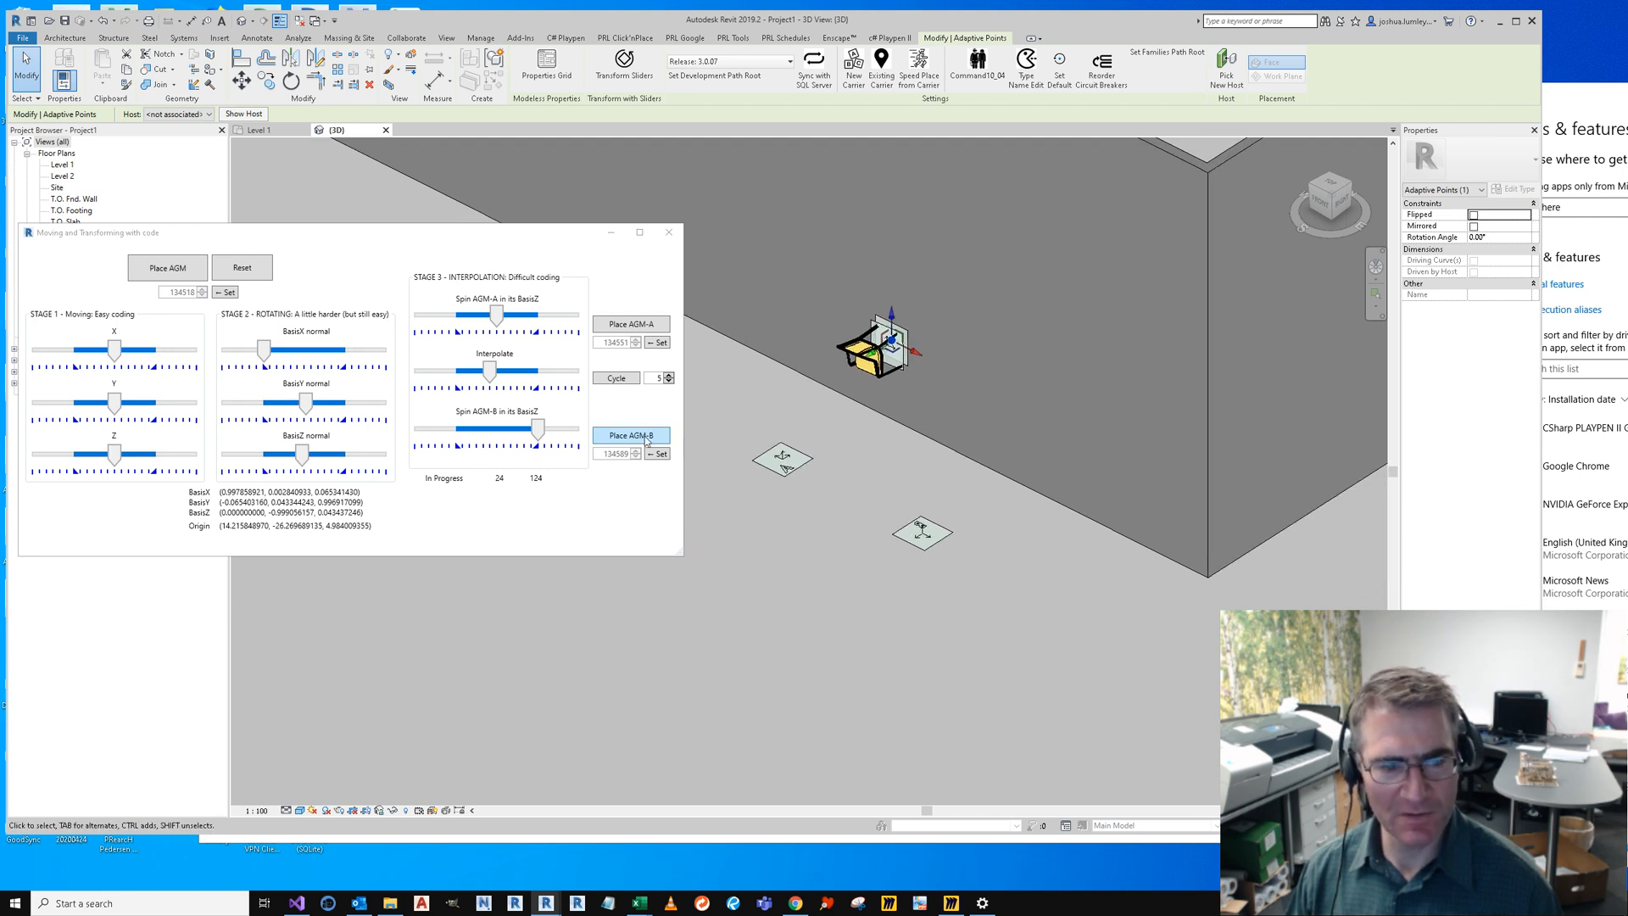
click(630, 436)
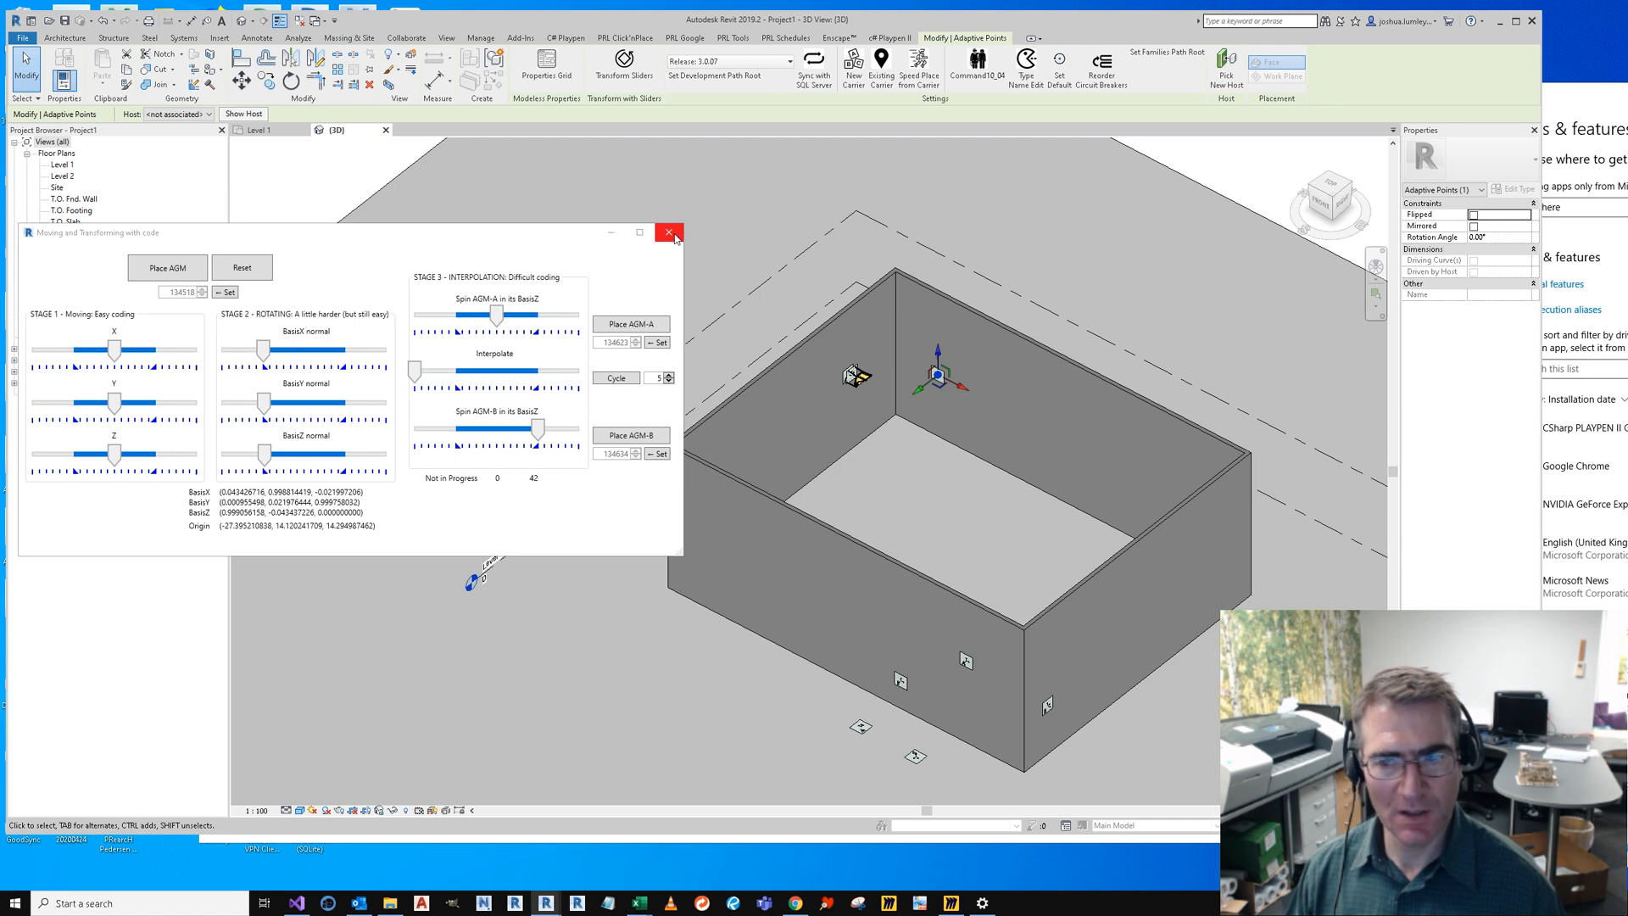
click(668, 233)
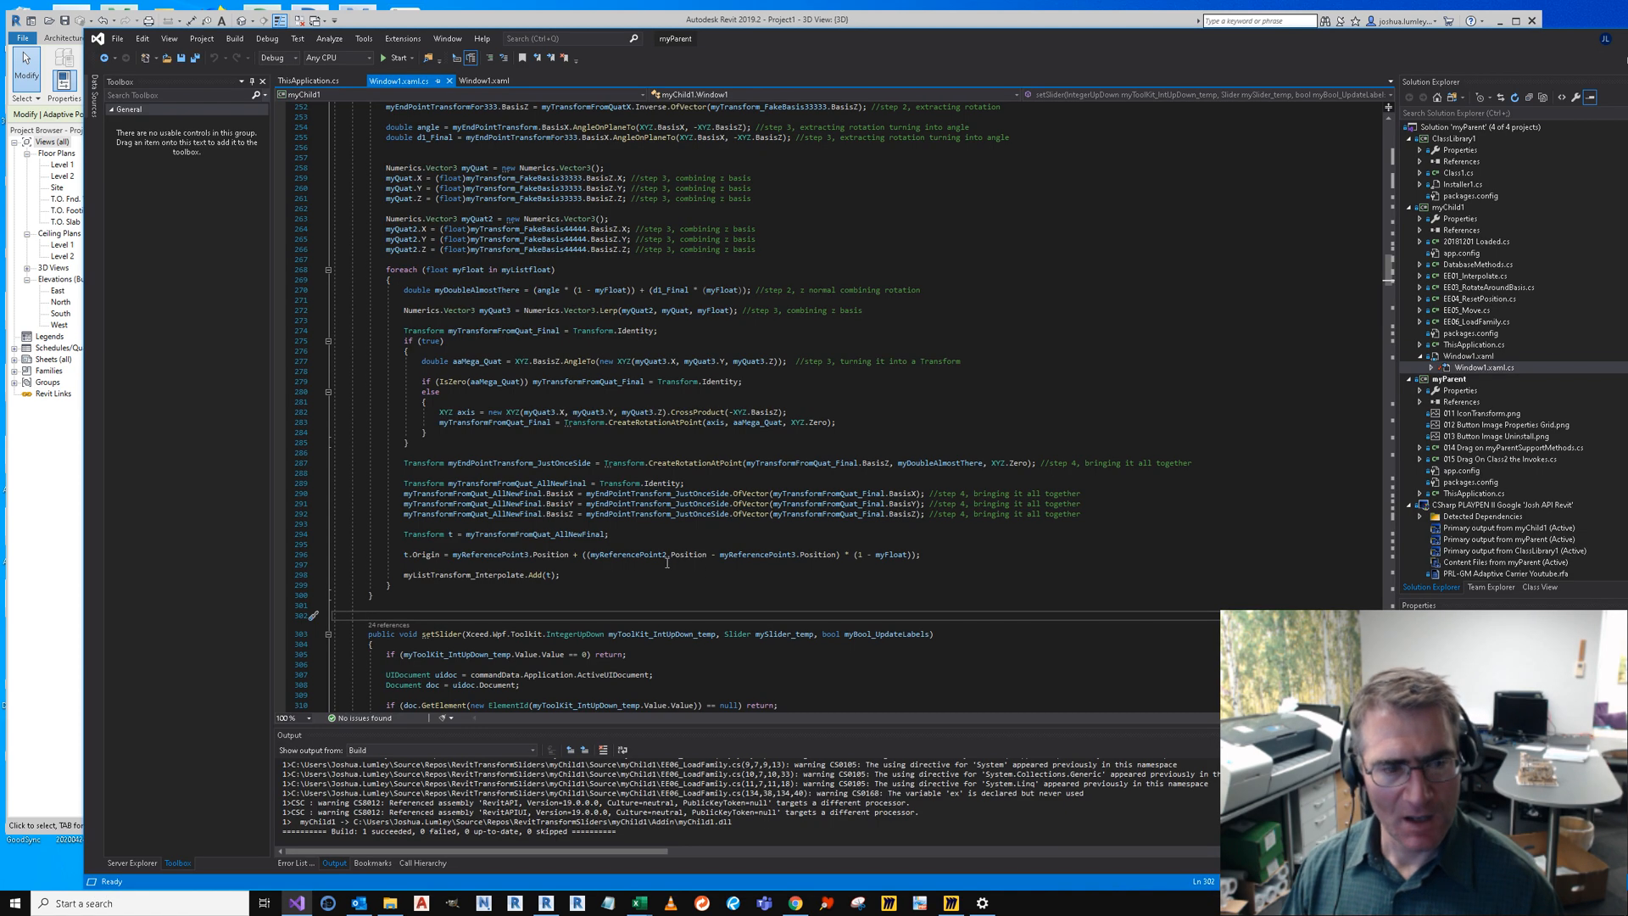
Step: Zoom the 3D view on the walls, then bring the Visual Studio solution to the front
scroll(up, 3)
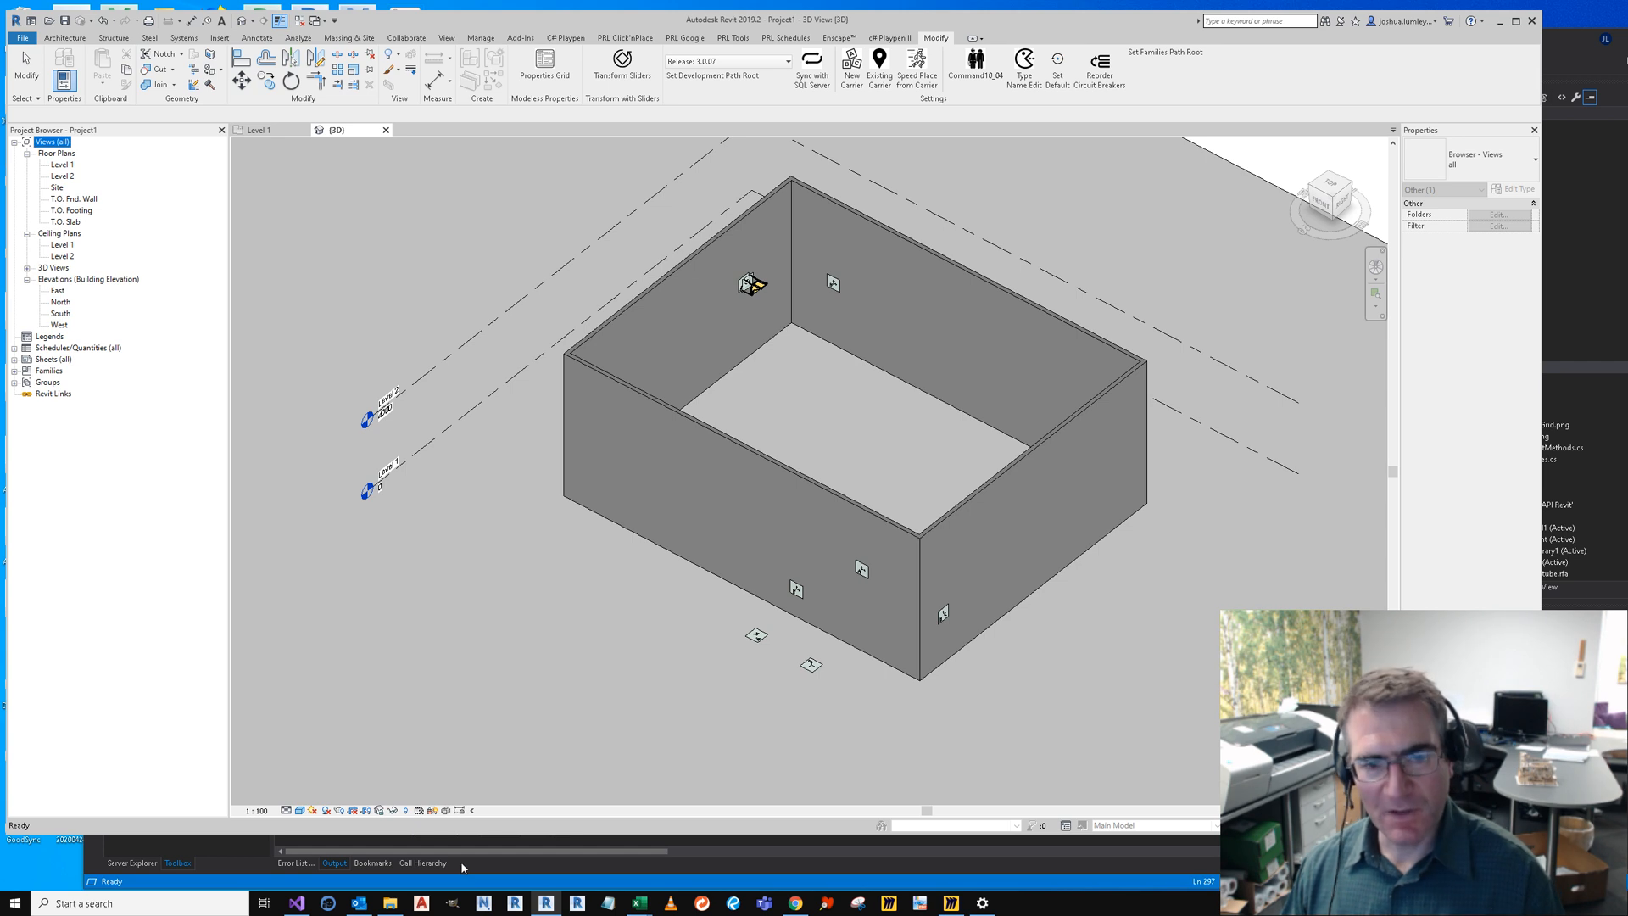
mouse_move(502, 715)
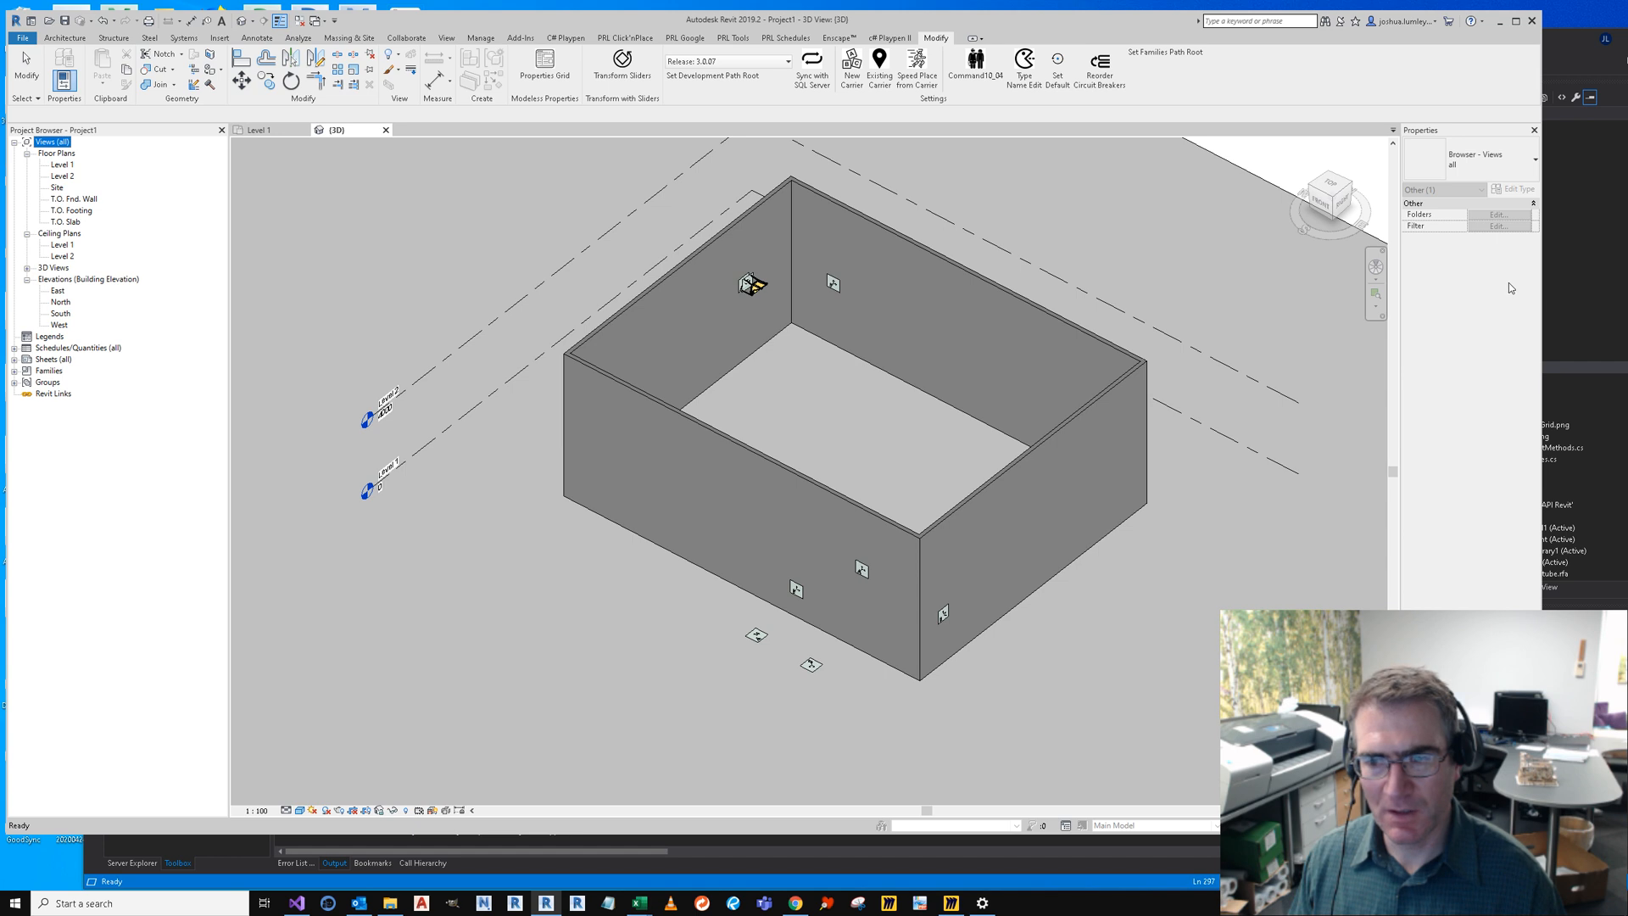
click(295, 902)
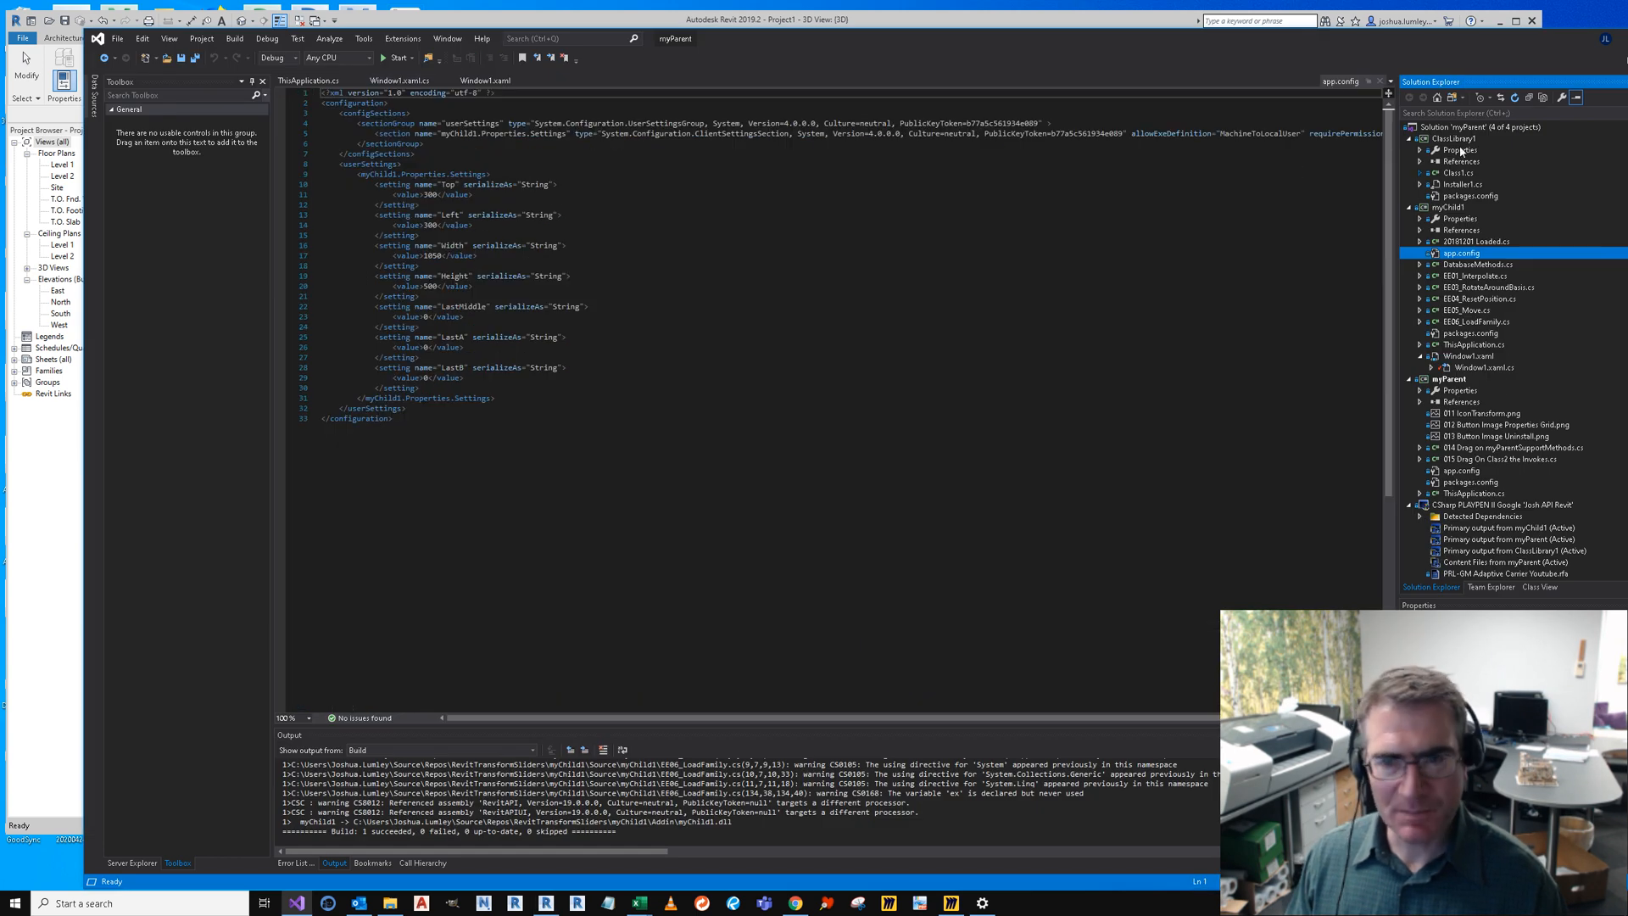
Step: Review myMethod_whichTook_10Hours_OfCoding in Window1.xaml.cs down to the rotation-extraction and quaternion code
click(405, 80)
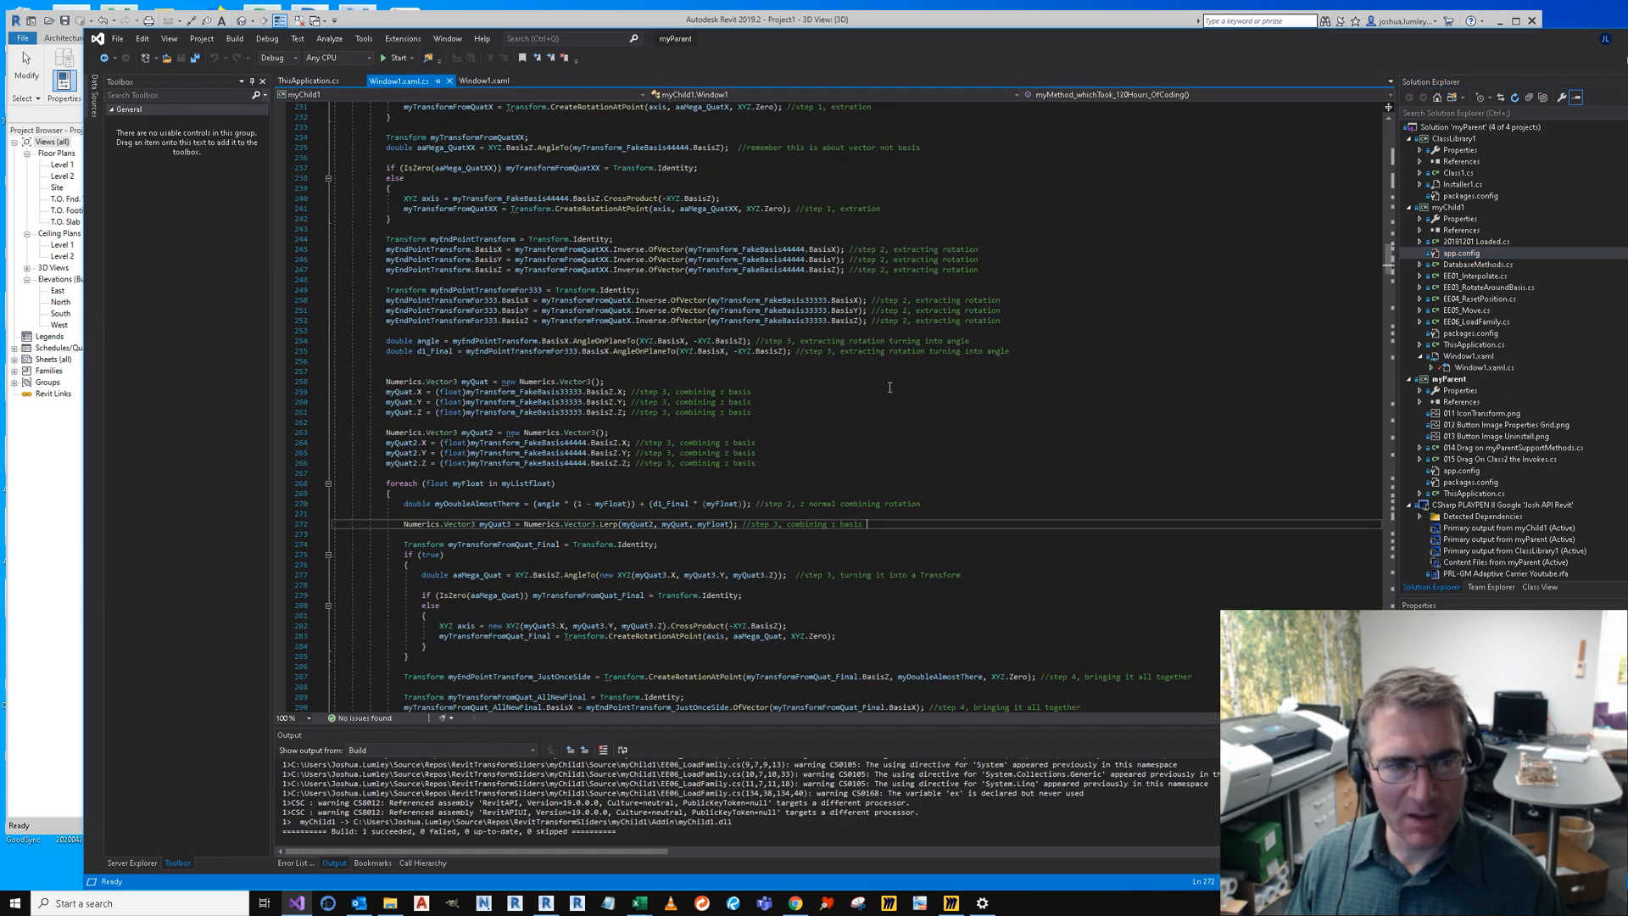
scroll(up, 3)
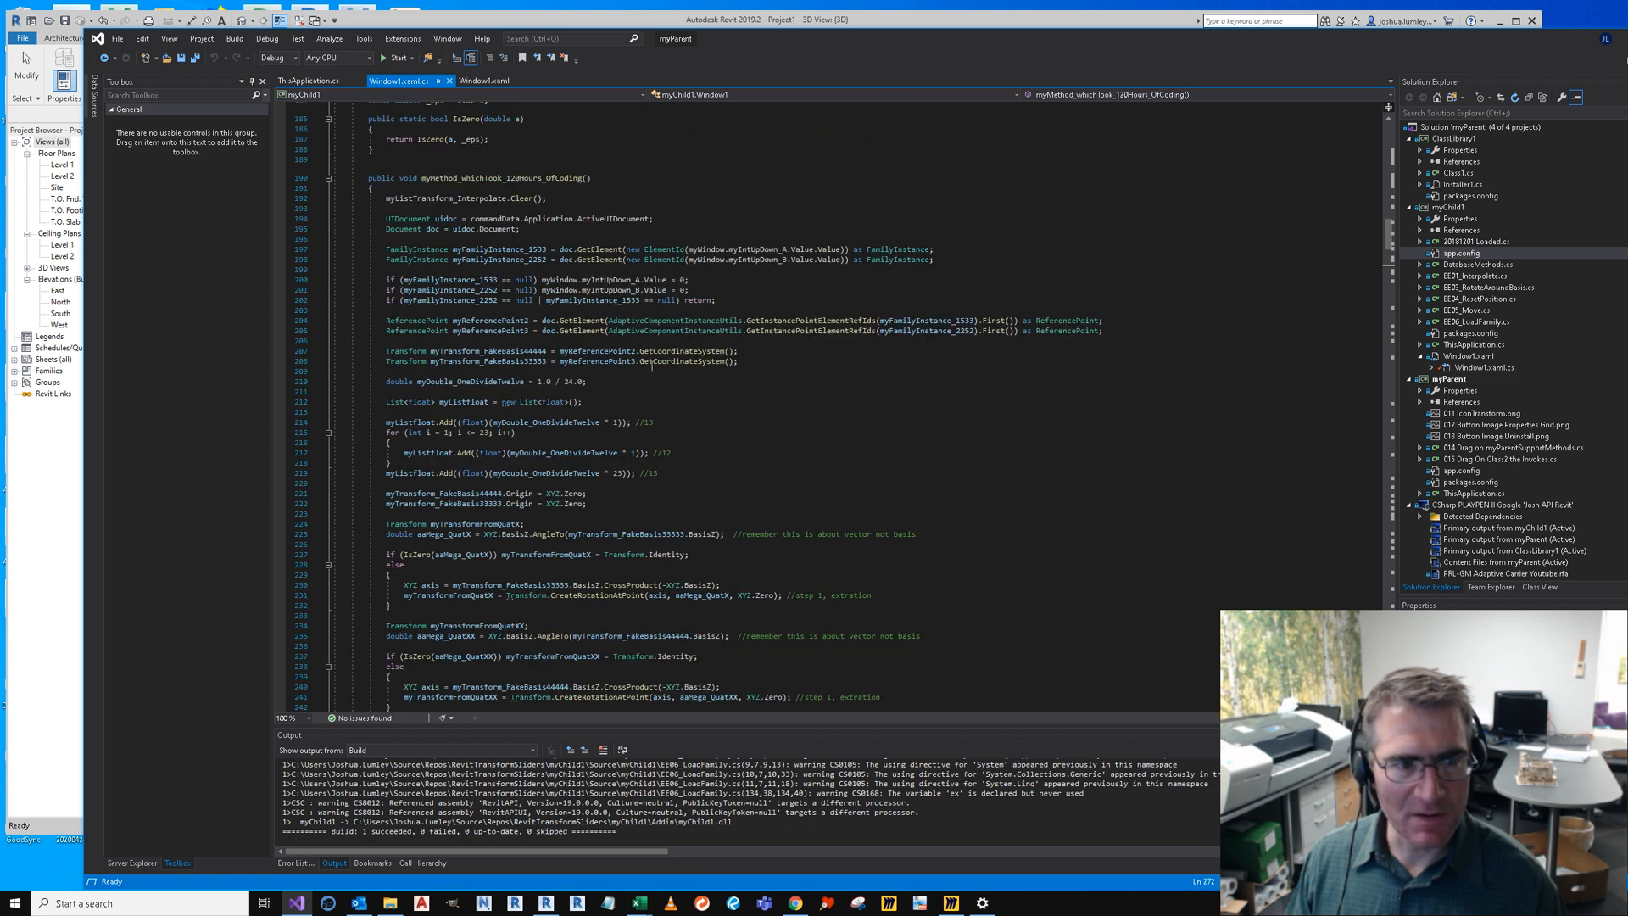
scroll(up, 3)
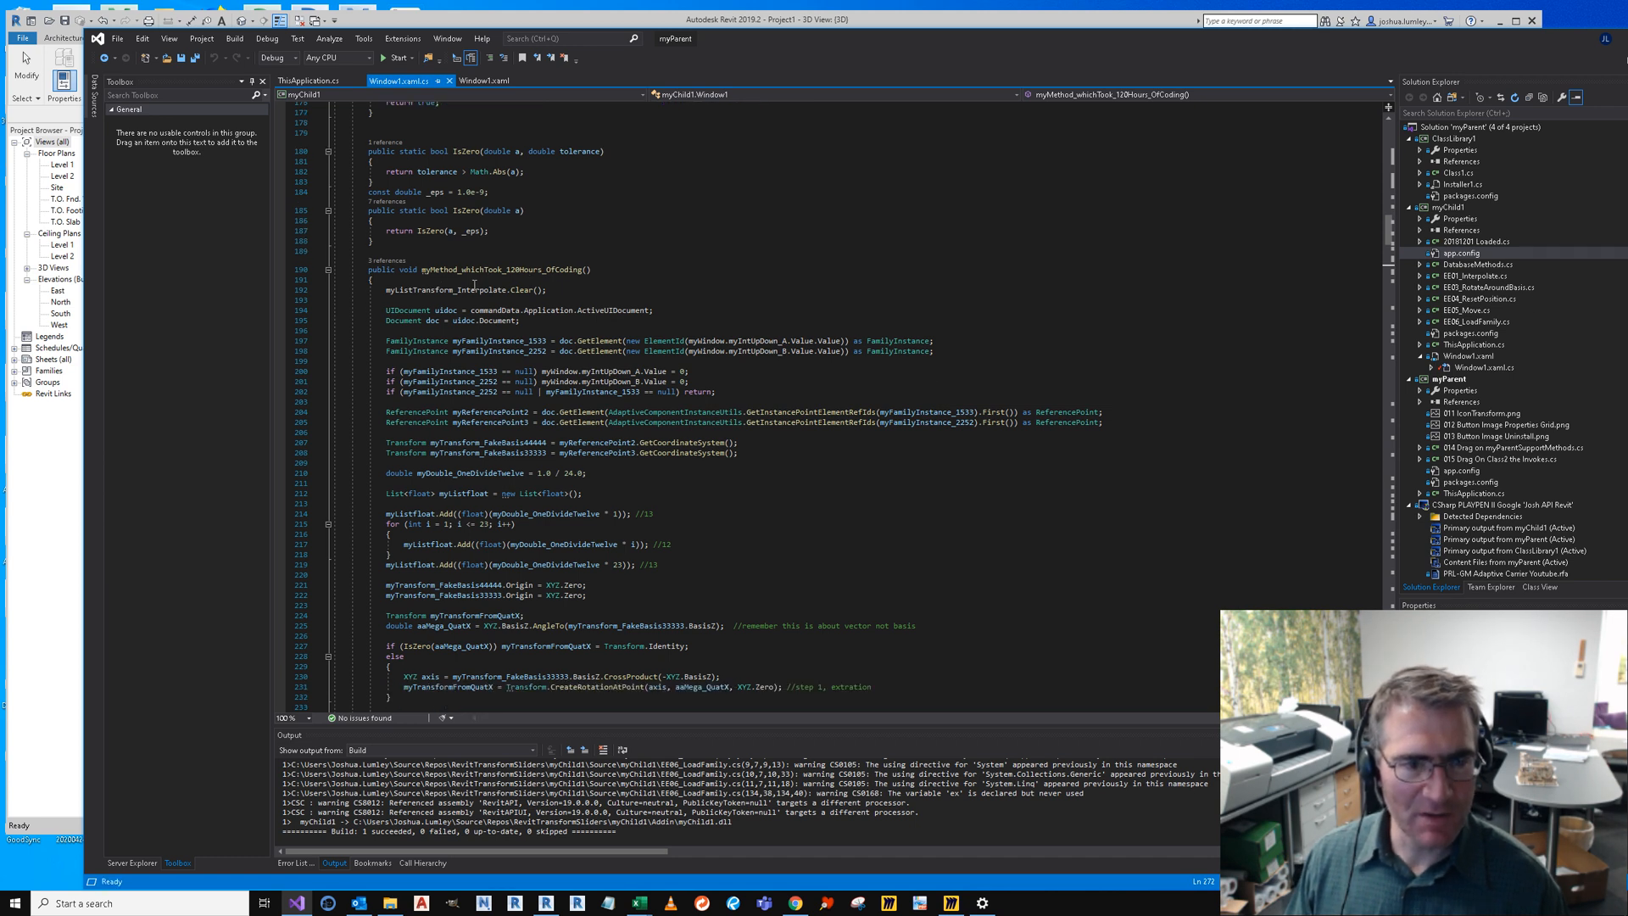
mouse_move(622, 339)
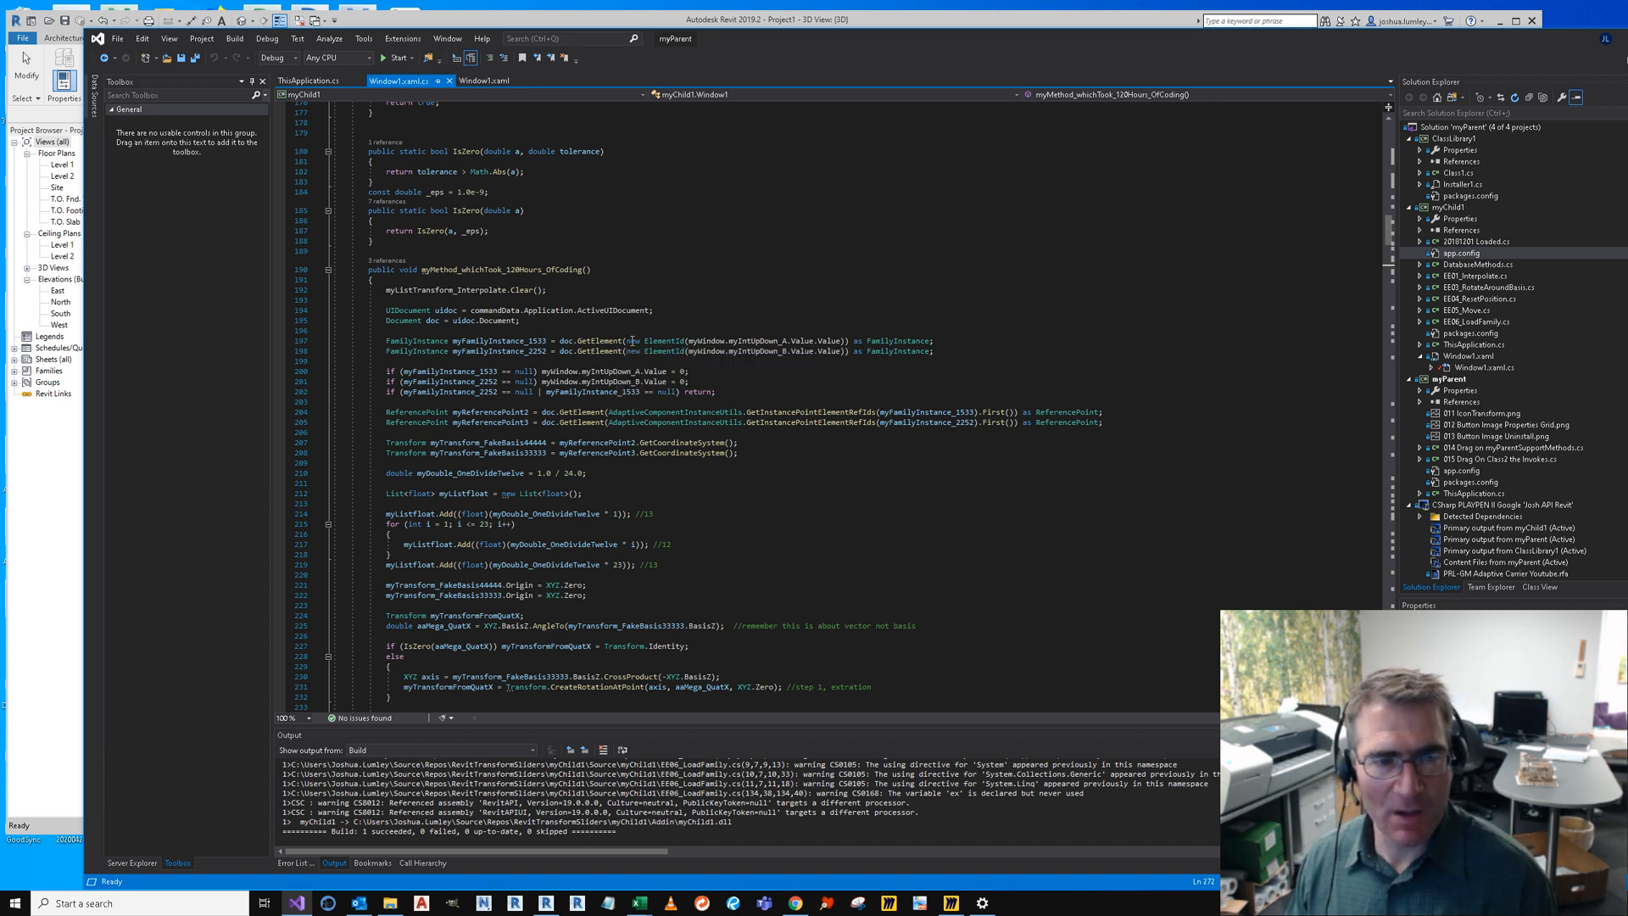
scroll(down, 3)
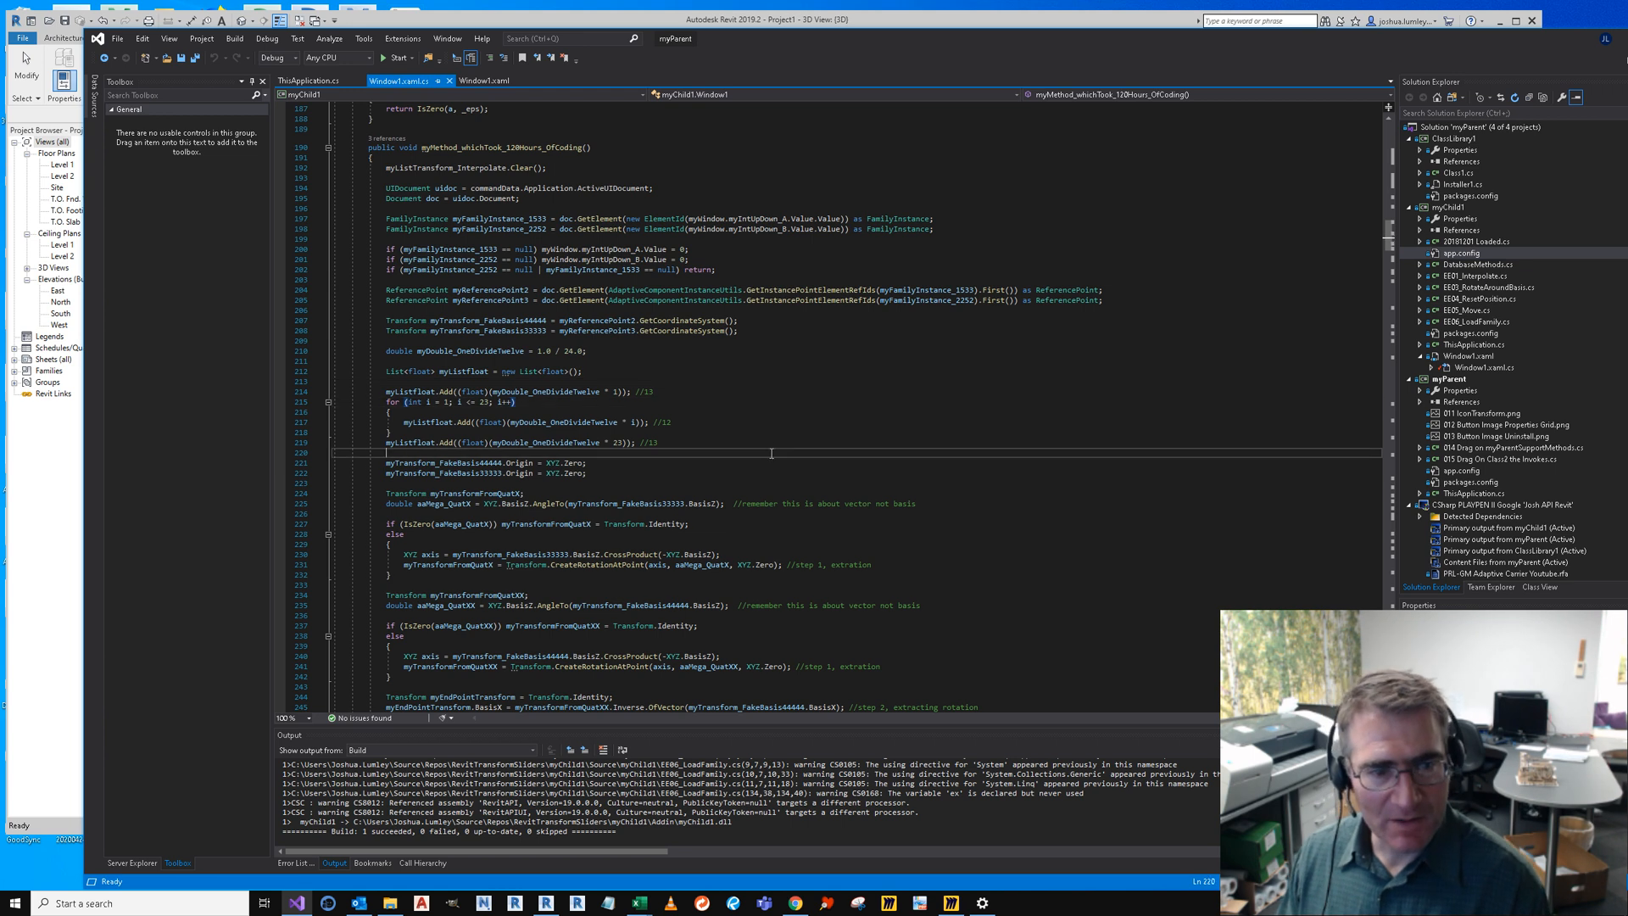
scroll(down, 3)
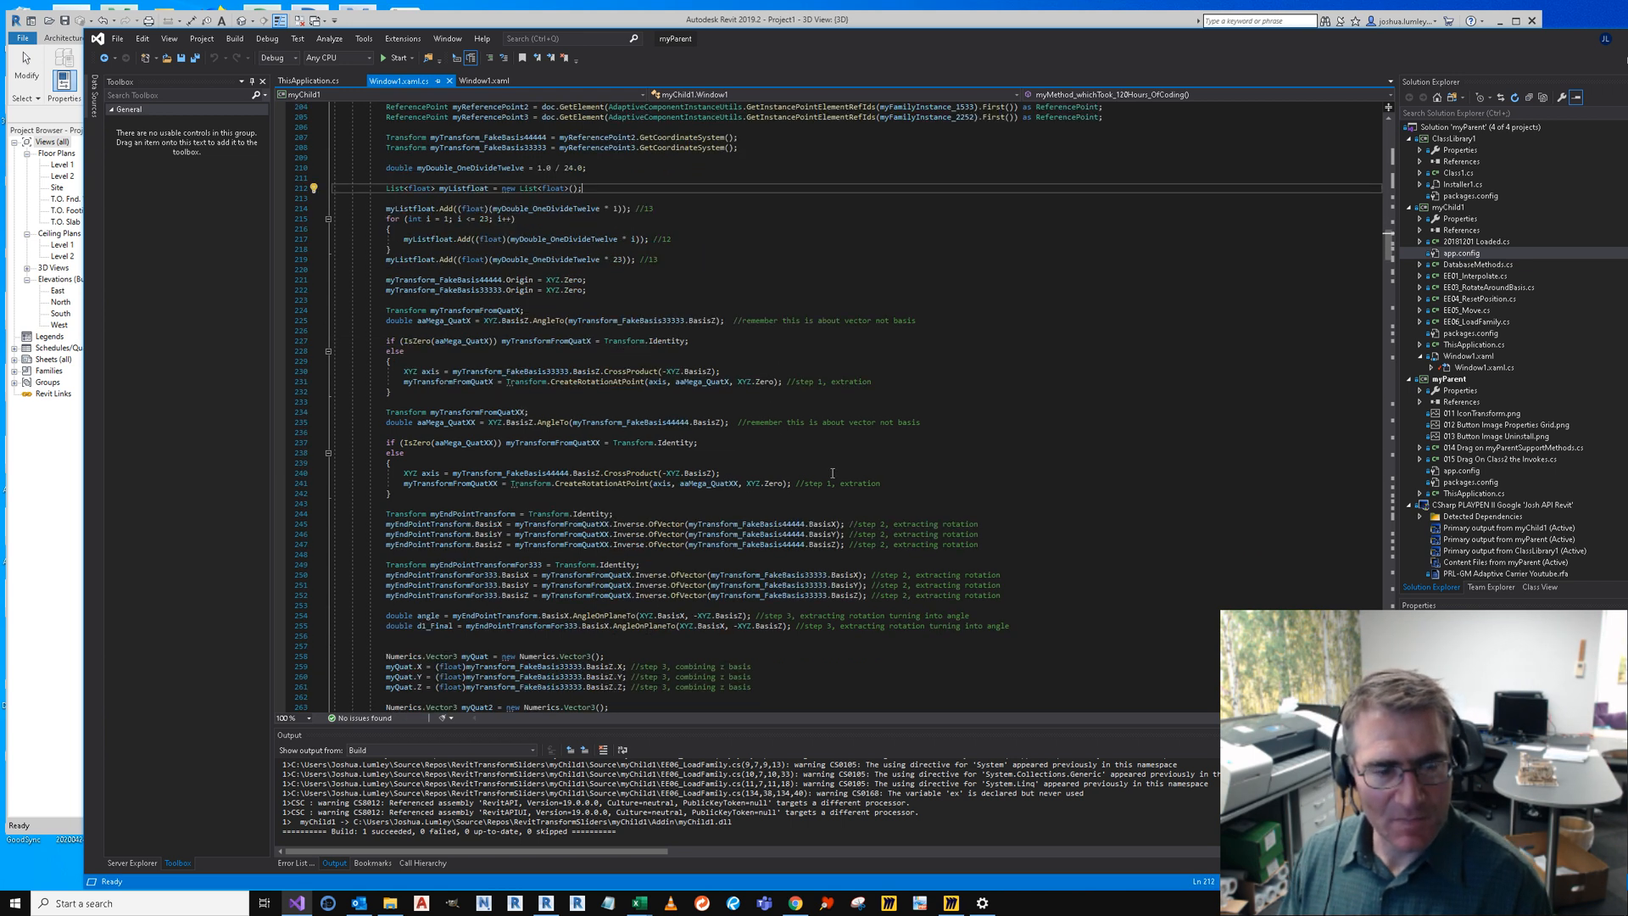
scroll(down, 3)
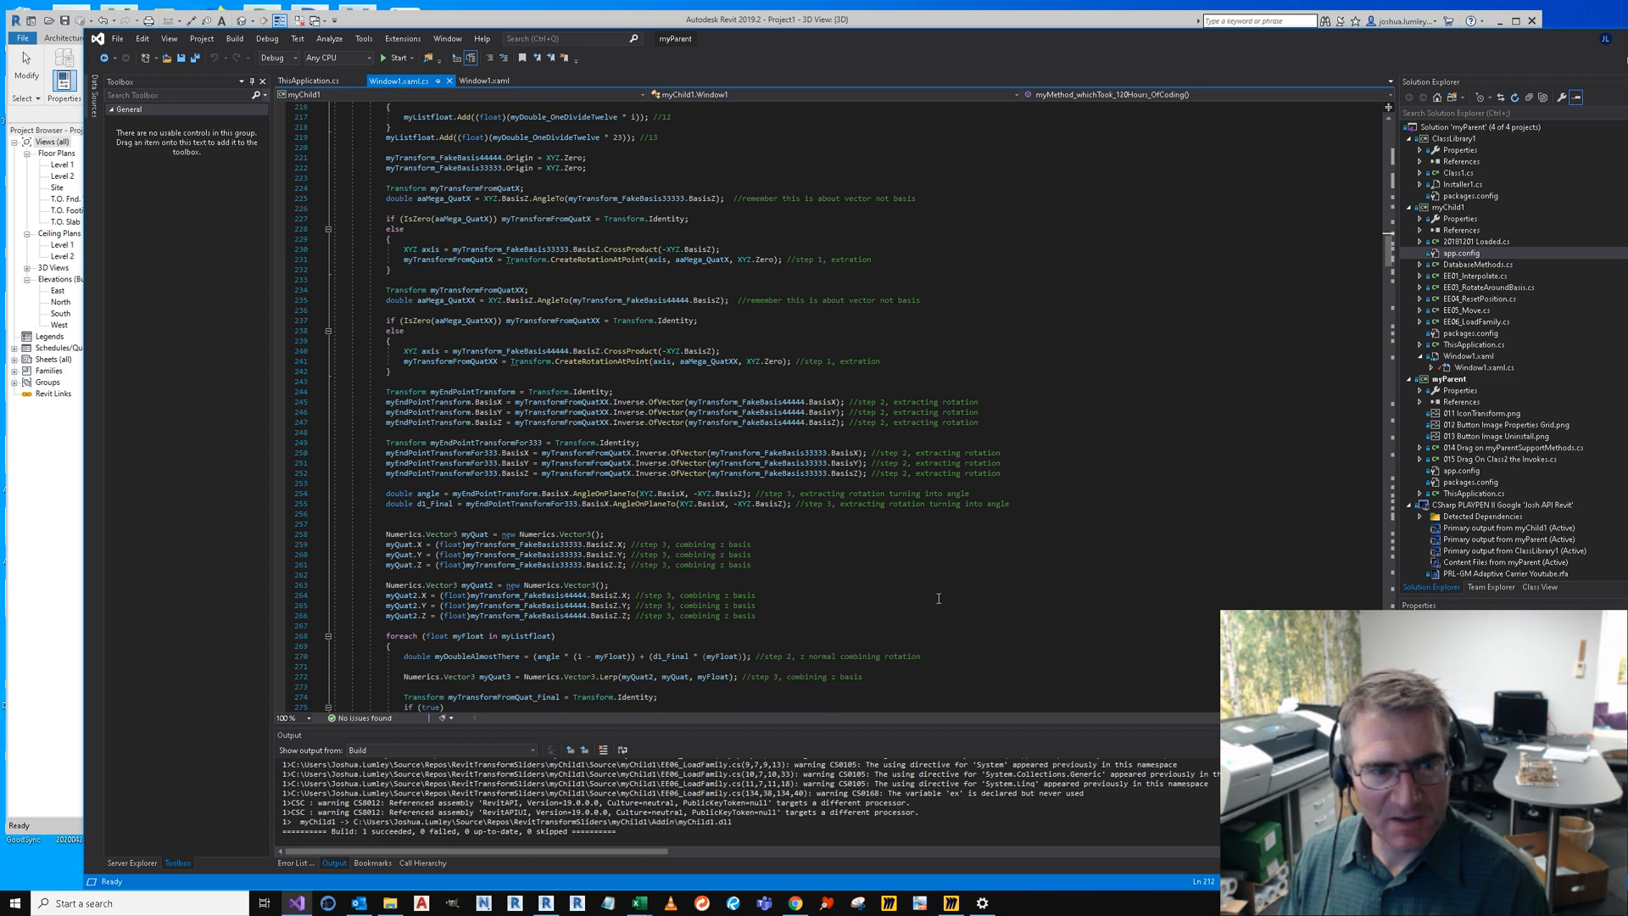
scroll(up, 3)
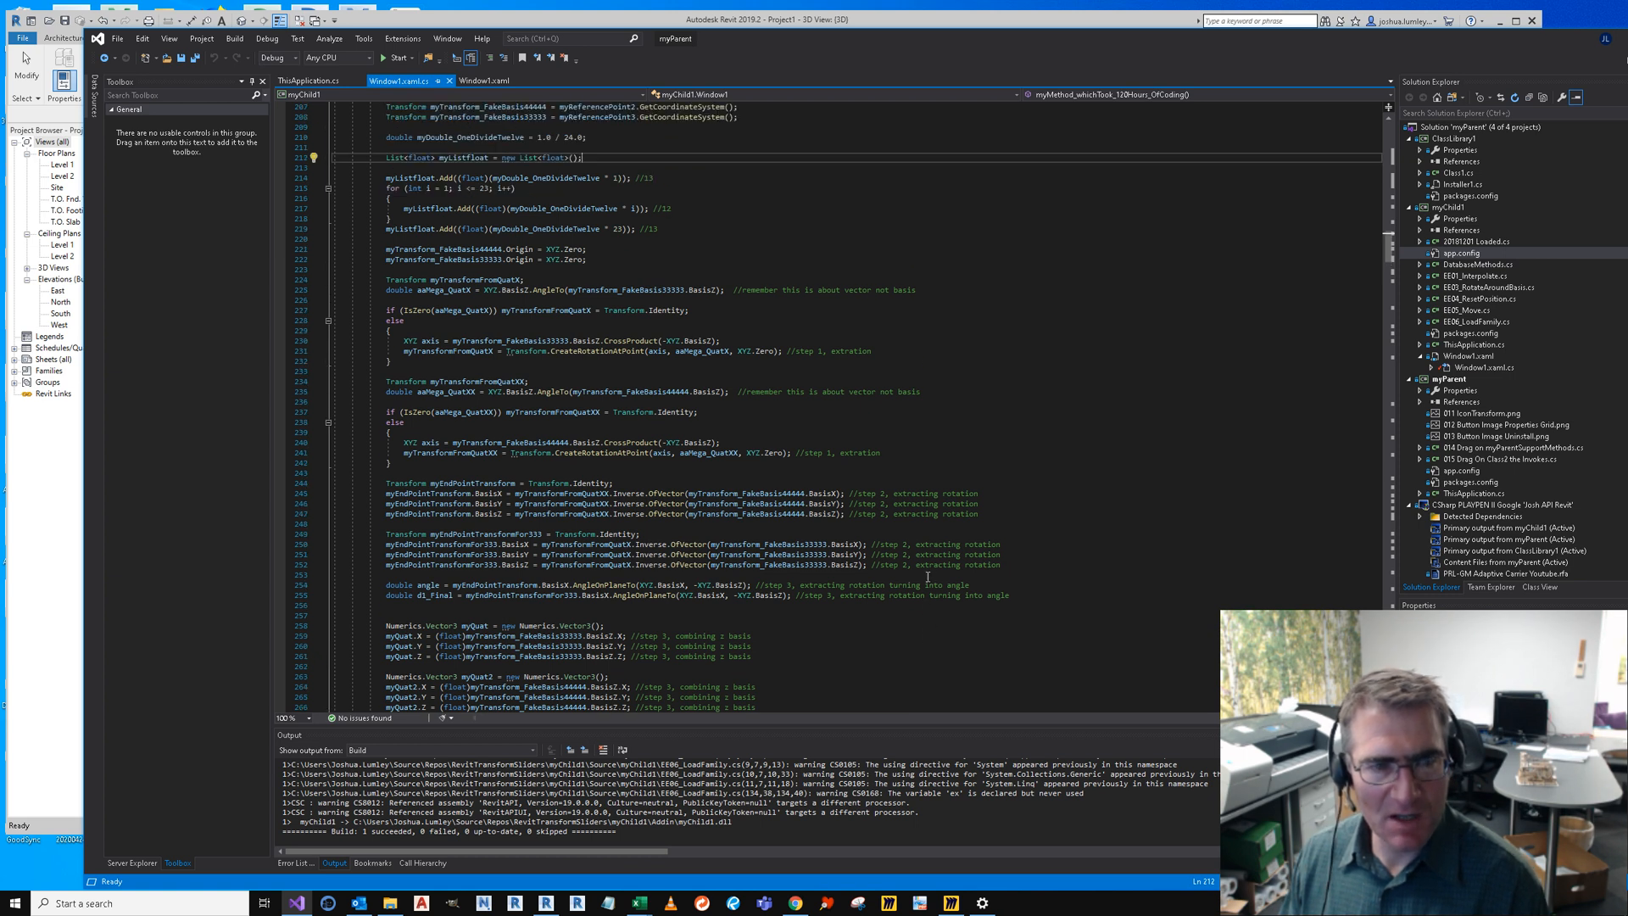
scroll(down, 3)
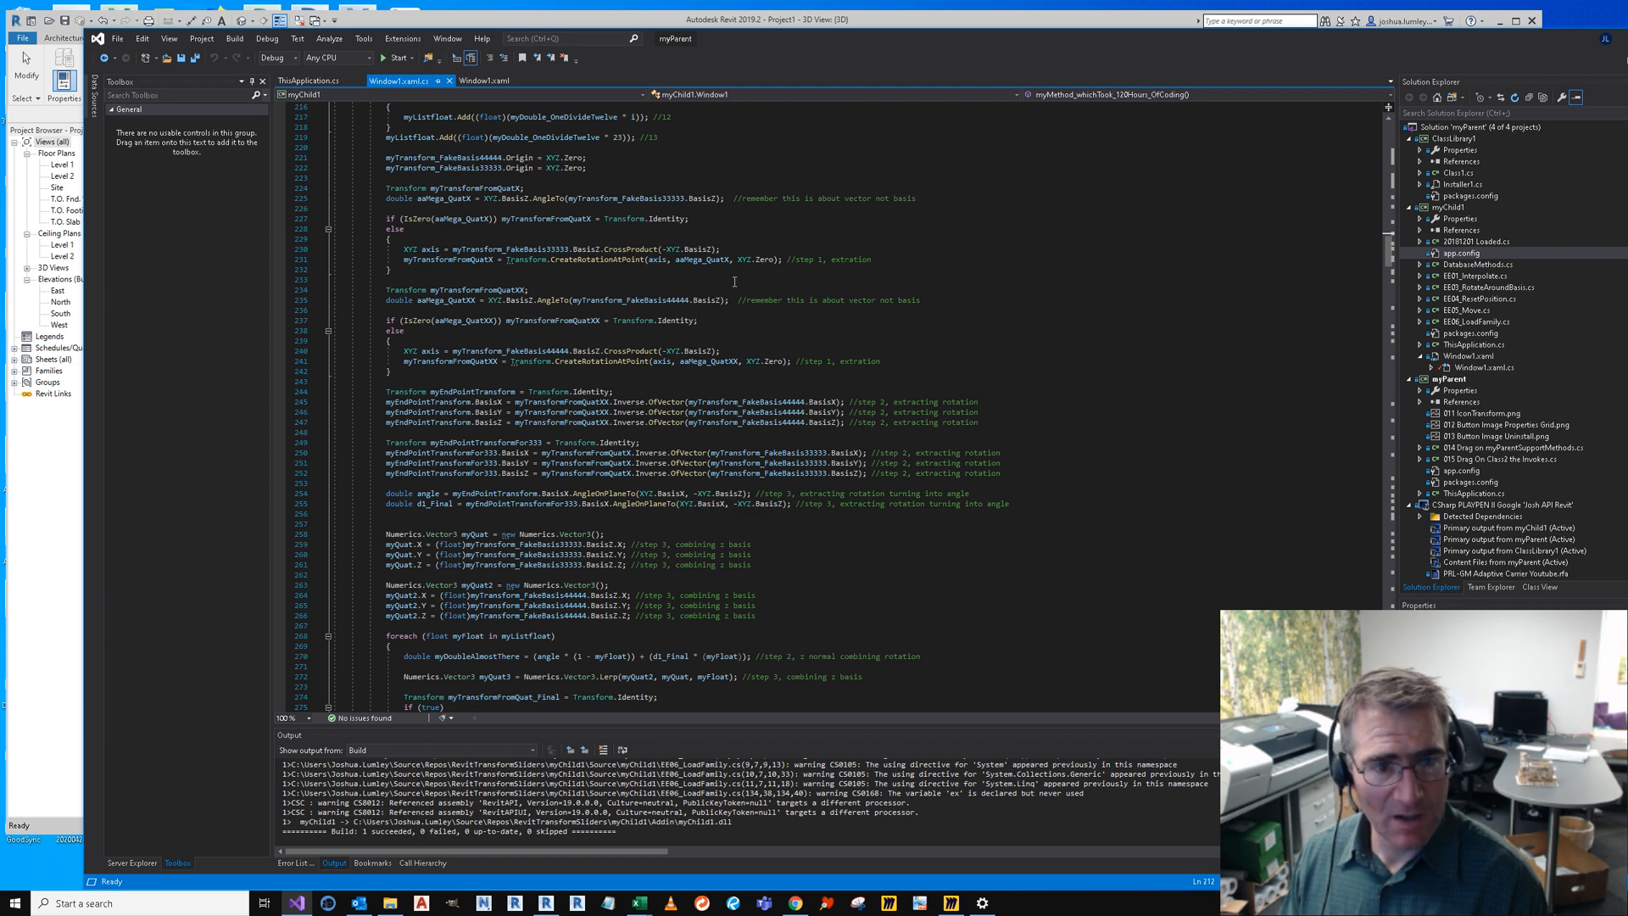
mouse_move(627, 349)
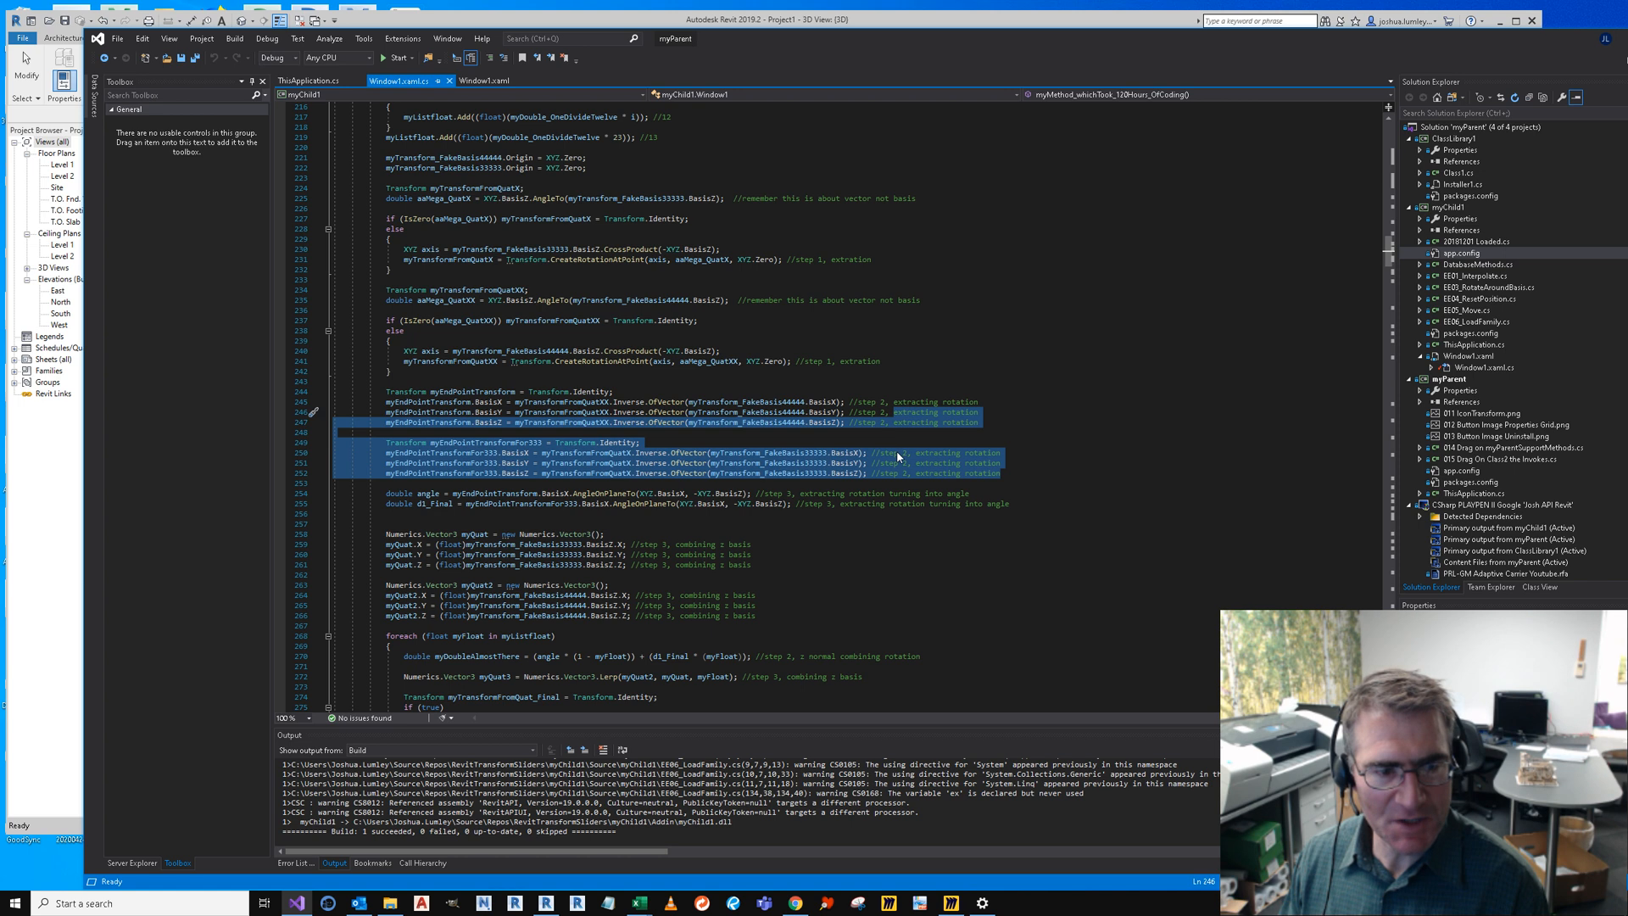
scroll(down, 3)
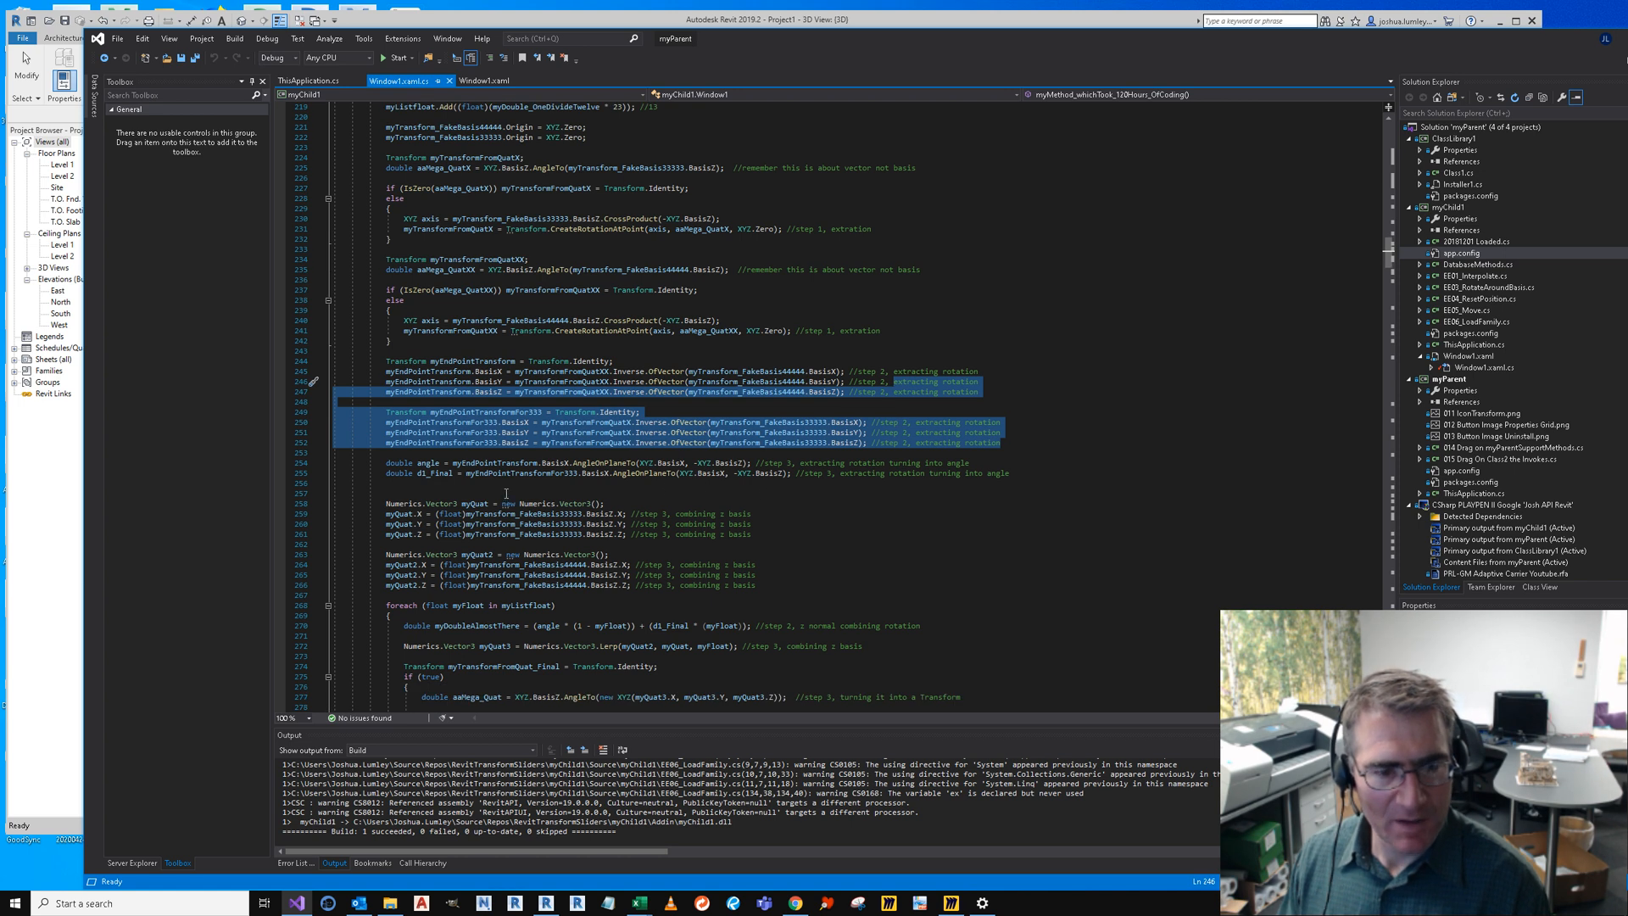
click(706, 483)
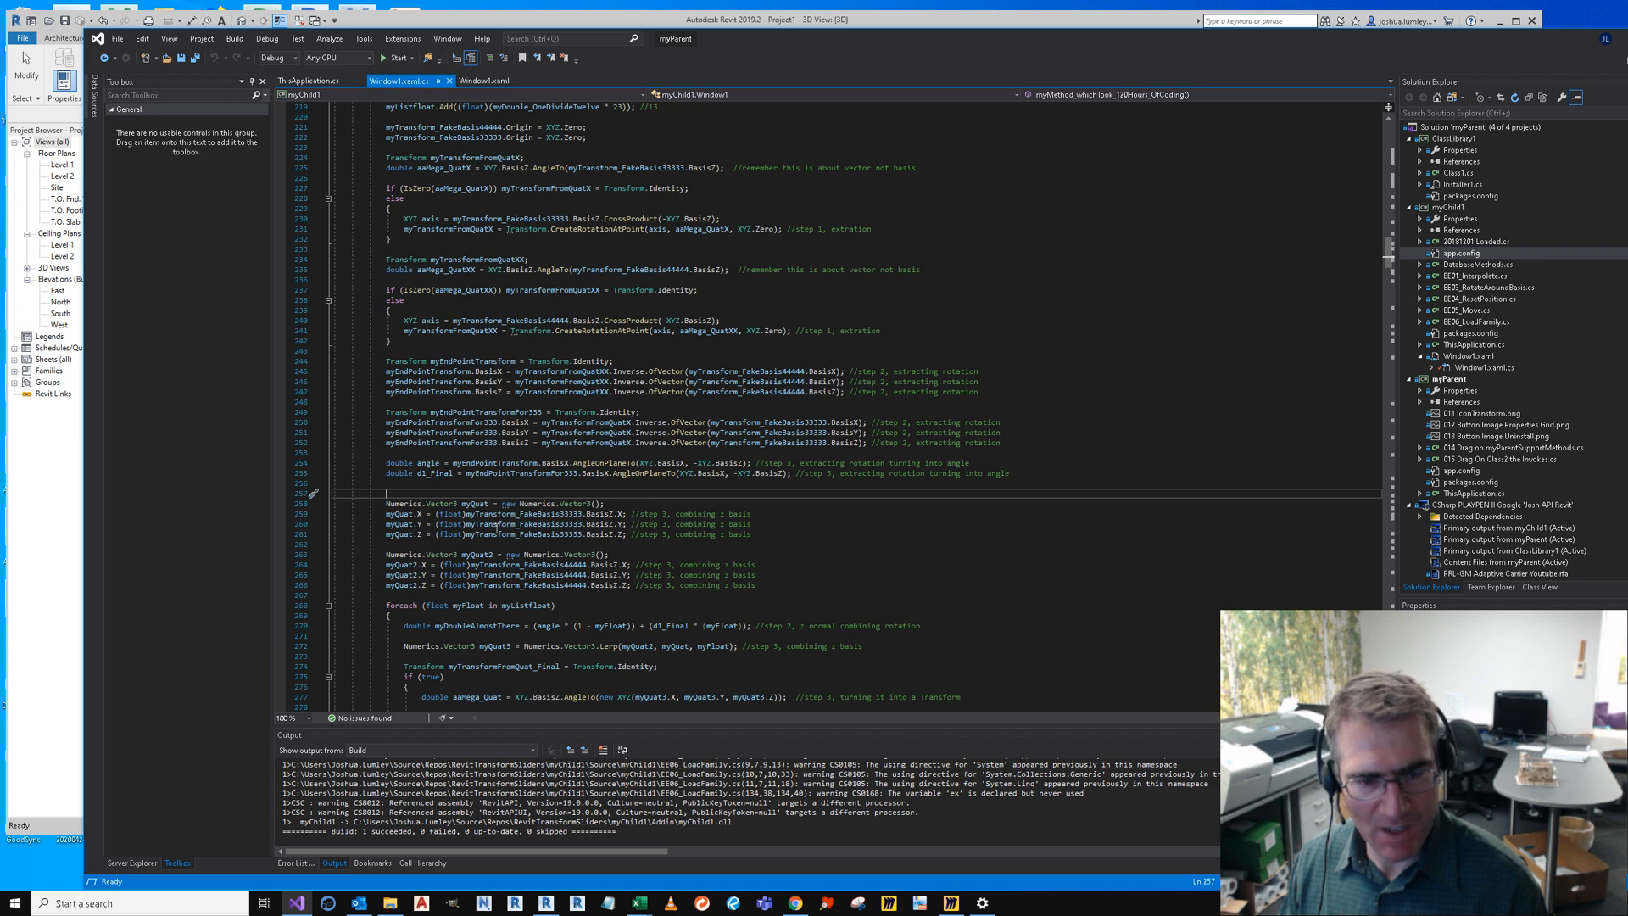
mouse_move(503, 524)
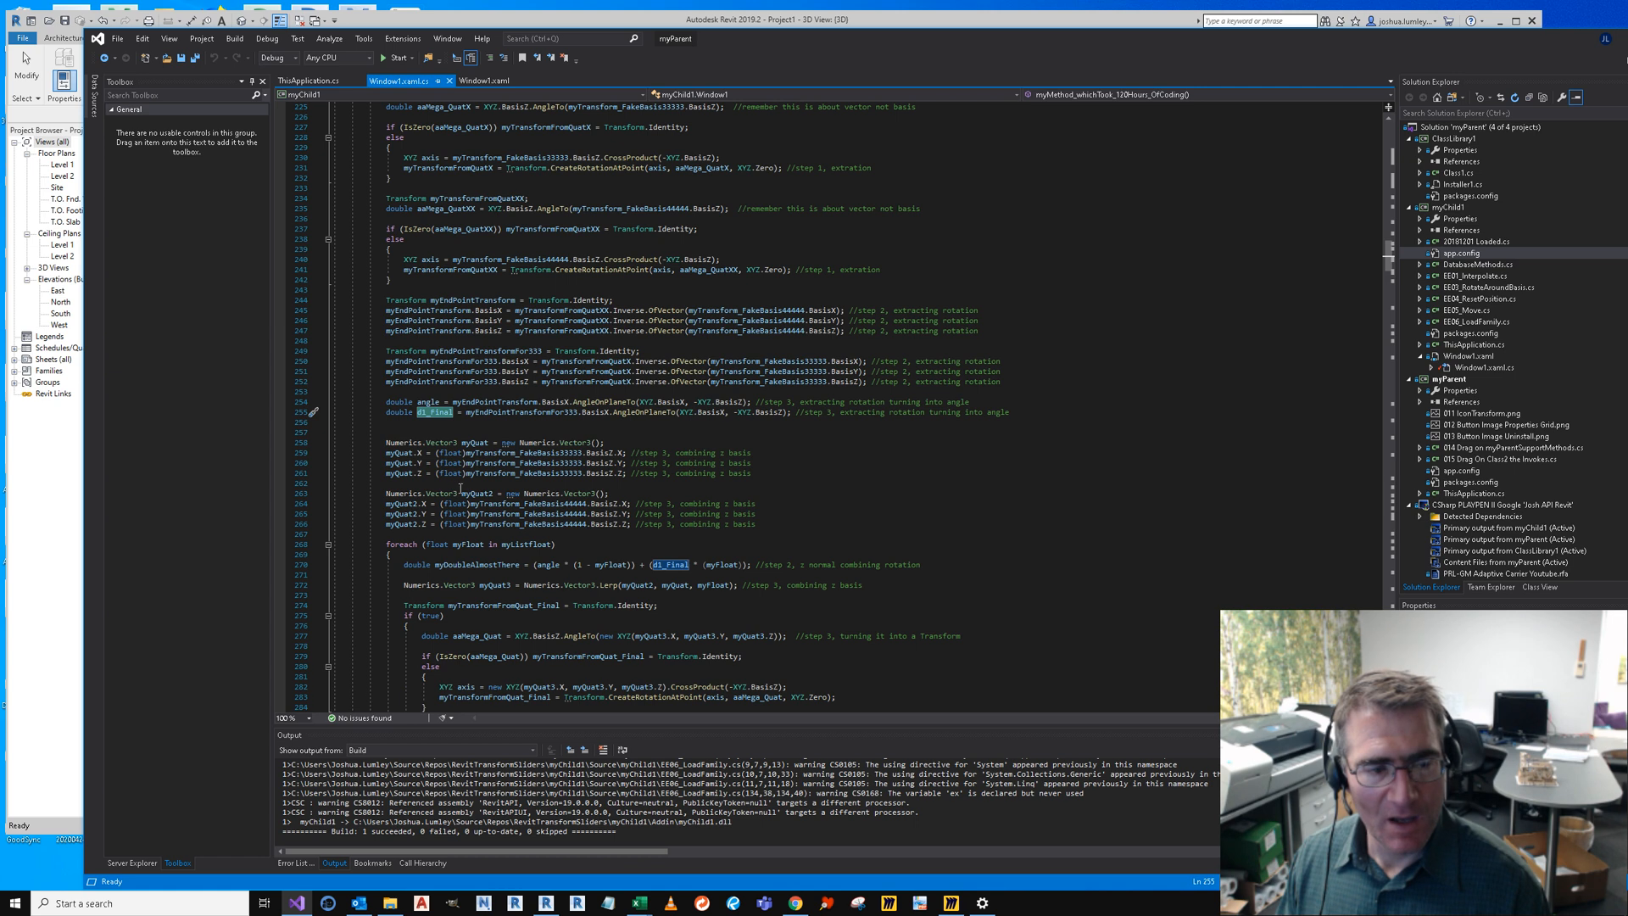
mouse_move(498, 512)
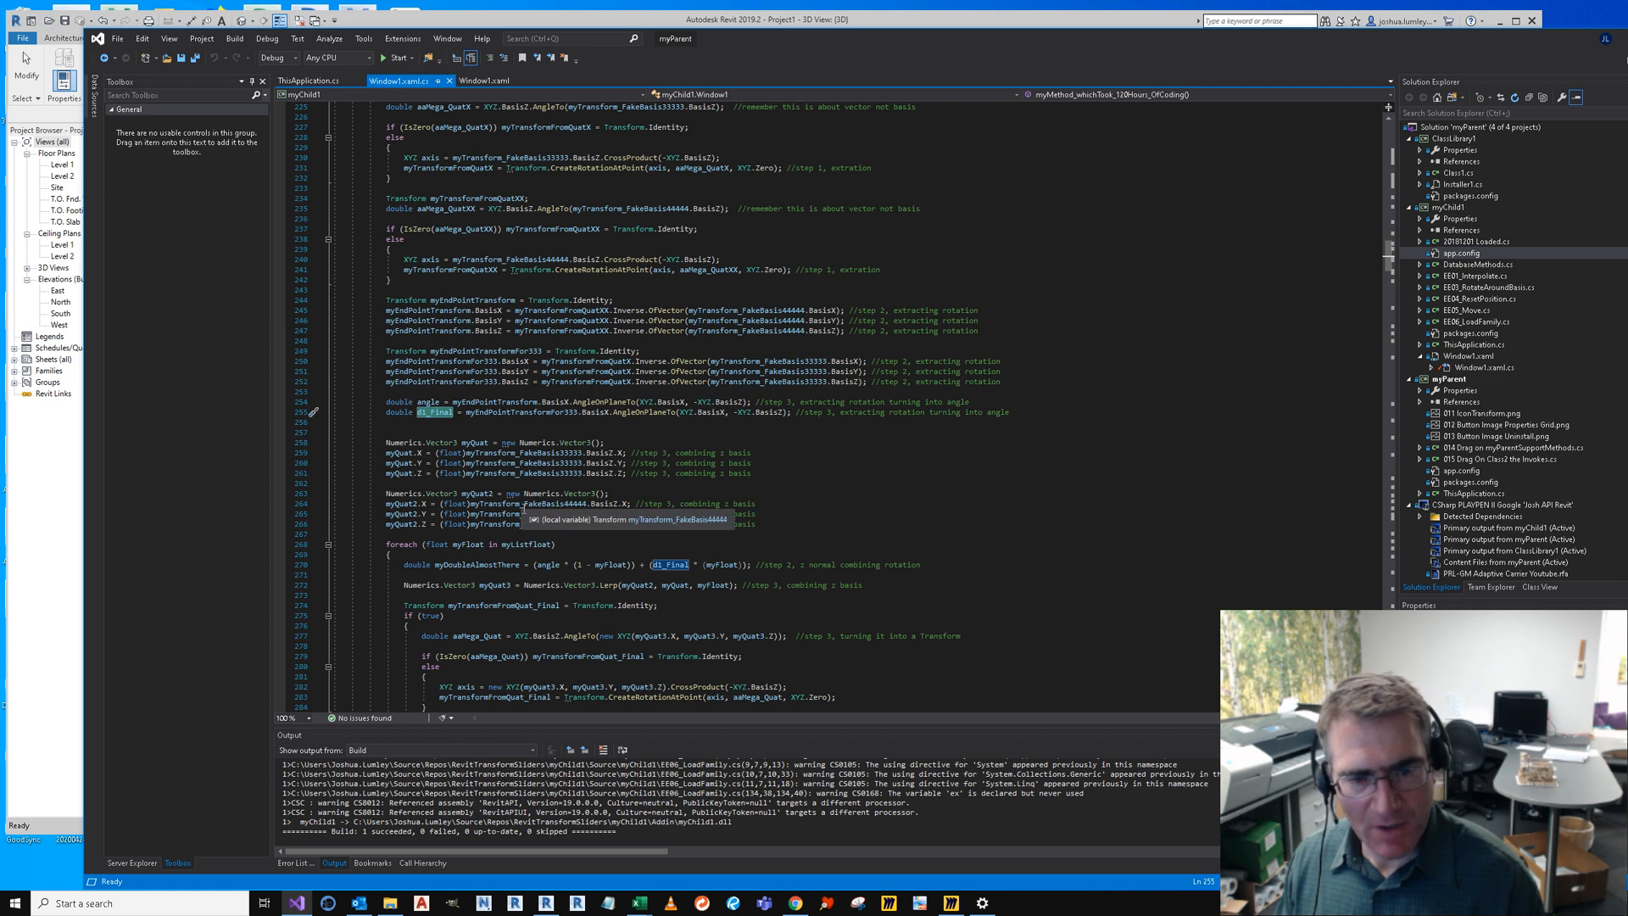
scroll(down, 3)
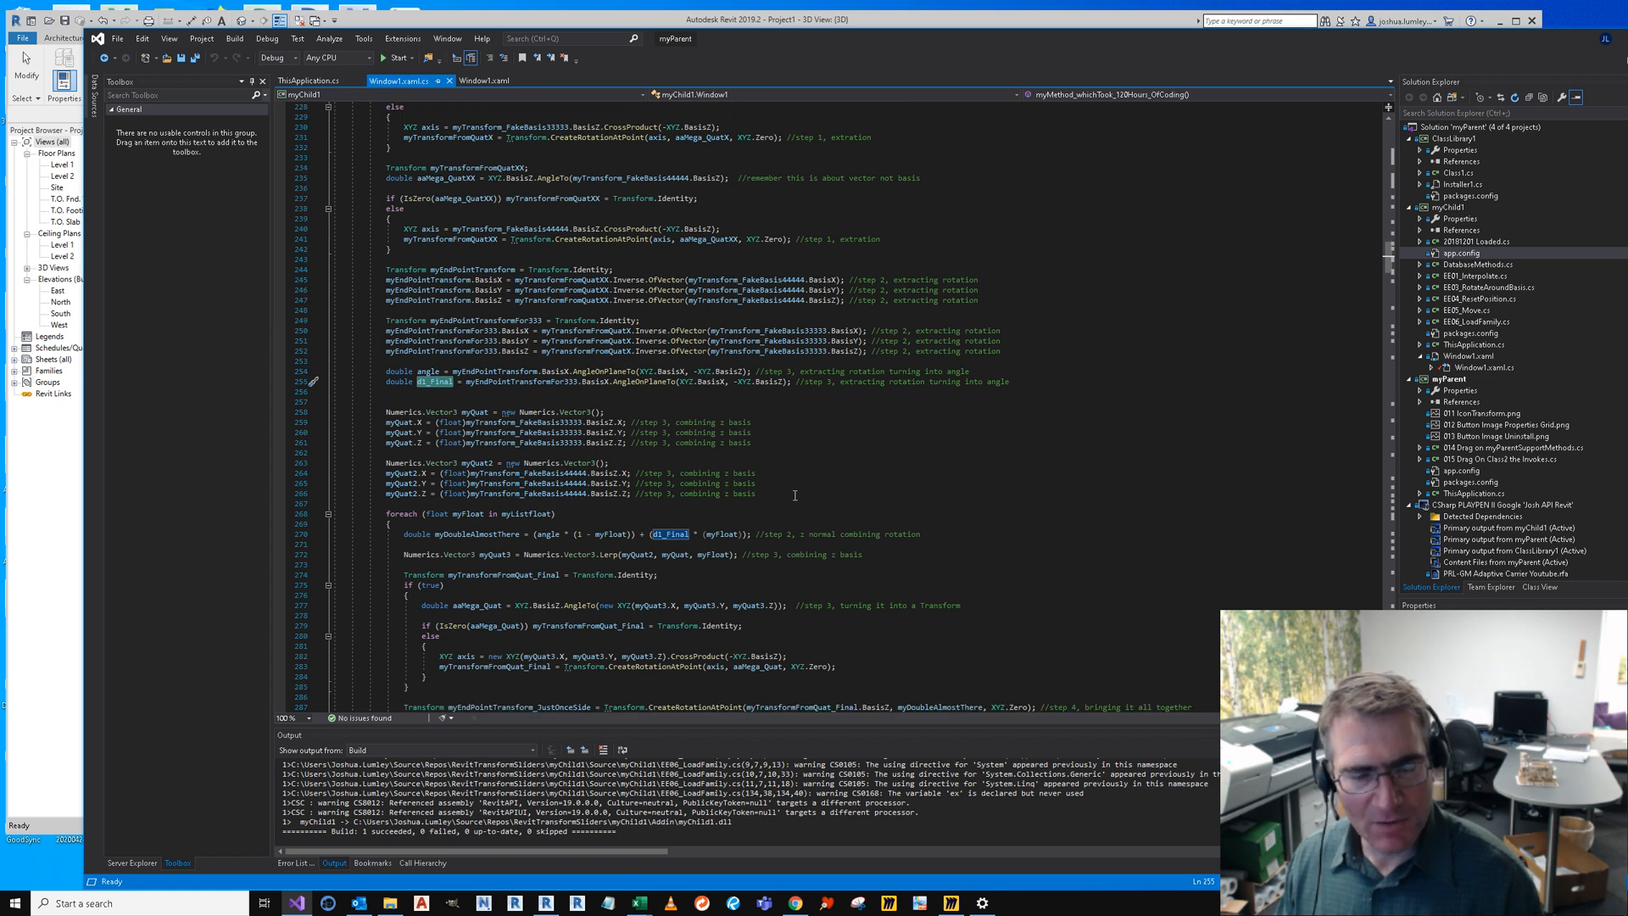
click(759, 494)
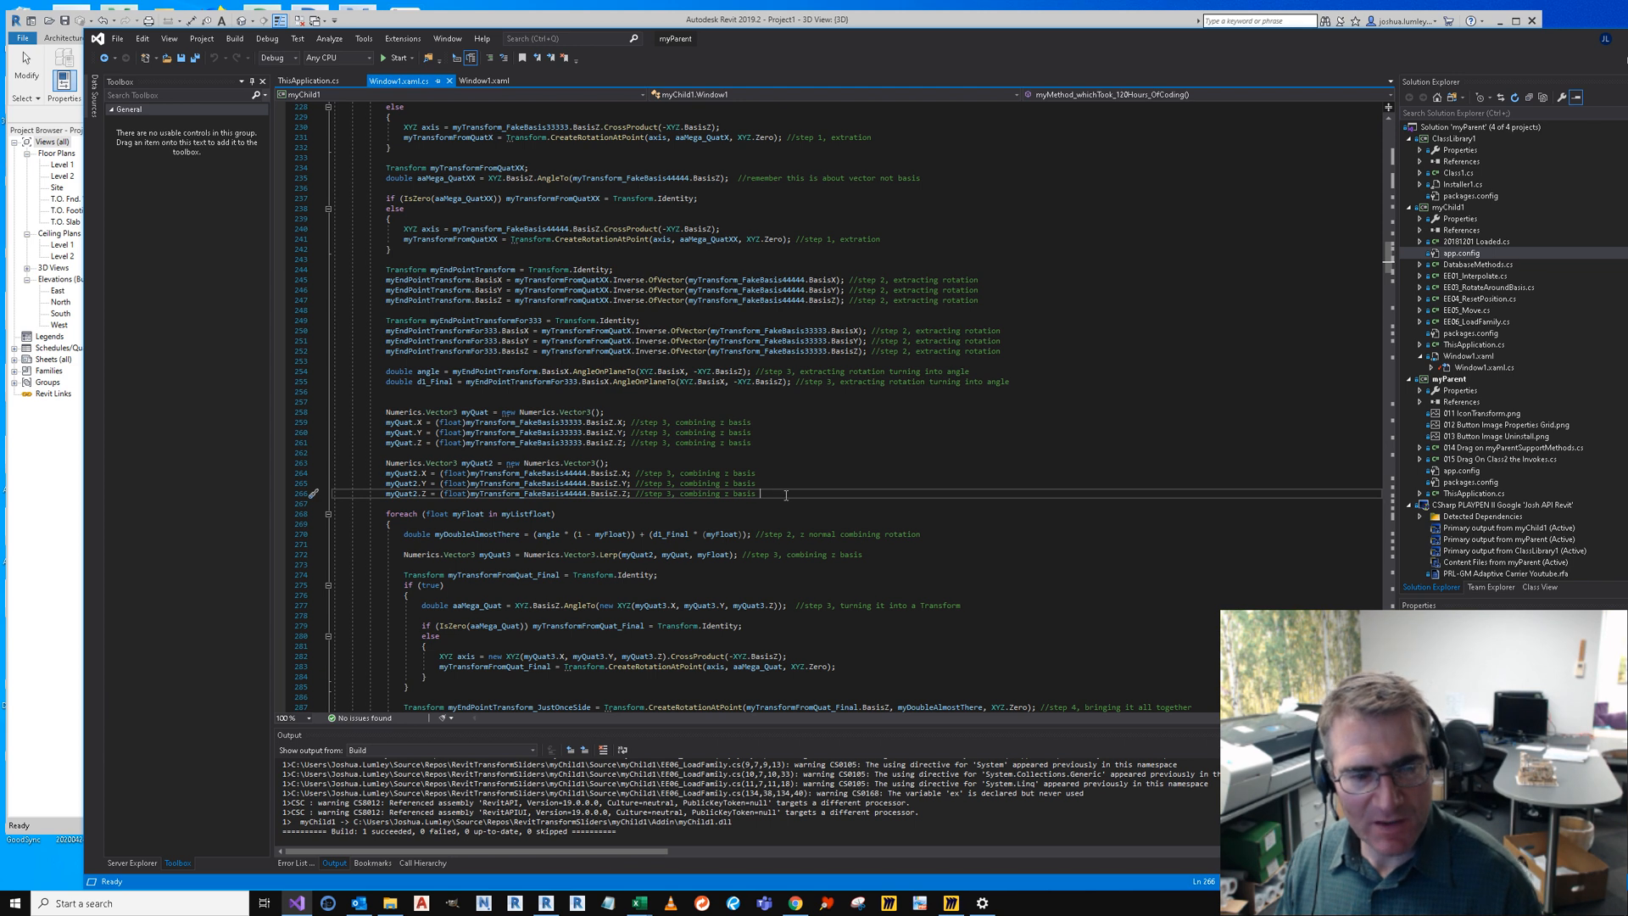
scroll(down, 3)
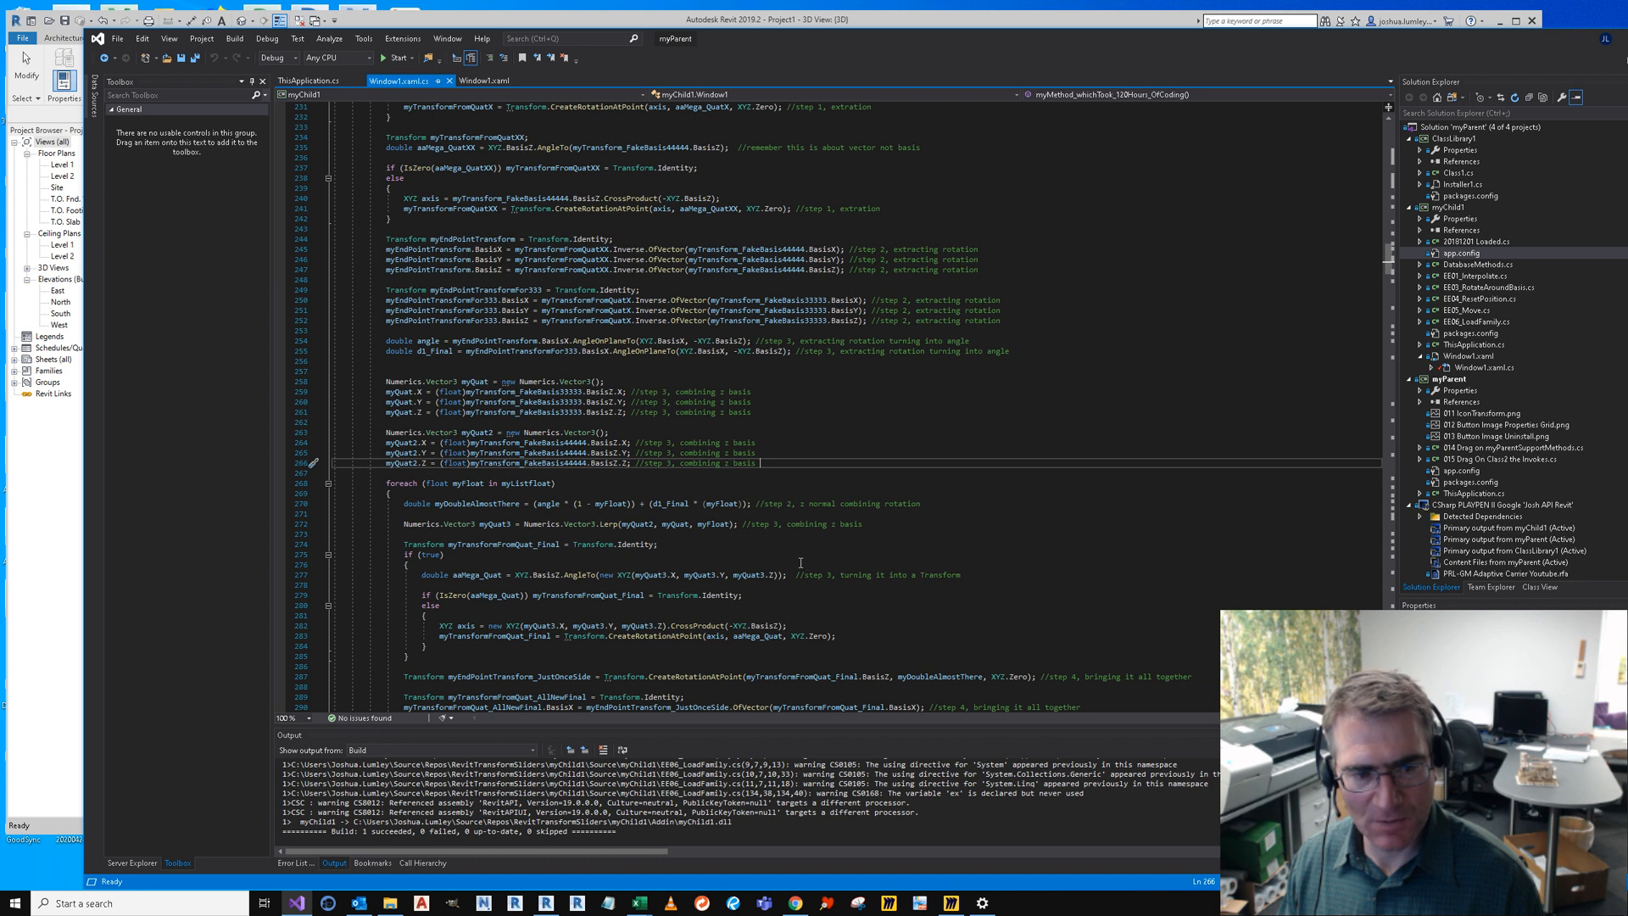
mouse_move(543, 524)
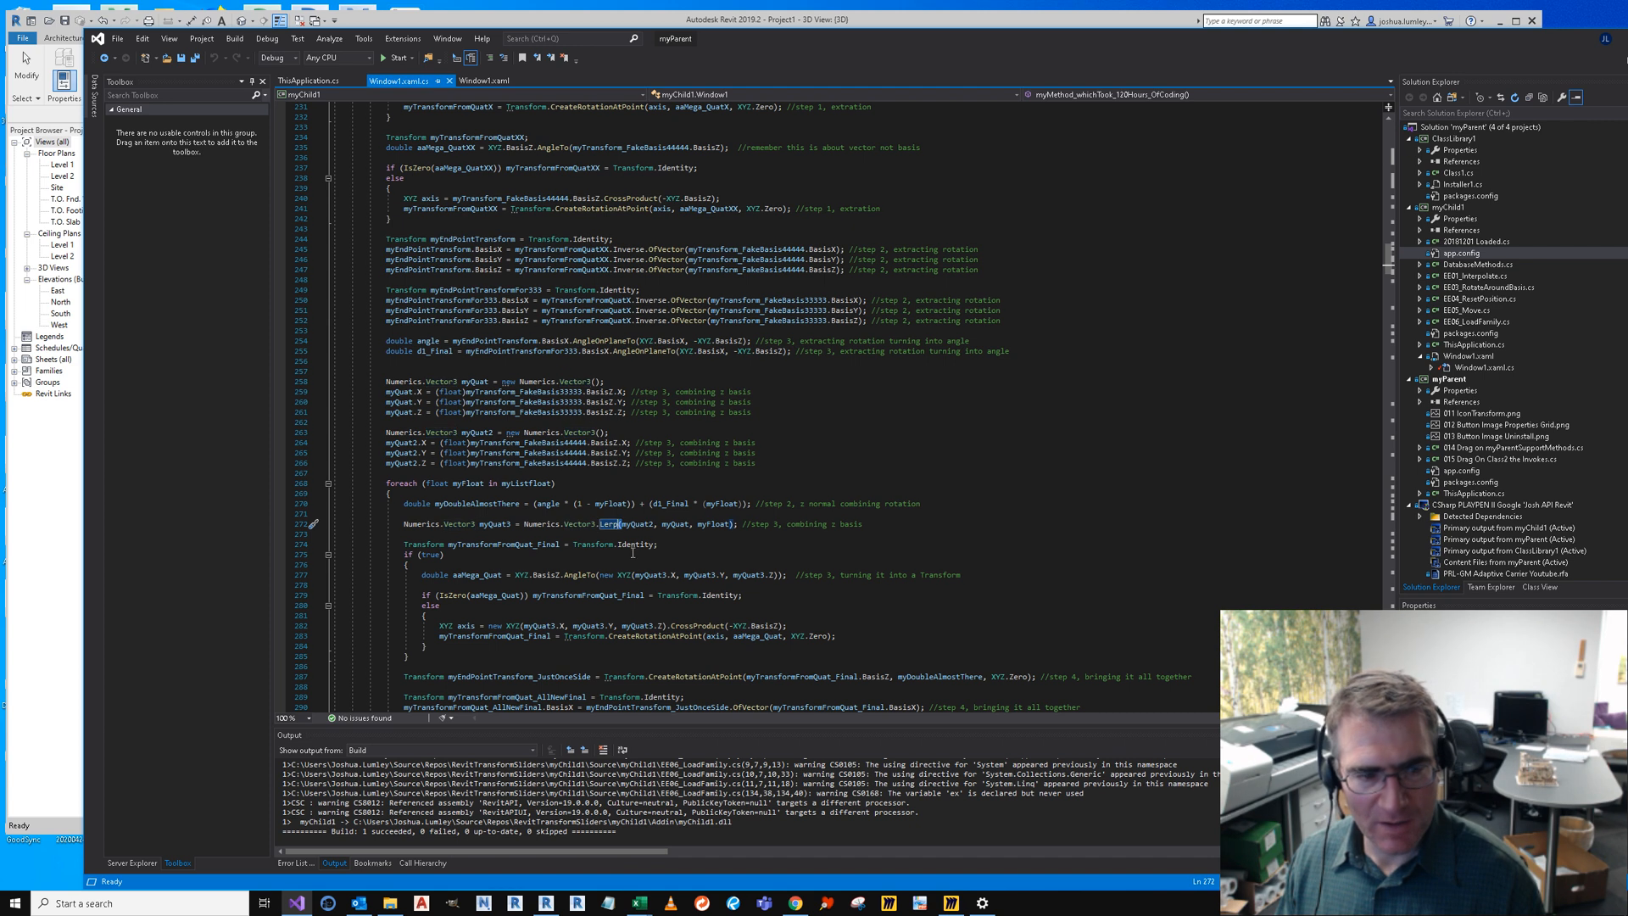
mouse_move(778, 441)
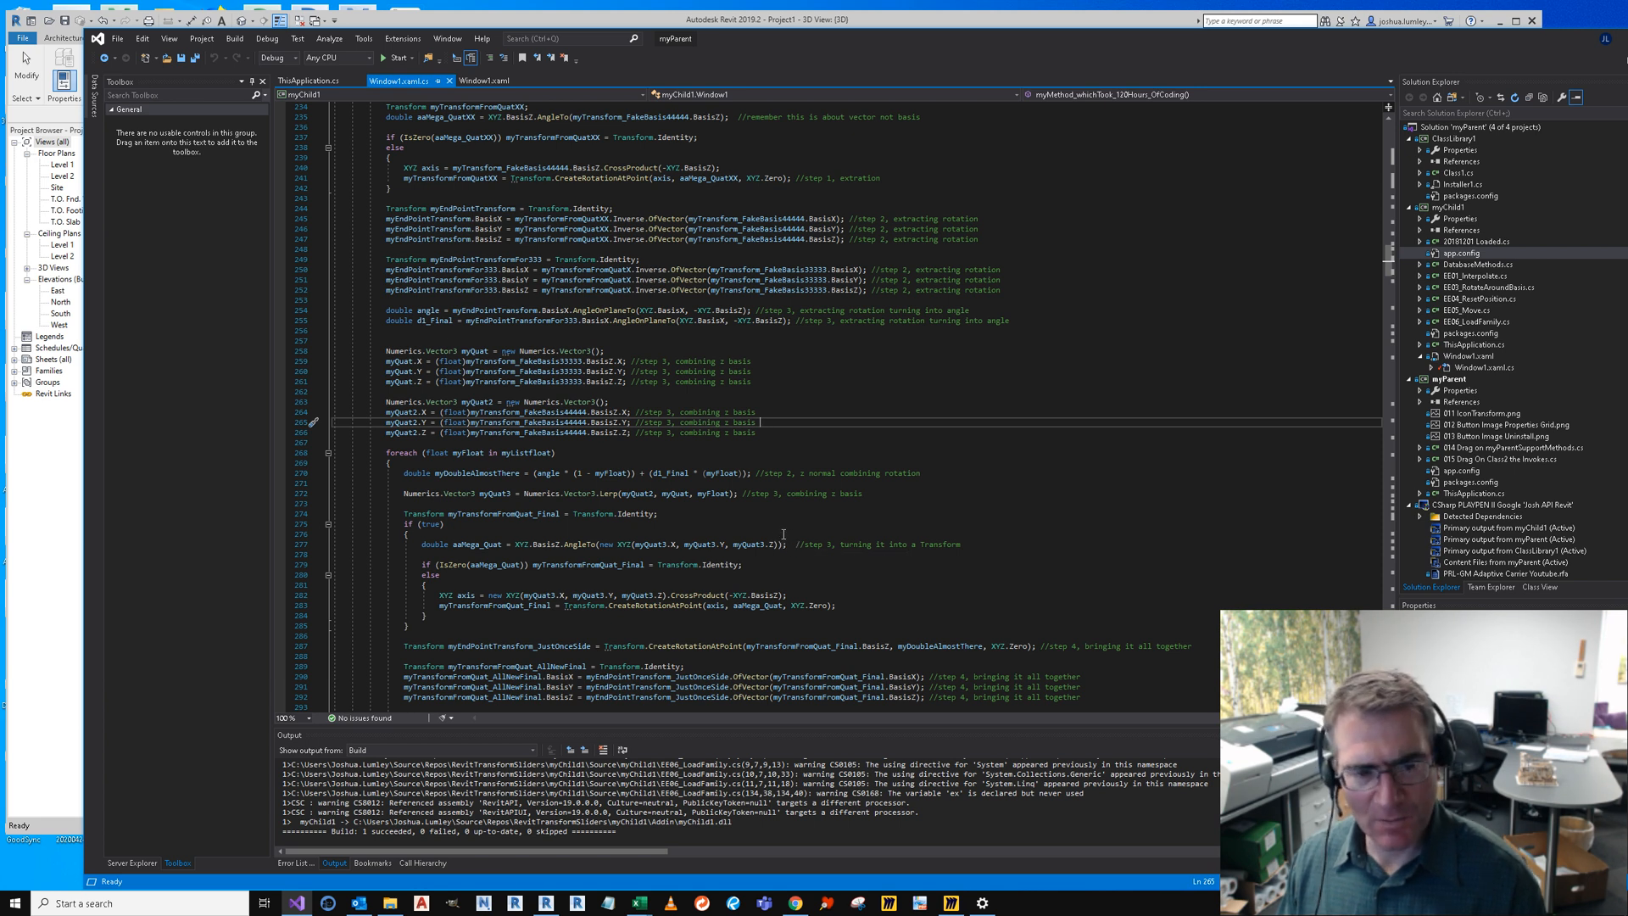
scroll(down, 3)
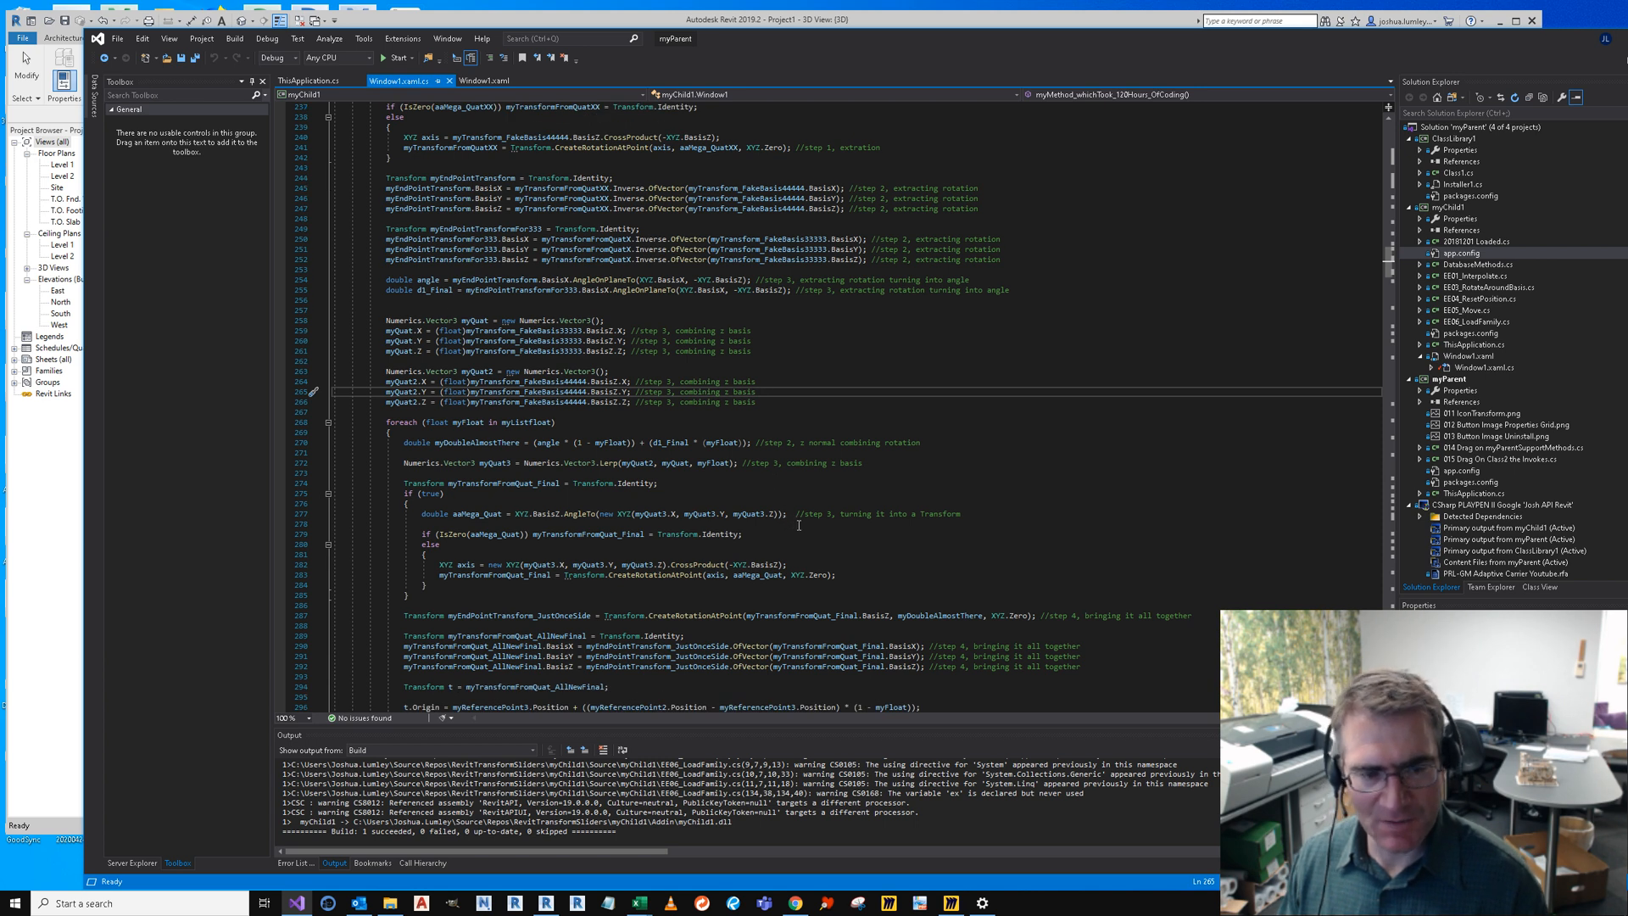
mouse_move(792, 529)
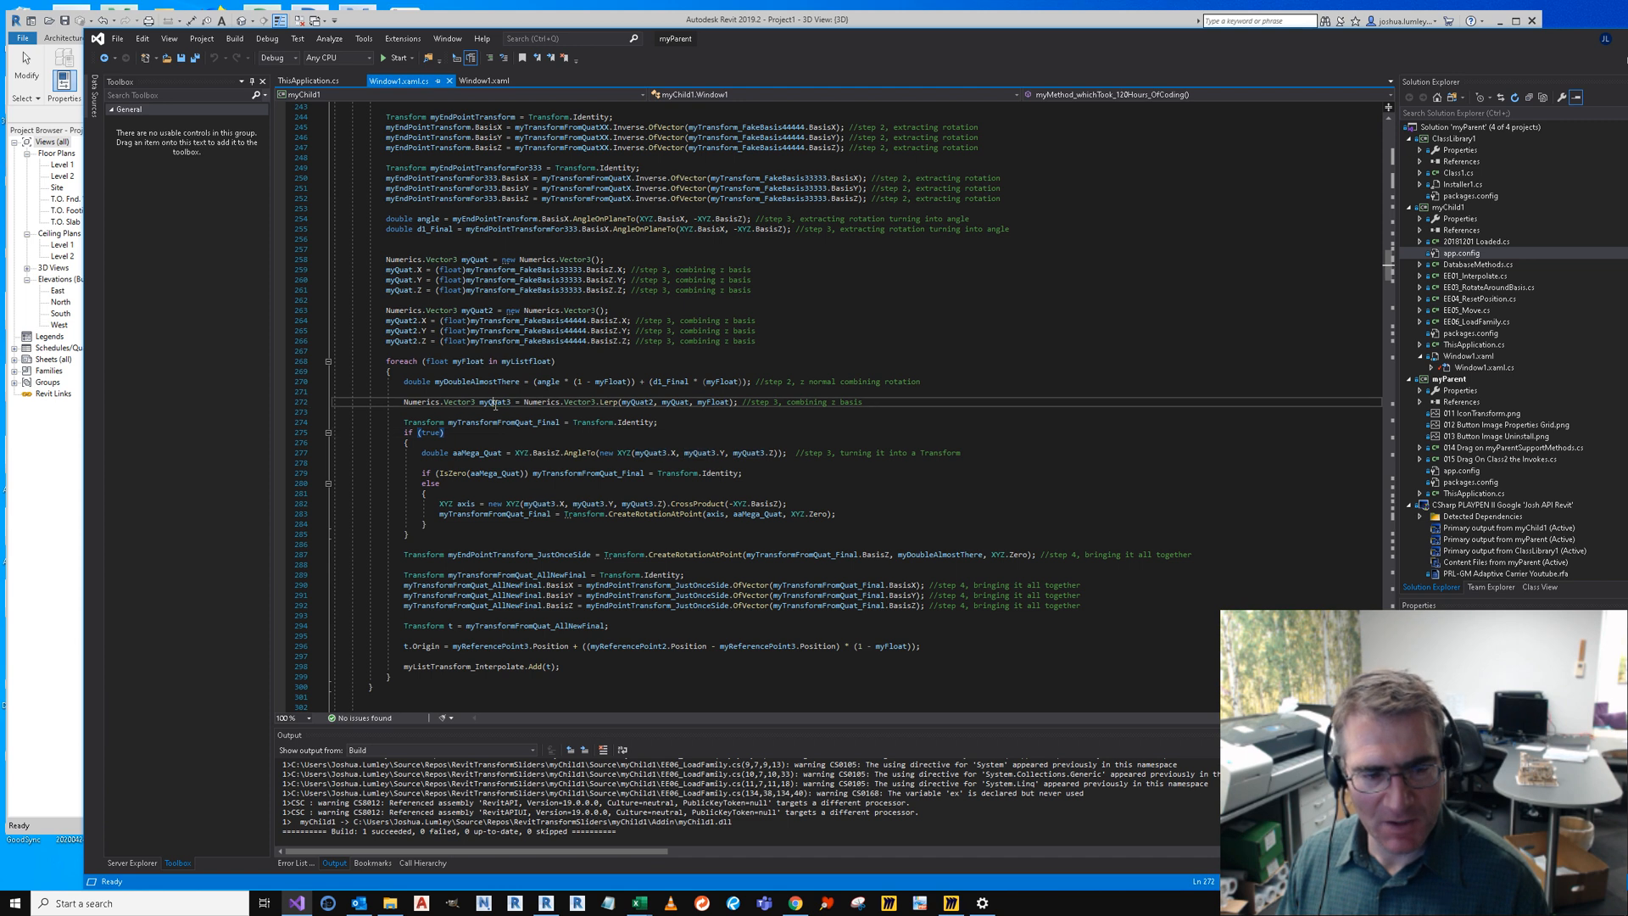
scroll(down, 3)
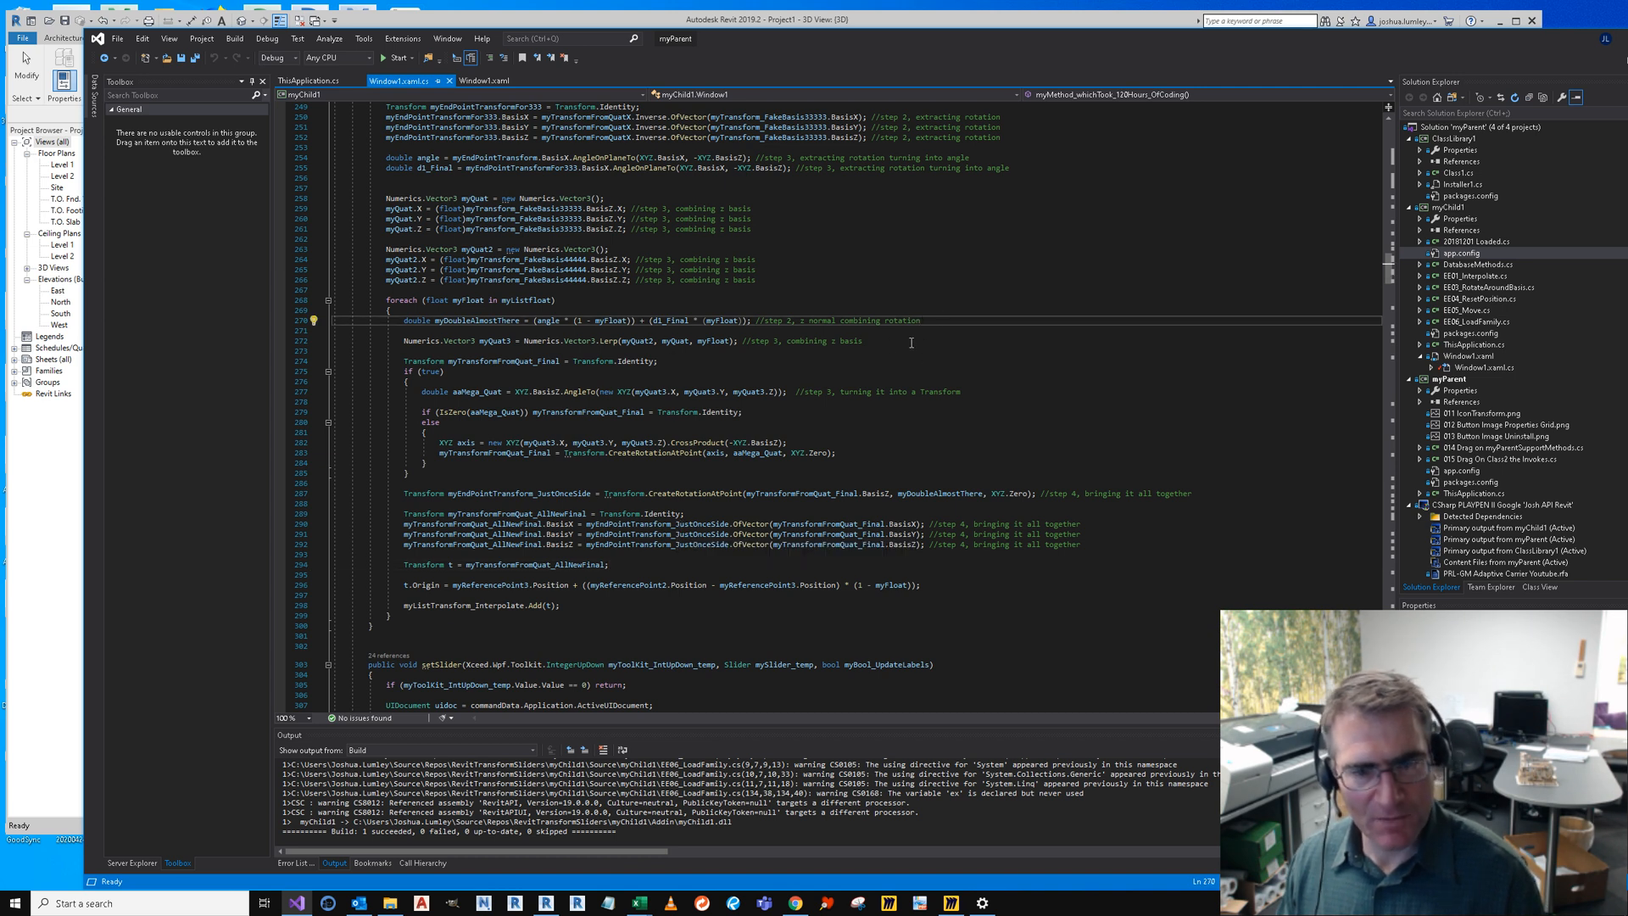
double_click(477, 320)
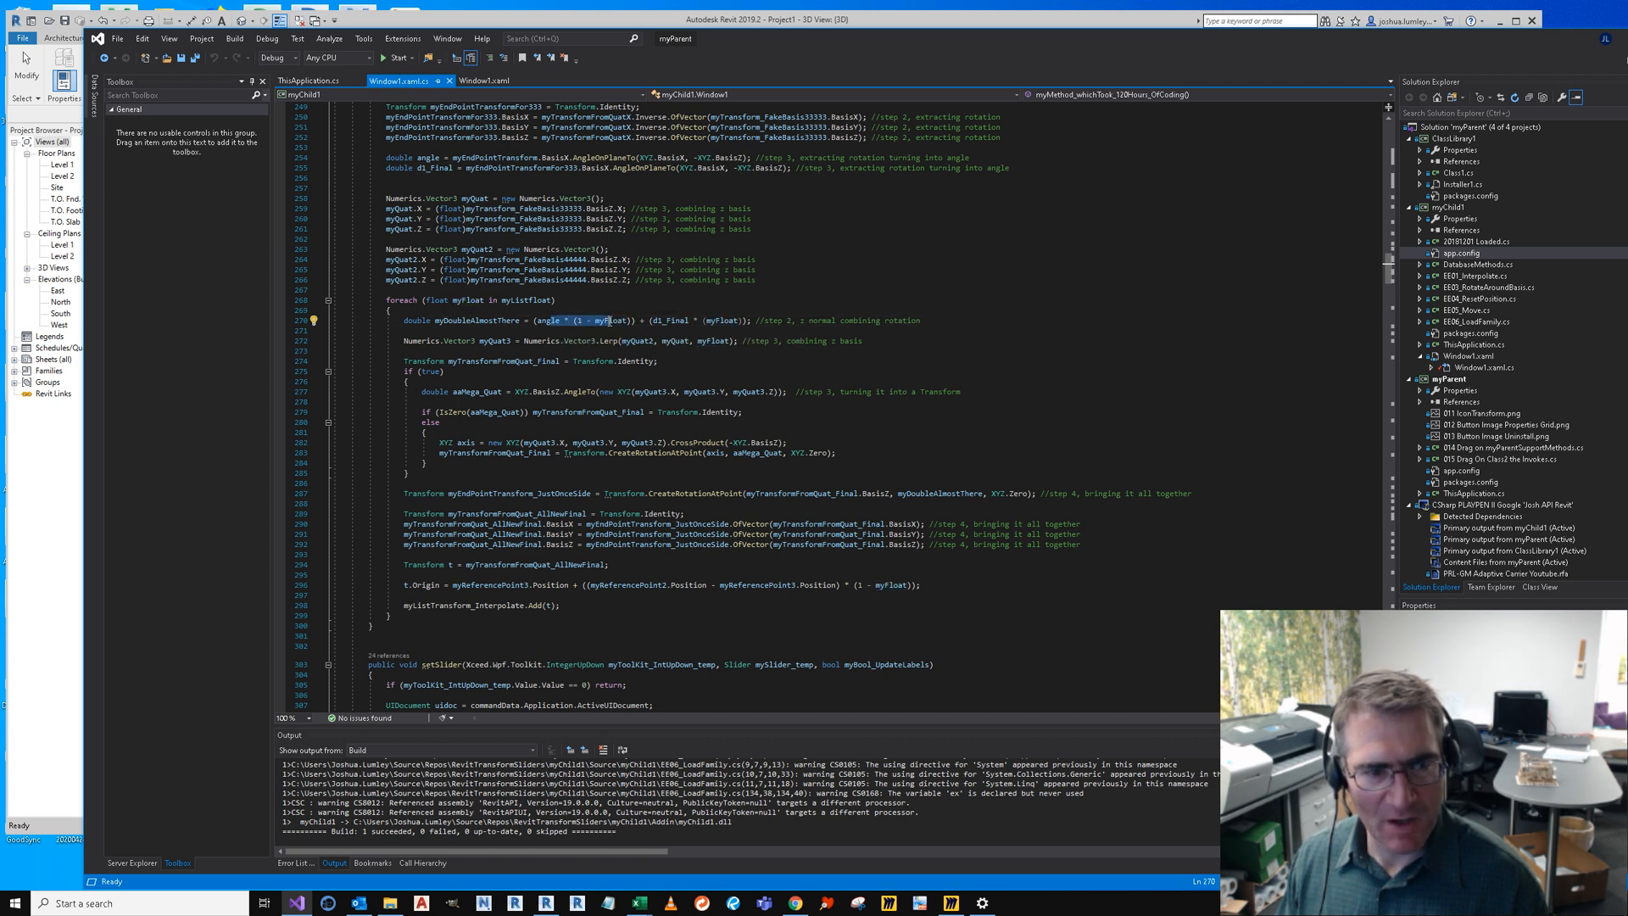
double_click(614, 321)
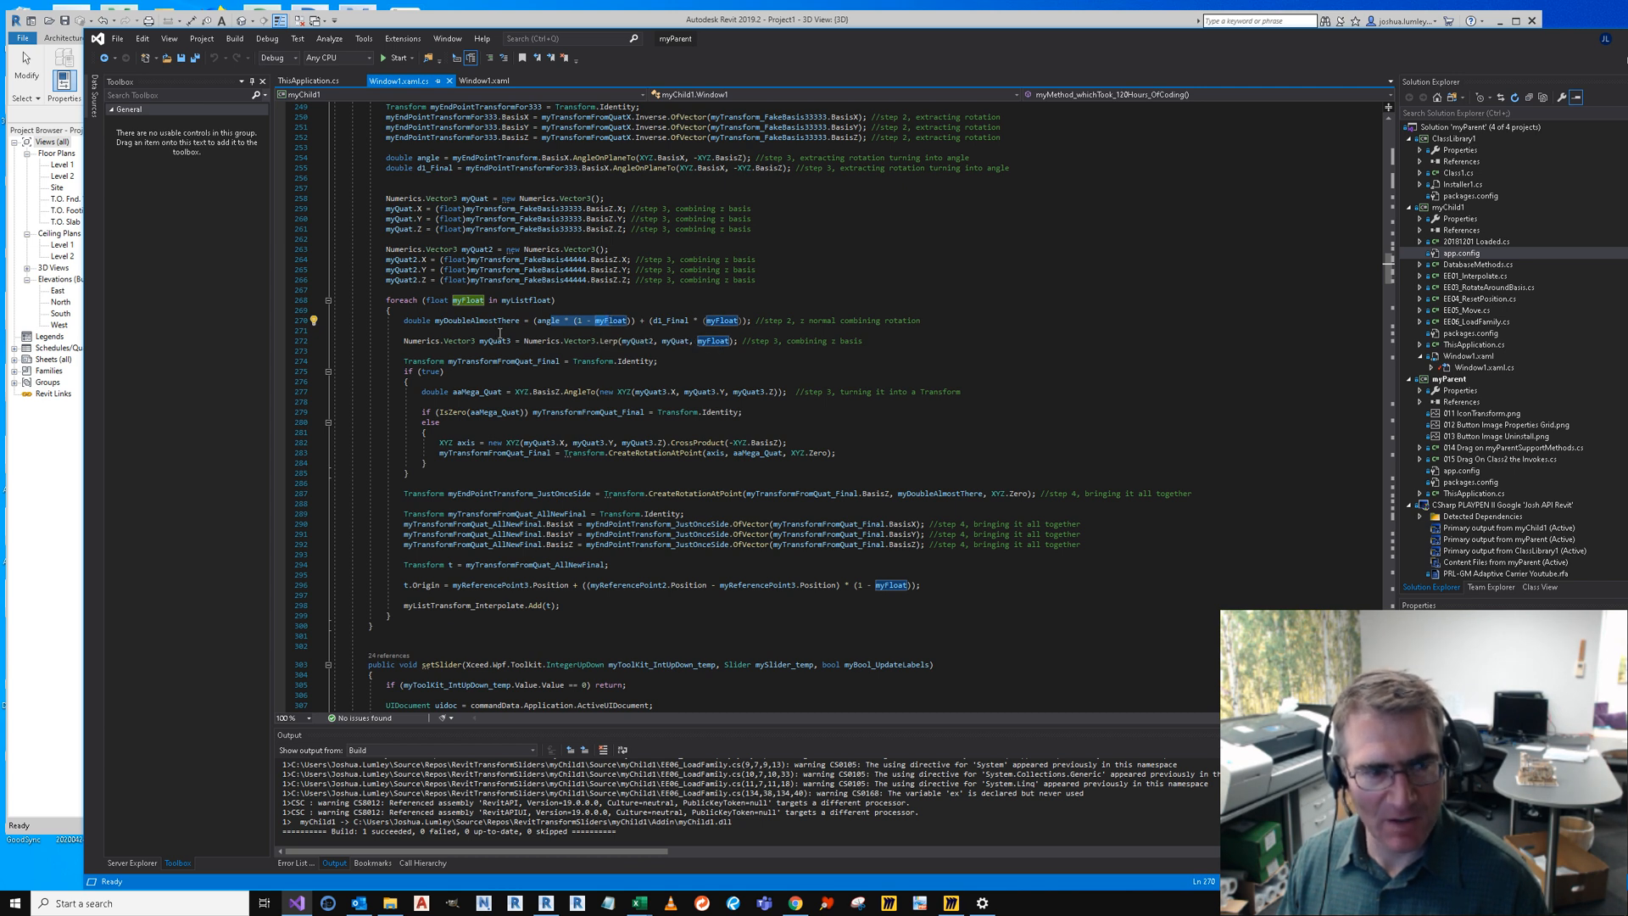
double_click(475, 321)
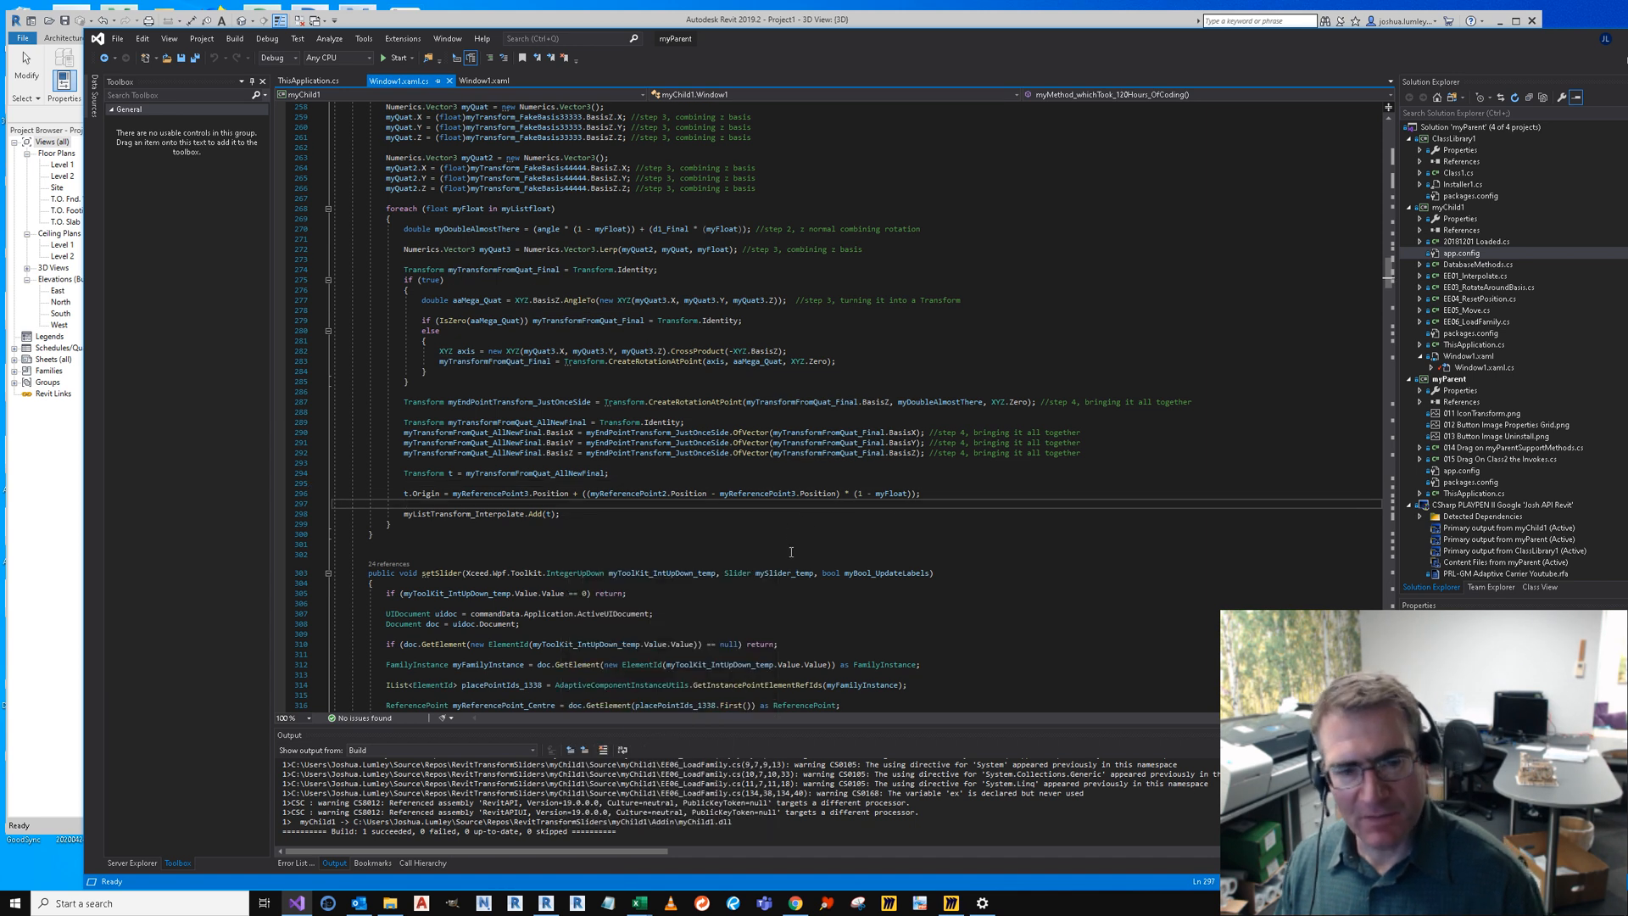
scroll(up, 3)
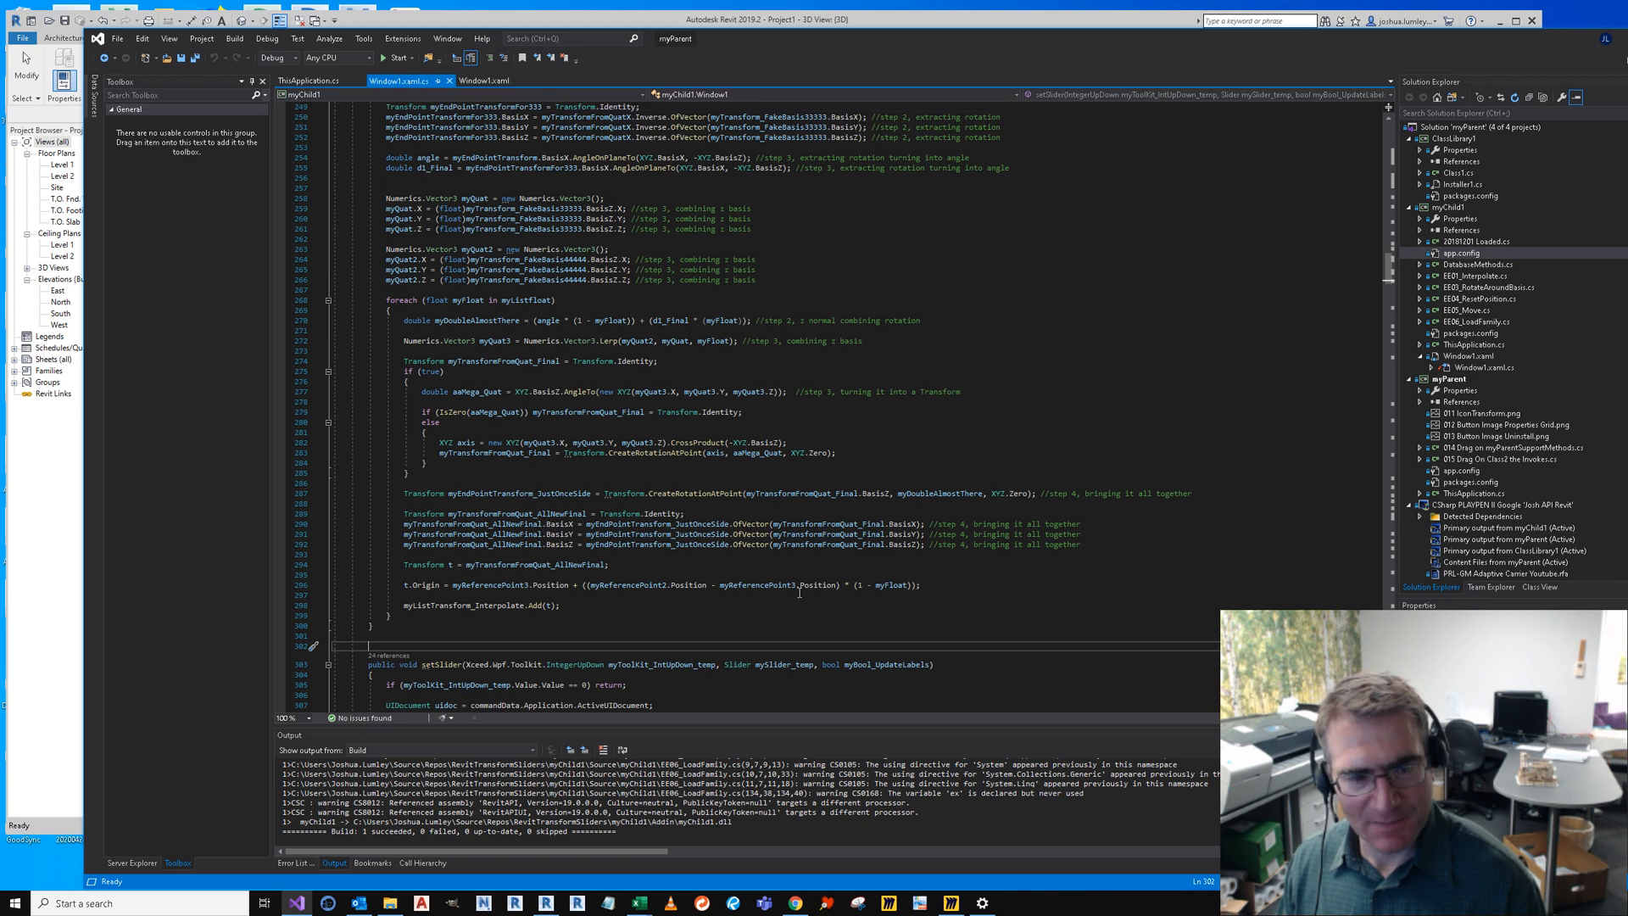
scroll(up, 3)
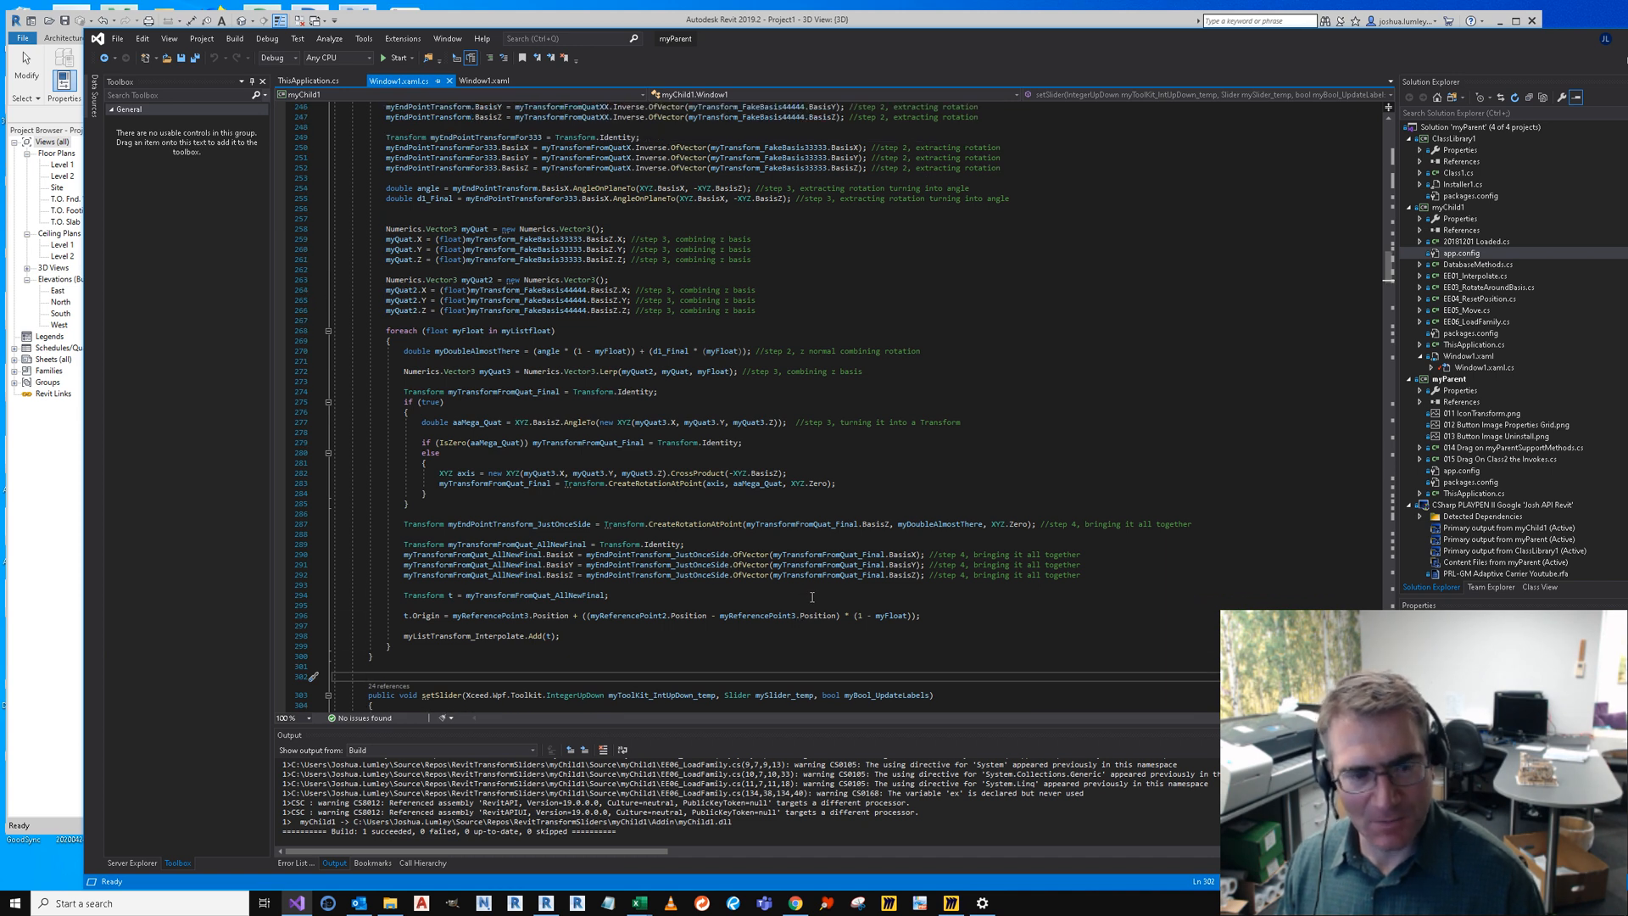